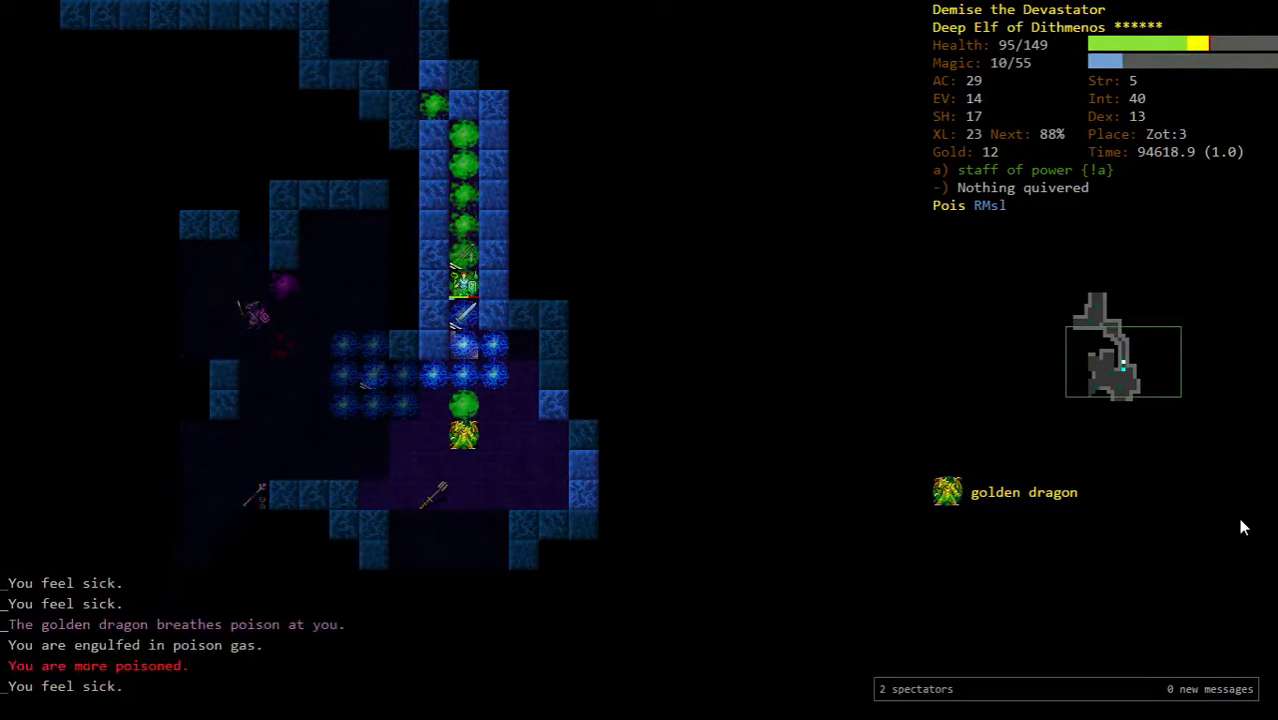
- Quaff a potion, evoke against the golden dragon, then climb to Zot:2 and drop the lamp of fire
{"action": "key", "text": "q"}
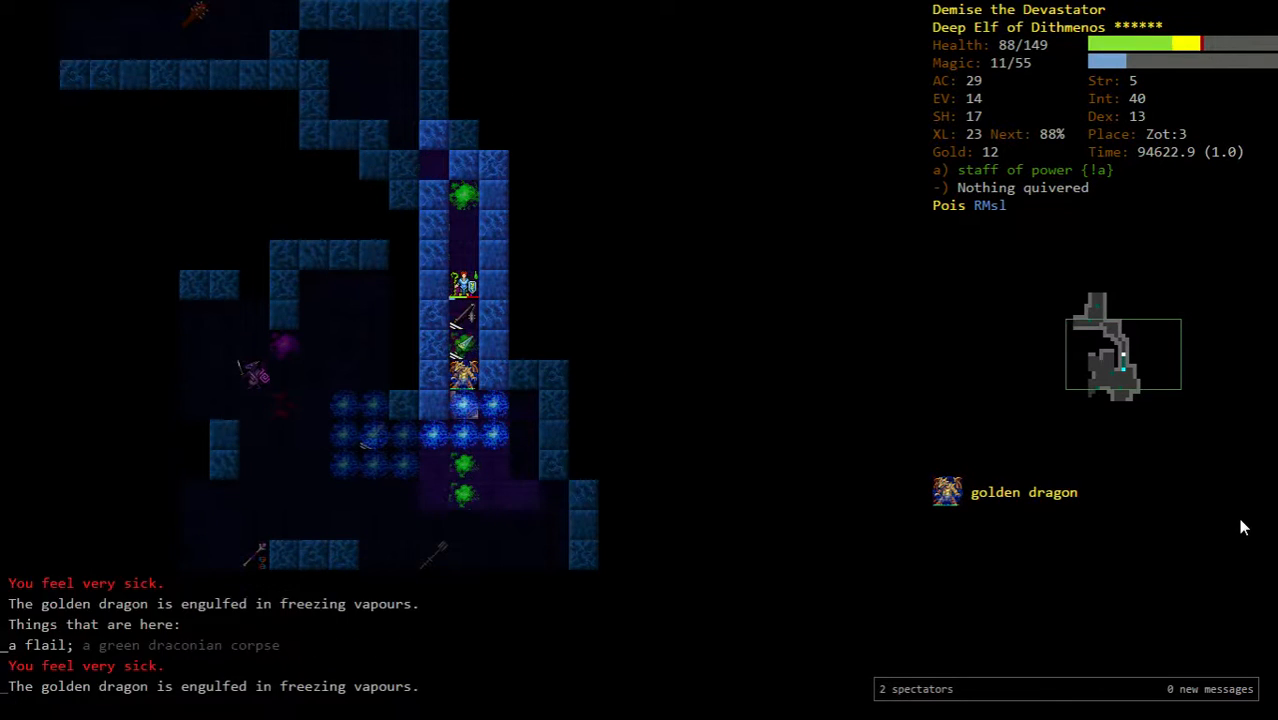
{"action": "key", "text": "V"}
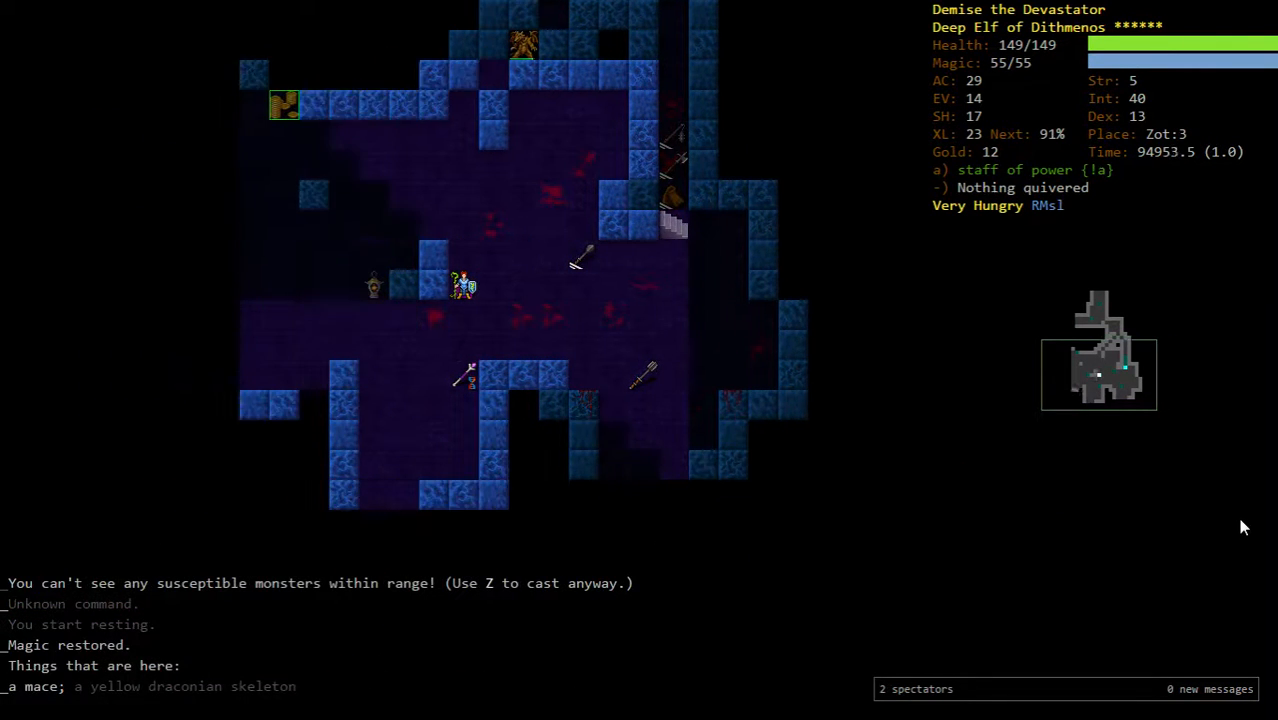
{"action": "key", "text": "a"}
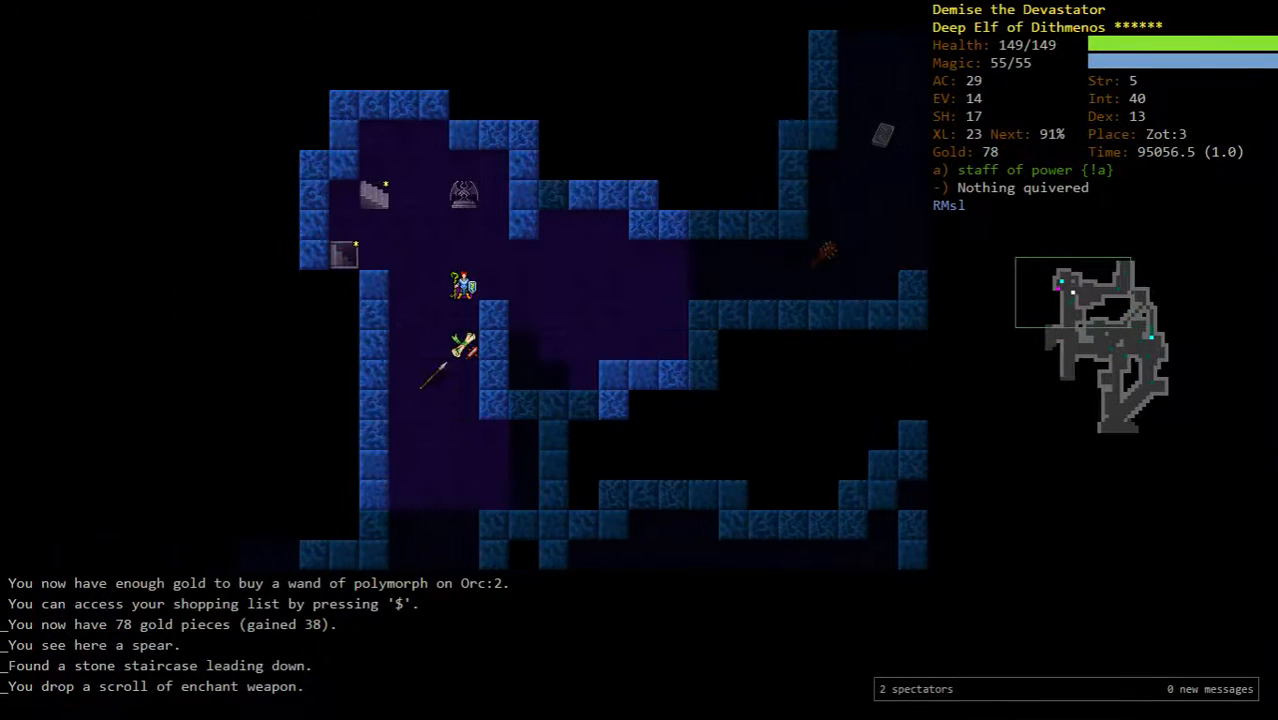
{"action": "key", "text": "<"}
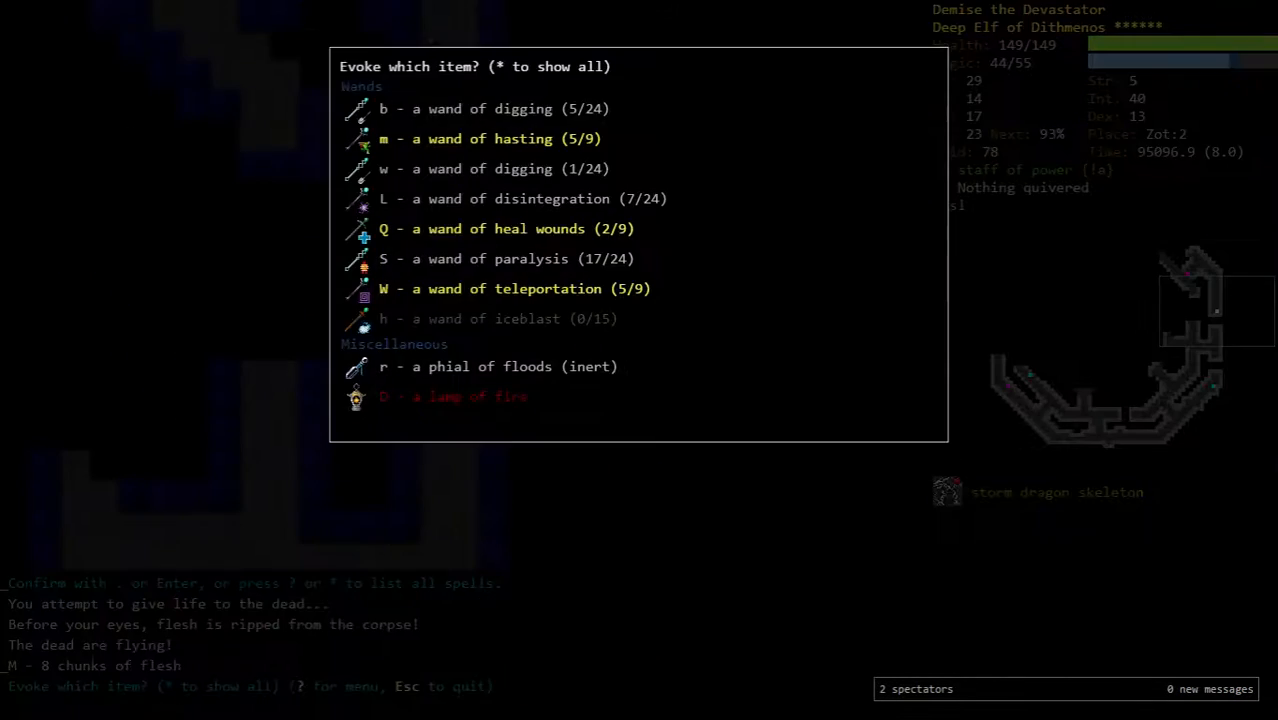
{"action": "left_click", "coordinate": [380, 108]}
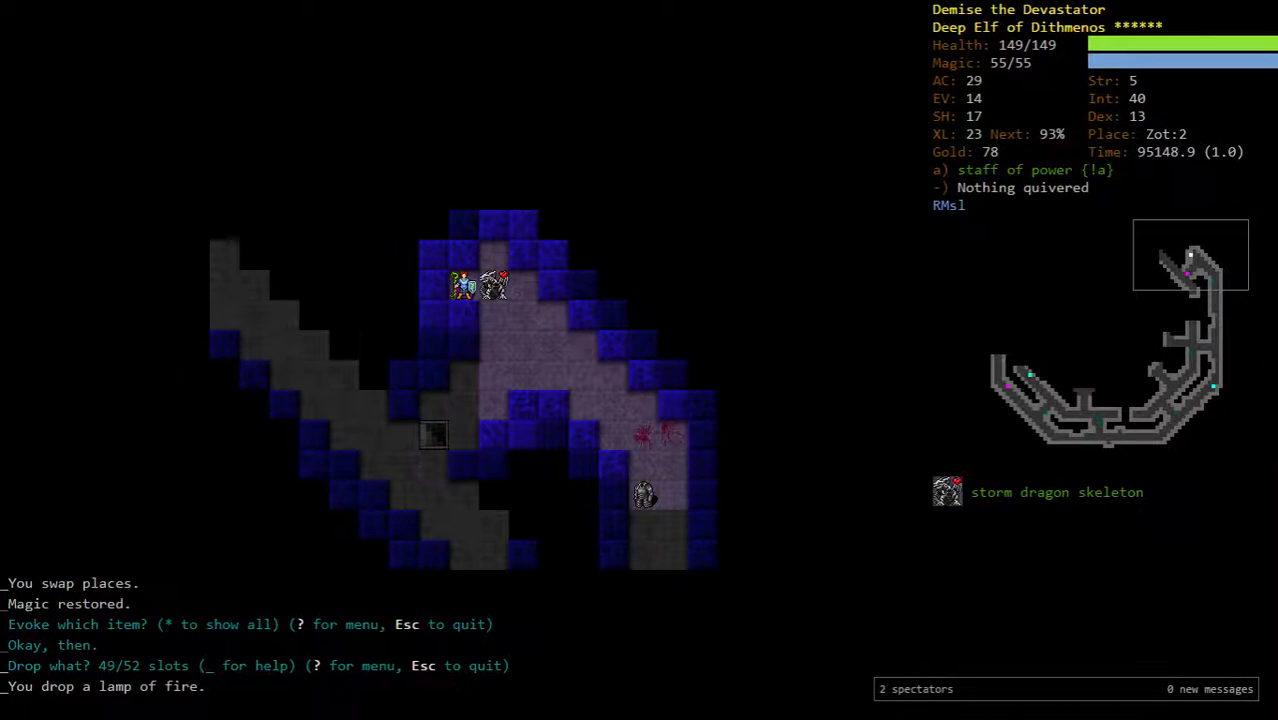
- Descend to Zot:4, cast spells on the draconian pack and take Int at experience level 24
{"action": "key", "text": ">"}
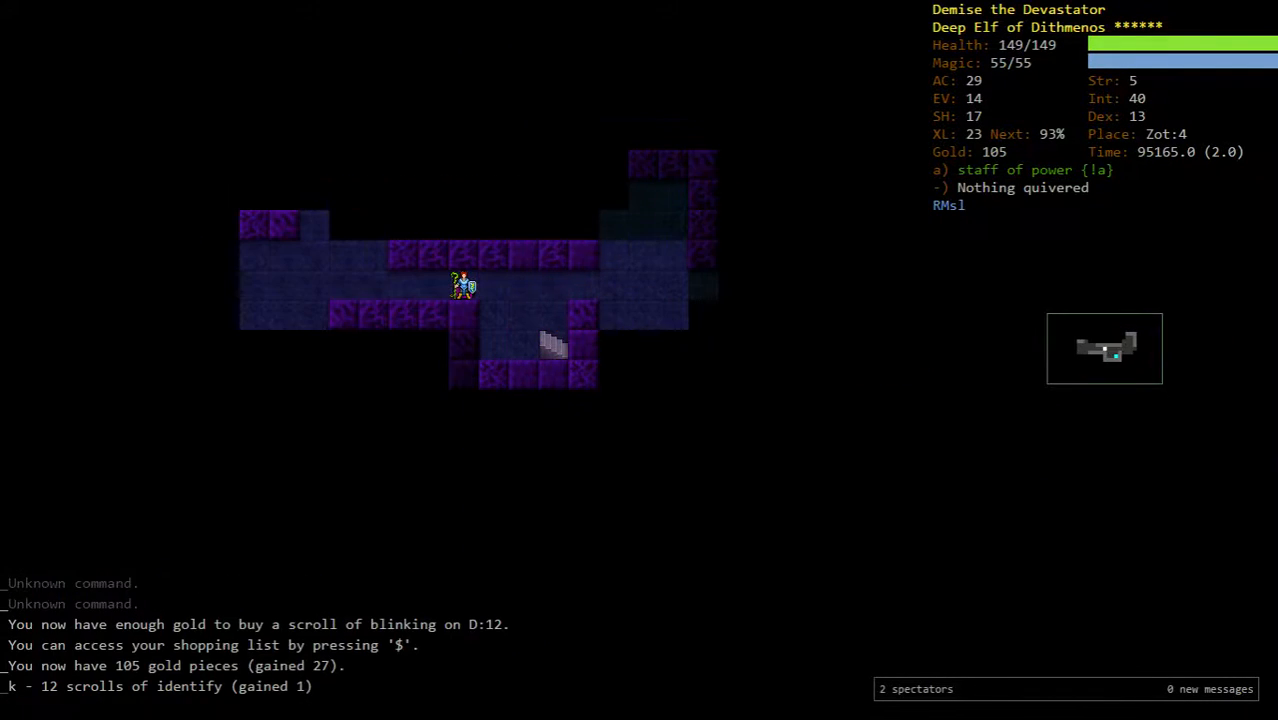
{"action": "key", "text": "r"}
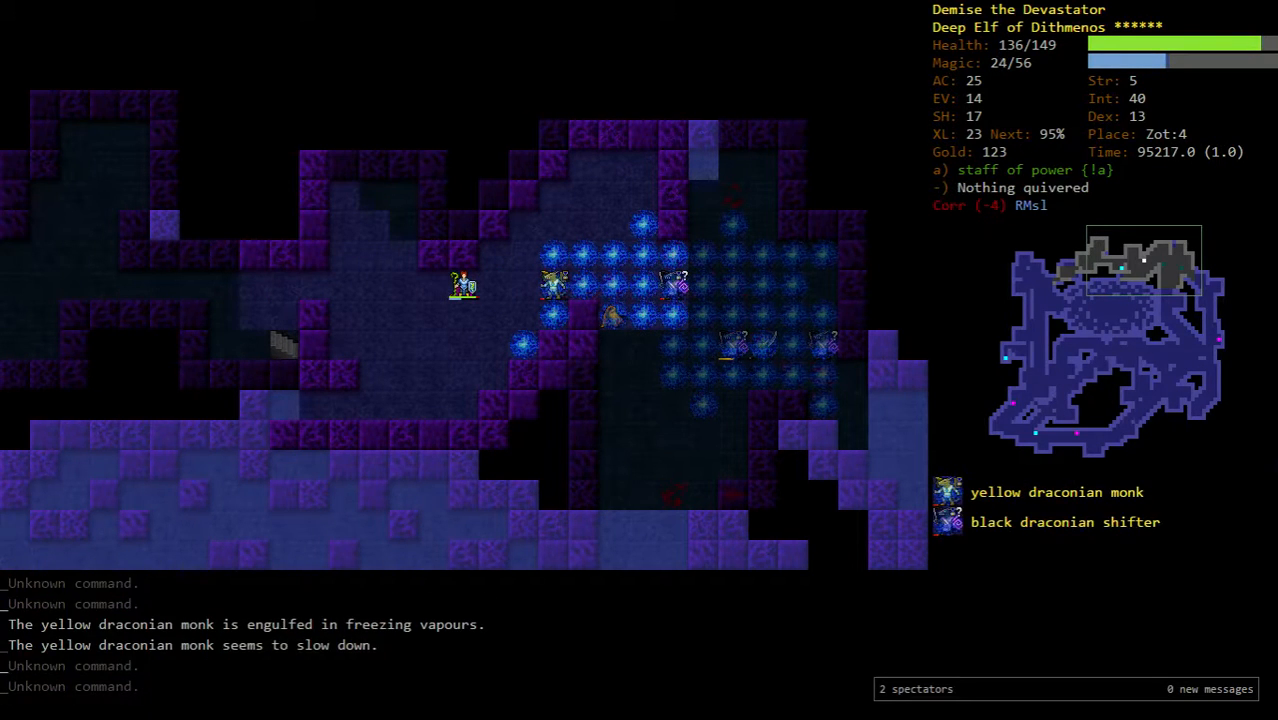
{"action": "key", "text": "z"}
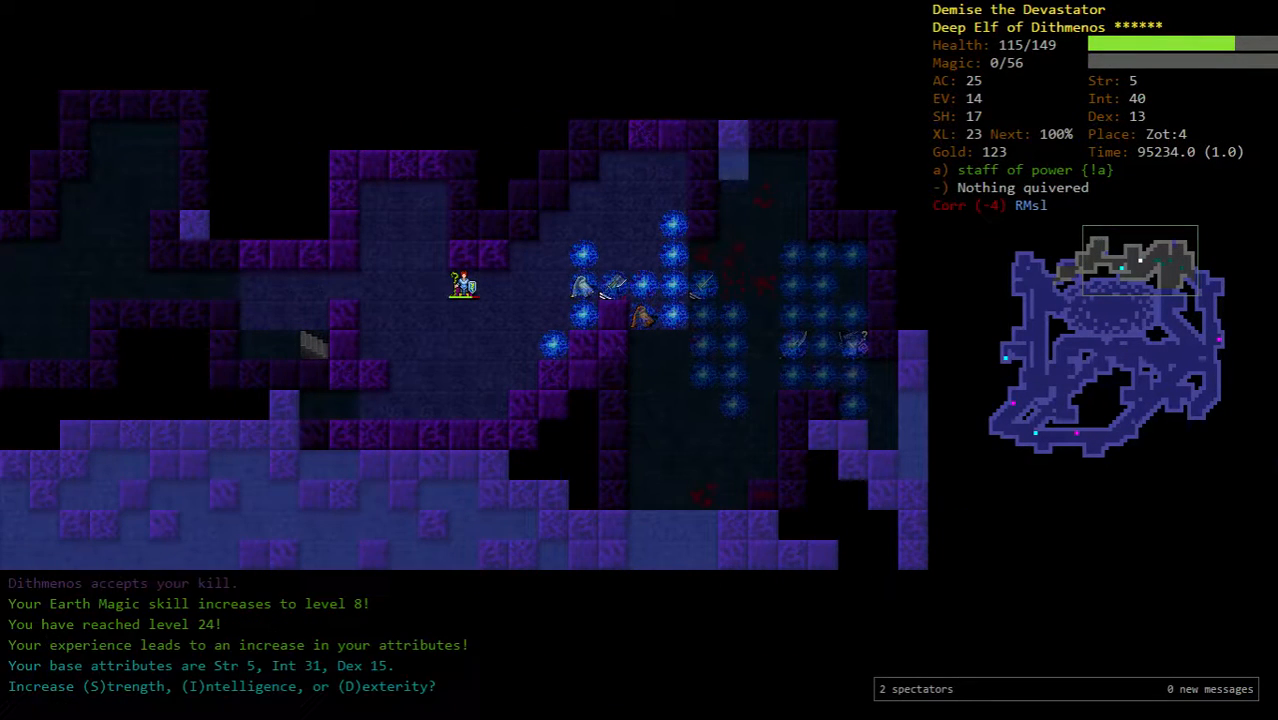
{"action": "key", "text": "i"}
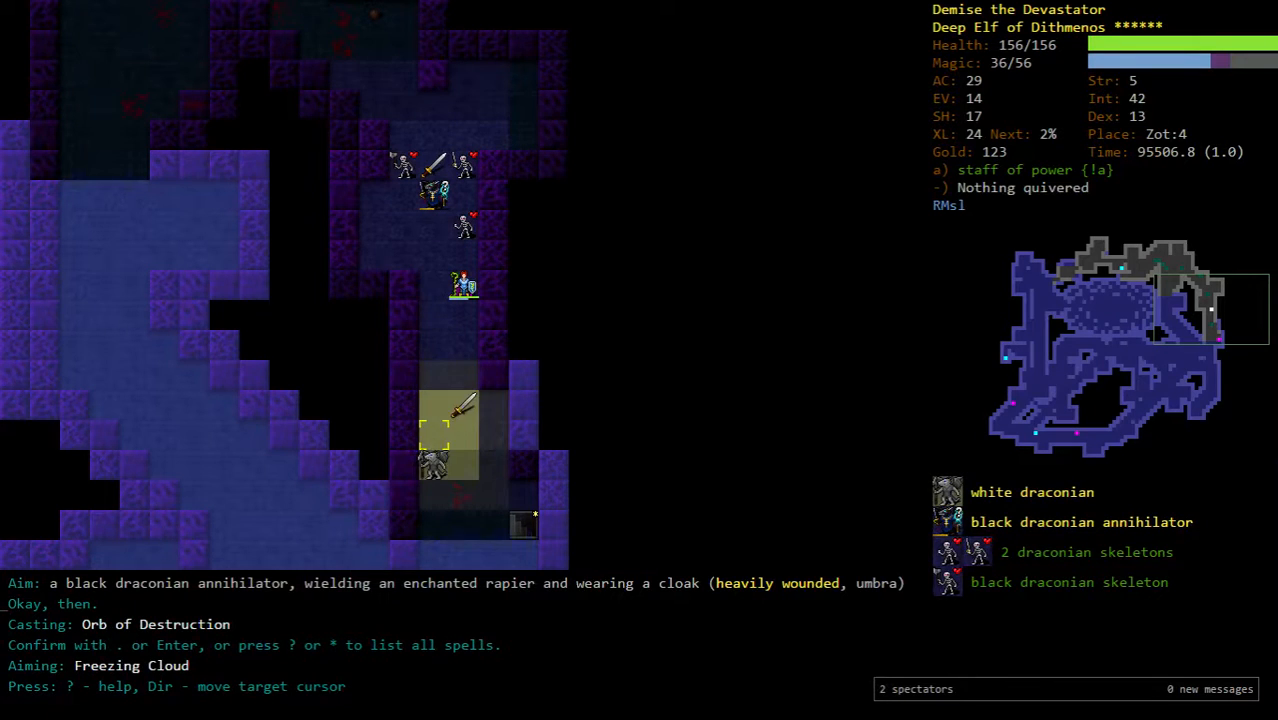
{"action": "key", "text": "Return"}
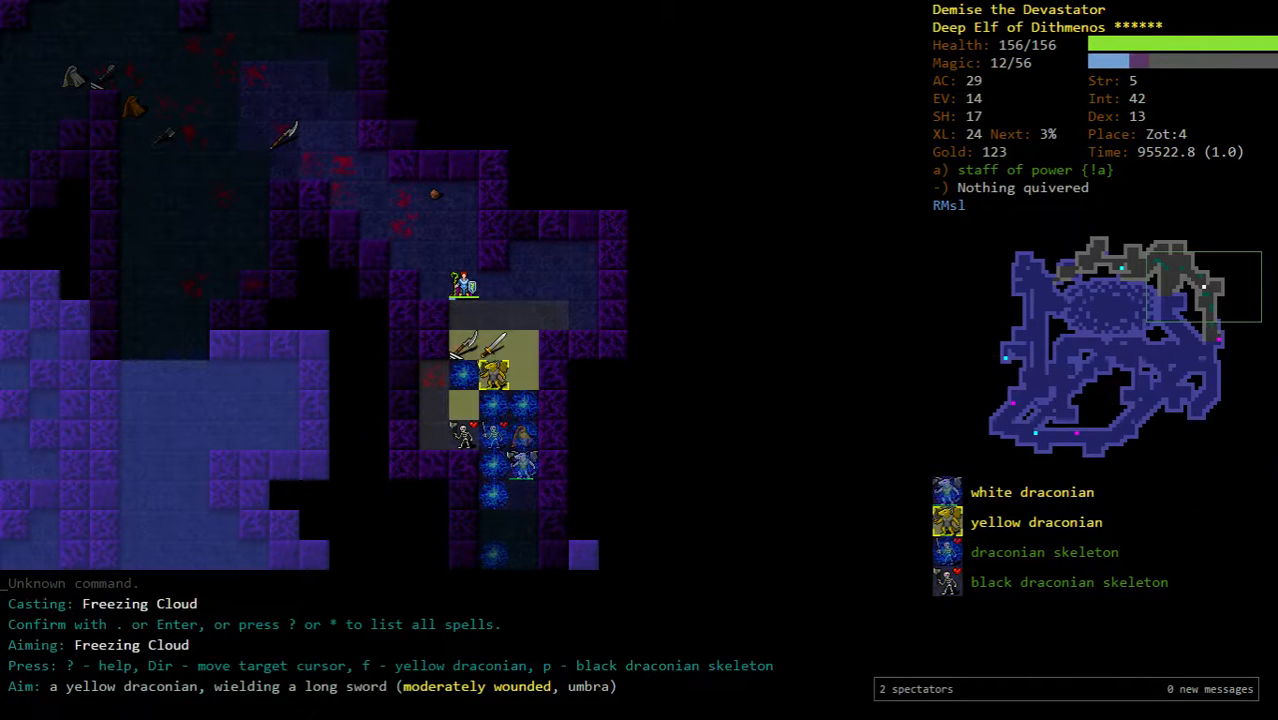
{"action": "key", "text": "Return"}
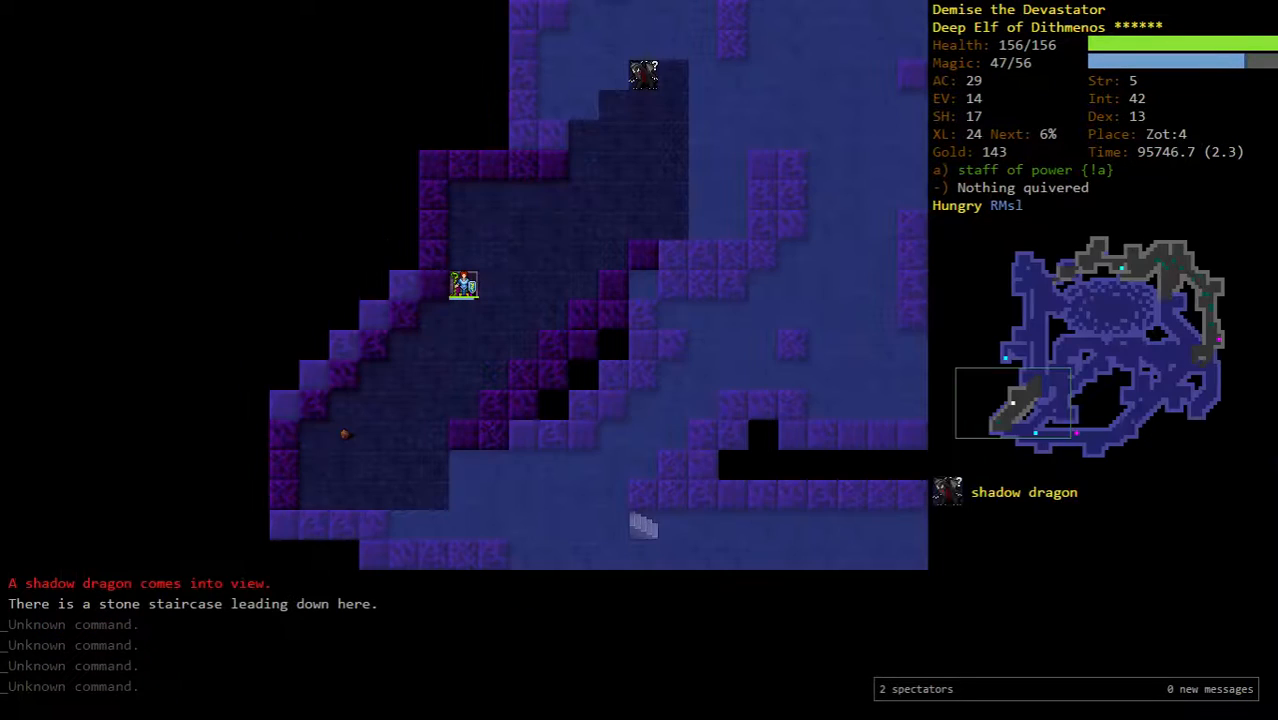
- Take the staircase down to Zot:5 and memorise Blink before resting
{"action": "key", "text": ">"}
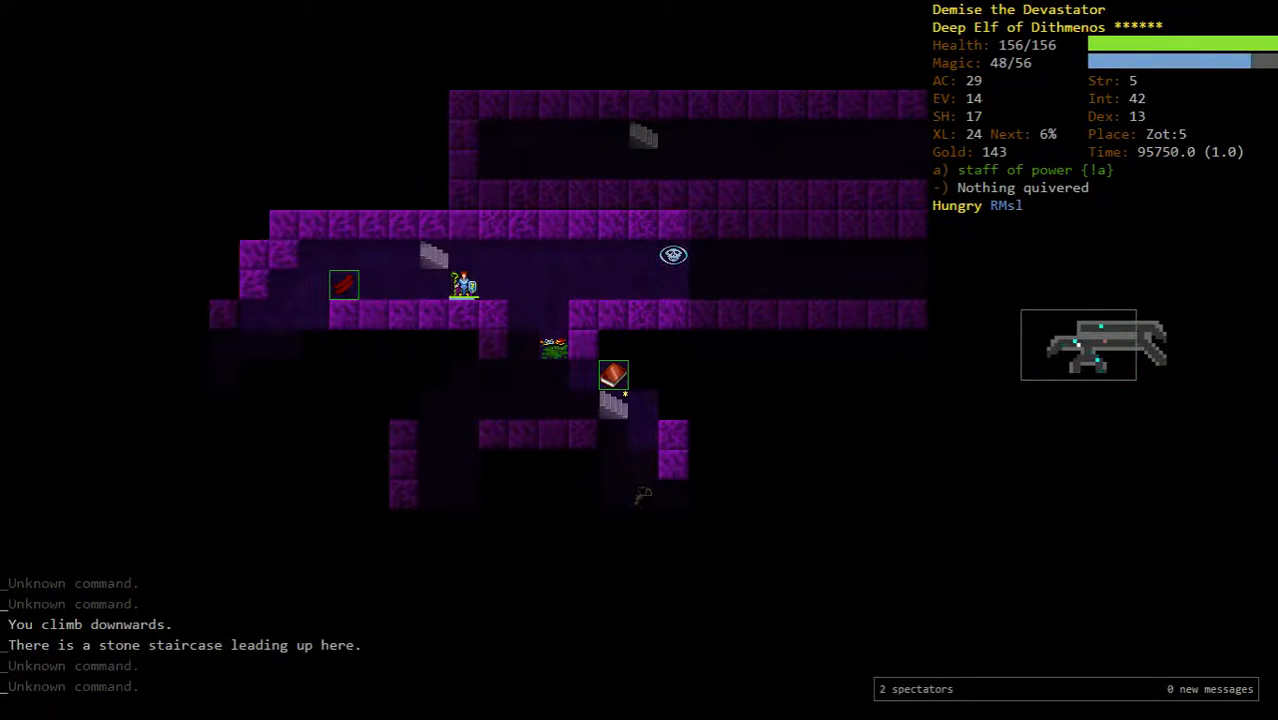
{"action": "key", "text": ">"}
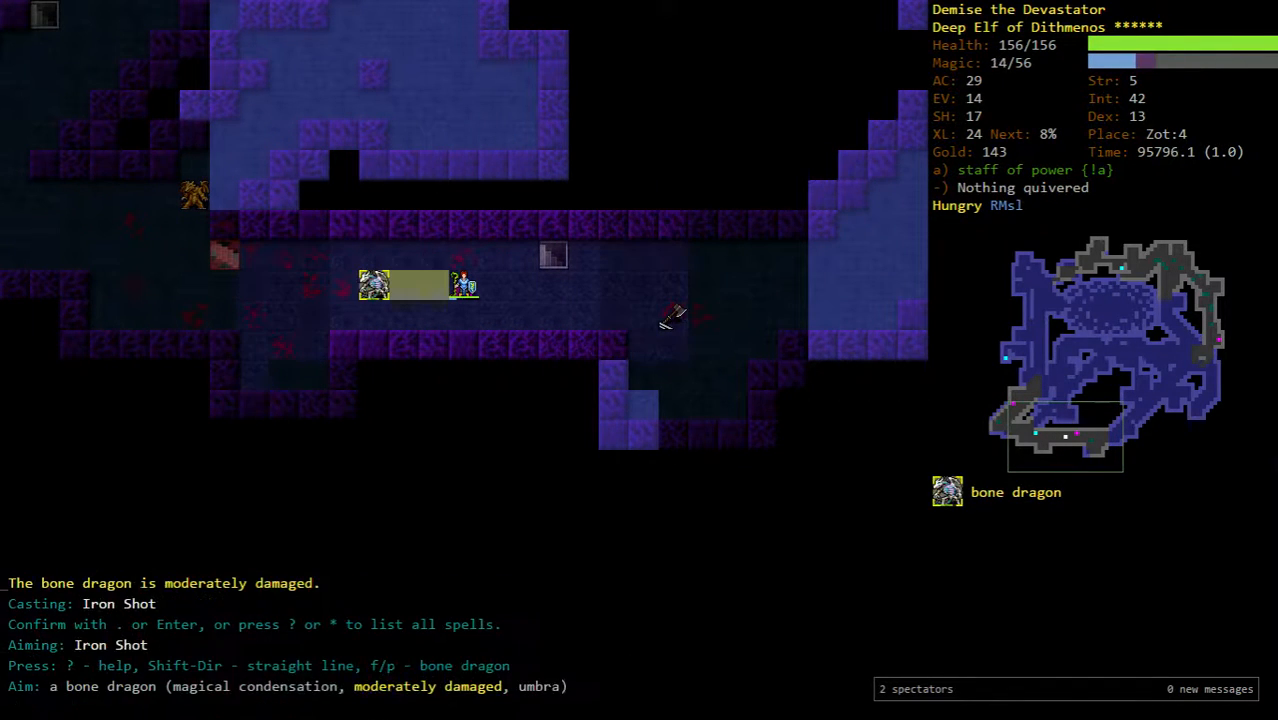
{"action": "key", "text": "Return"}
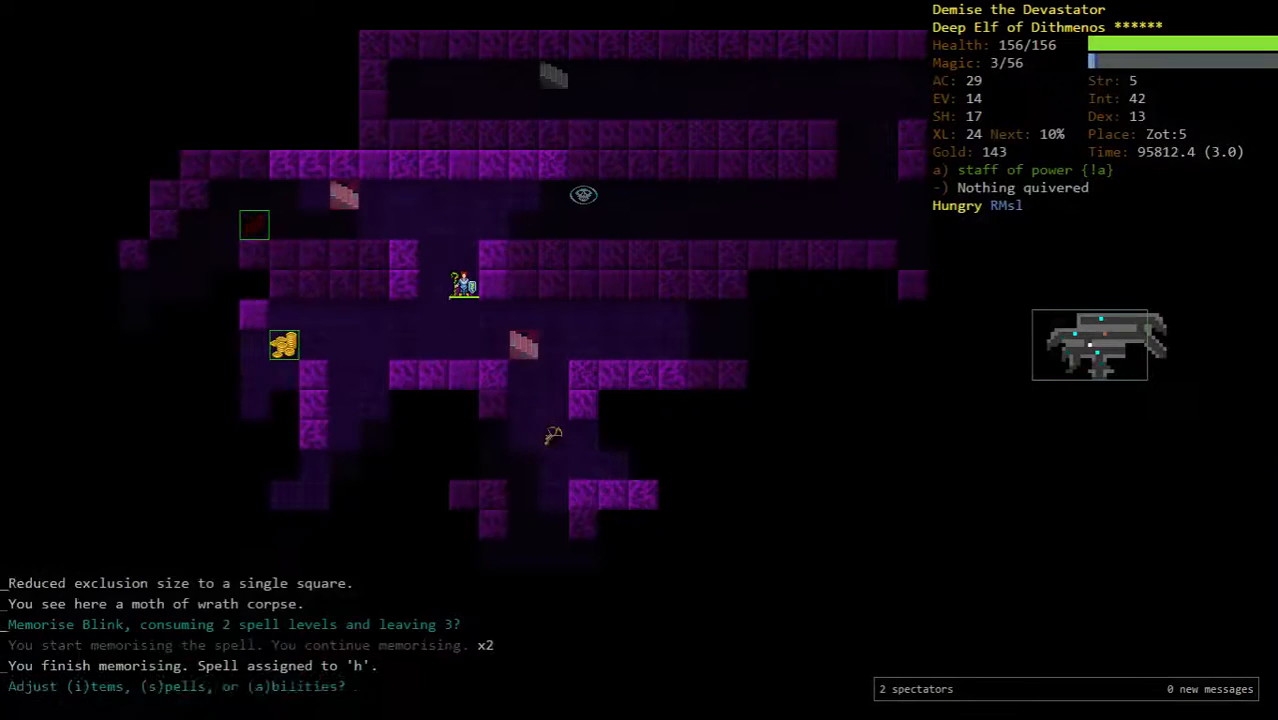
{"action": "key", "text": "s"}
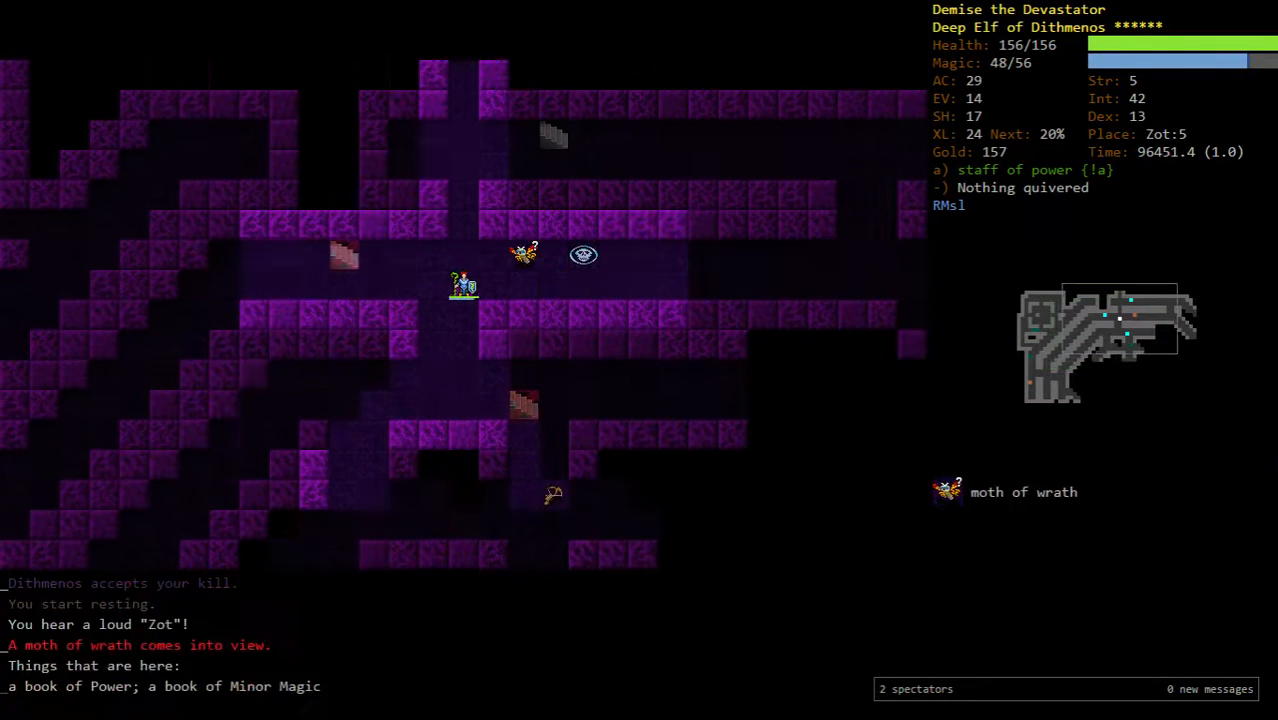
- Fire at the ancient lich, then quaff ambrosia and another potion while retreating
{"action": "key", "text": "f"}
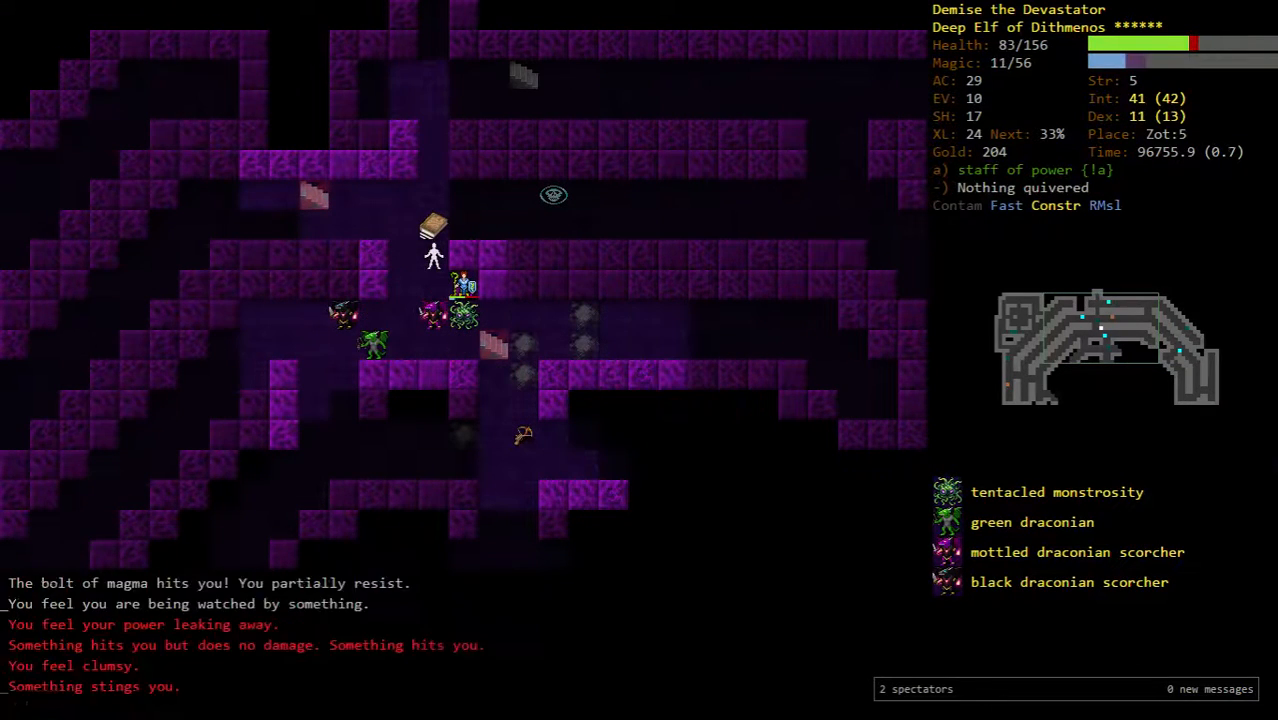
{"action": "key", "text": "q"}
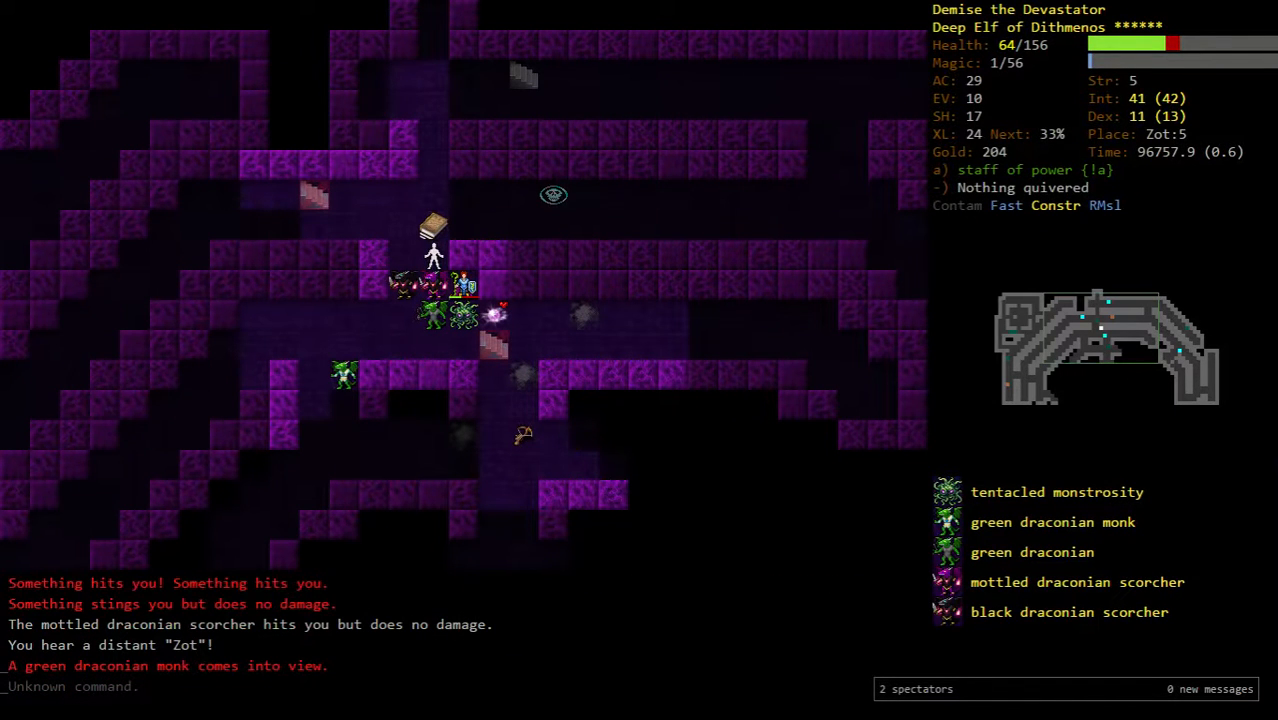
{"action": "key", "text": "q"}
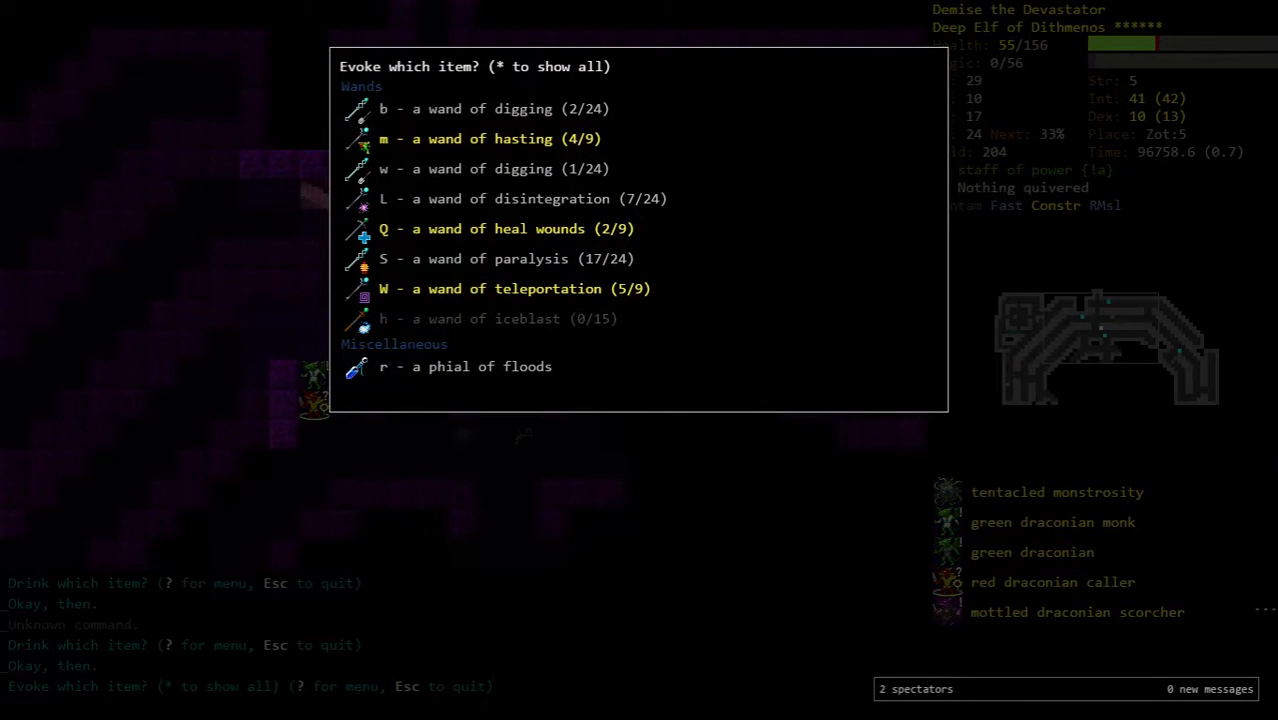
- Read a scroll and evoke wands repeatedly to cover the escape up to Zot:4
{"action": "key", "text": "r"}
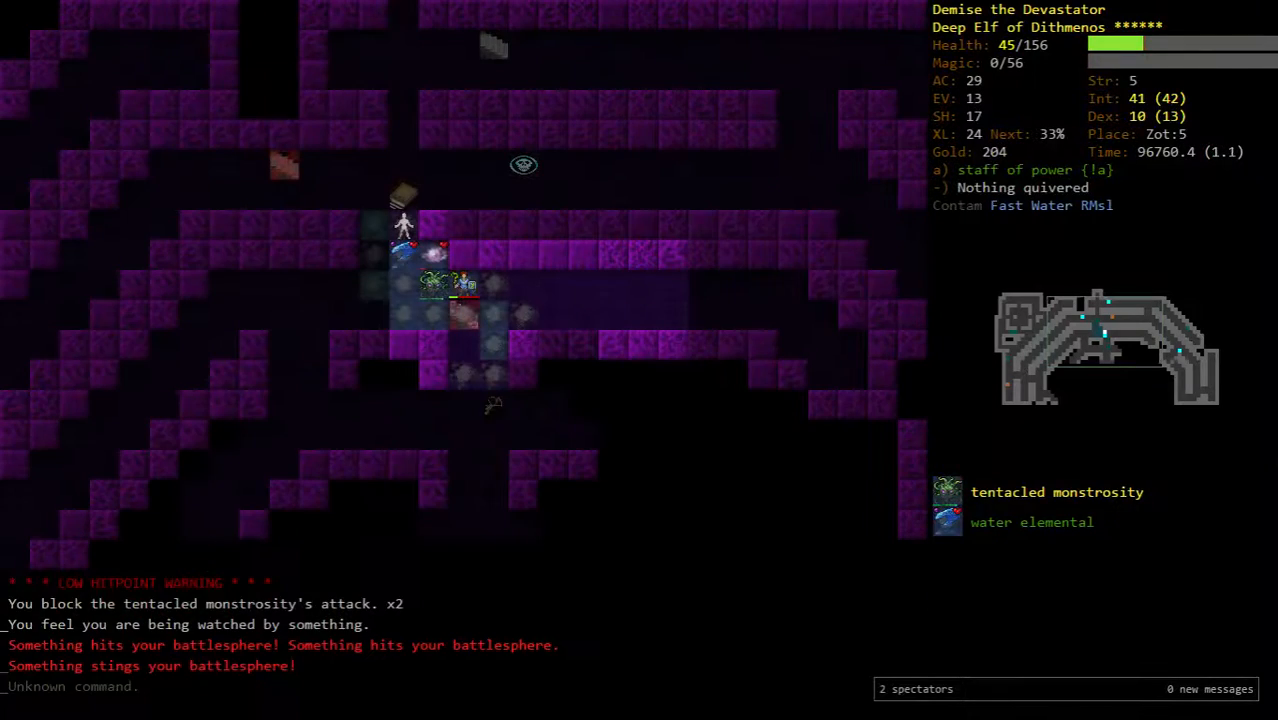
{"action": "key", "text": "V"}
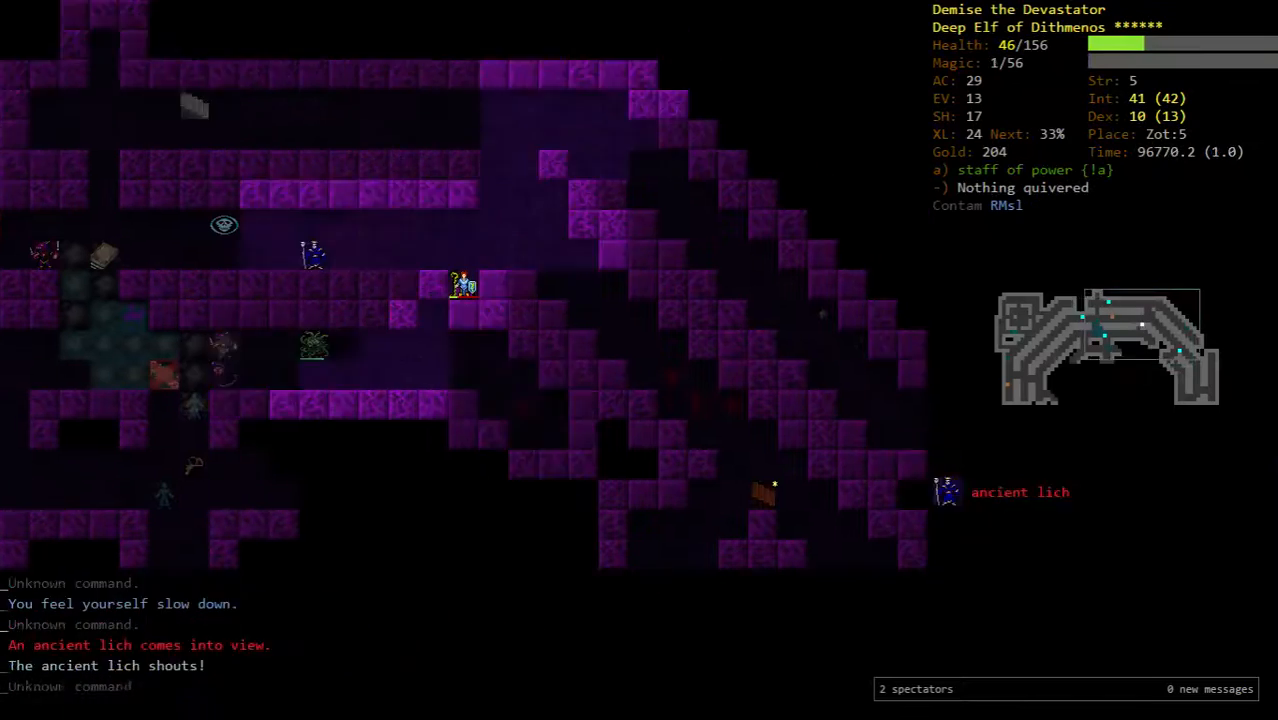
{"action": "key", "text": "V"}
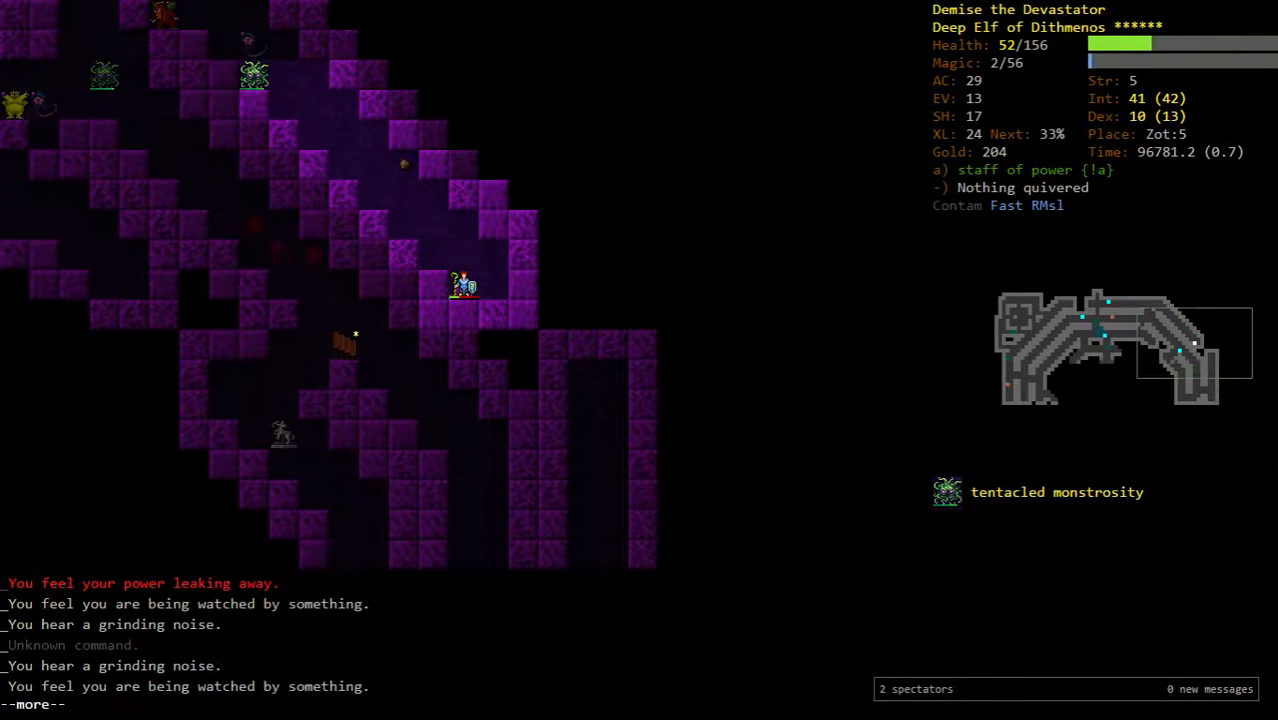
{"action": "key", "text": "V"}
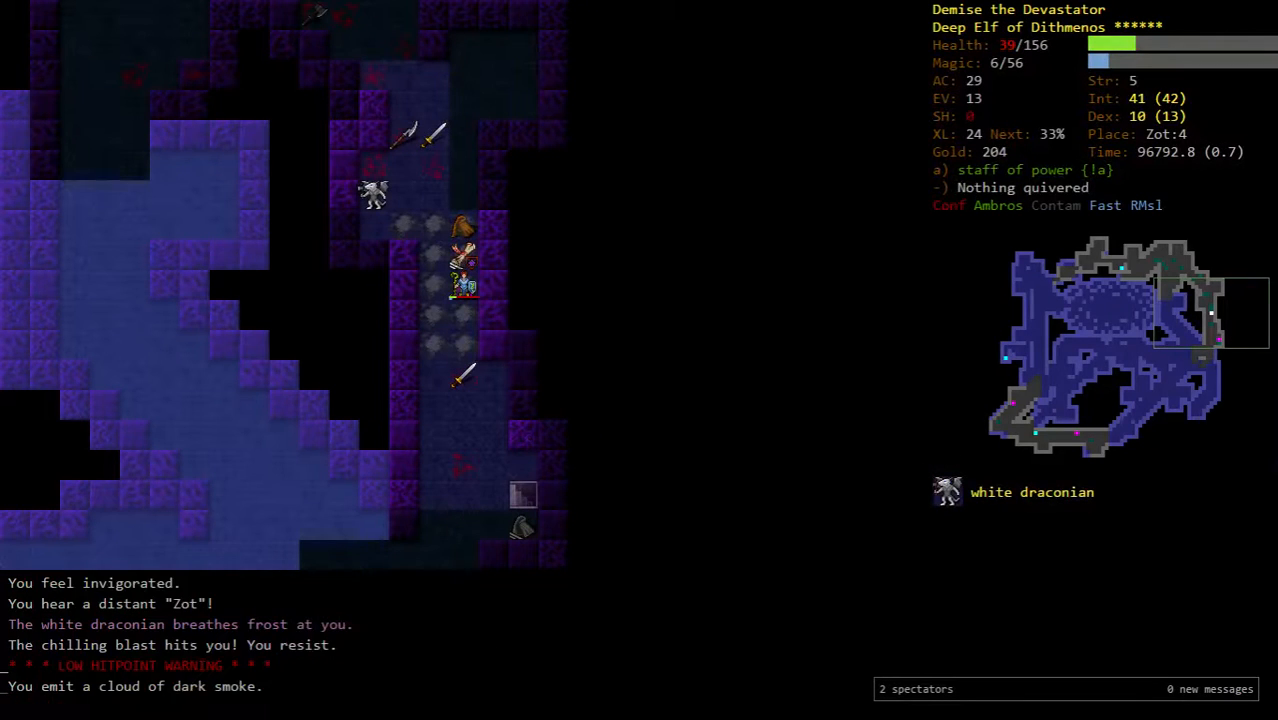
- Quaff two potions, read a scroll and adjust gear to recover from the white draconian's frost
{"action": "key", "text": "q"}
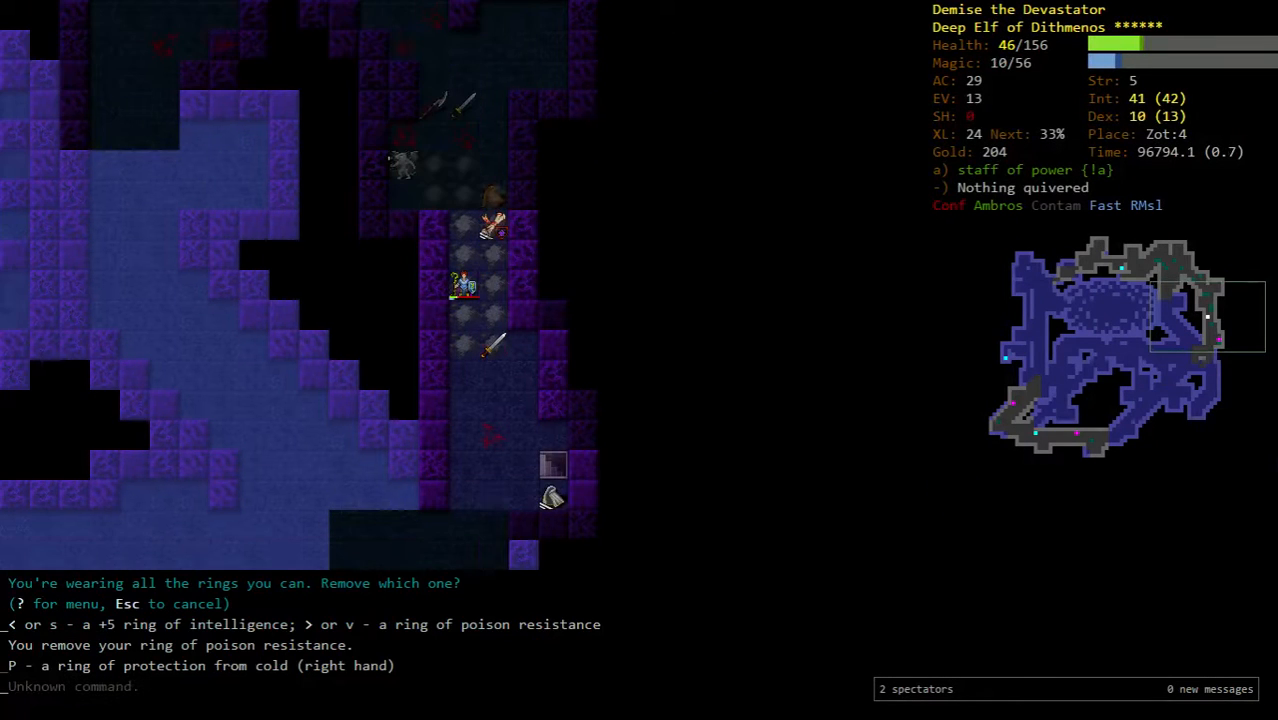
{"action": "key", "text": "q"}
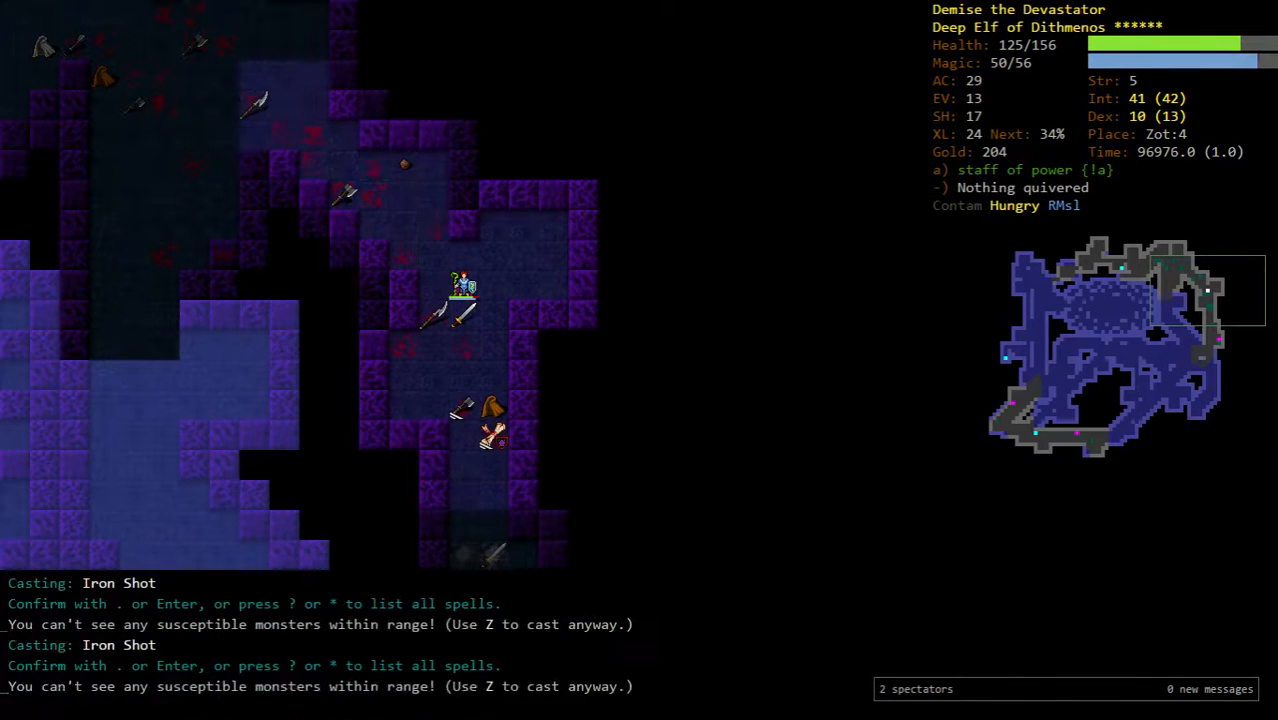
{"action": "key", "text": "r"}
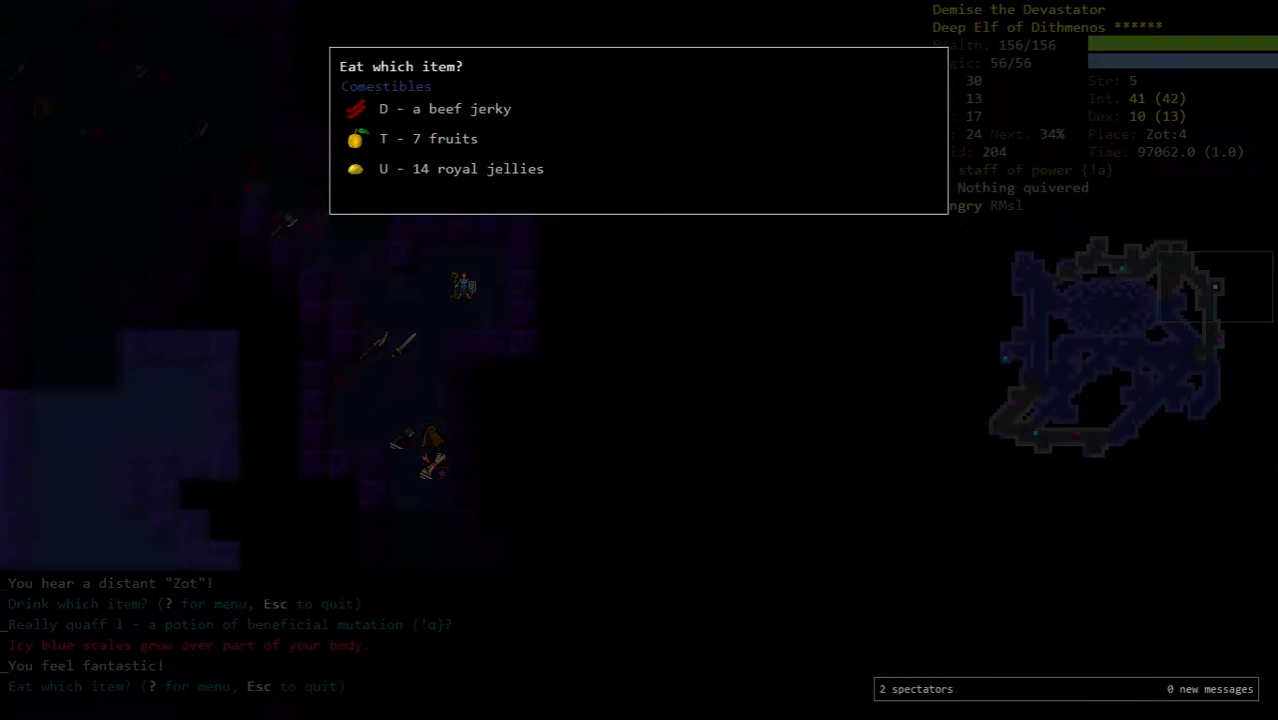
{"action": "key", "text": "D"}
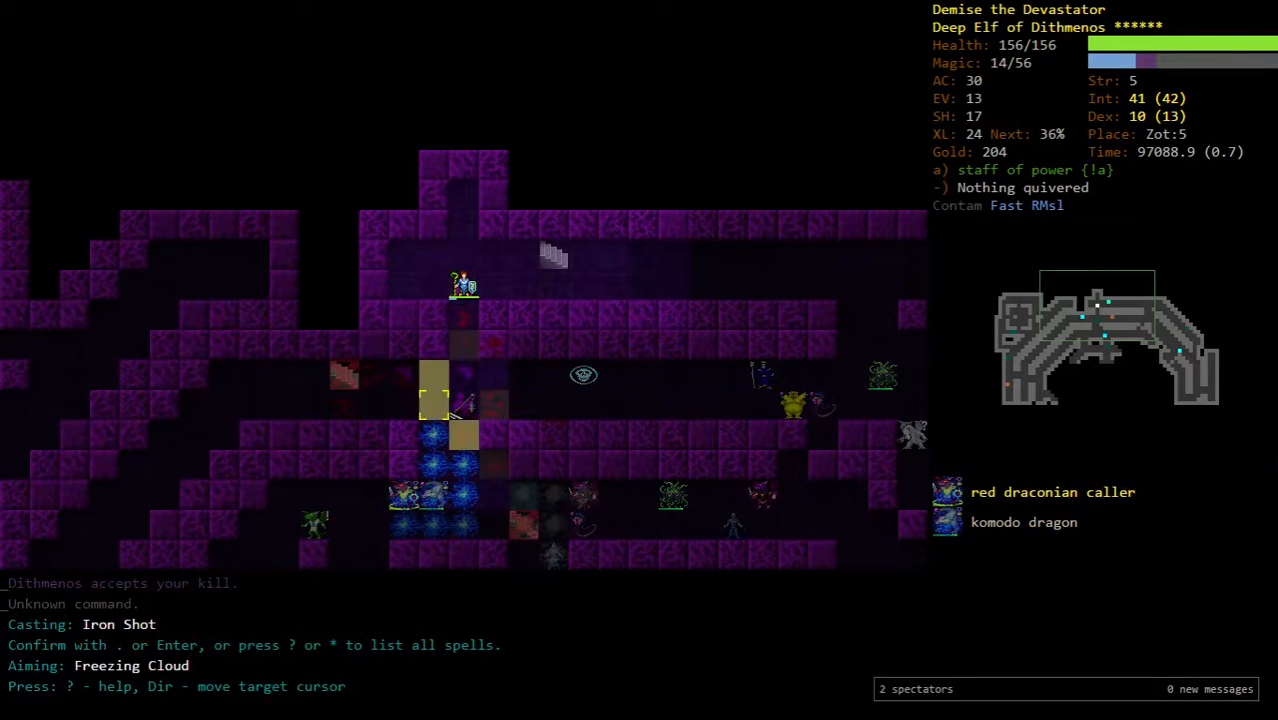
- Confirm the Freezing Cloud on the red draconian caller and komodo dragon group
{"action": "key", "text": "."}
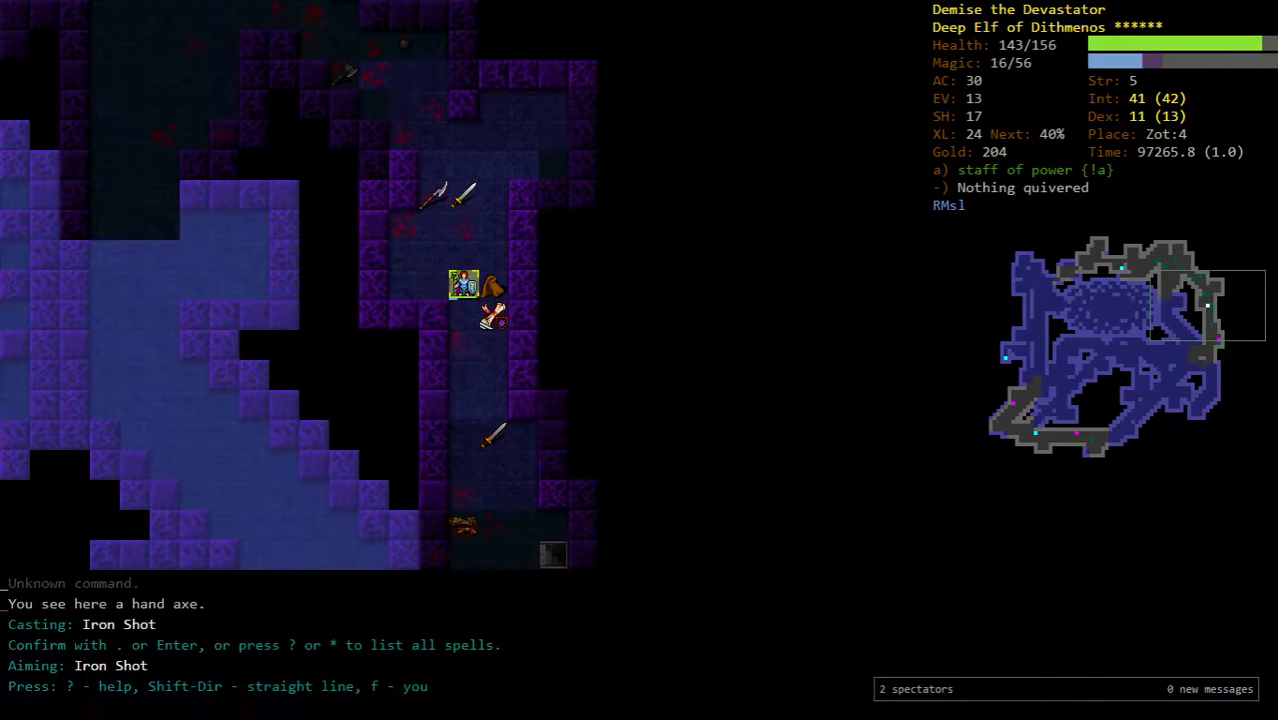
- Swap rings with P, cast Iron Shot at the dragons and eat food item U when very hungry
{"action": "key", "text": "Return"}
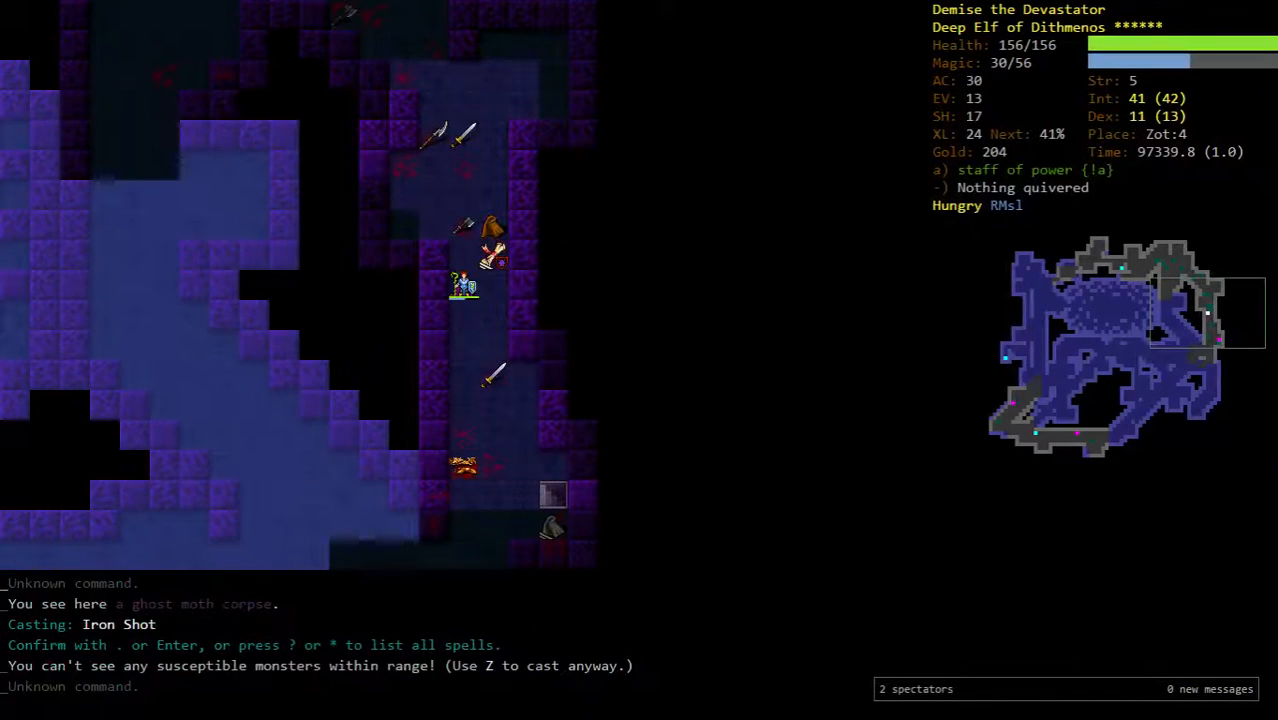
{"action": "key", "text": "P"}
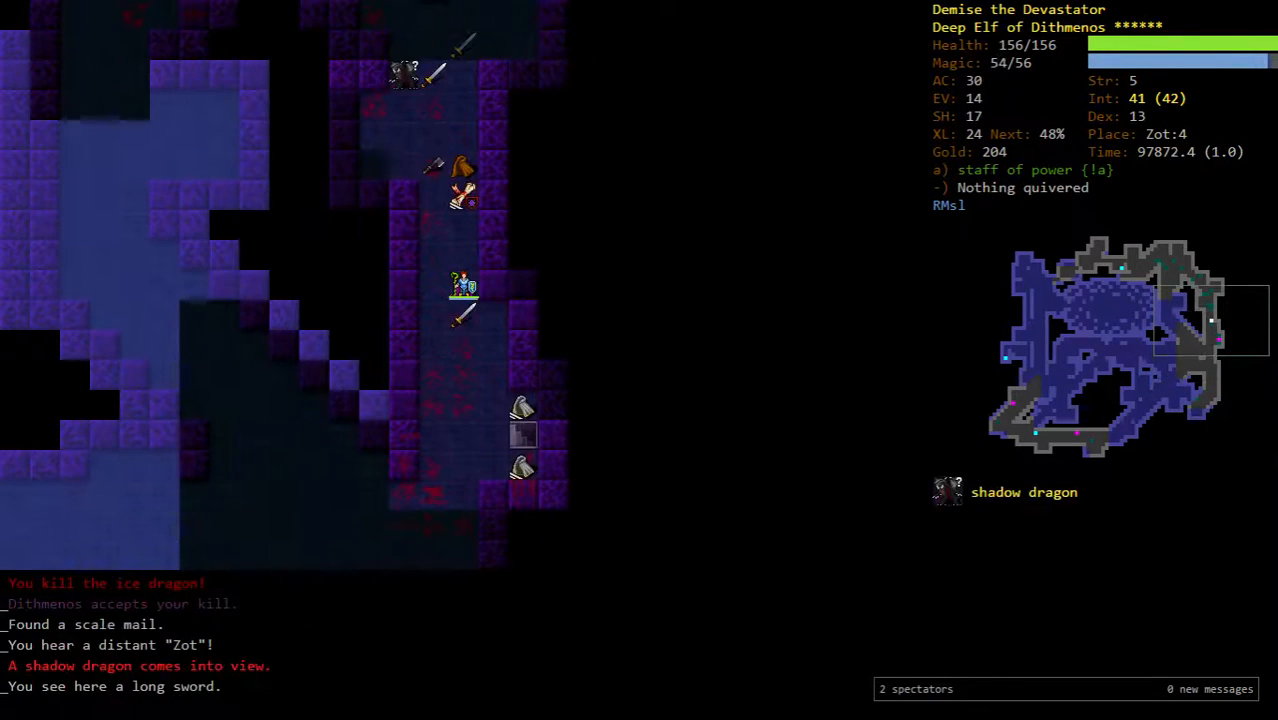
{"action": "key", "text": "z"}
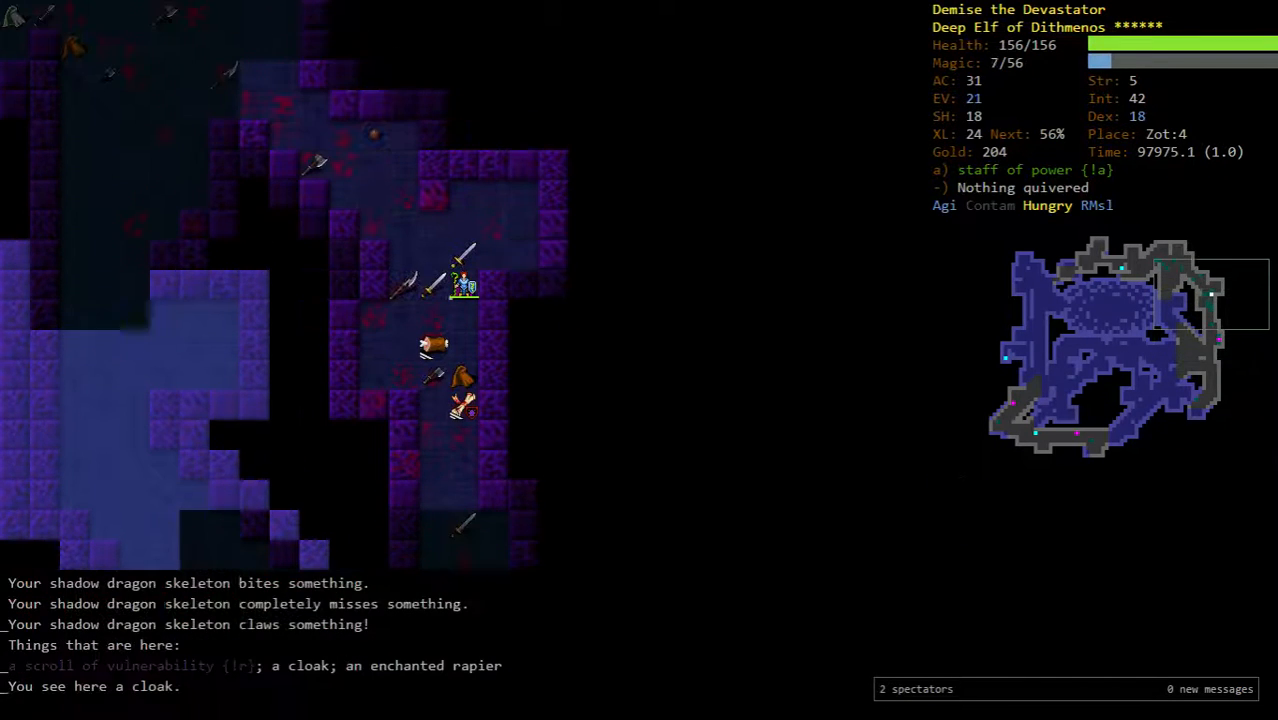
{"action": "key", "text": "e"}
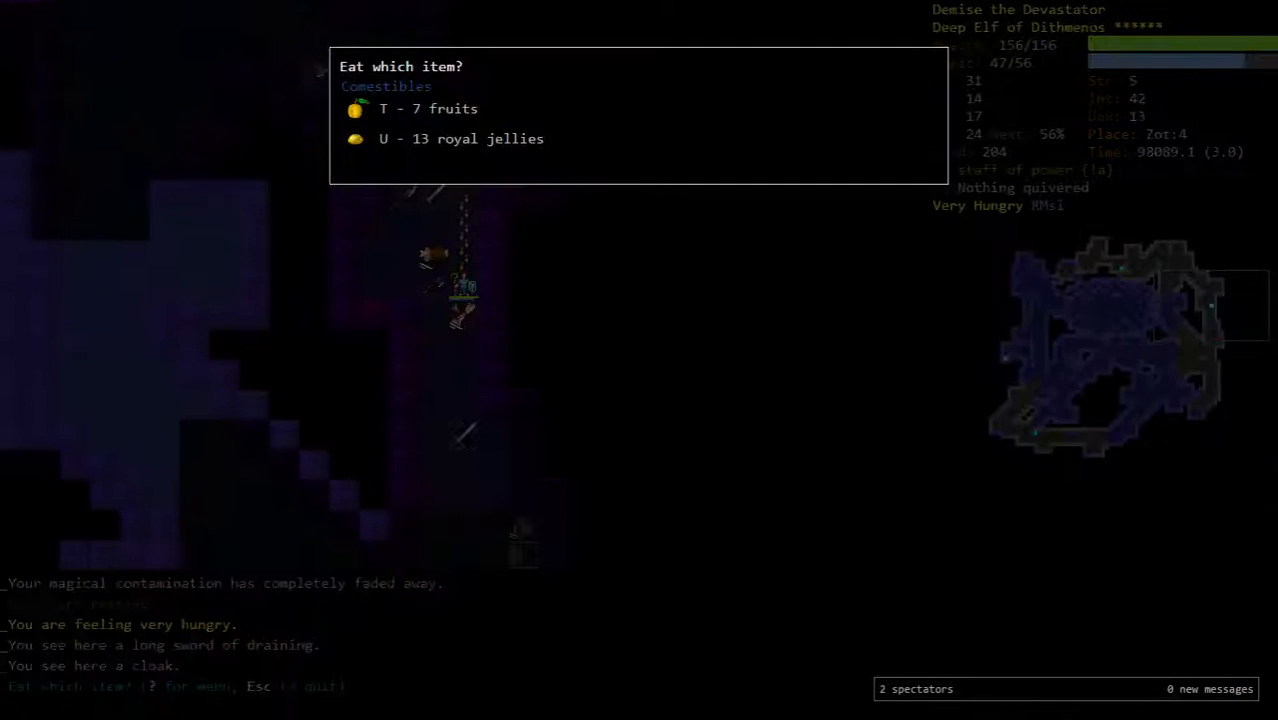
{"action": "key", "text": "U"}
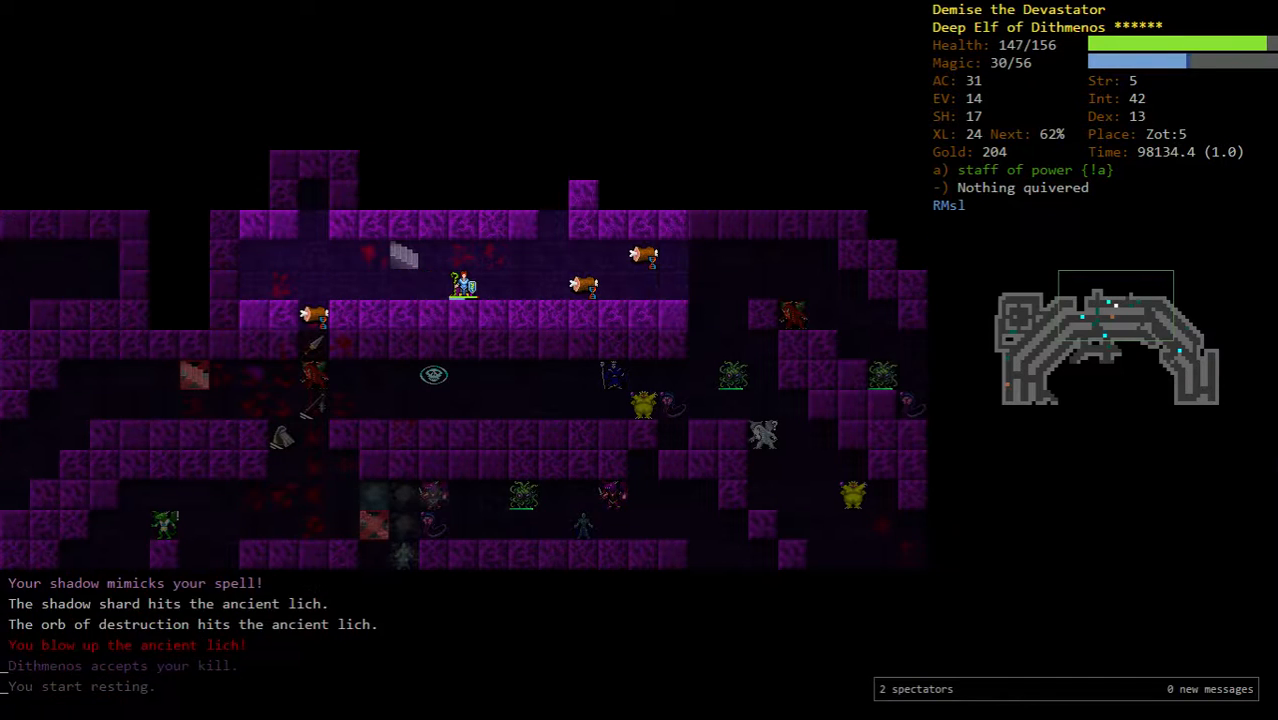
- Abort a spell, evoke a wand at the player ghost and quaff a potion
{"action": "key", "text": "z"}
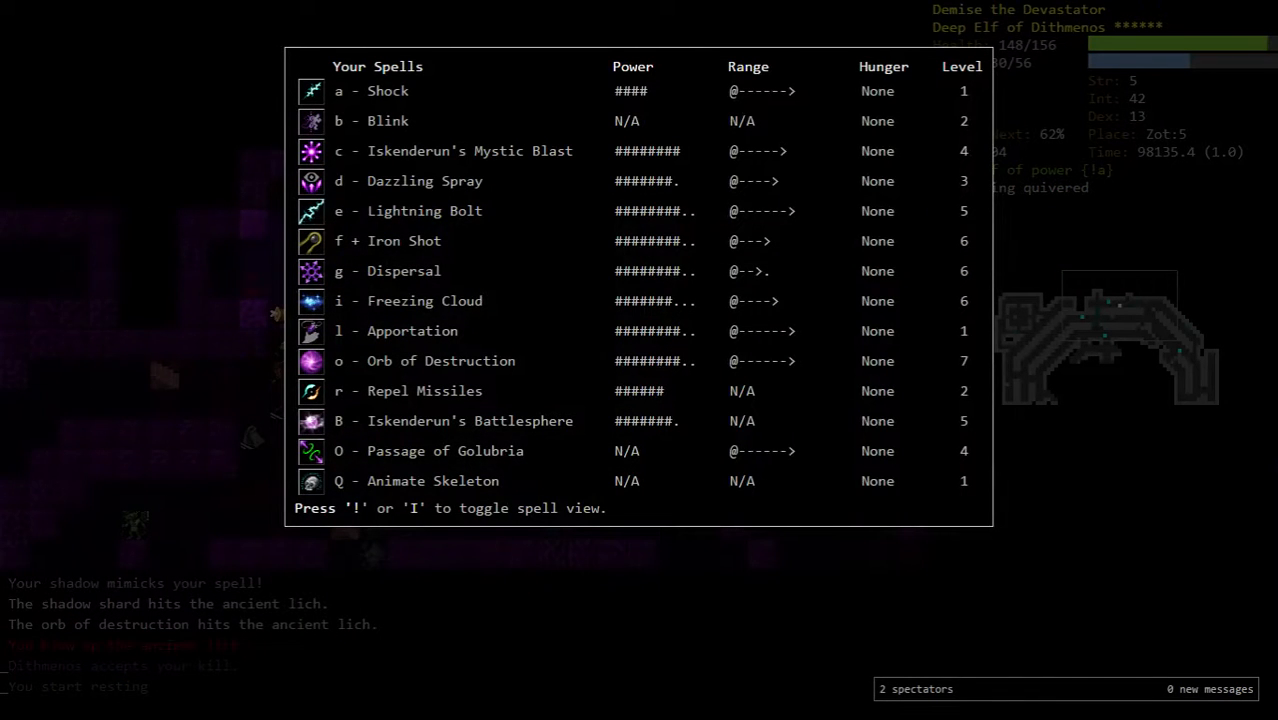
{"action": "key", "text": "Escape"}
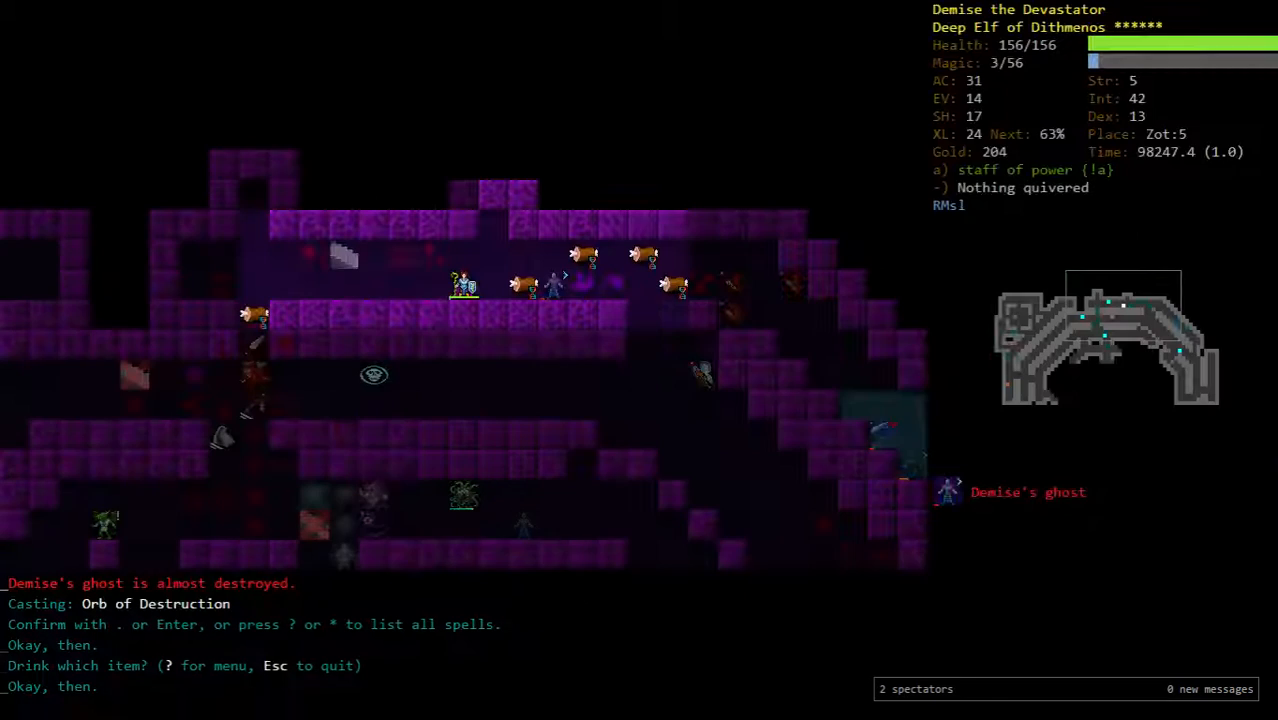
{"action": "key", "text": "V"}
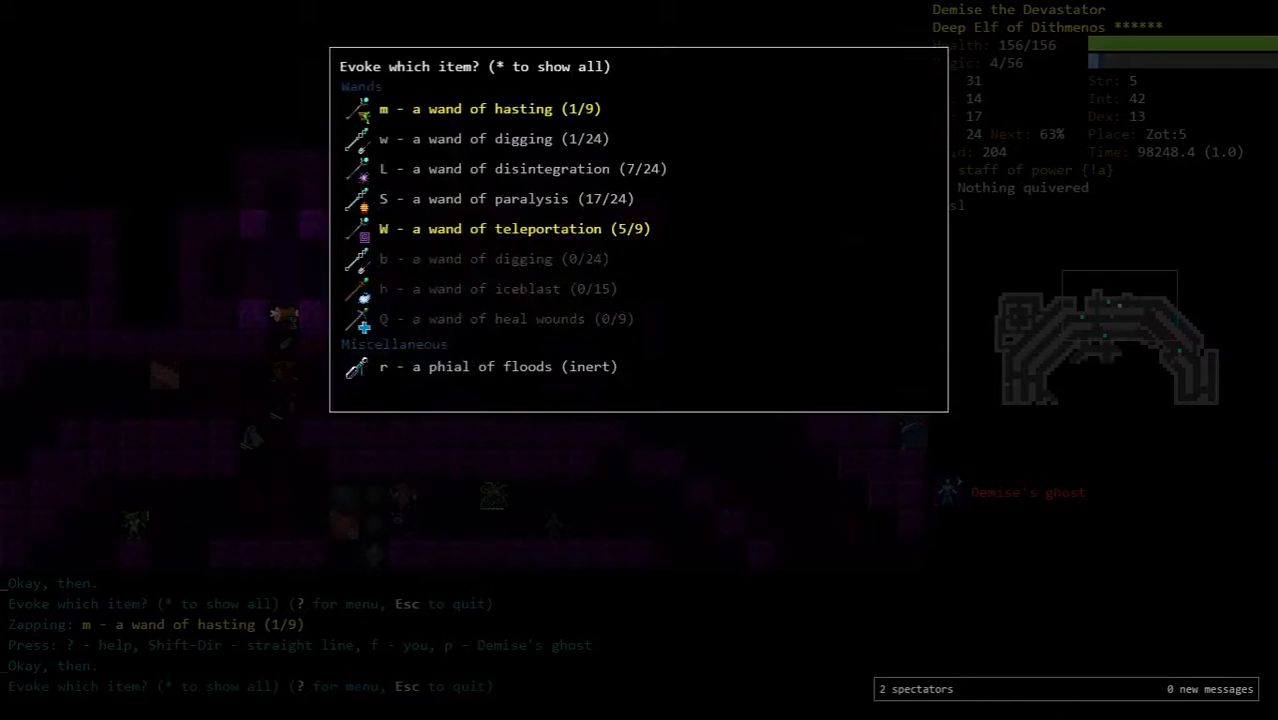
{"action": "key", "text": "q"}
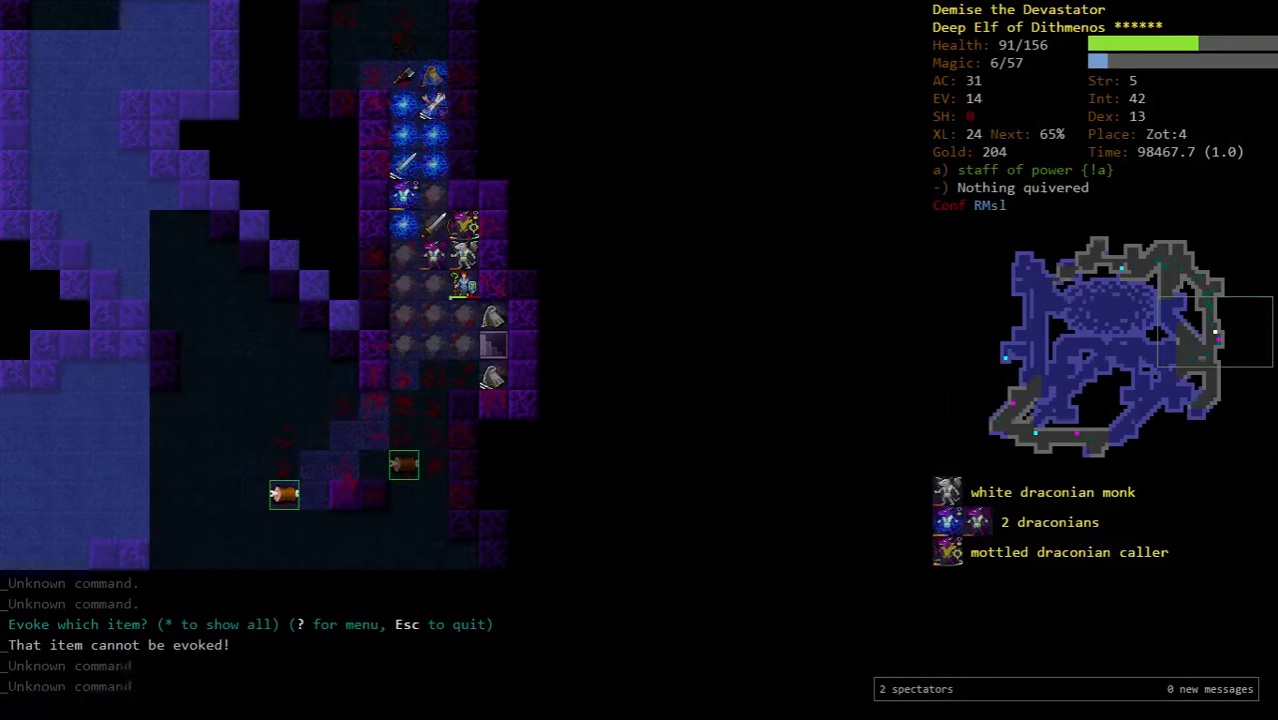
- Quaff a potion, eat and evoke a wand while fighting the draconian packs on Zot:4
{"action": "key", "text": "q"}
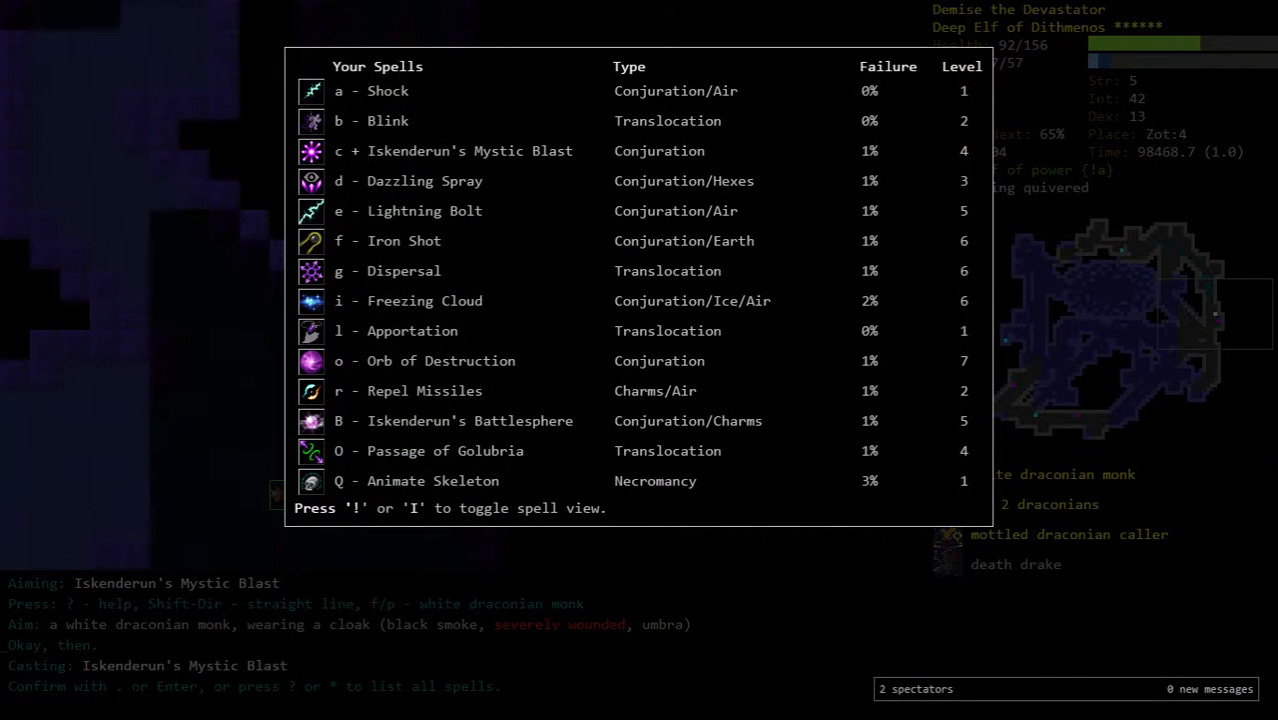
{"action": "key", "text": "e"}
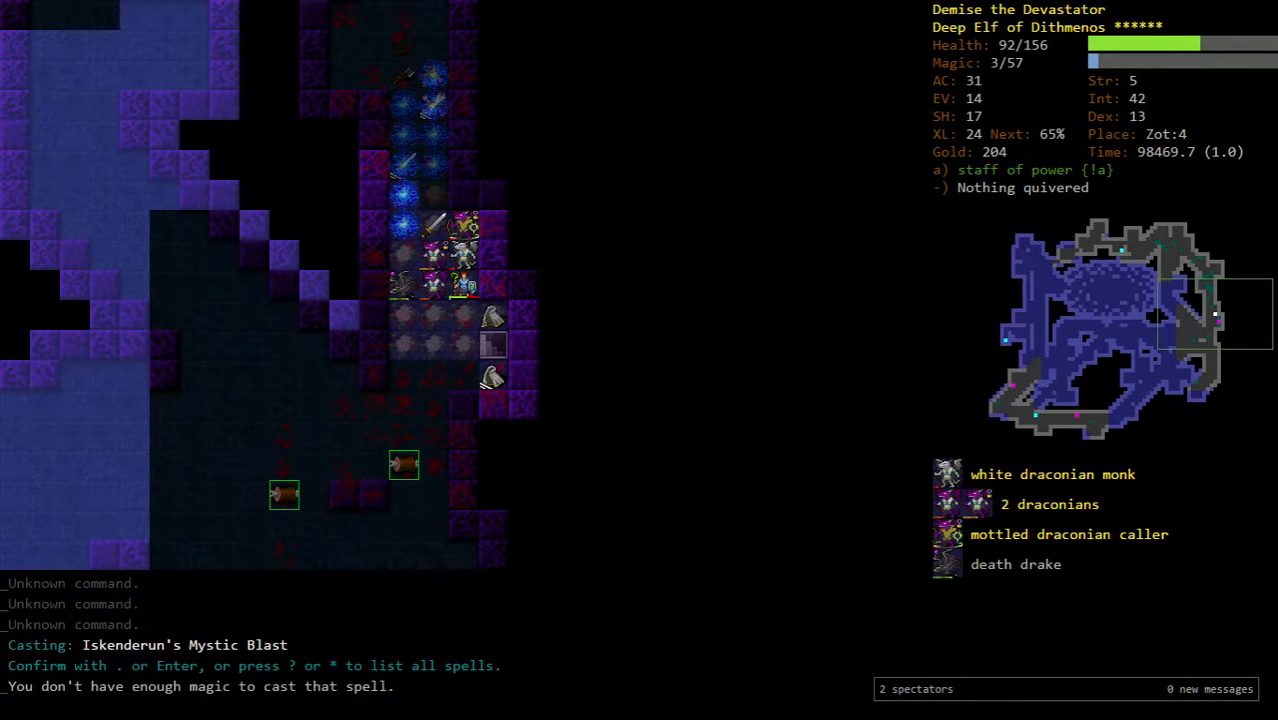
{"action": "key", "text": "V"}
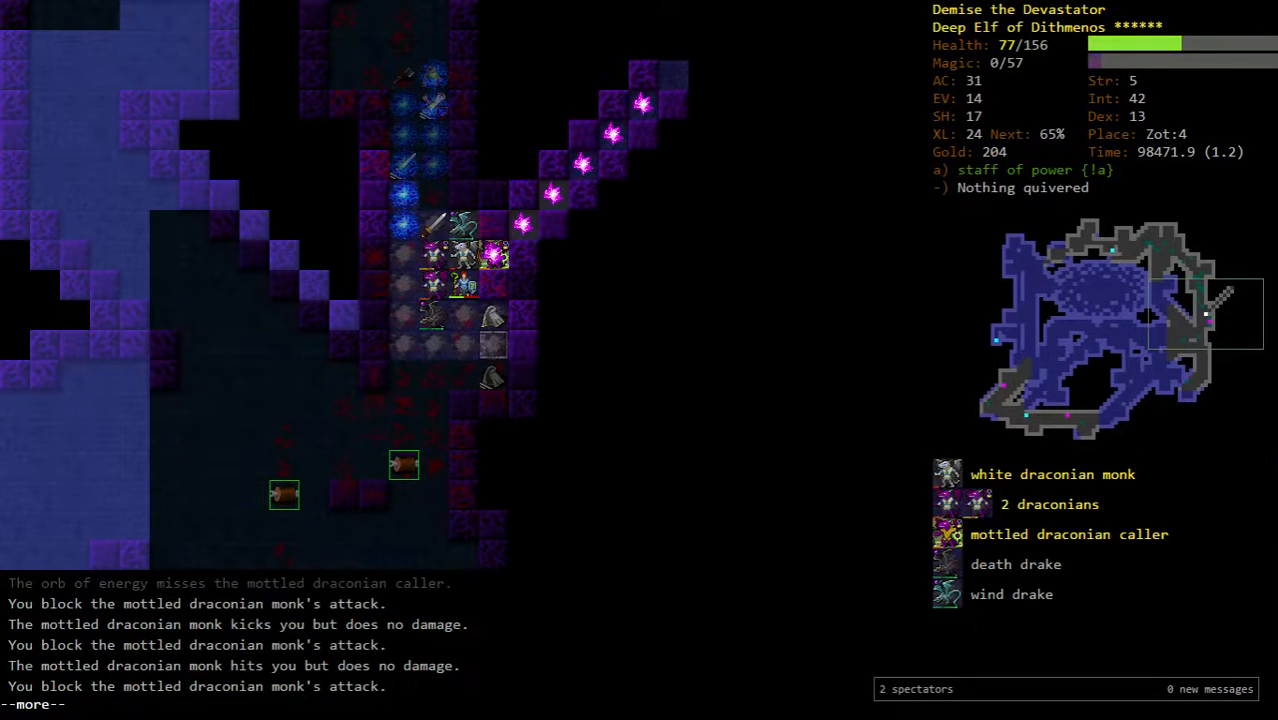
- Examine the golden dragon, read a scroll and evoke another wand against it
{"action": "key", "text": "v"}
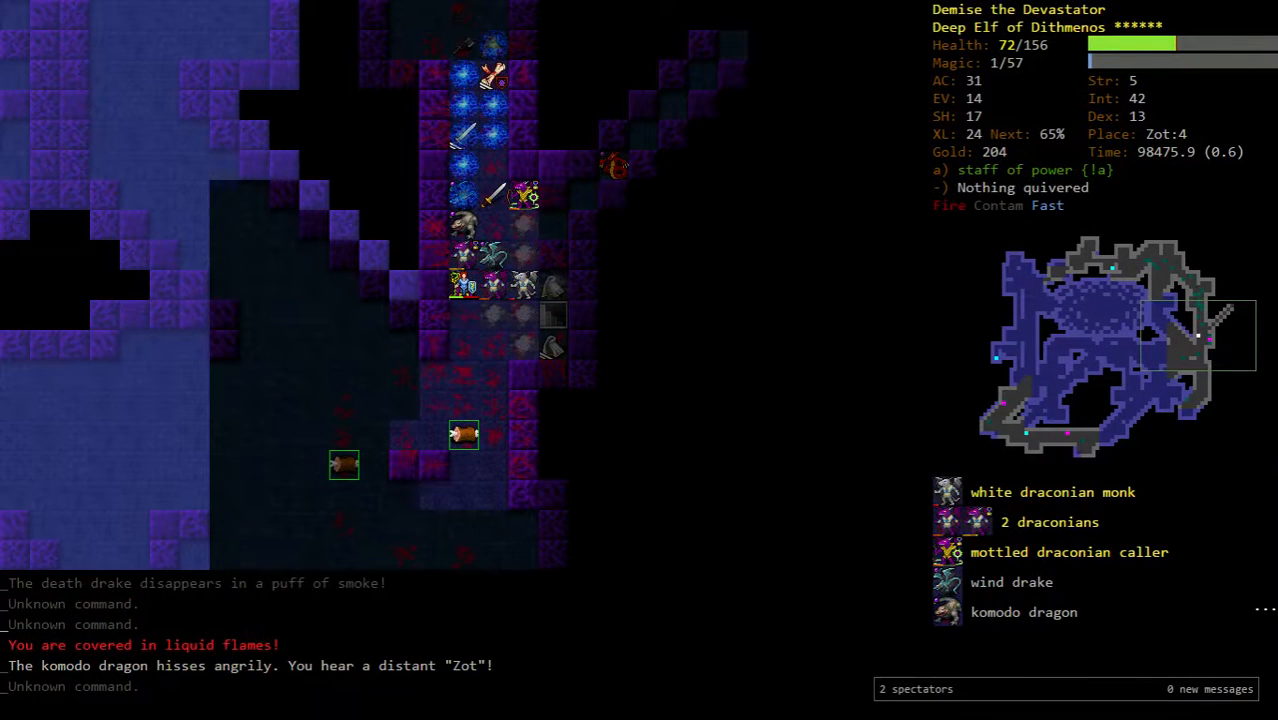
{"action": "key", "text": "r"}
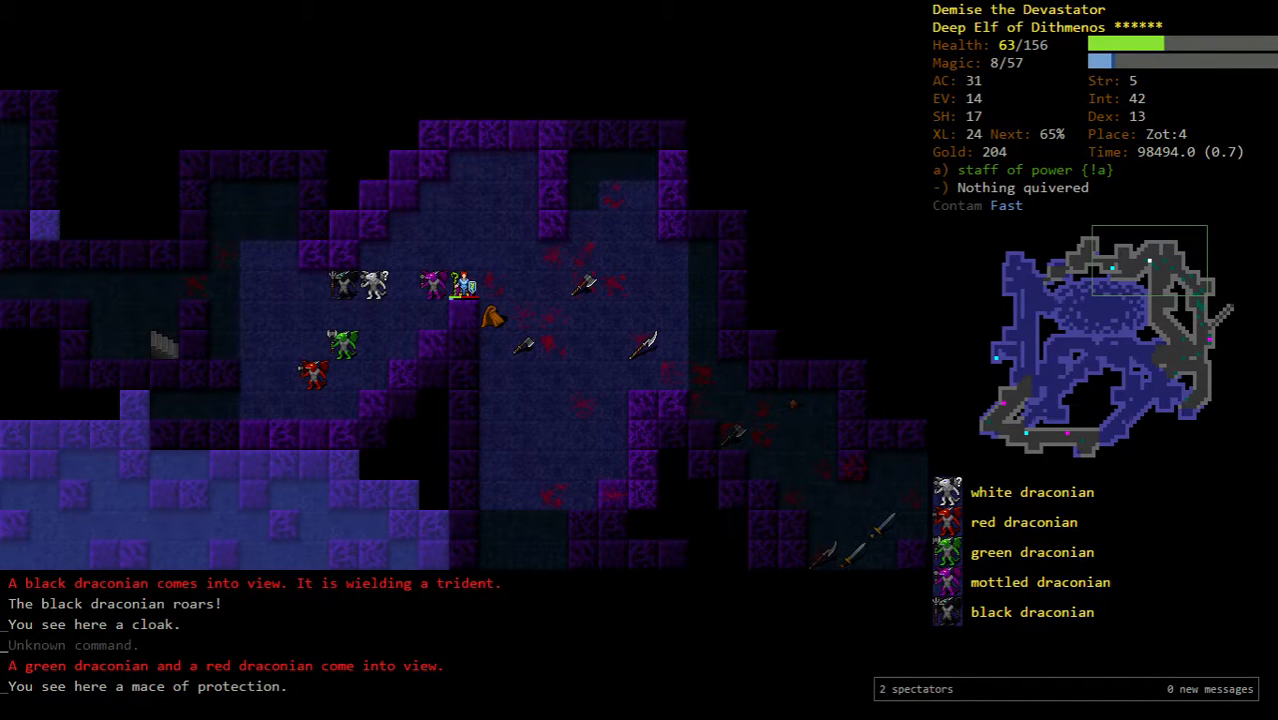
{"action": "key", "text": "V"}
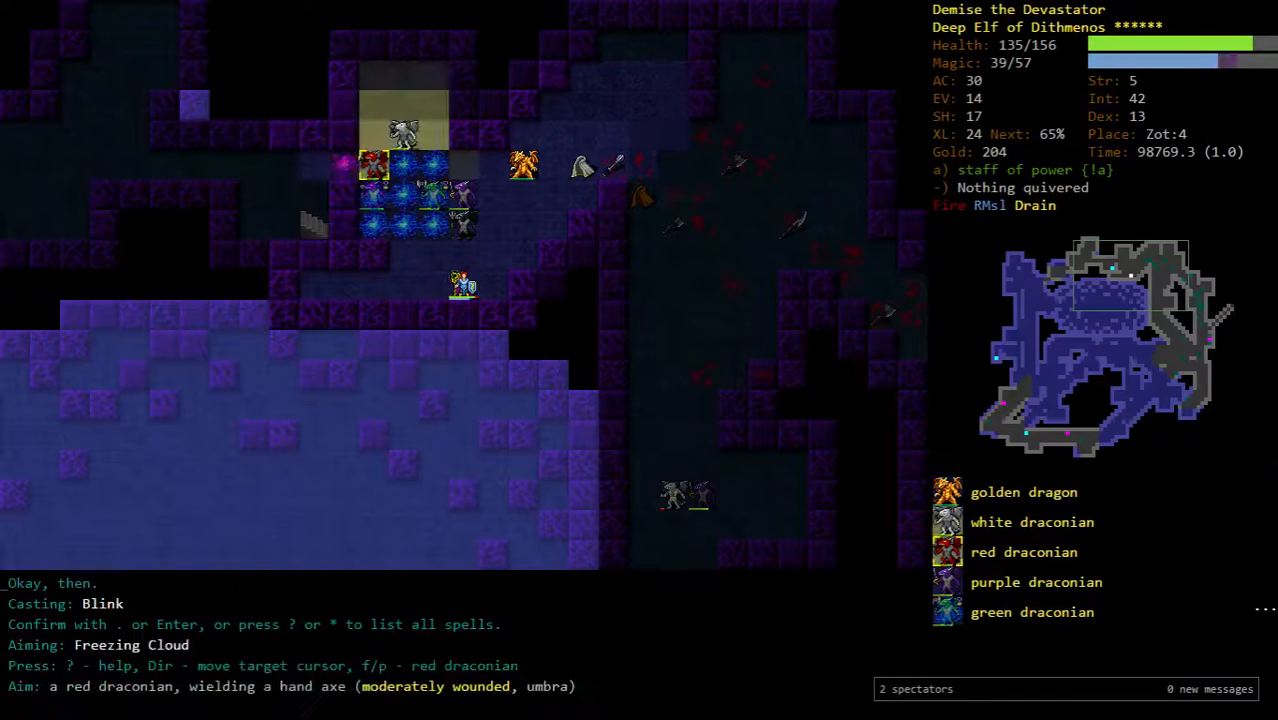
- Confirm the Freezing Cloud on the draconians and examine the battlefield afterward
{"action": "key", "text": "Return"}
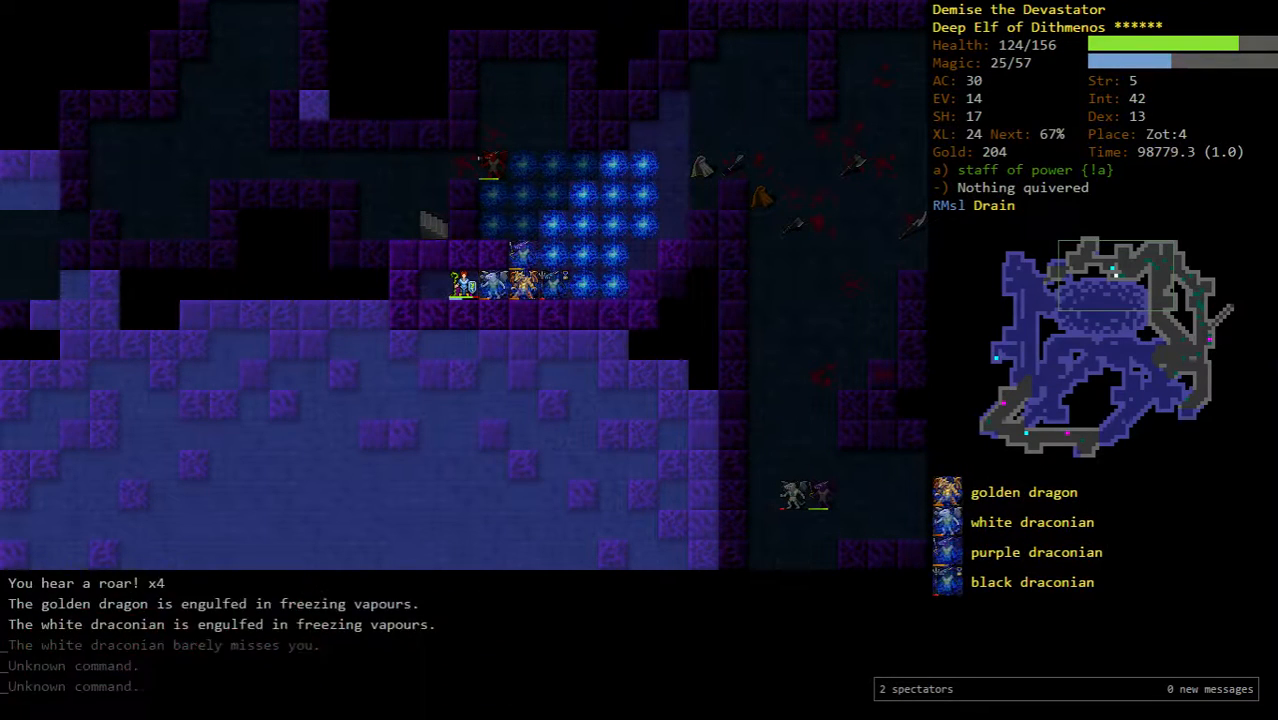
{"action": "key", "text": "v"}
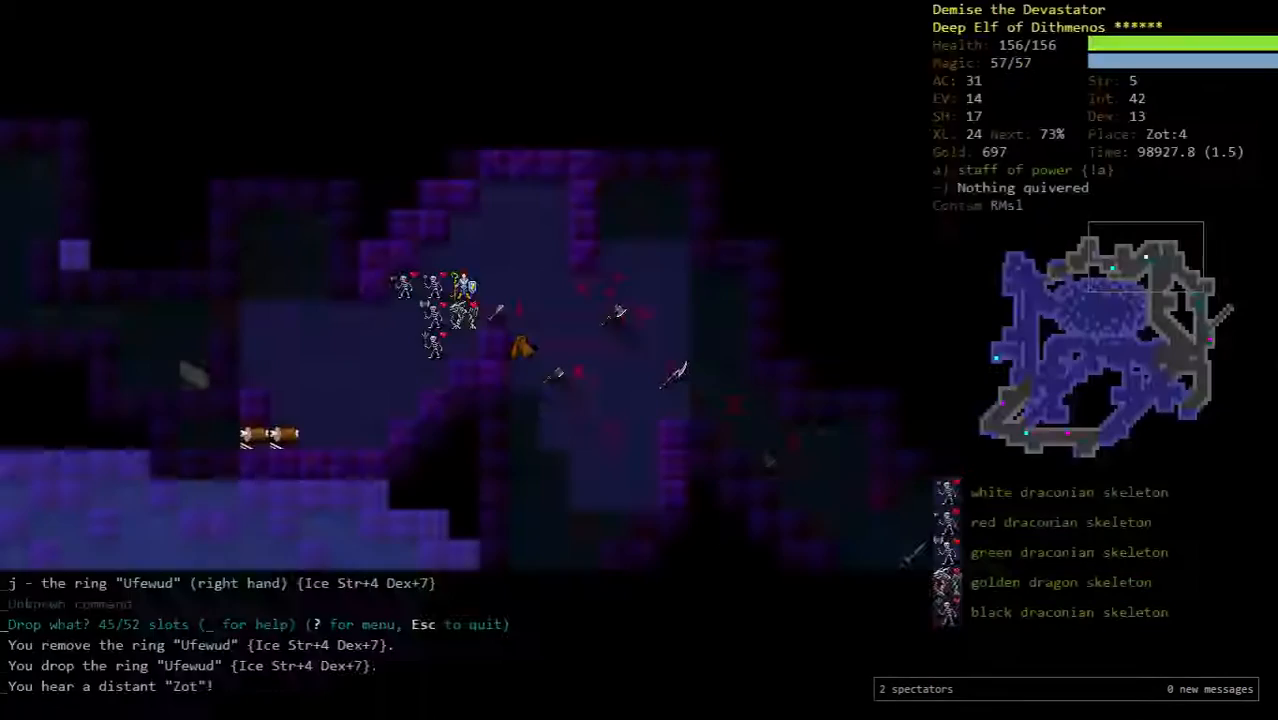
- Put on a ring from the jewellery list, then take the staircase down to Zot:5
{"action": "key", "text": "P"}
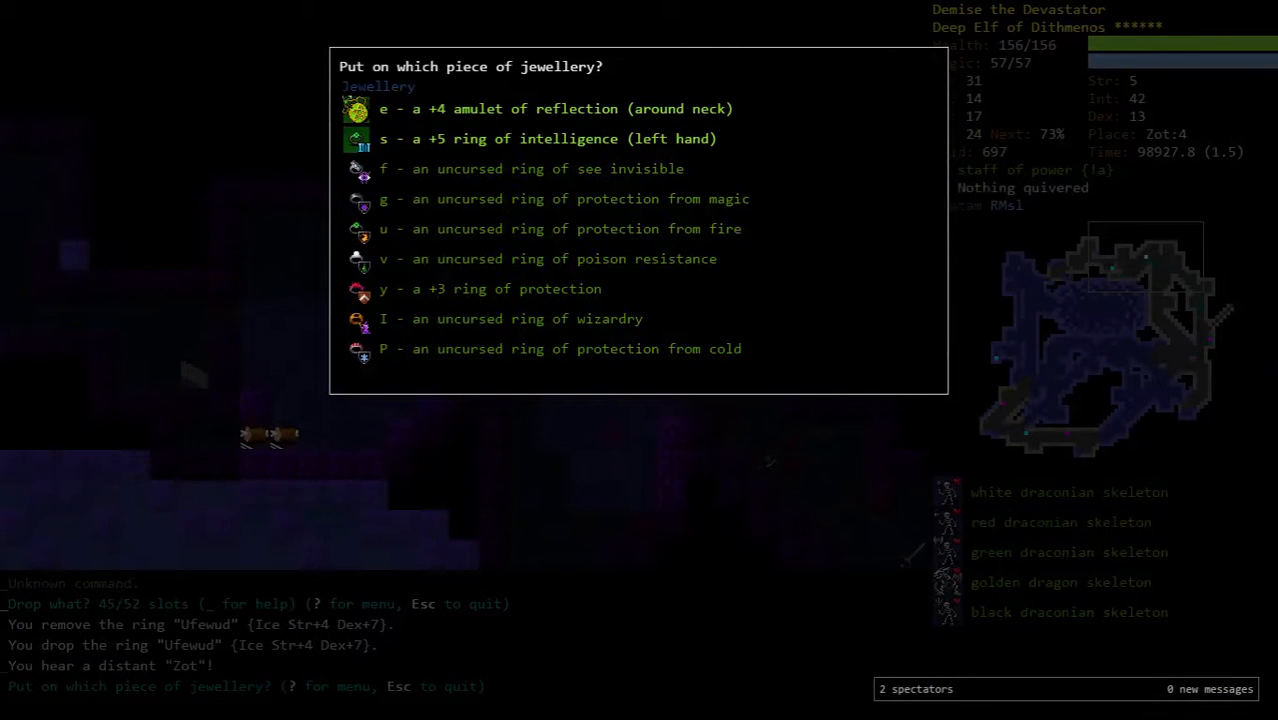
{"action": "key", "text": "u"}
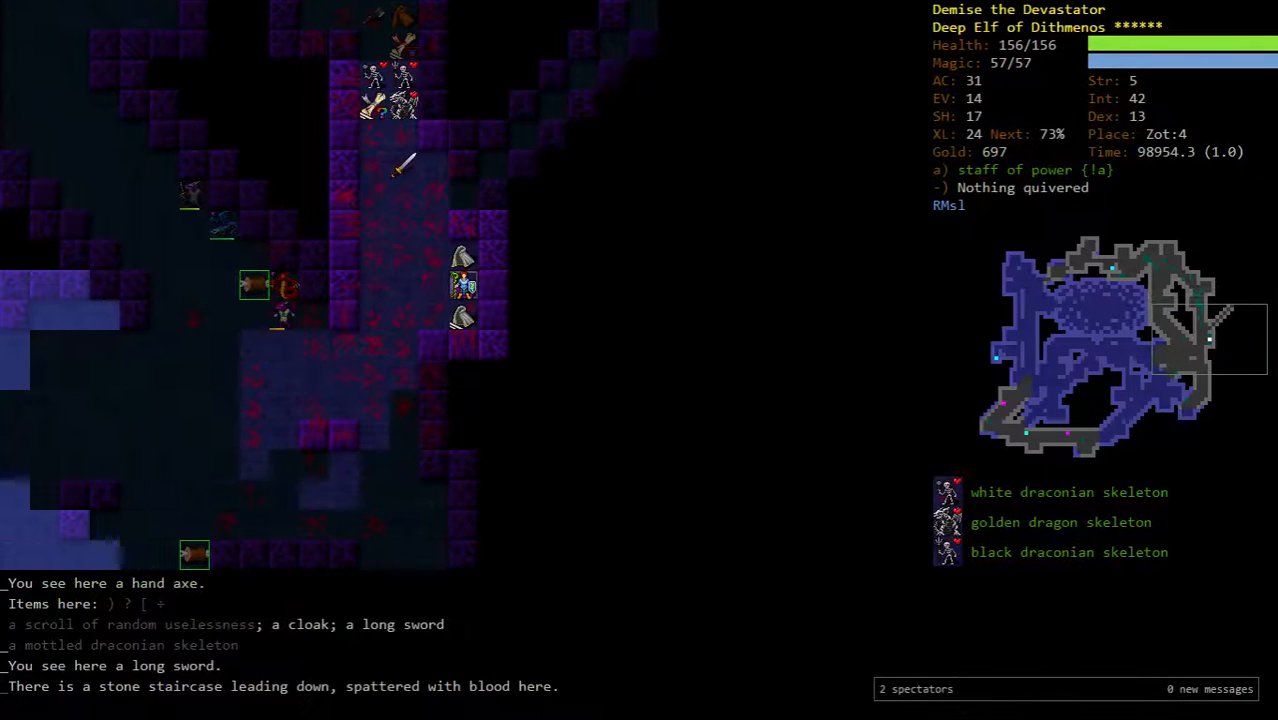
{"action": "key", "text": ">"}
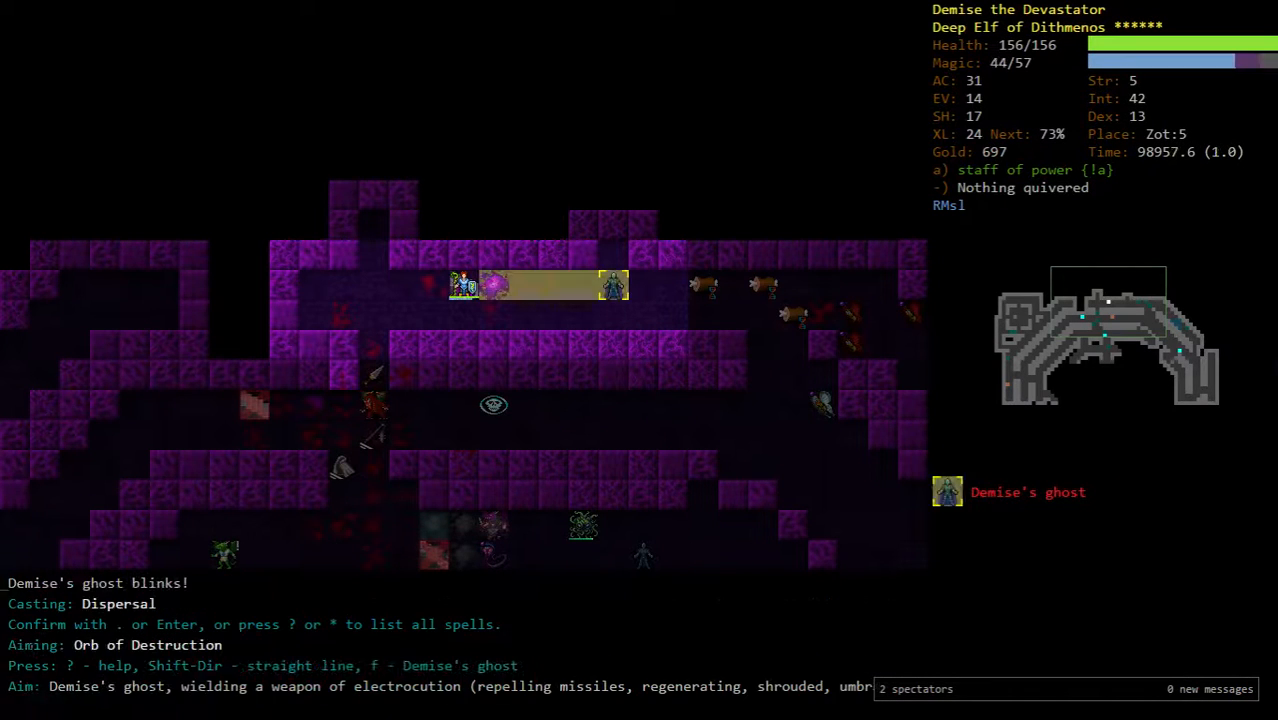
- Launch the Orb of Destruction at the ghost and keep casting until the orb of fire falls
{"action": "key", "text": "Enter"}
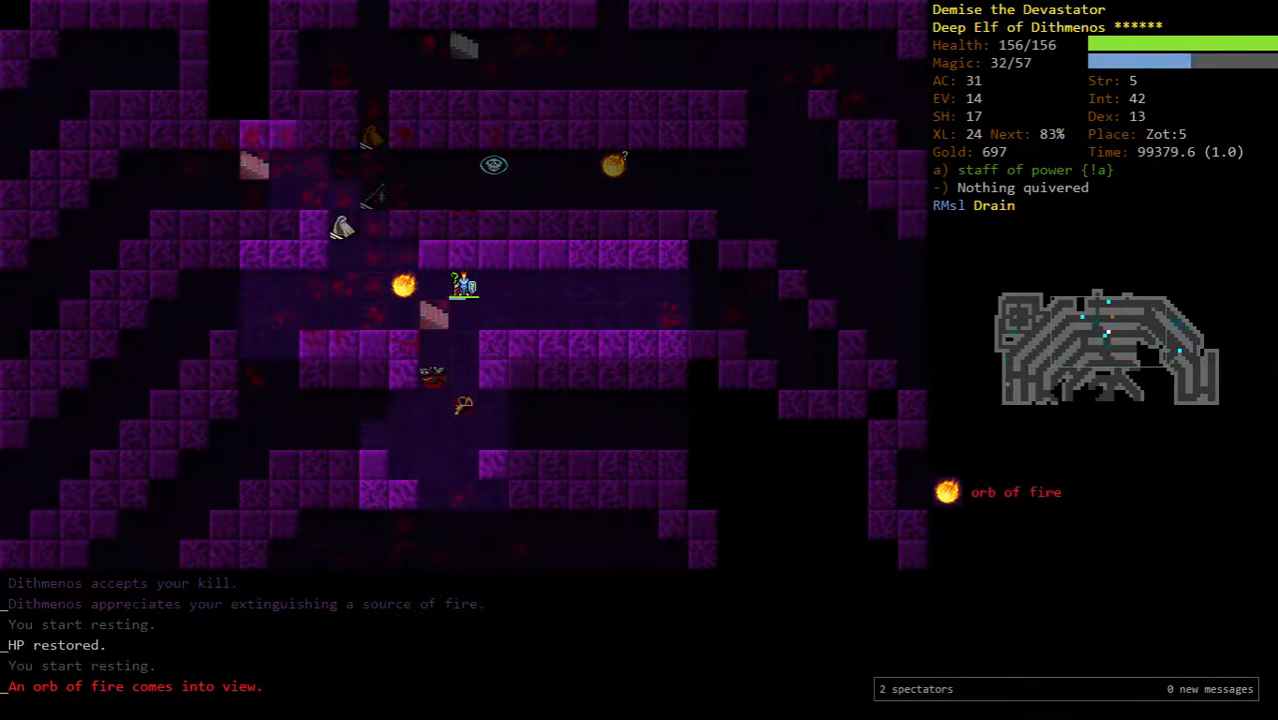
{"action": "key", "text": "z"}
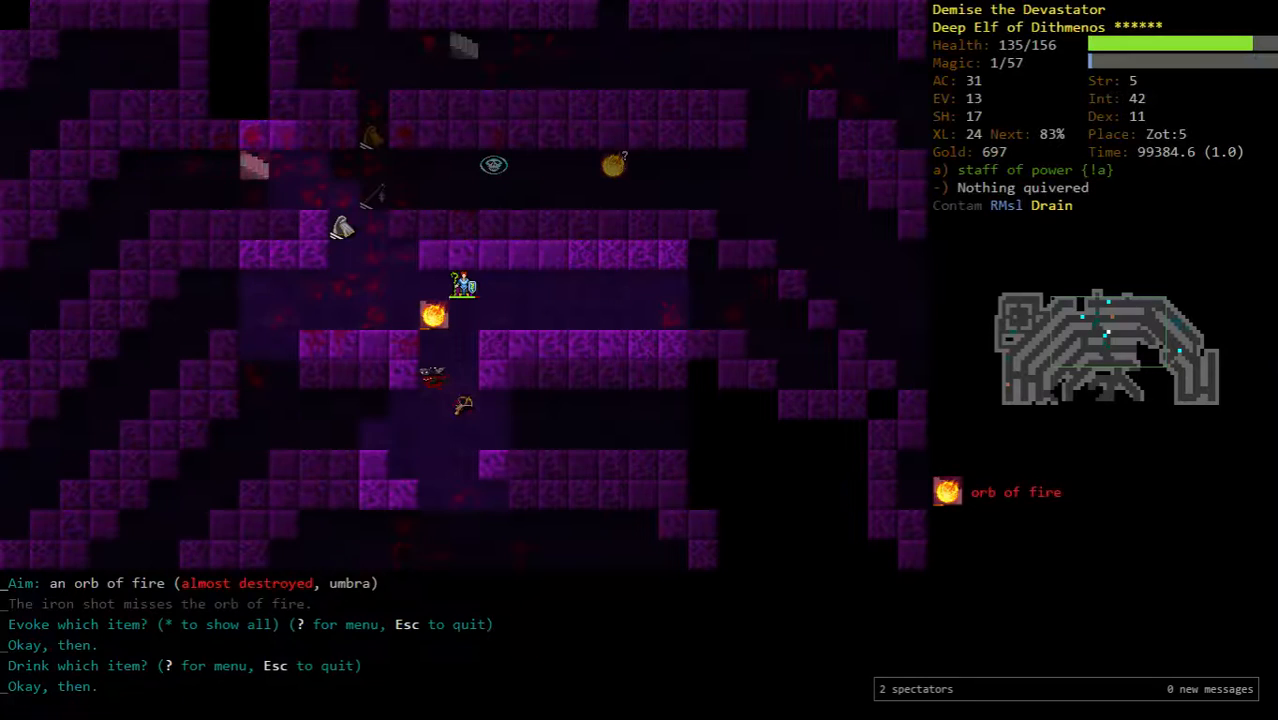
{"action": "key", "text": "v"}
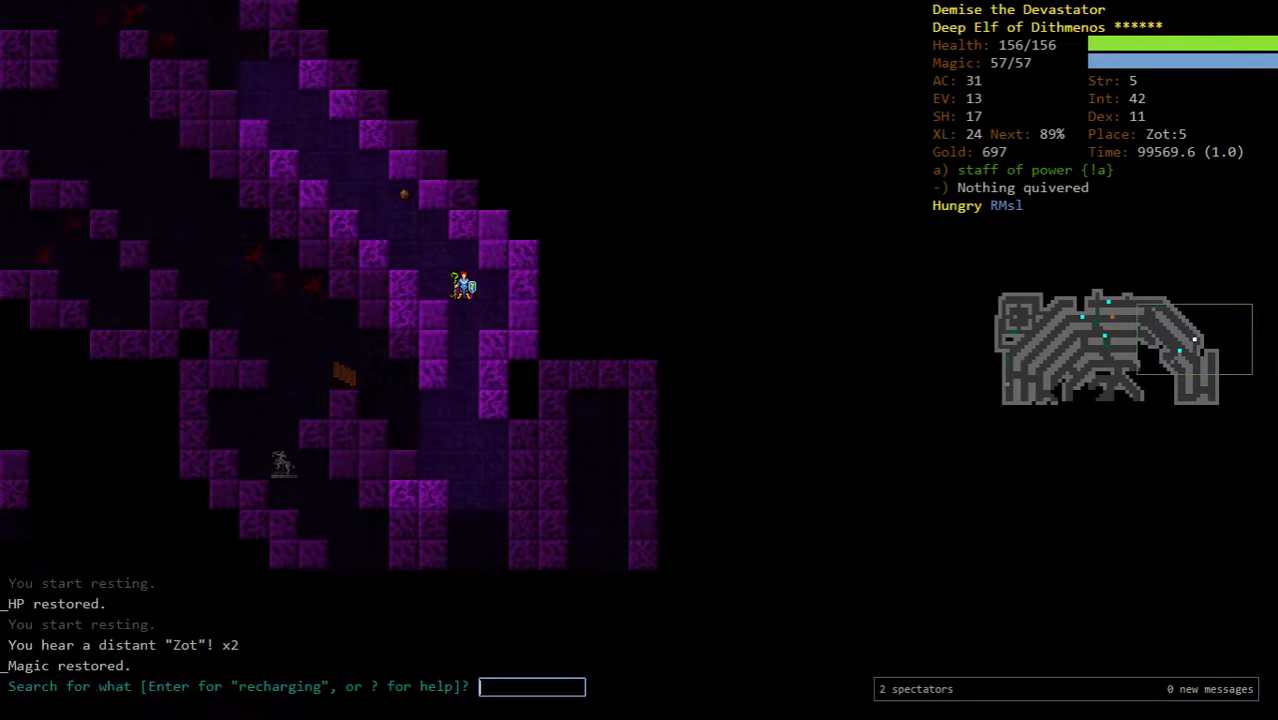
- Search for 'recharg', travel to the shops found and buy recharging and blinking scrolls, leaving 116 gold
{"action": "type", "text": "recharg"}
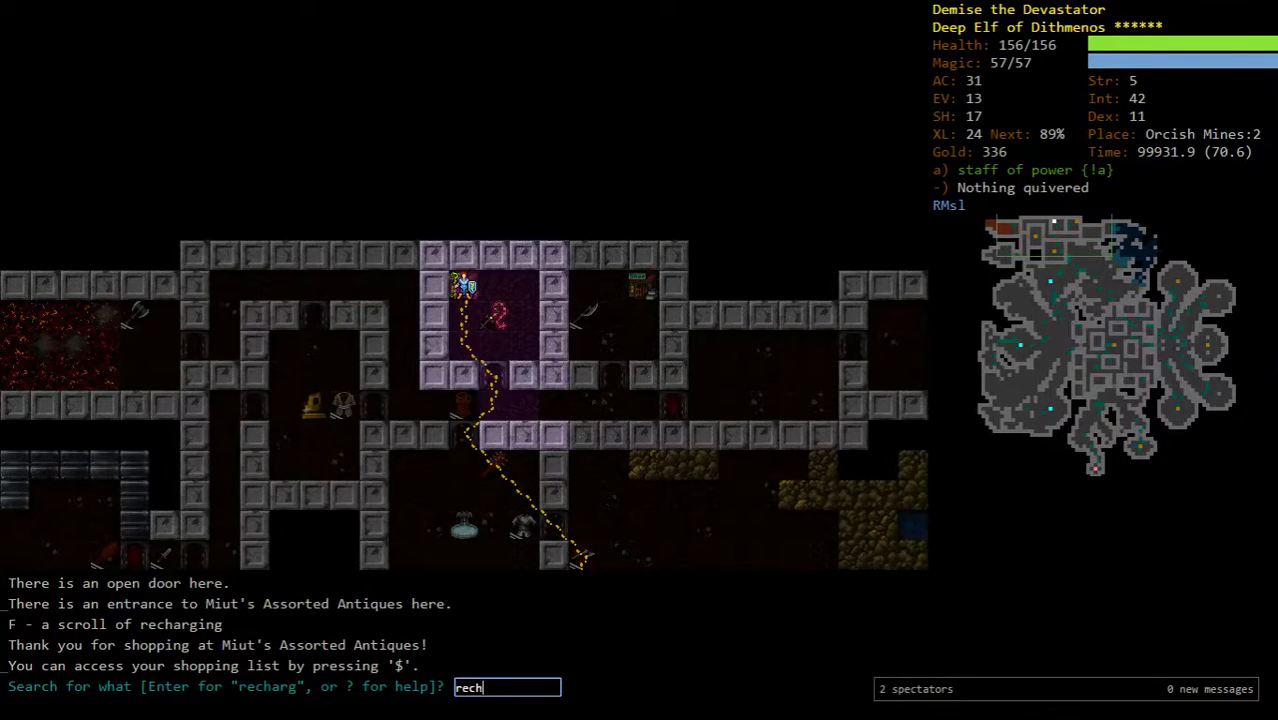
{"action": "type", "text": "arg"}
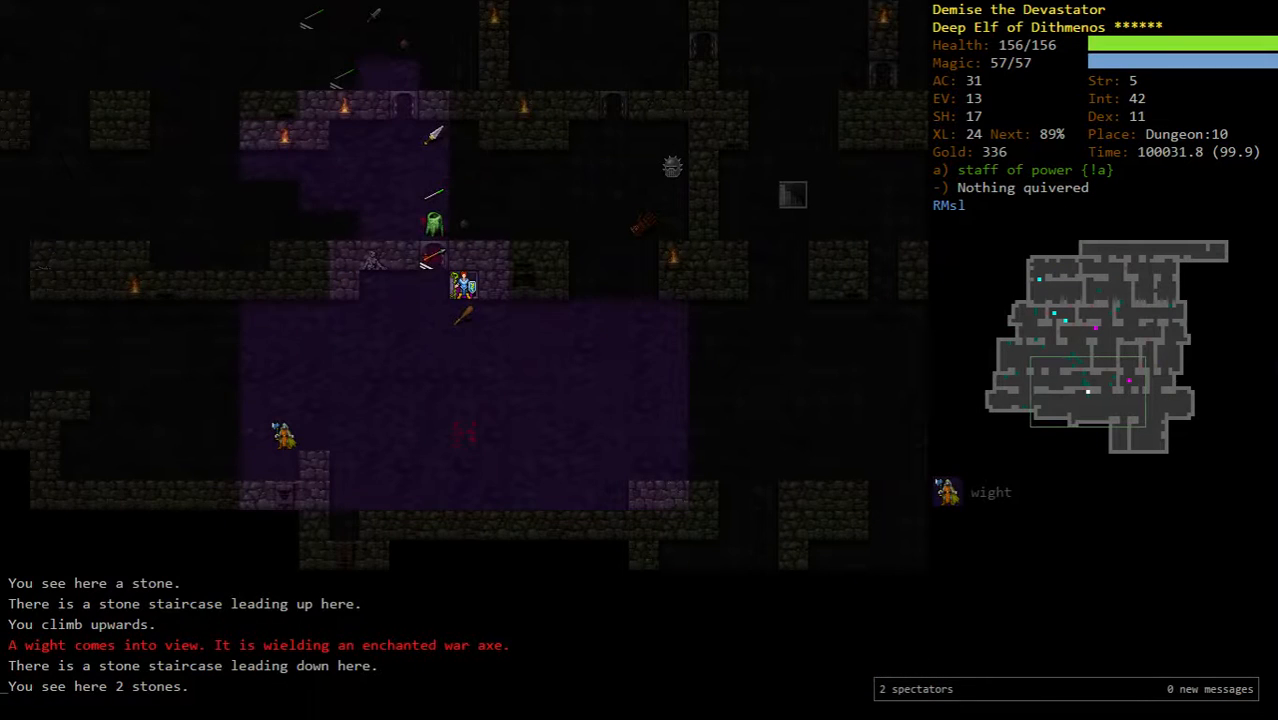
{"action": "key", "text": "G"}
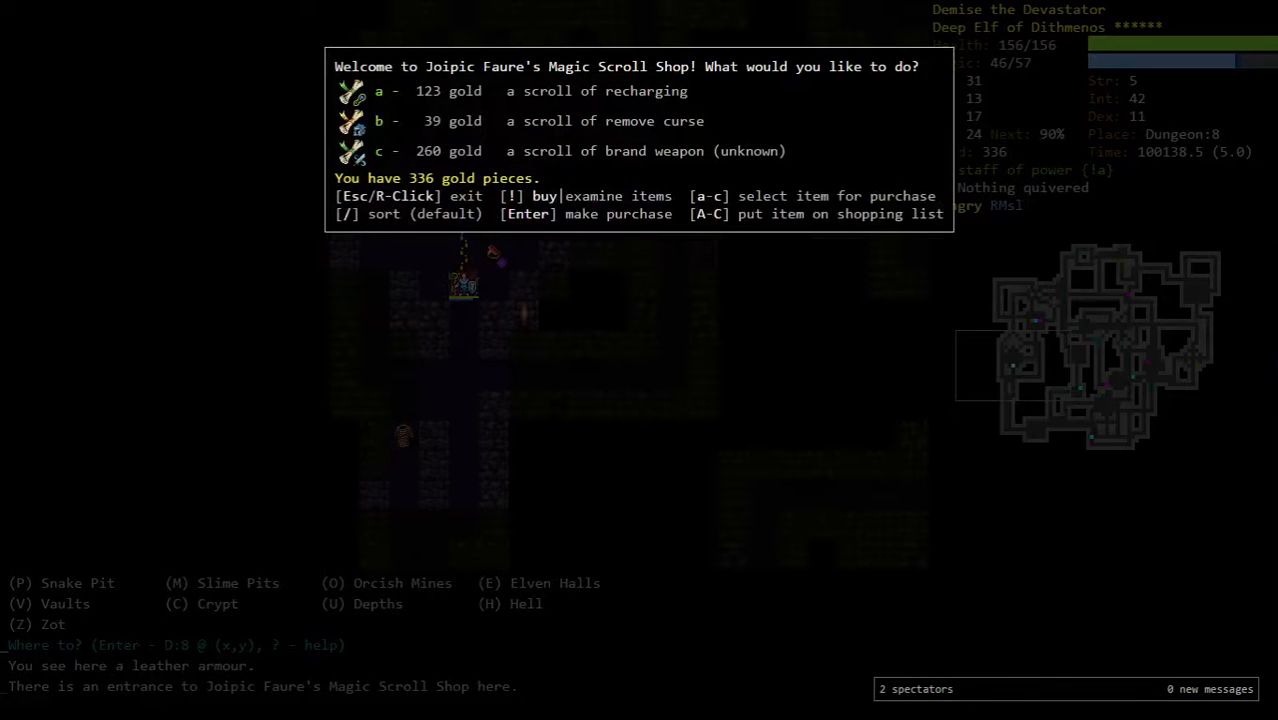
{"action": "left_click", "coordinate": [378, 92]}
{"action": "type", "text": "haste"}
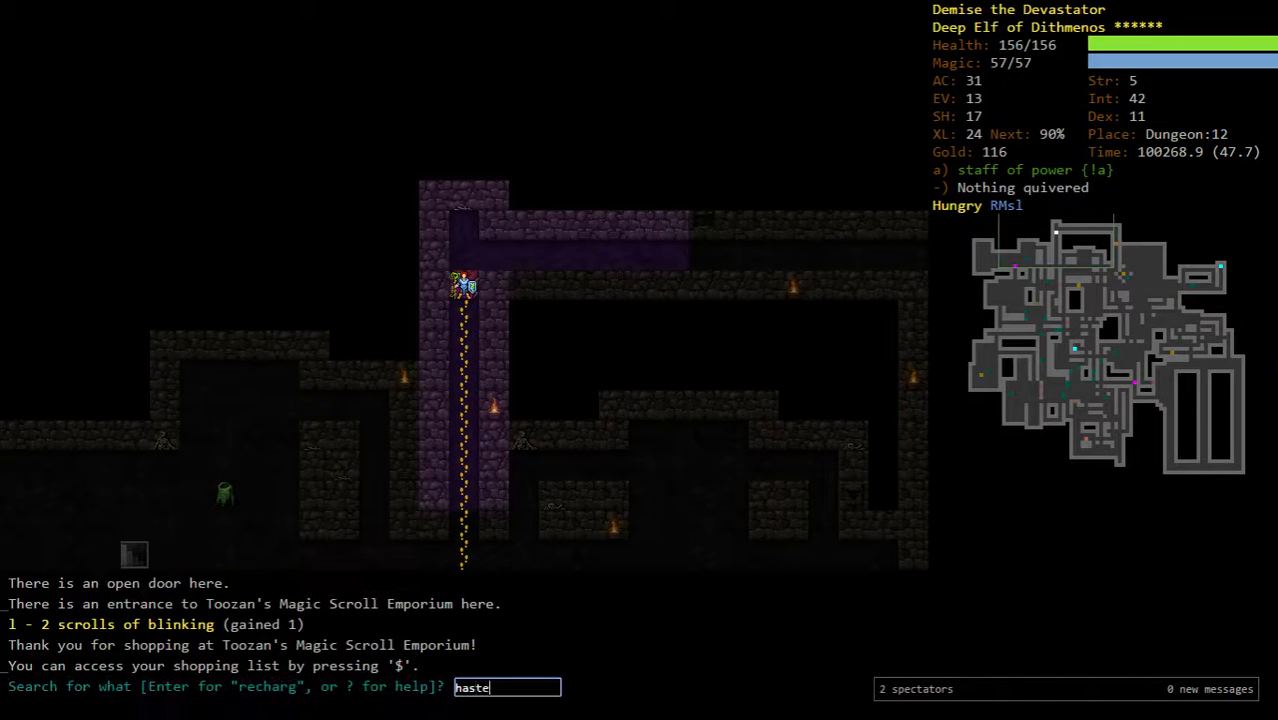
- Eat something from the pack to deal with hunger
{"action": "key", "text": "e"}
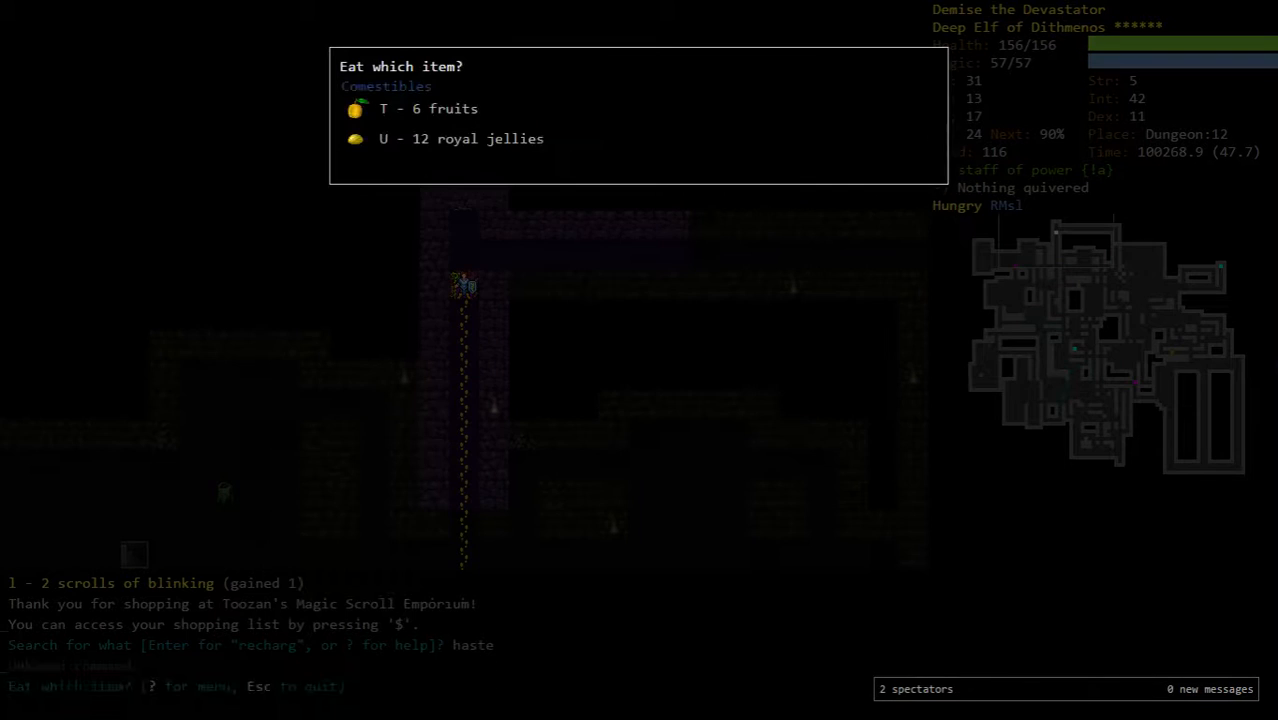
{"action": "key", "text": "T"}
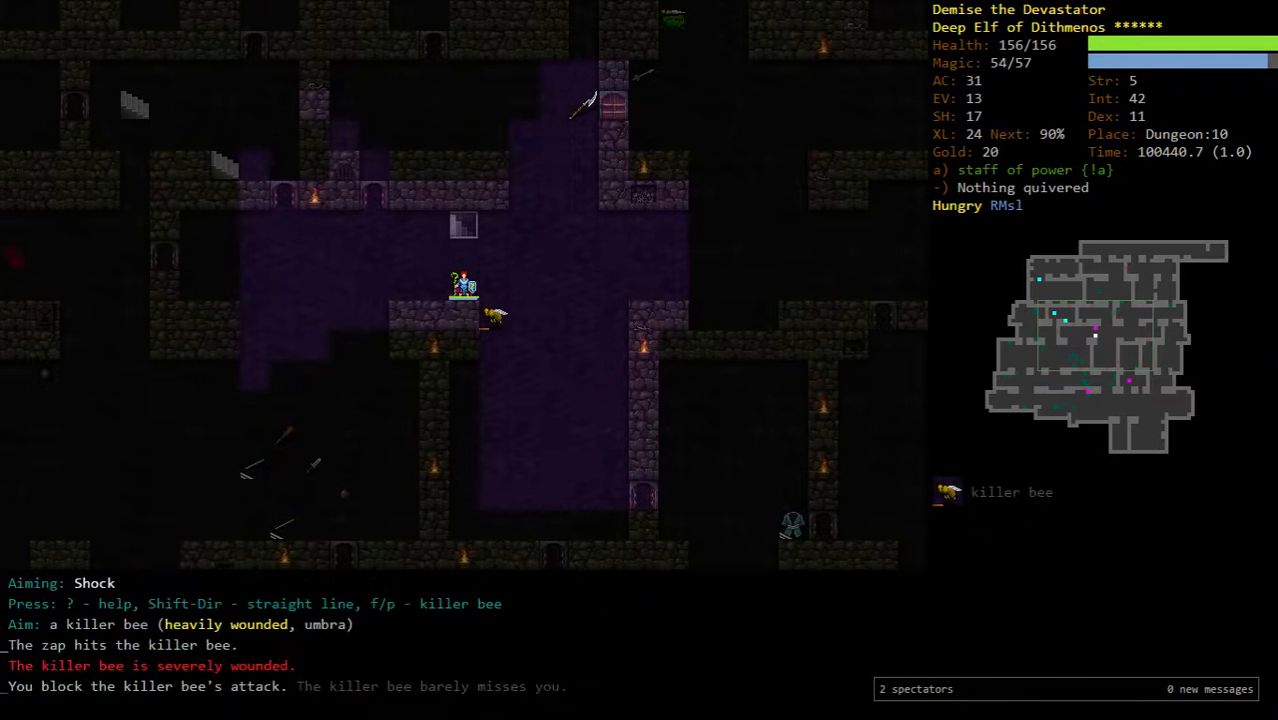
- Zap the killer bee with Shock and travel down level by level toward Dungeon:15
{"action": "key", "text": ">"}
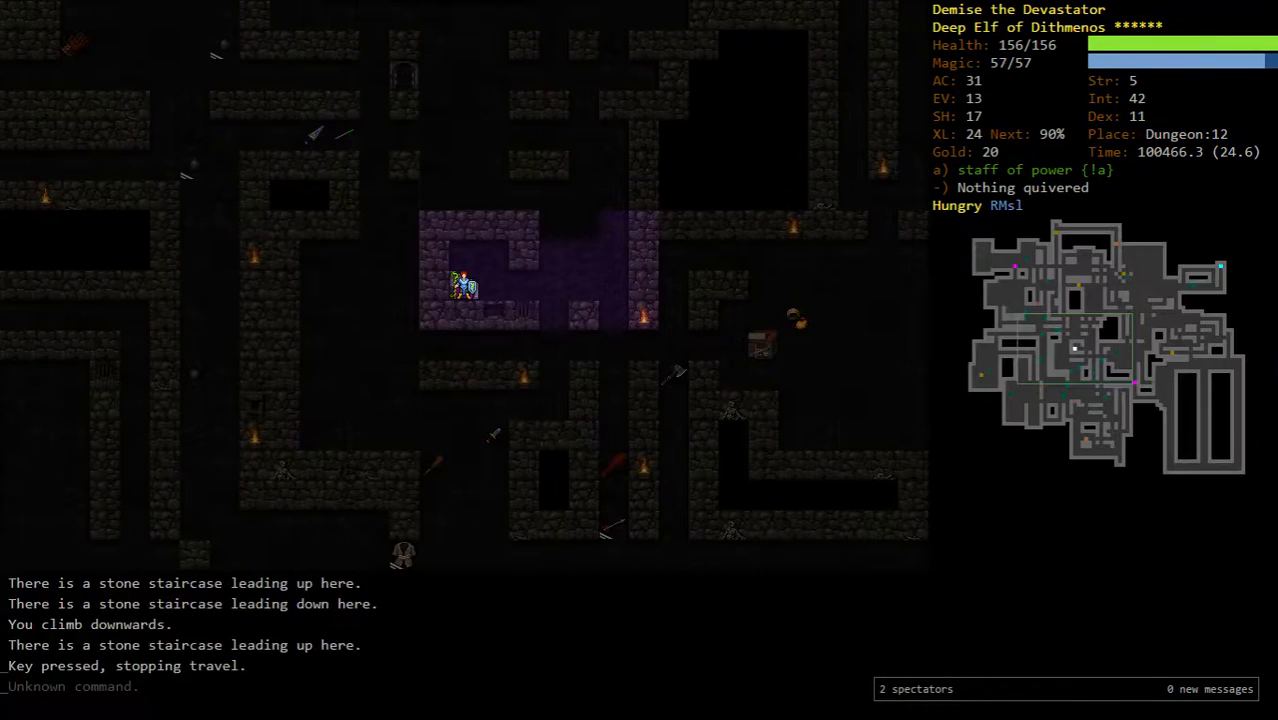
{"action": "key", "text": ">"}
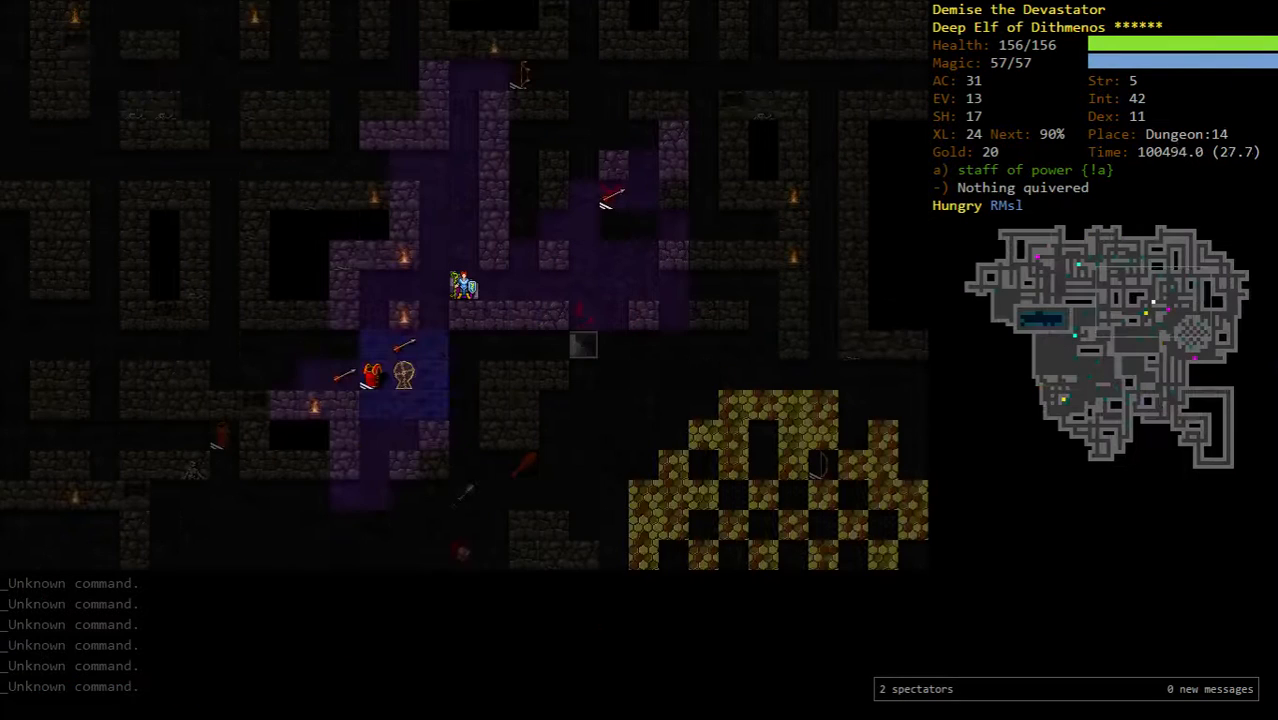
{"action": "key", "text": ">"}
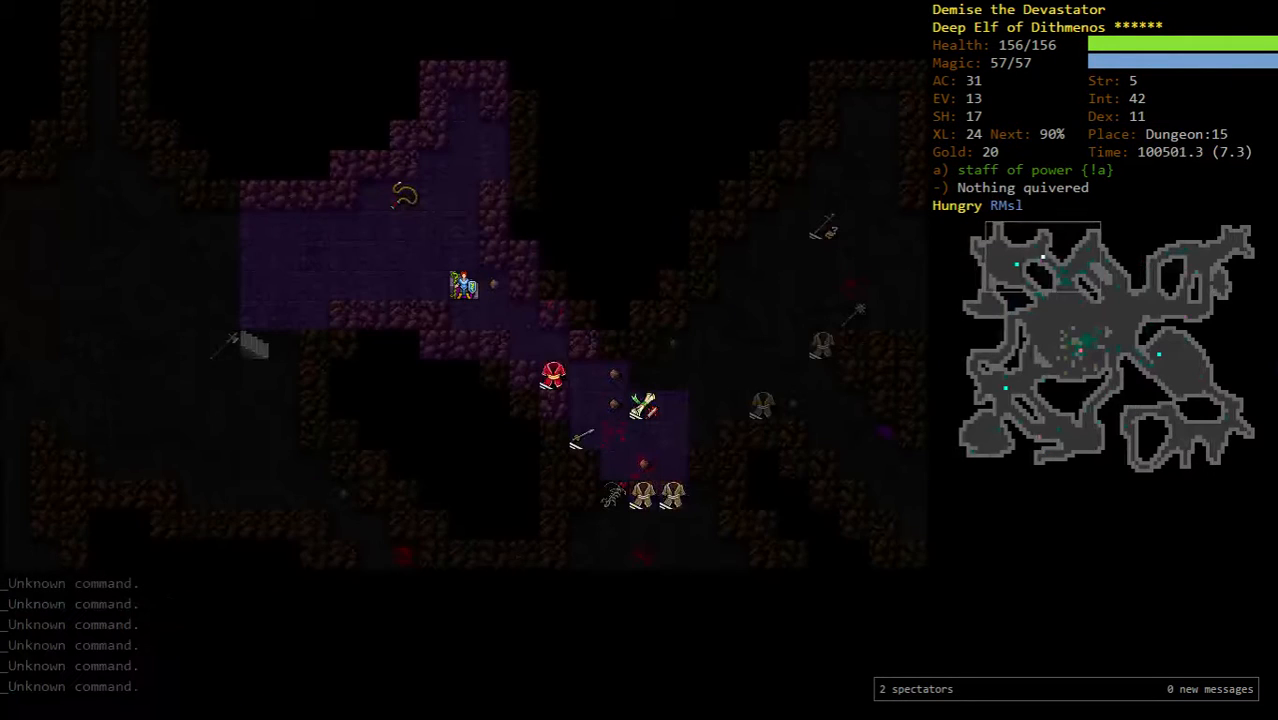
{"action": "key", "text": "G"}
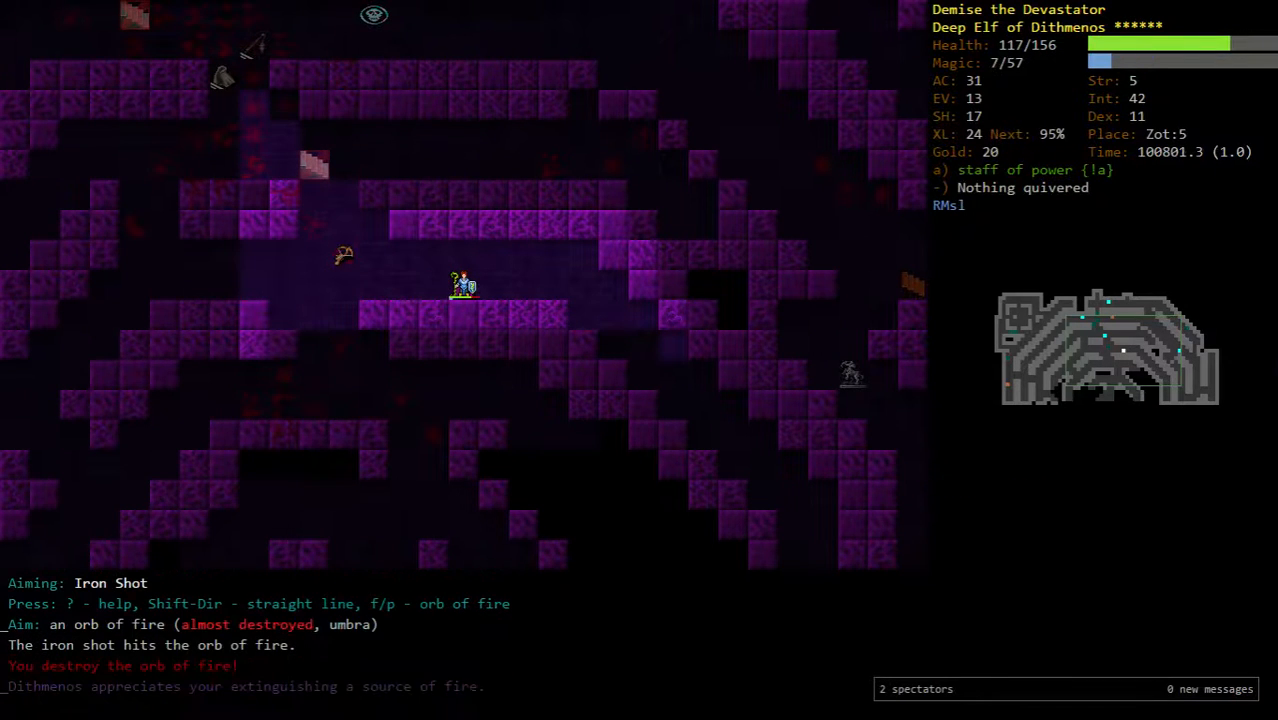
- Read the scroll of recharging on the wand of hasting
{"action": "key", "text": "r"}
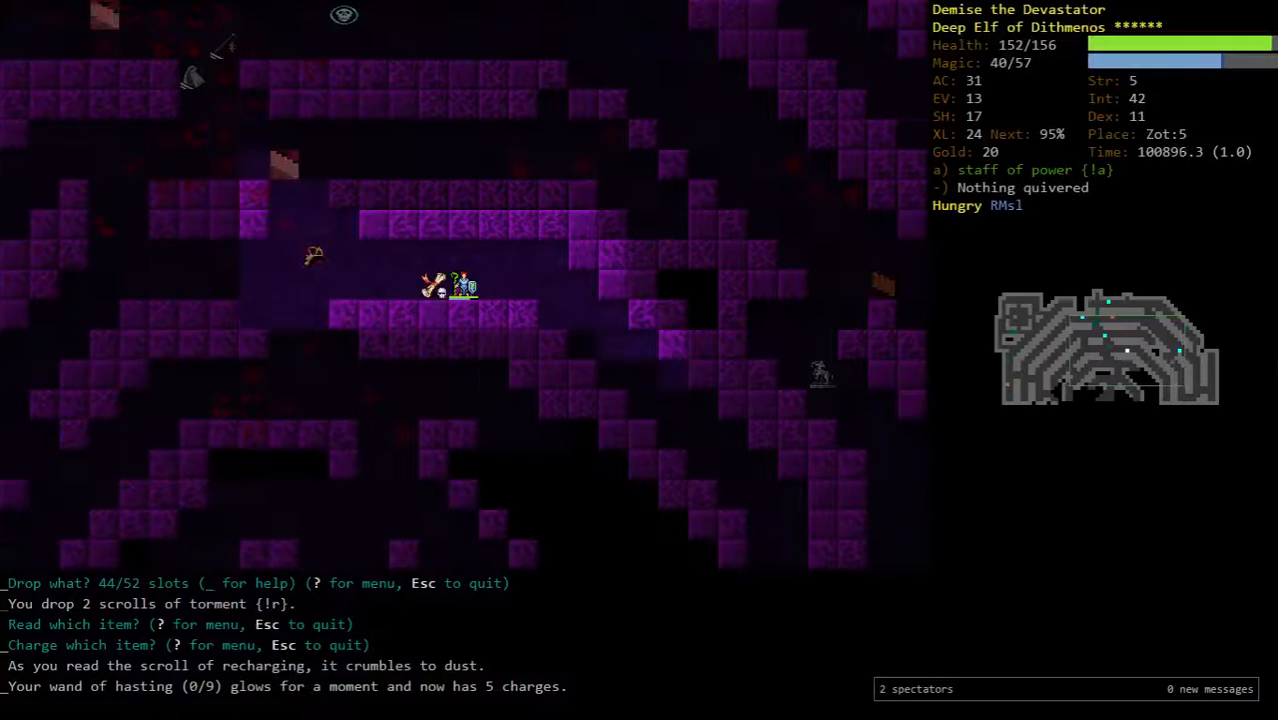
{"action": "key", "text": "r"}
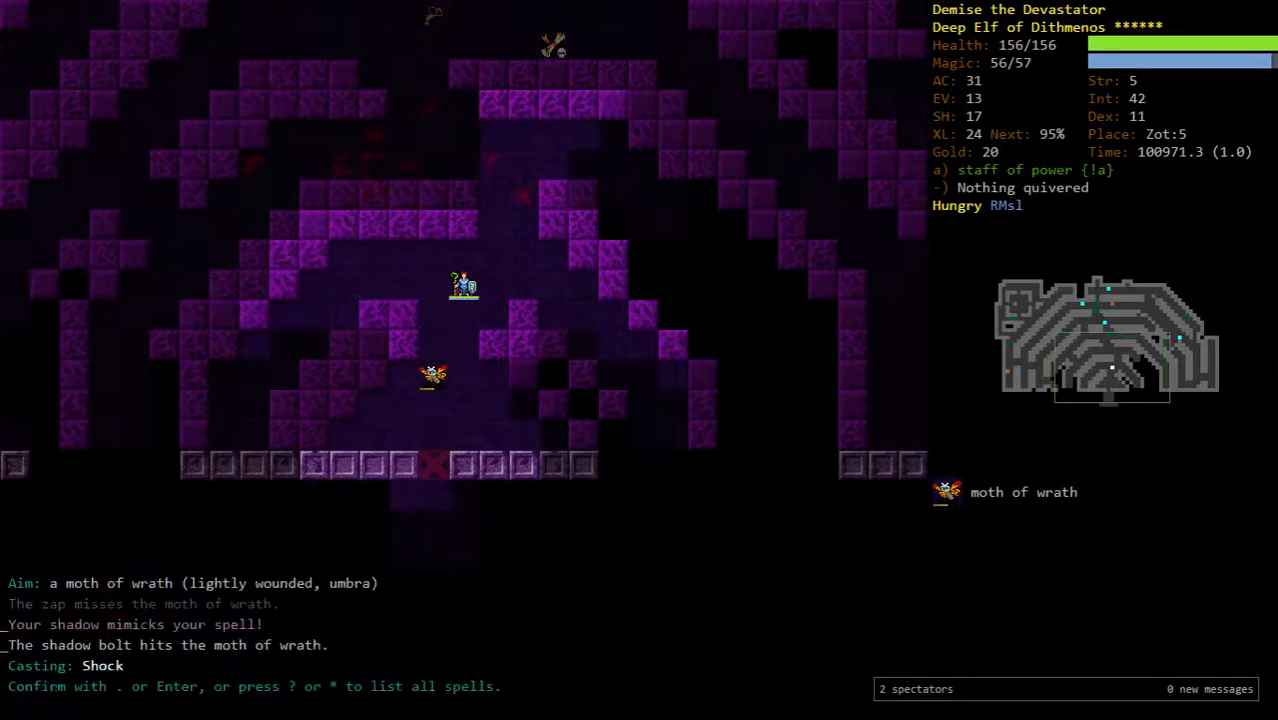
- Cast Shock and Freezing Cloud at the moth of wrath, then Iron Shot at the ghost moth
{"action": "key", "text": "Return"}
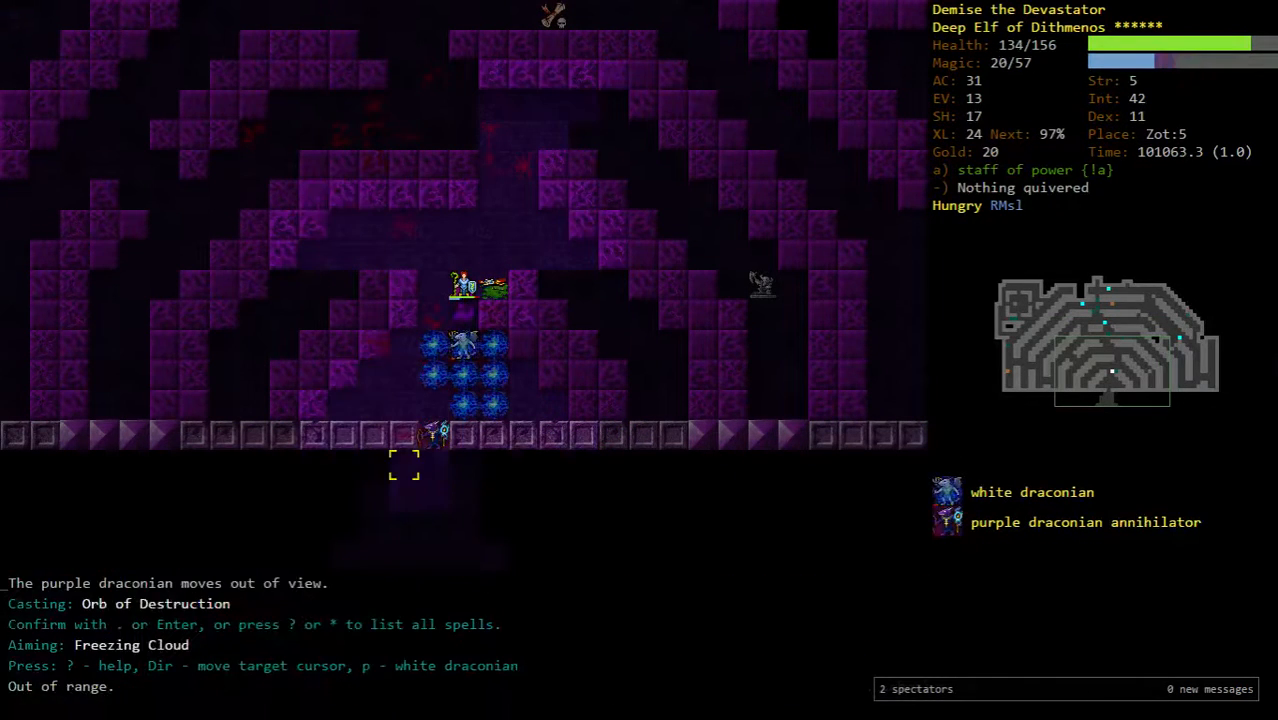
{"action": "key", "text": "Return"}
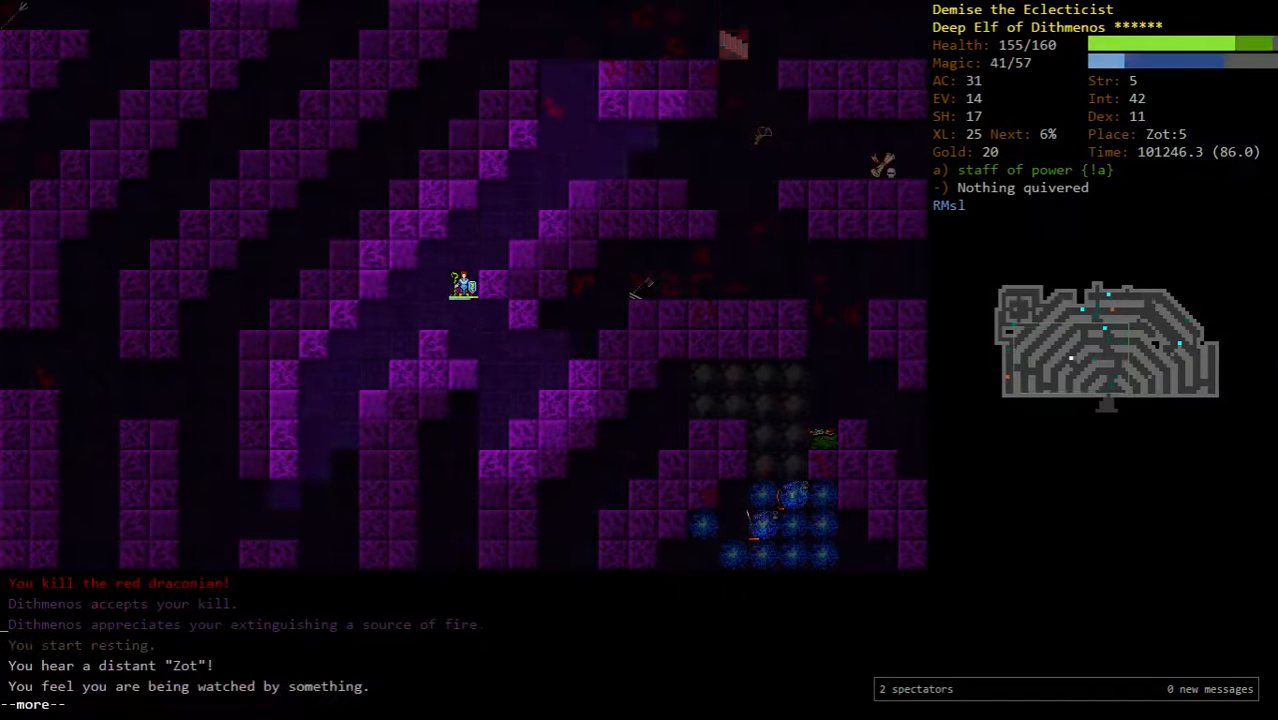
{"action": "key", "text": "P"}
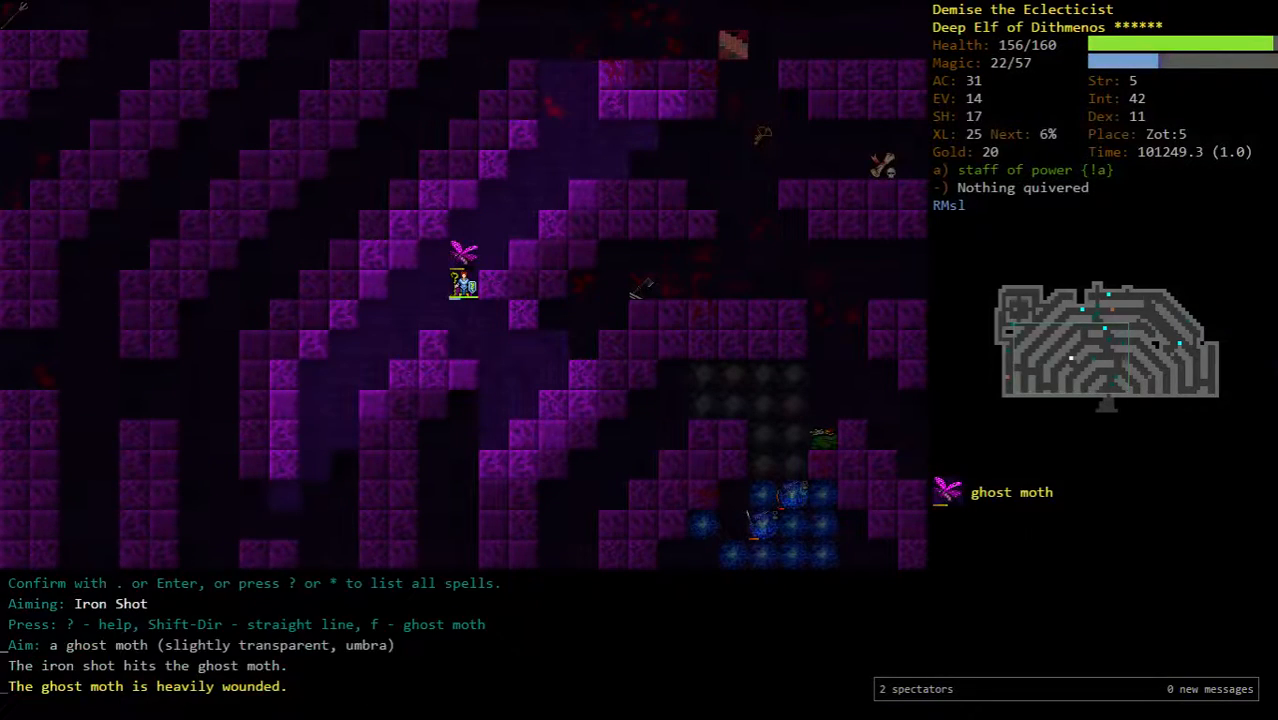
{"action": "key", "text": "P"}
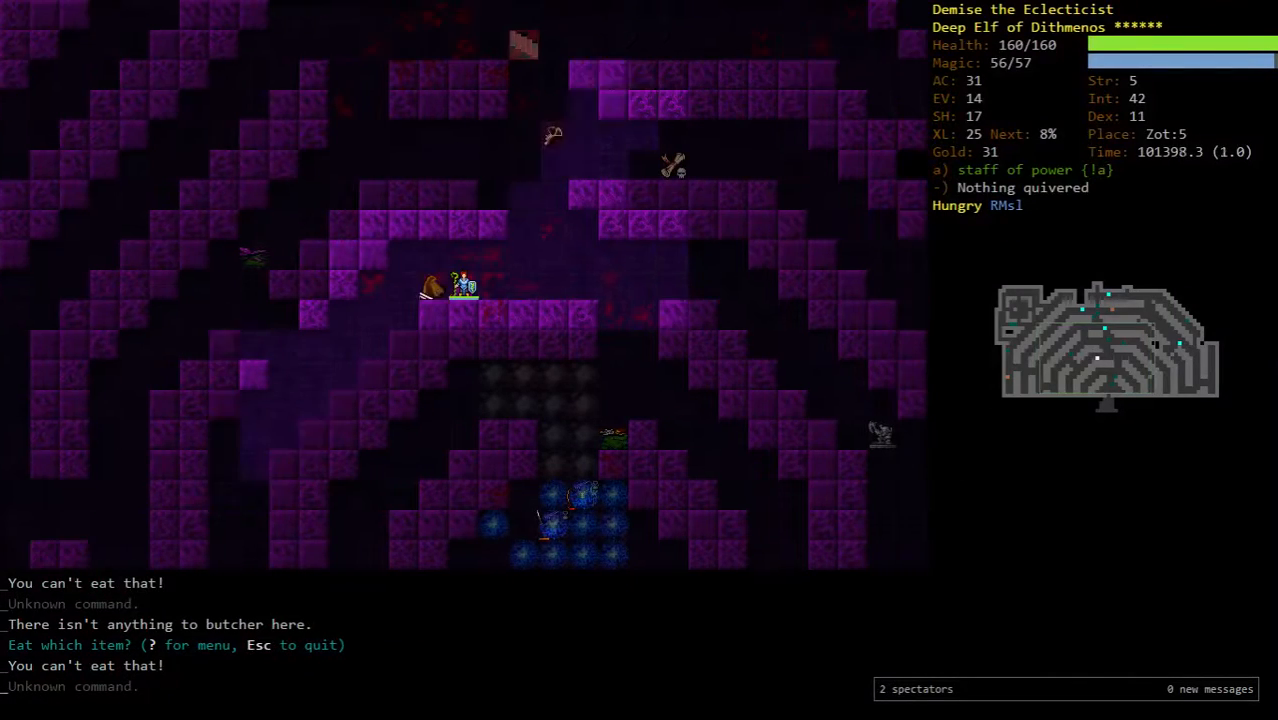
- Swap the spell letters of Blink and Battlesphere
{"action": "key", "text": "e"}
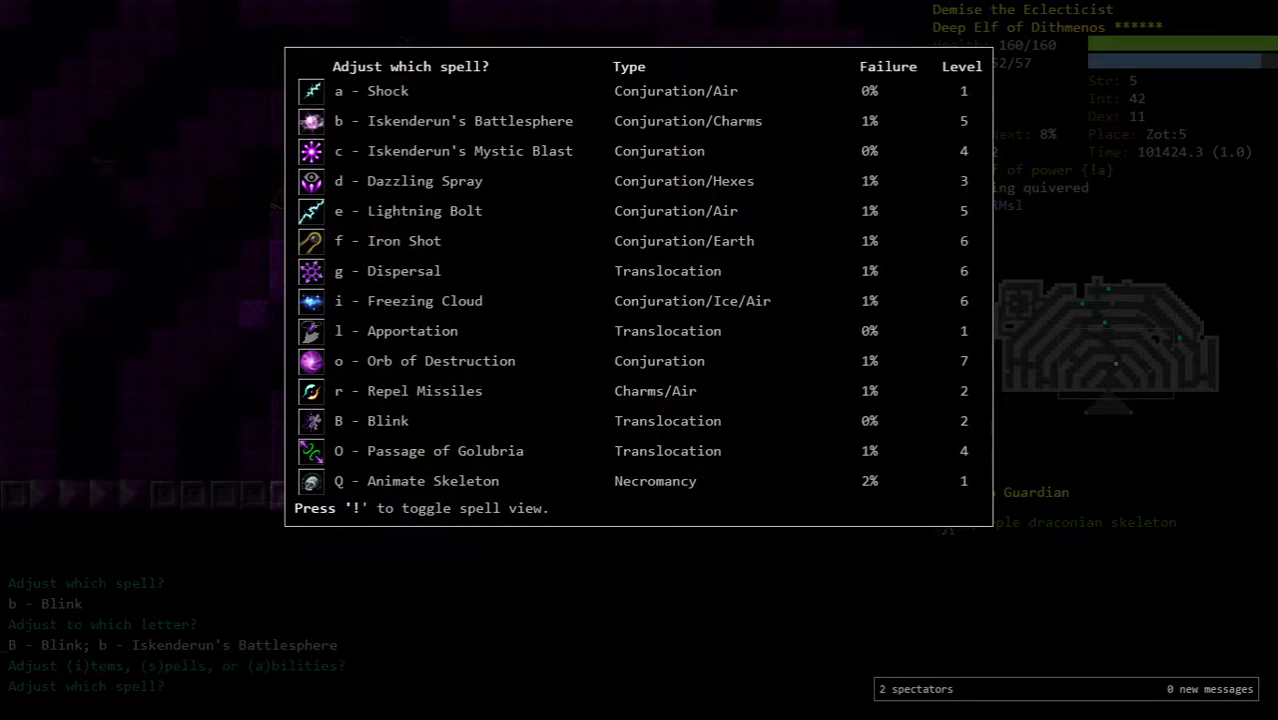
{"action": "key", "text": "c"}
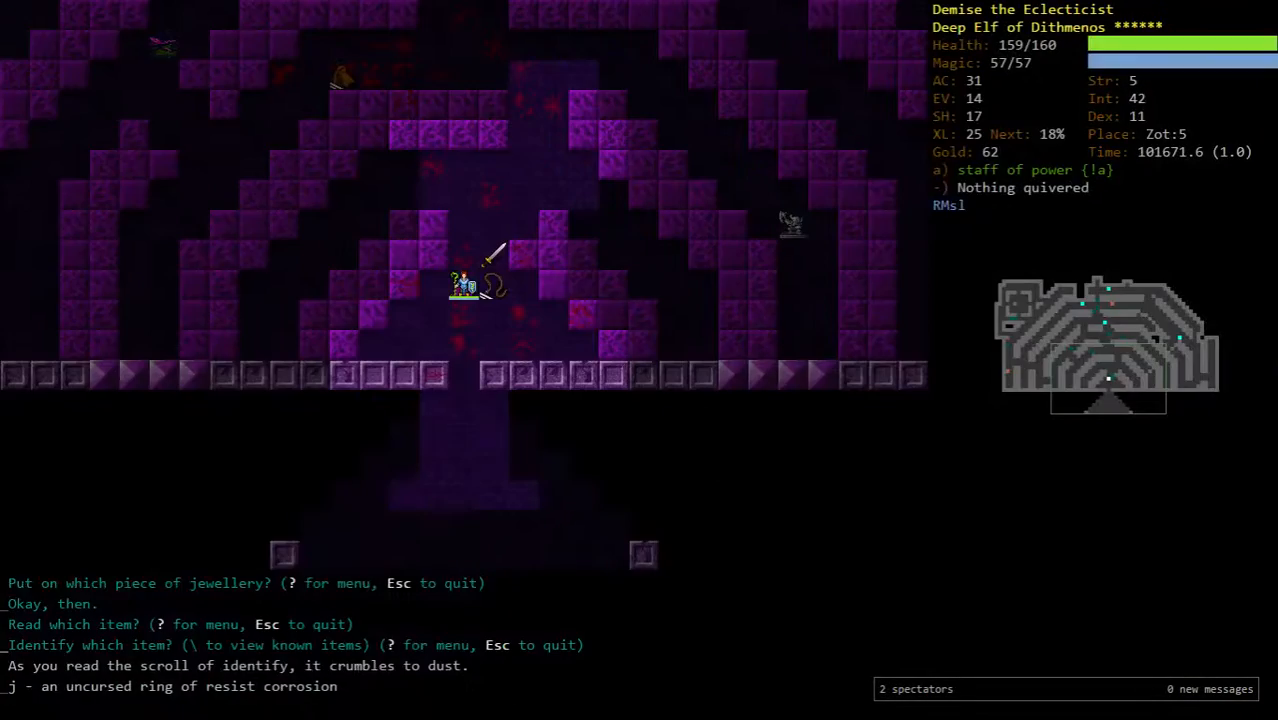
- Bring up the drop menu and mark the spare ring j to drop
{"action": "key", "text": "d"}
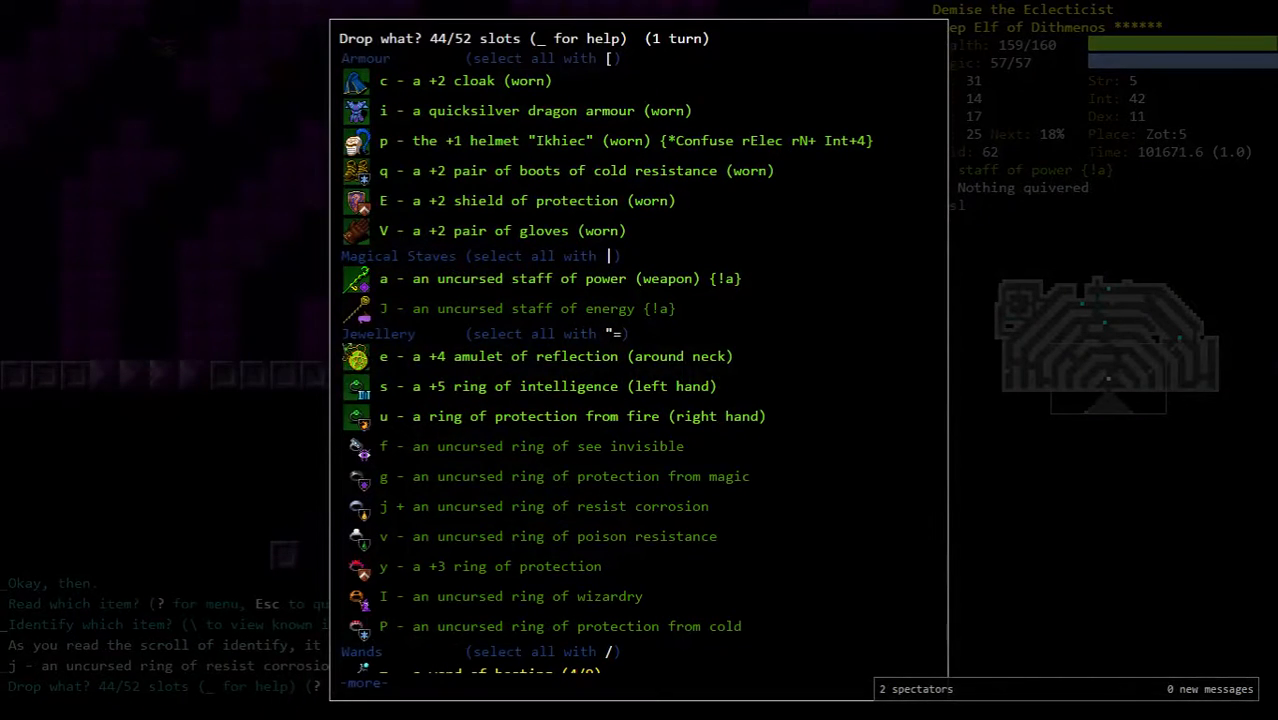
{"action": "key", "text": "j"}
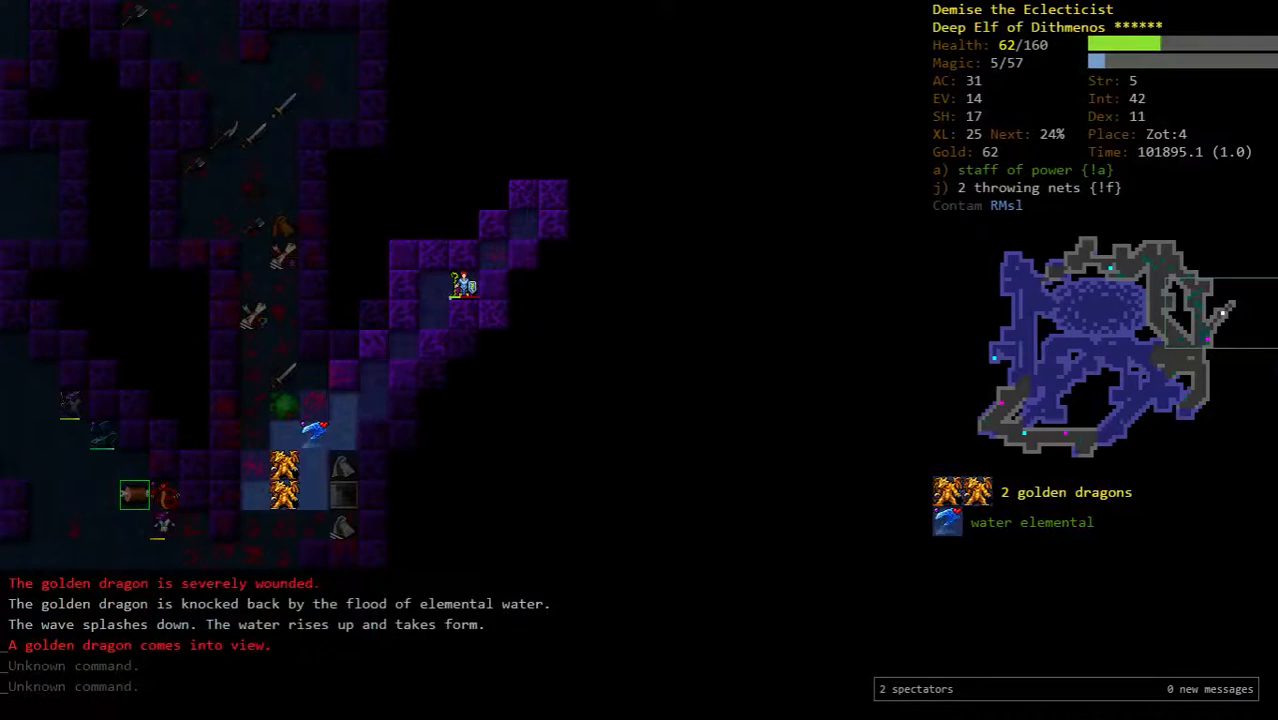
- Drink a healing potion to recover from the dragons' poison gas
{"action": "key", "text": "V"}
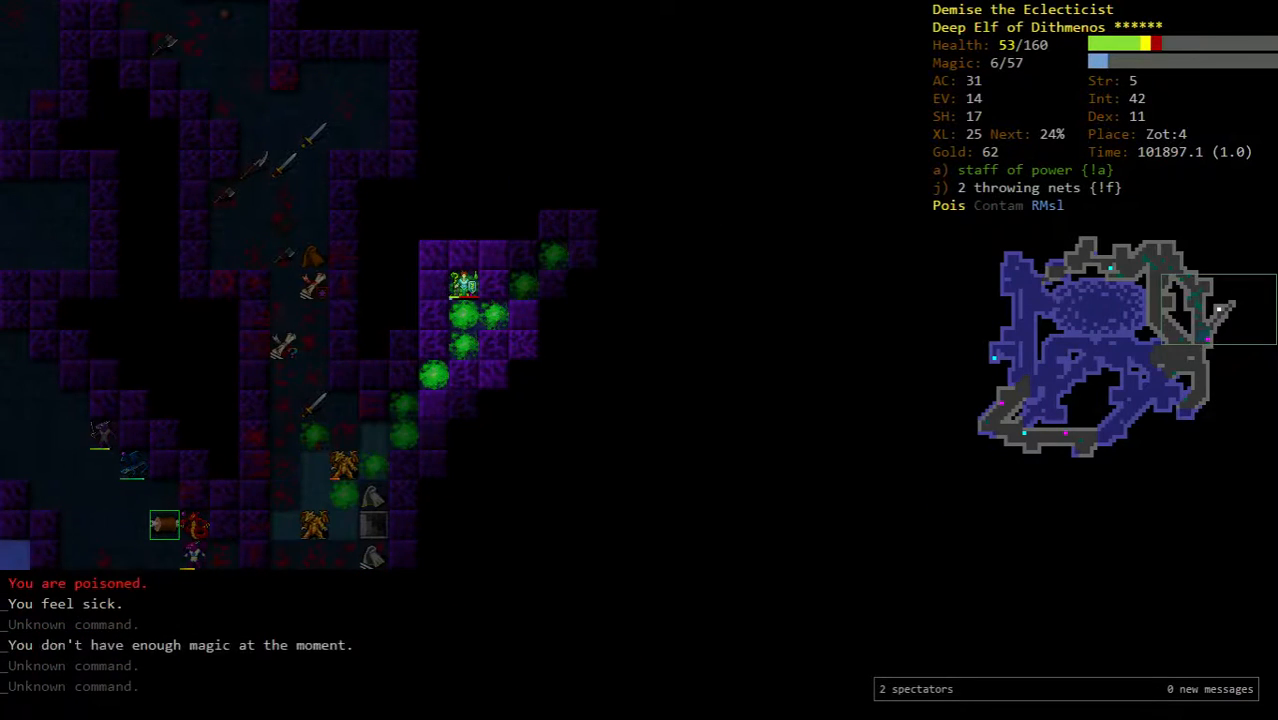
{"action": "key", "text": "q"}
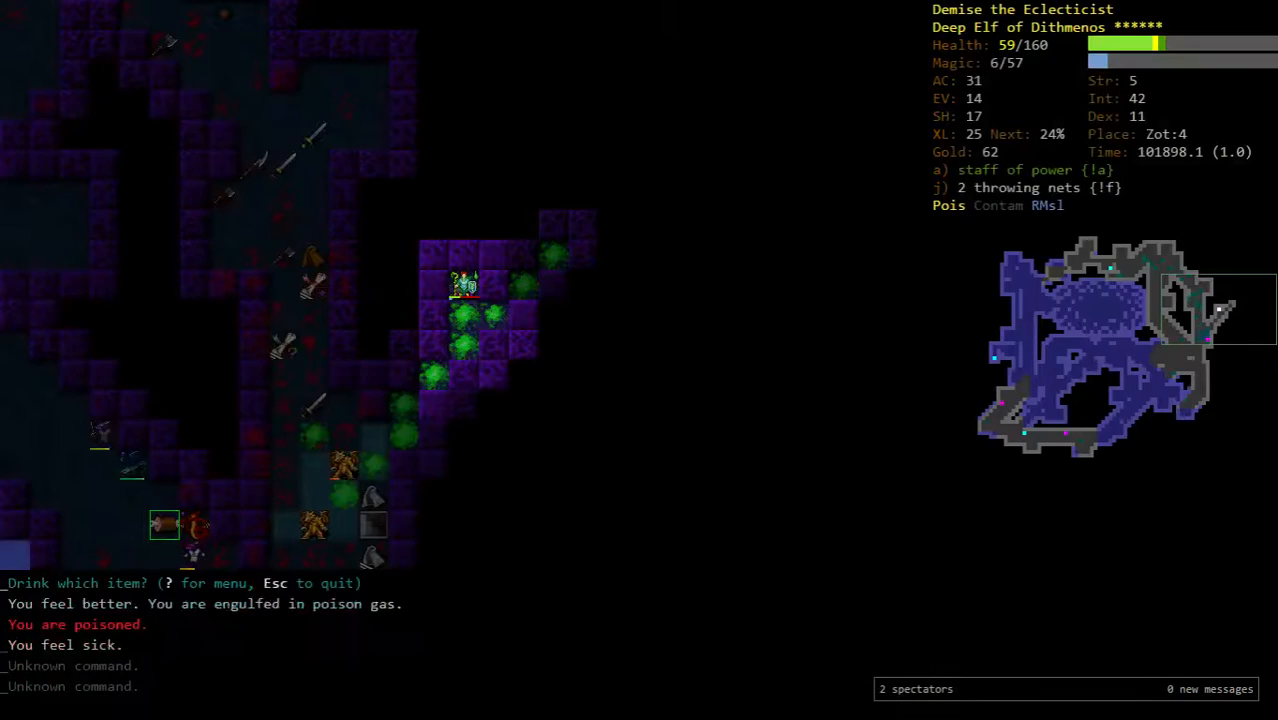
{"action": "key", "text": "V"}
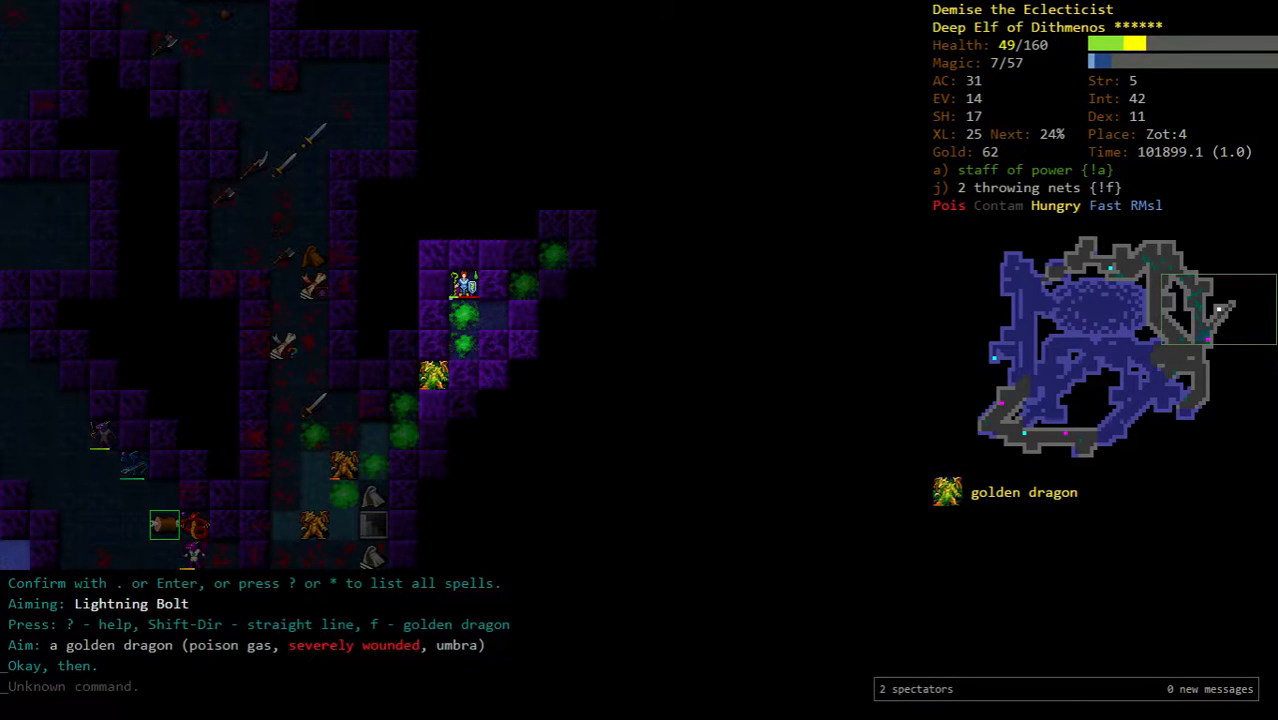
- Check the wand evoke and scroll read menus and back out of each without using anything
{"action": "key", "text": "V"}
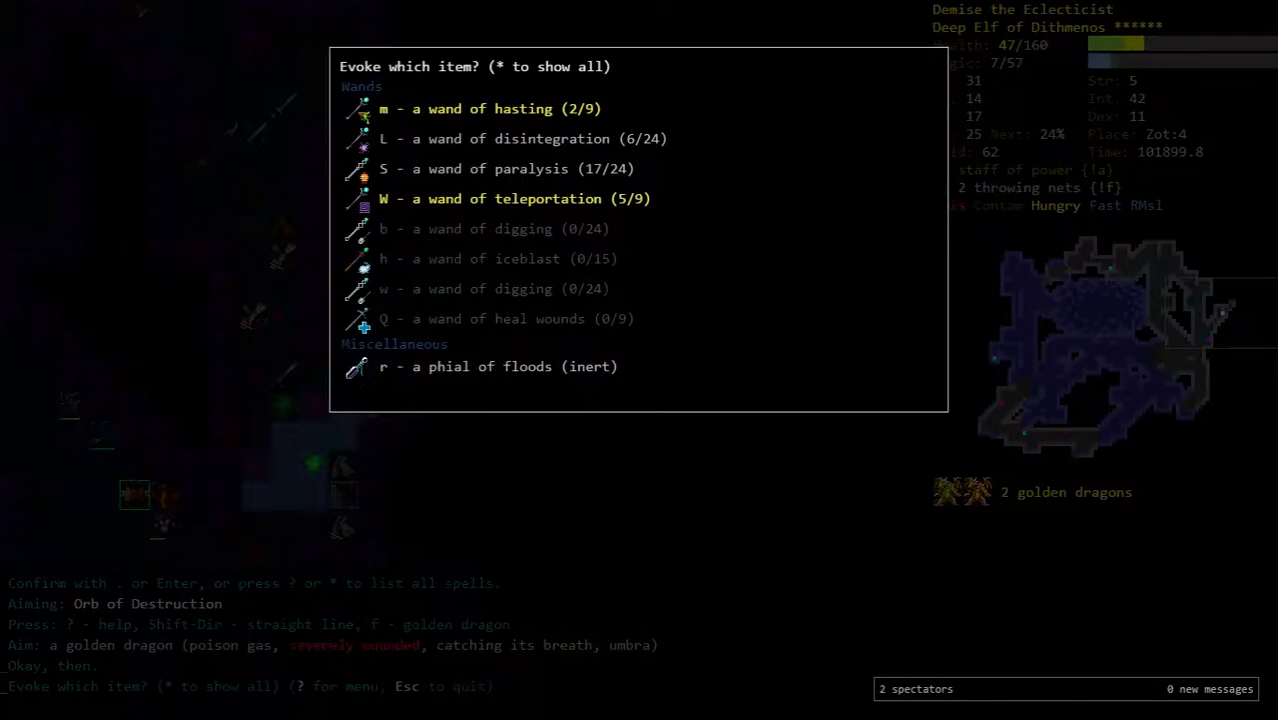
{"action": "key", "text": "q"}
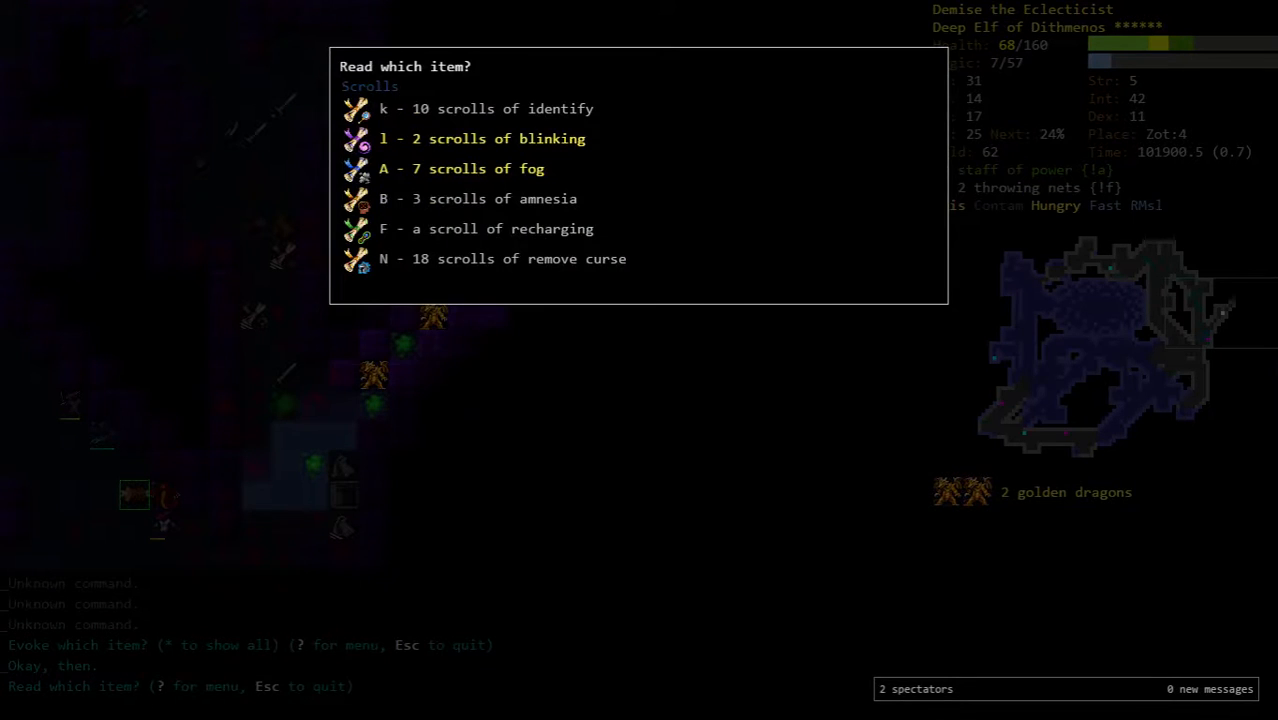
{"action": "key", "text": "Escape"}
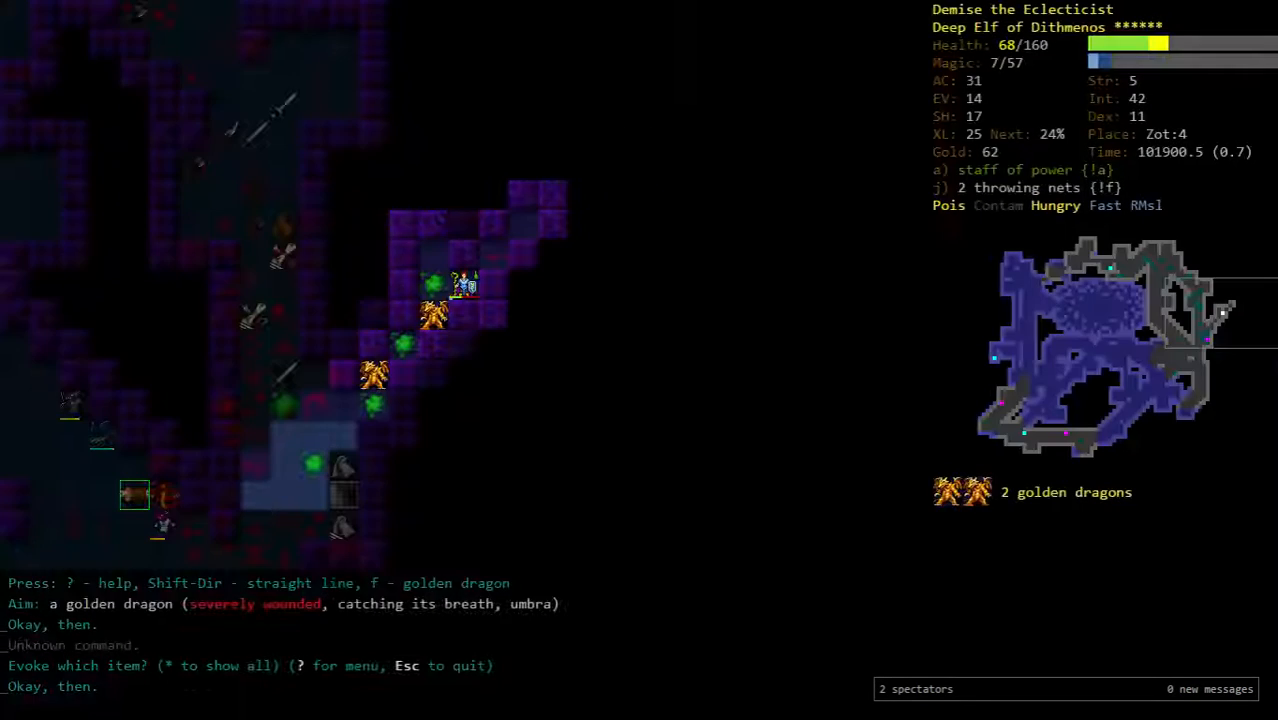
{"action": "key", "text": "r"}
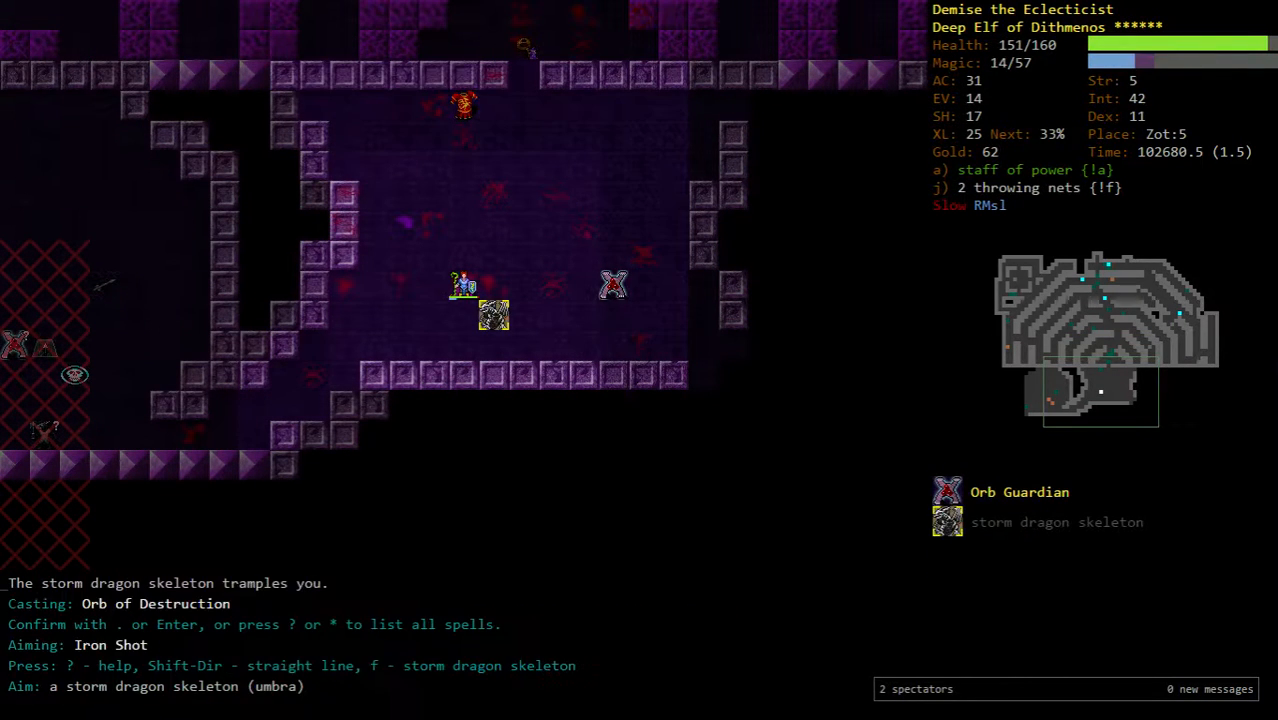
- Fire Iron Shot at the storm dragon skeleton, then Mystic Blast the adjacent Orb Guardian and skeleton
{"action": "key", "text": "Return"}
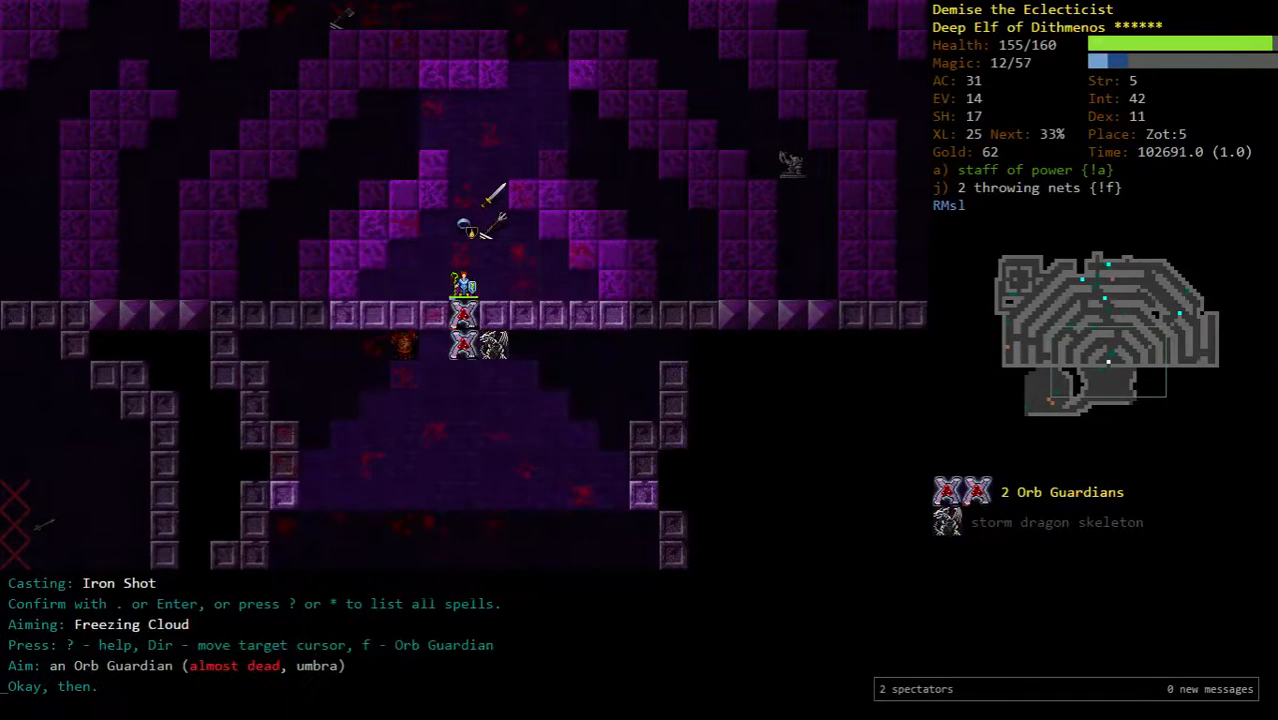
{"action": "key", "text": "Return"}
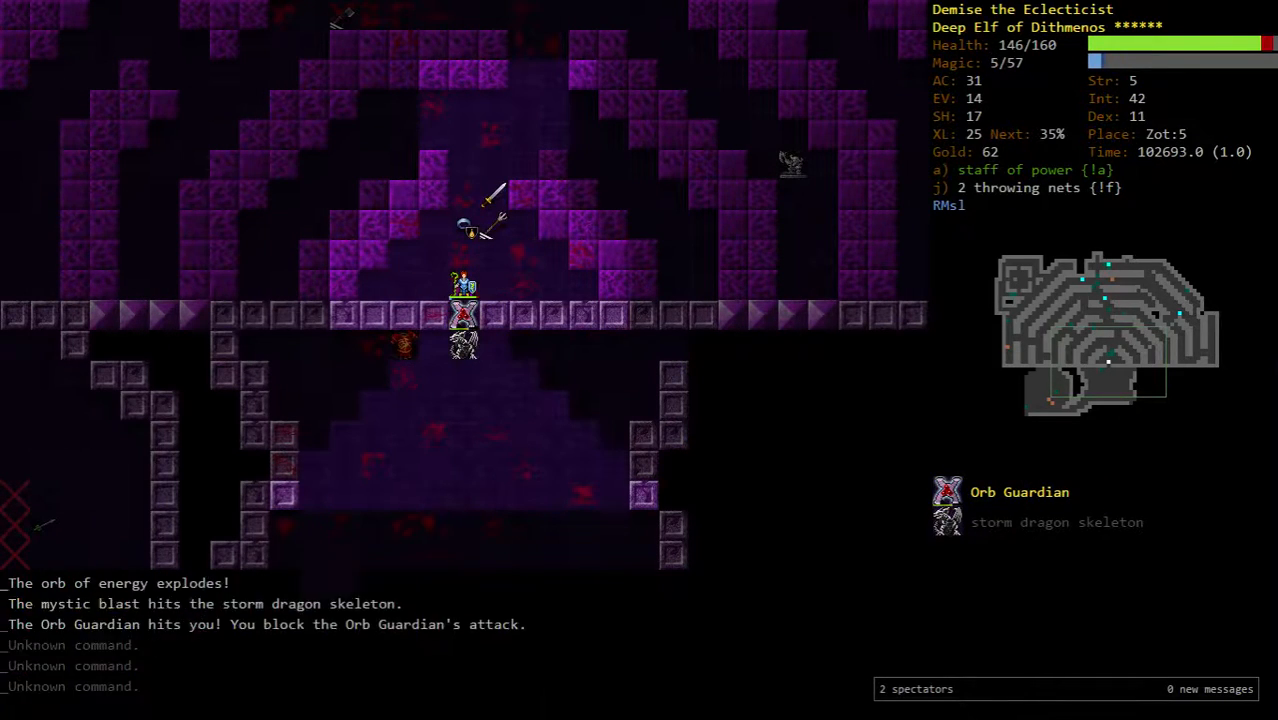
{"action": "key", "text": "V"}
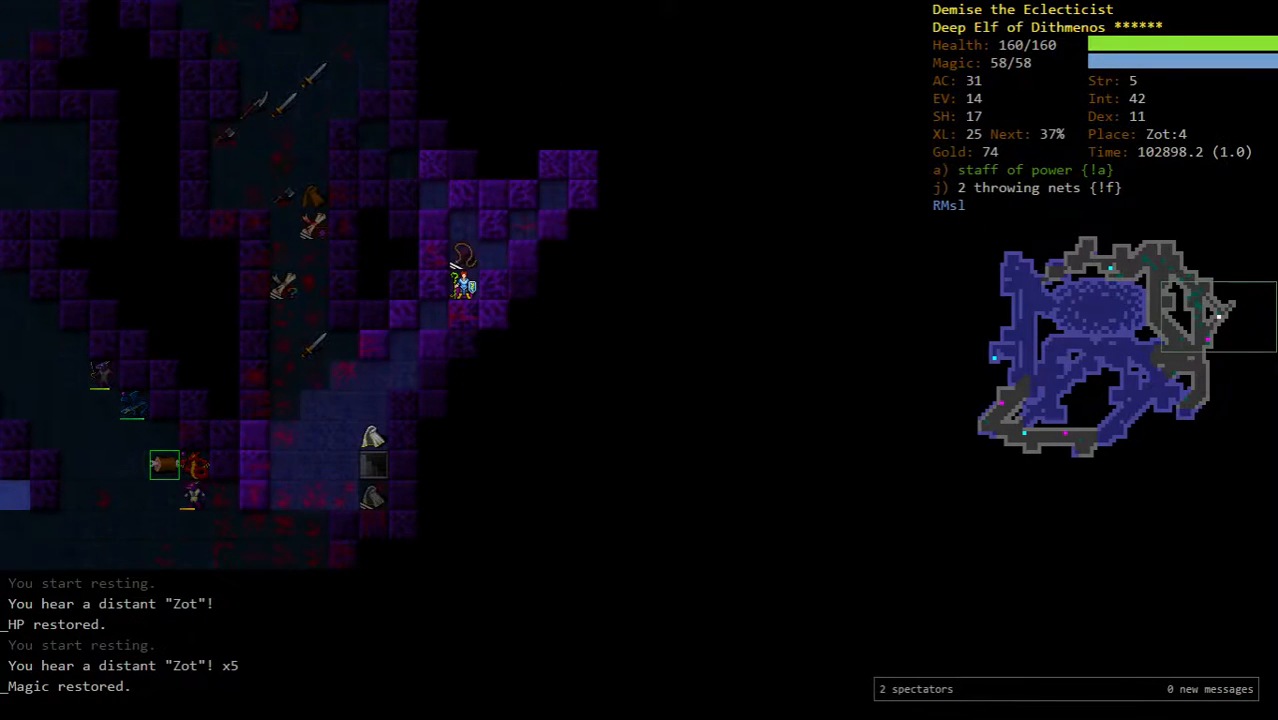
- Take the stairs down to Zot:5 and eat a royal jelly from the pack
{"action": "key", "text": ">"}
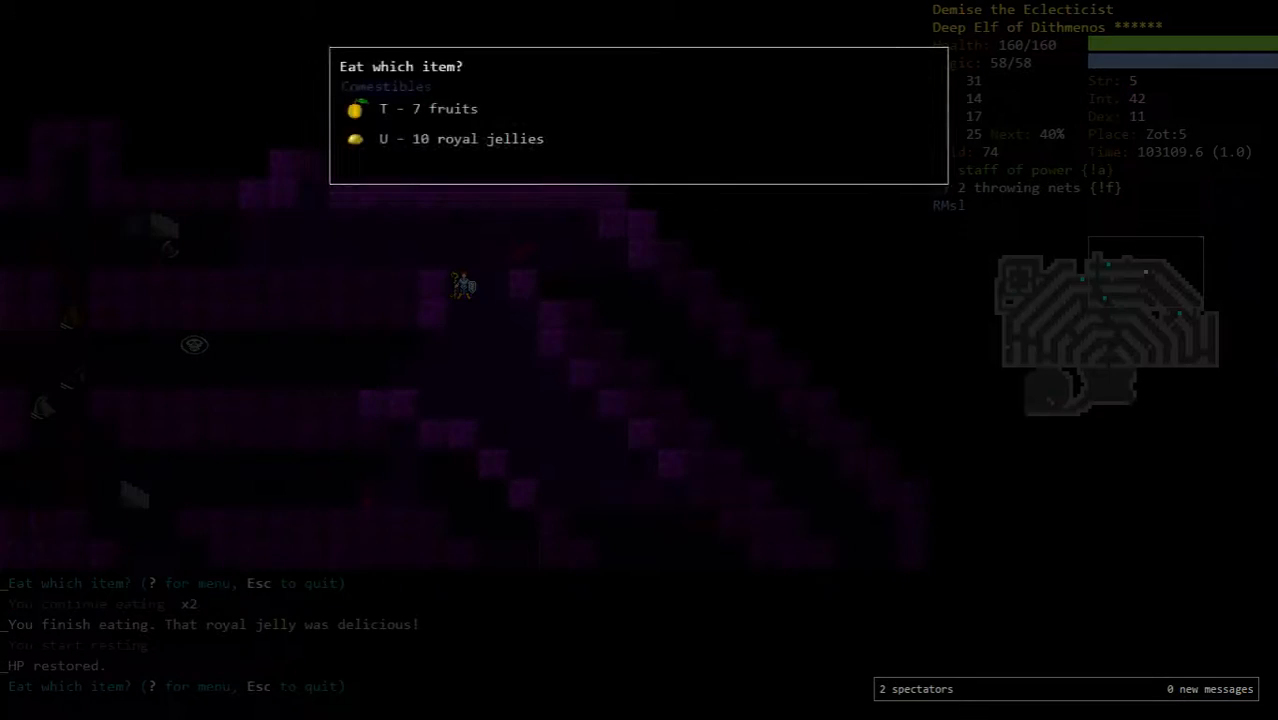
{"action": "key", "text": "u"}
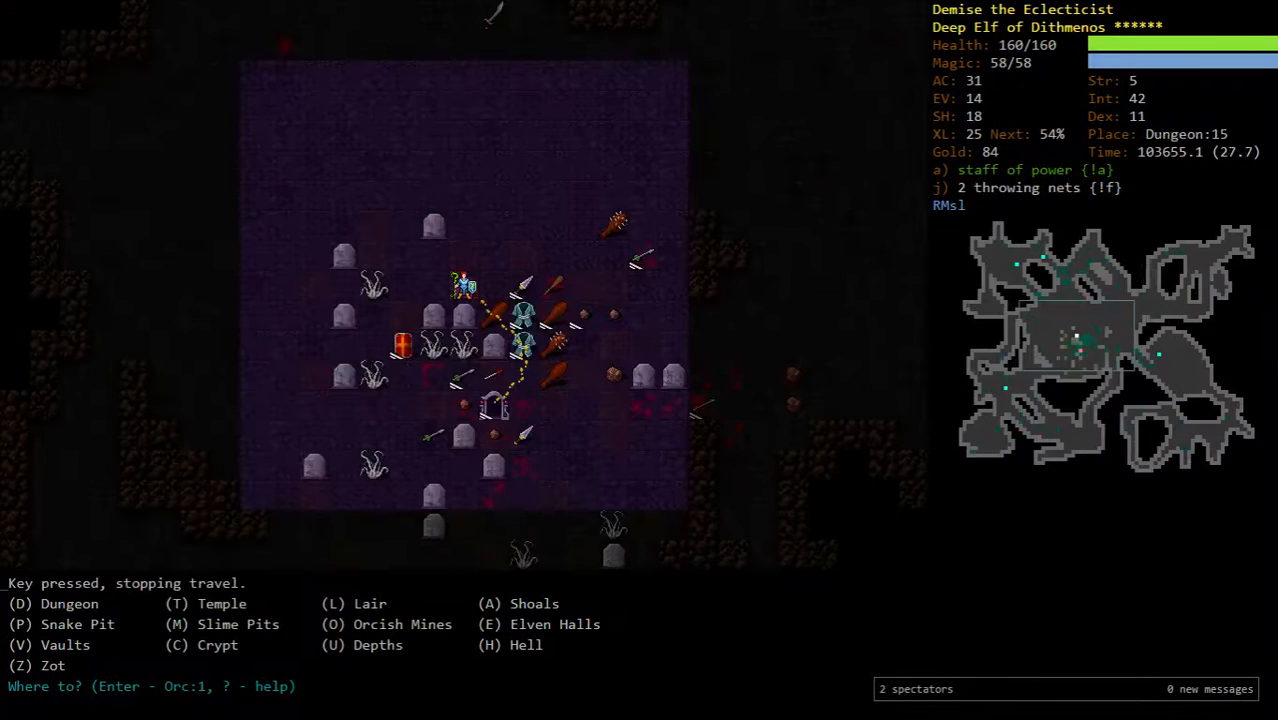
- From Dungeon:15, bring up the list of branch destinations to travel to next
{"action": "key", "text": "O"}
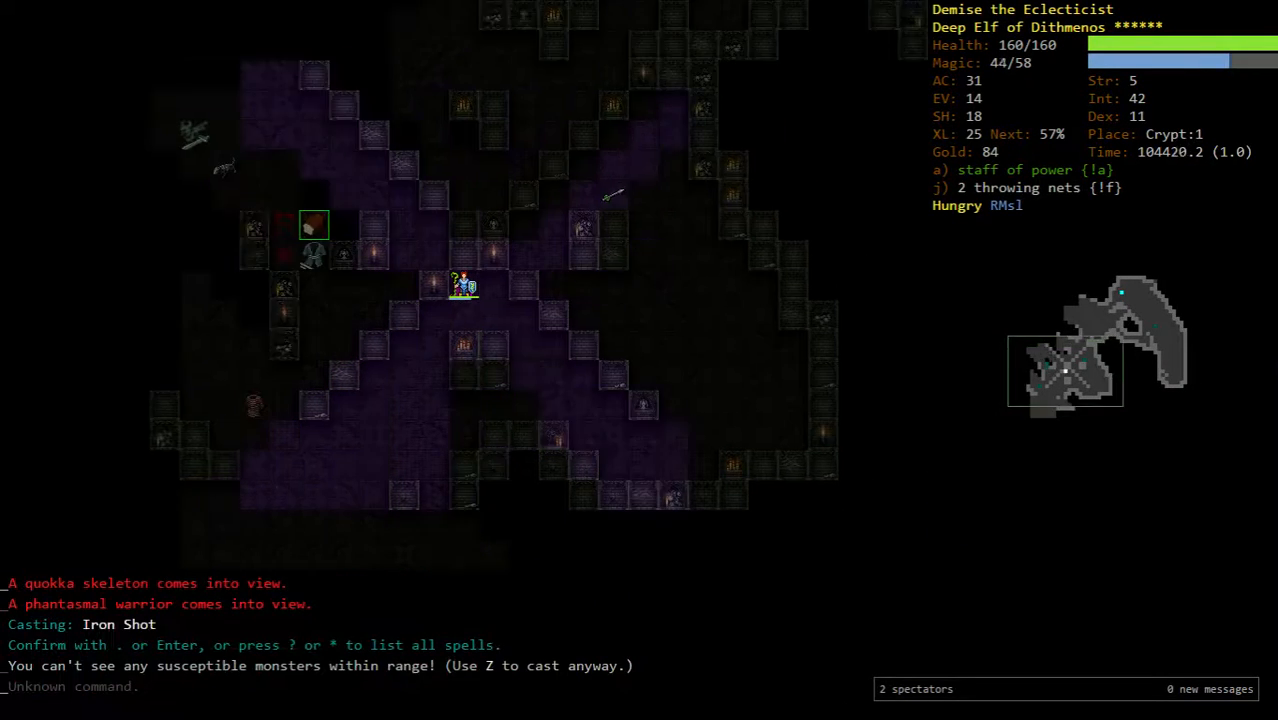
- Kill the Crypt:1 death knight with Iron Shot, then list the carried scrolls
{"action": "key", "text": "Return"}
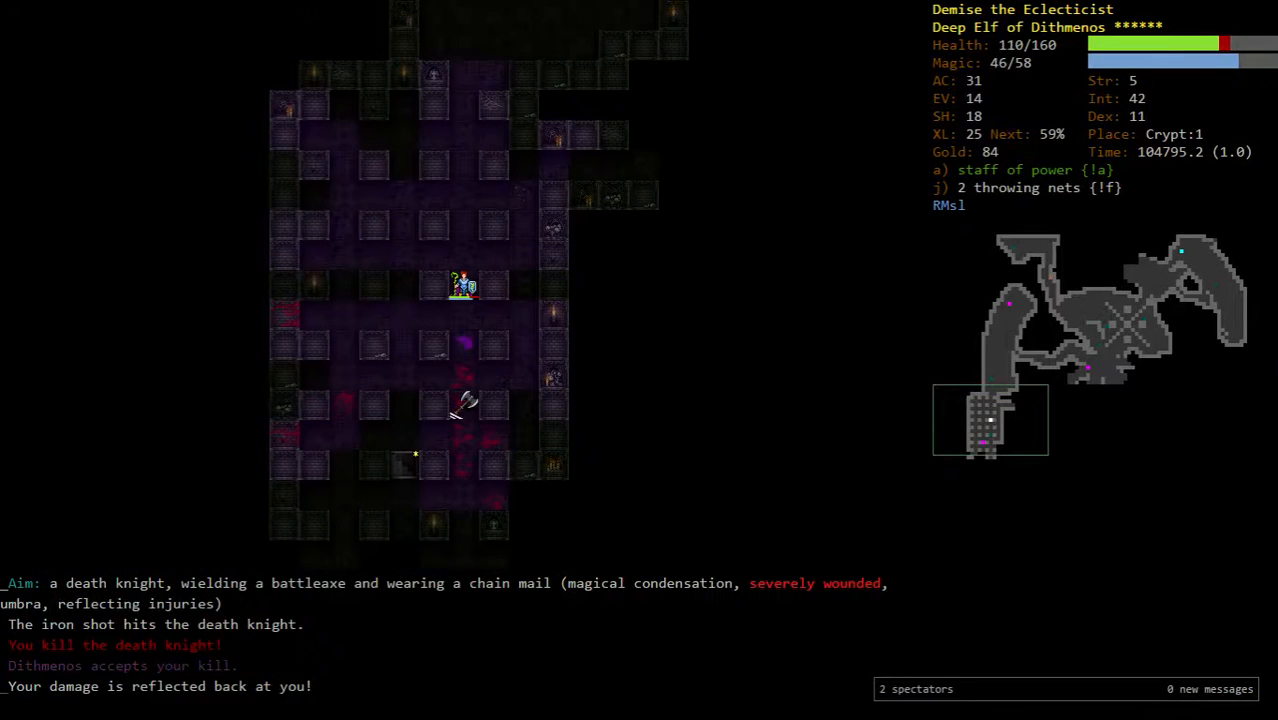
{"action": "key", "text": "r"}
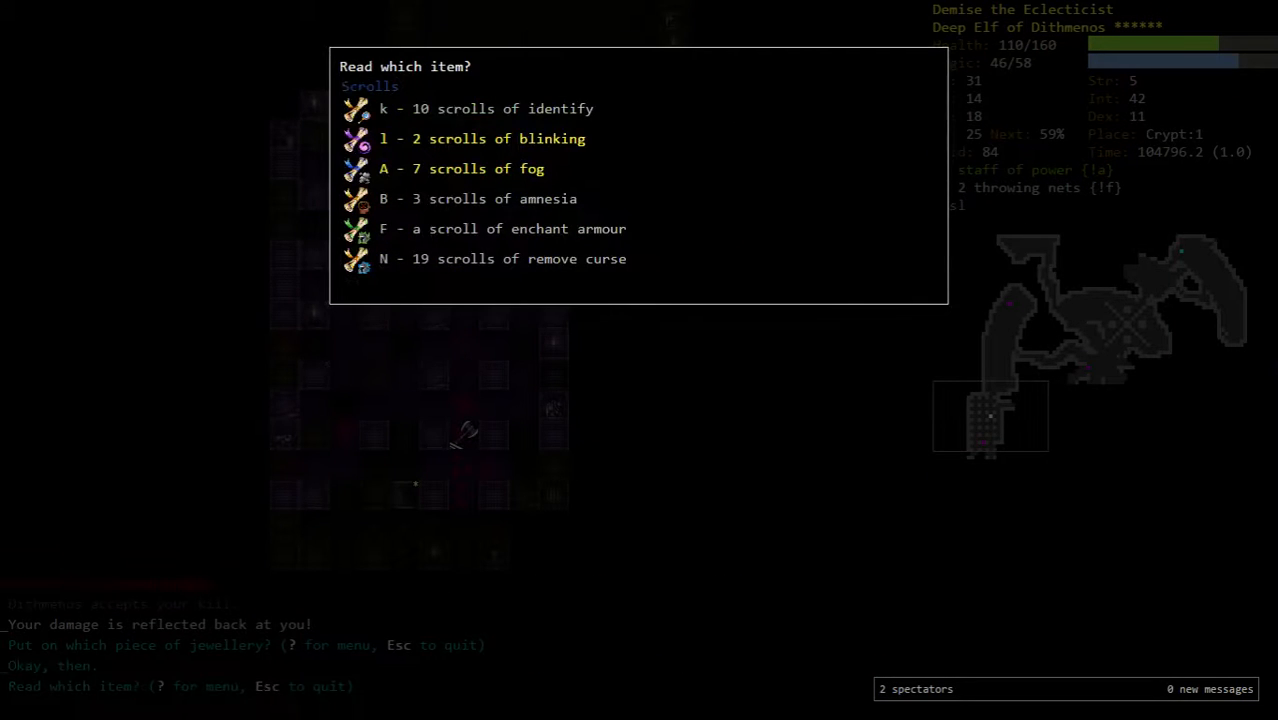
- Rest, then blast the wights and phantasmal warrior on Crypt:1 with Iron Shot and Orb of Destruction
{"action": "key", "text": "Escape"}
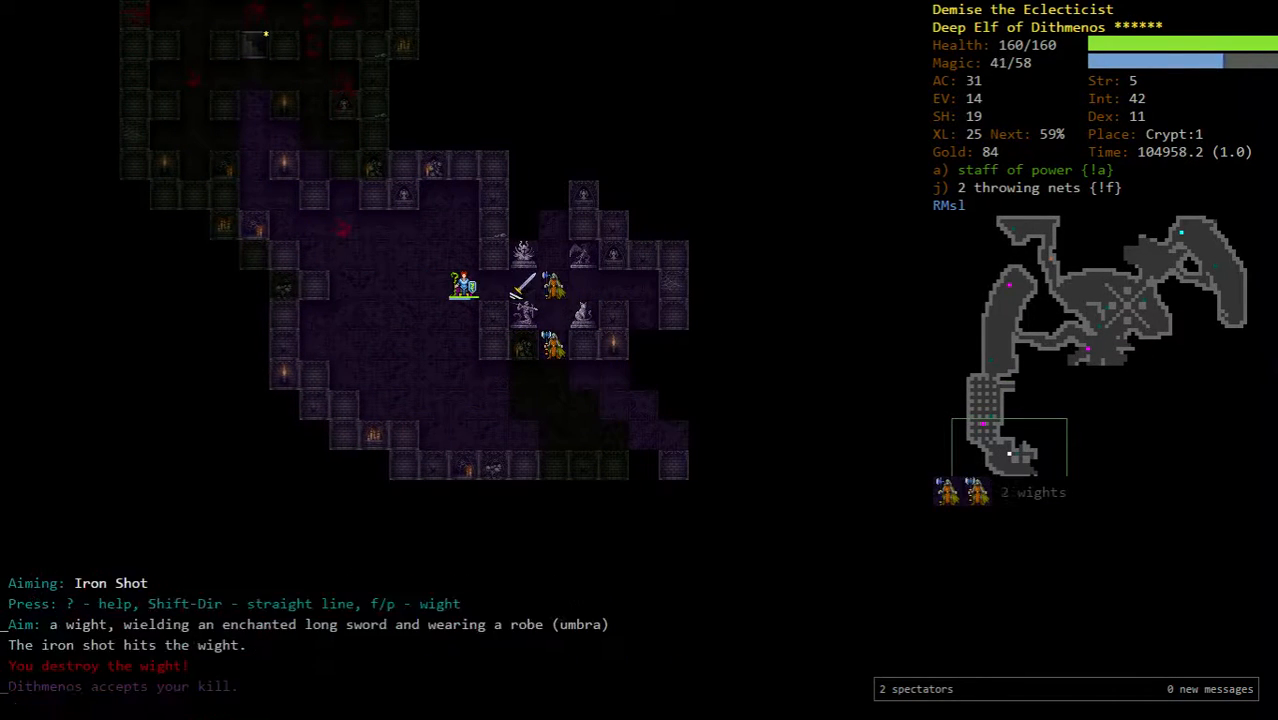
{"action": "key", "text": "5"}
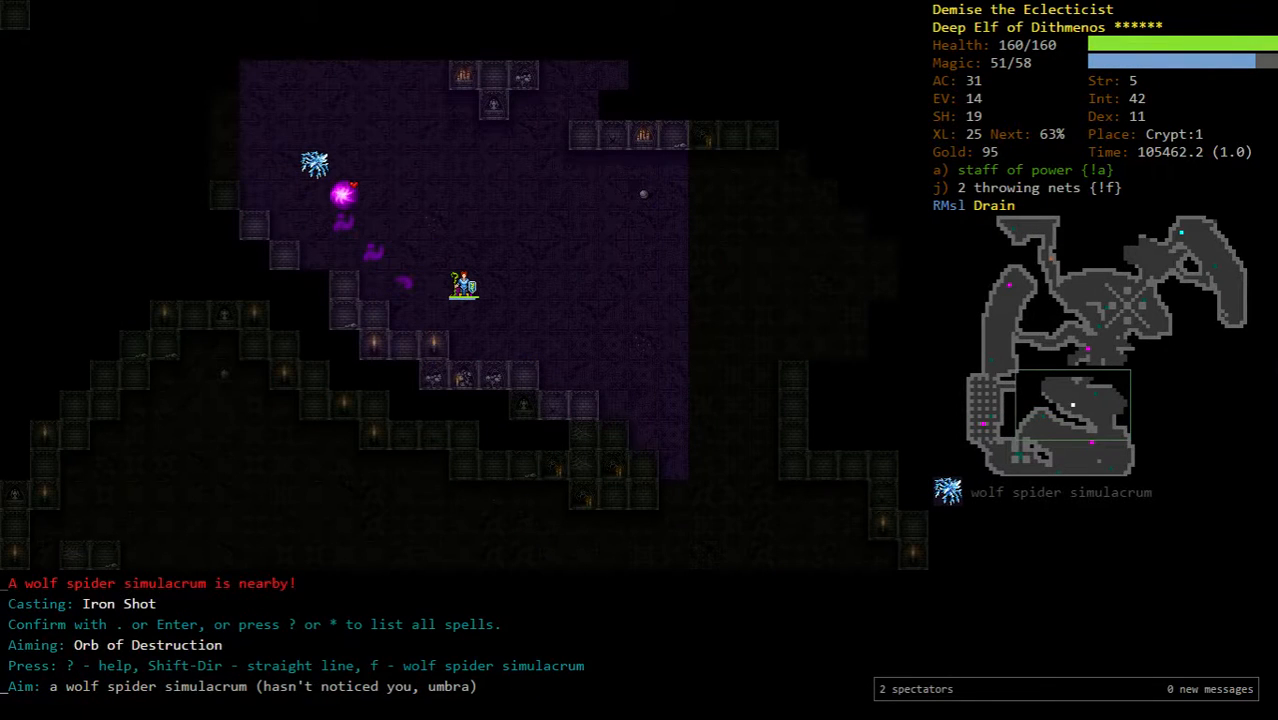
{"action": "key", "text": "Return"}
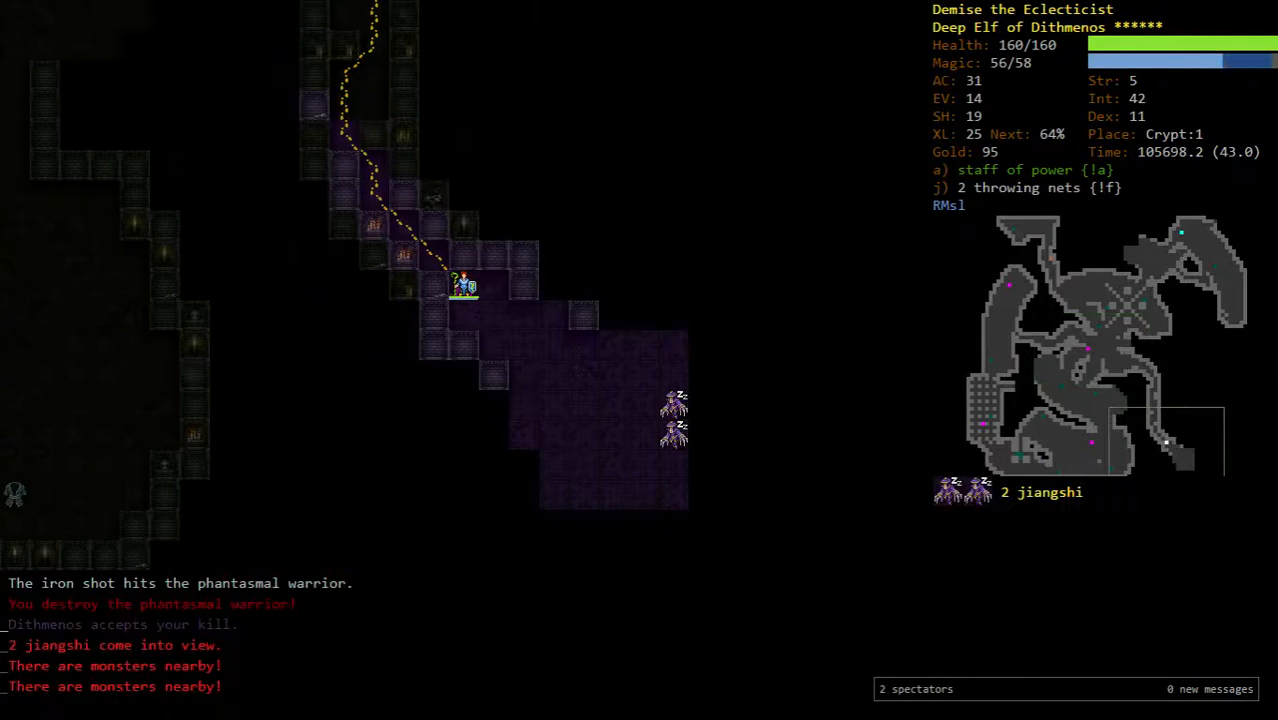
{"action": "key", "text": "z"}
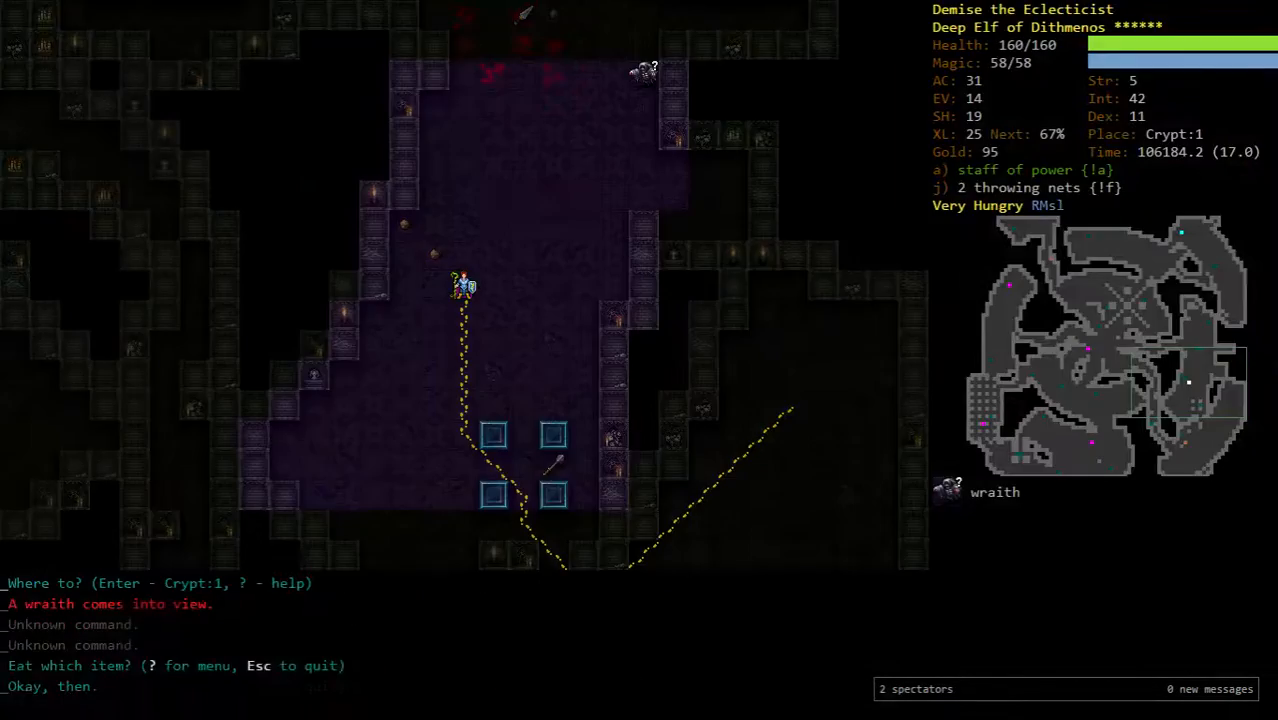
- Descend the Crypt:1 stairs to Crypt:2 and pick up the scroll of identify
{"action": "key", "text": ">"}
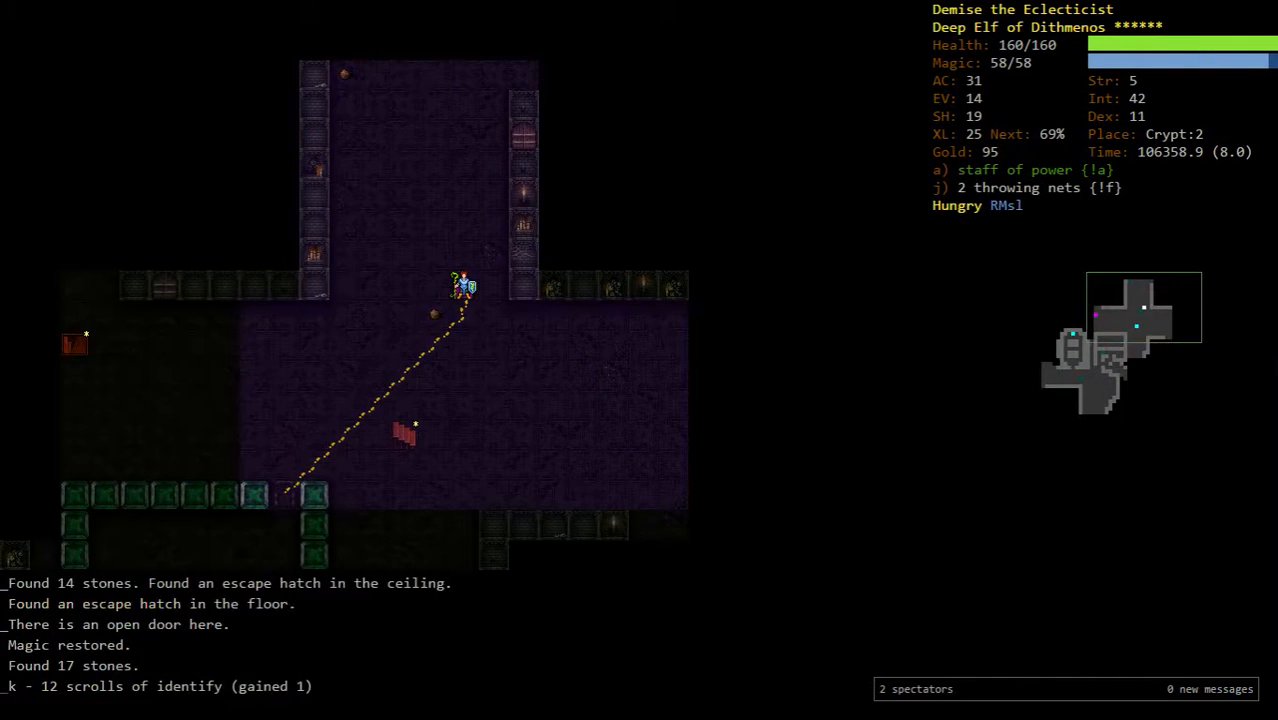
{"action": "key", "text": "z"}
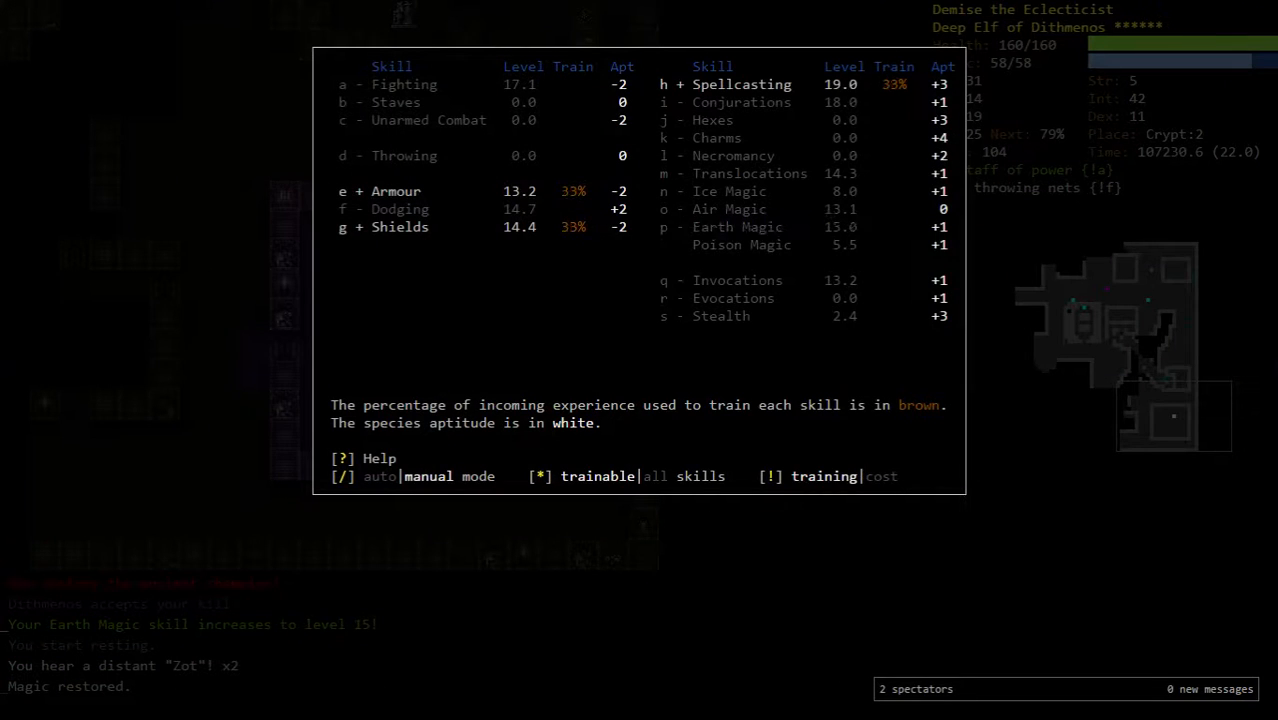
{"action": "key", "text": "Escape"}
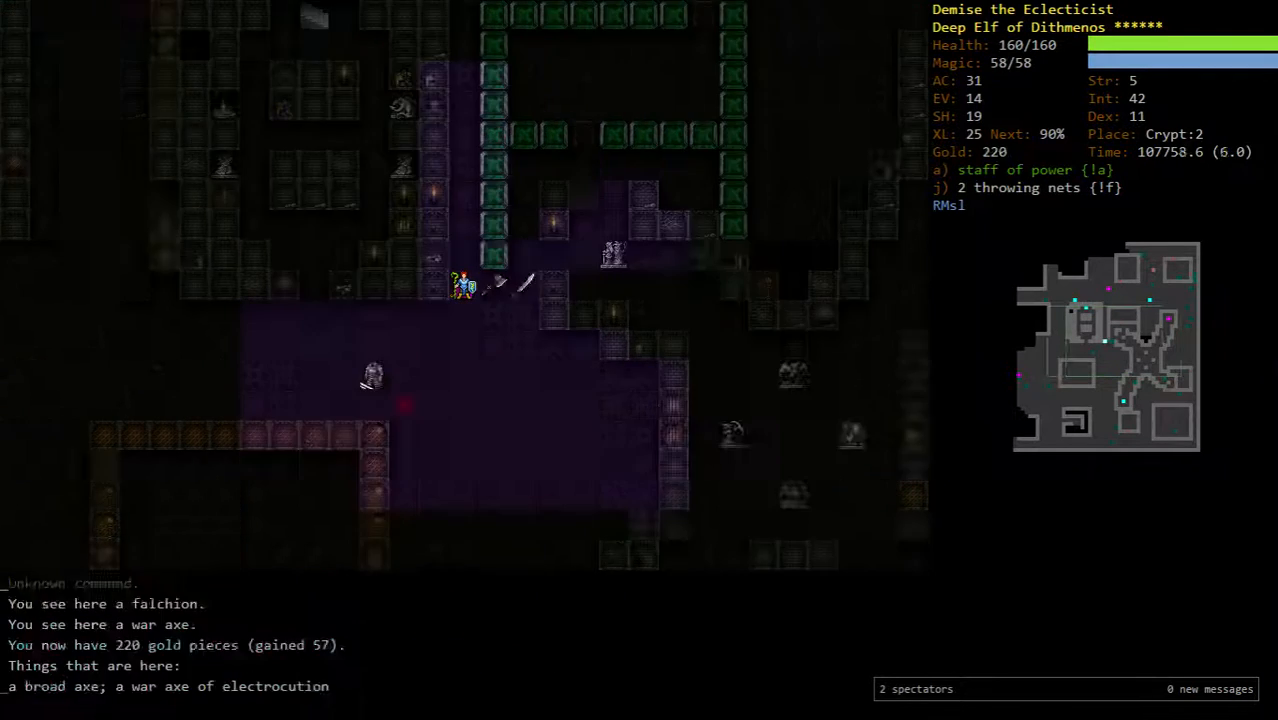
- Destroy the Crypt:2 skeletal warrior with Lightning Bolt and gather gold to 273
{"action": "key", "text": "z"}
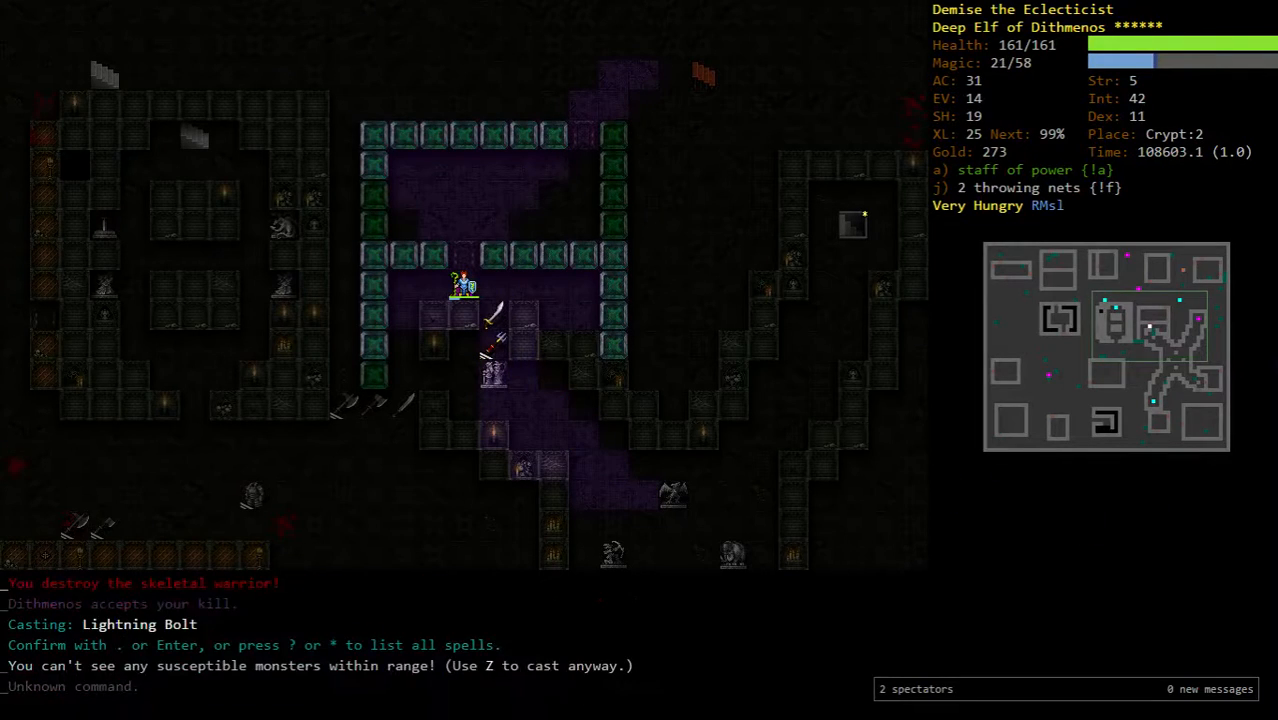
{"action": "key", "text": "e"}
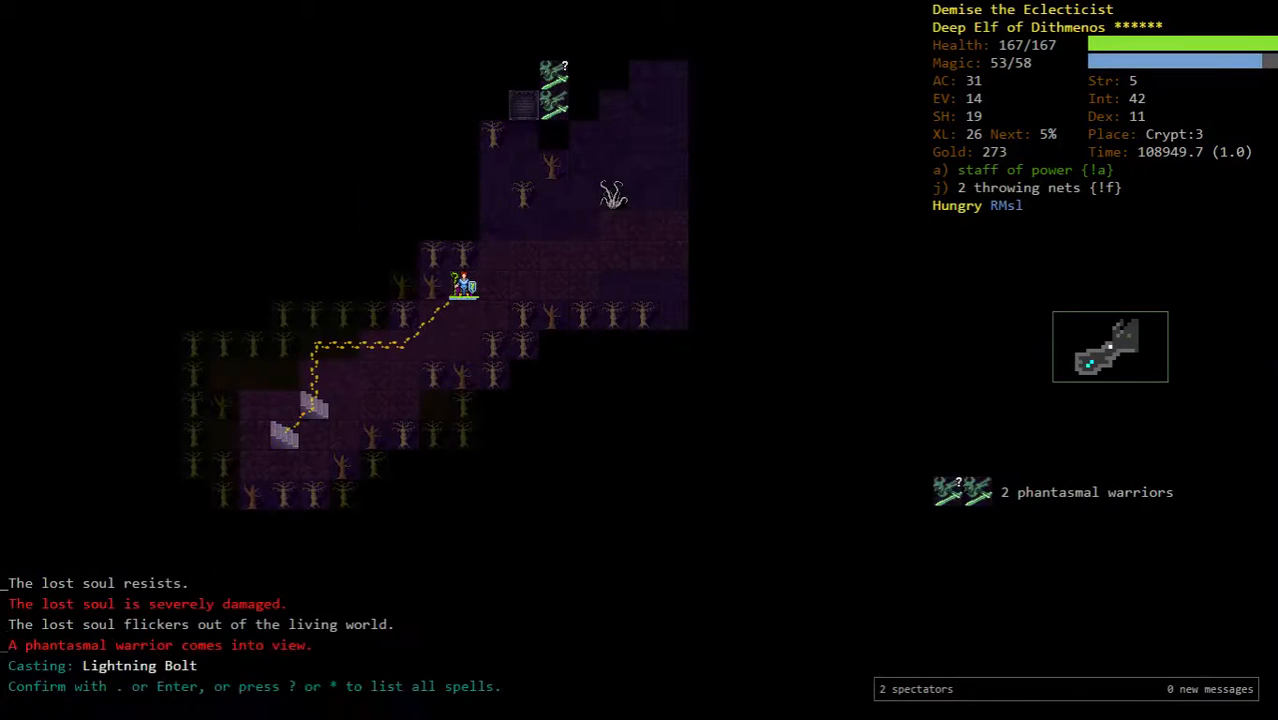
- Hit the lost soul on Crypt:3 with Lightning Bolt, then back out of the eat menu
{"action": "key", "text": "Return"}
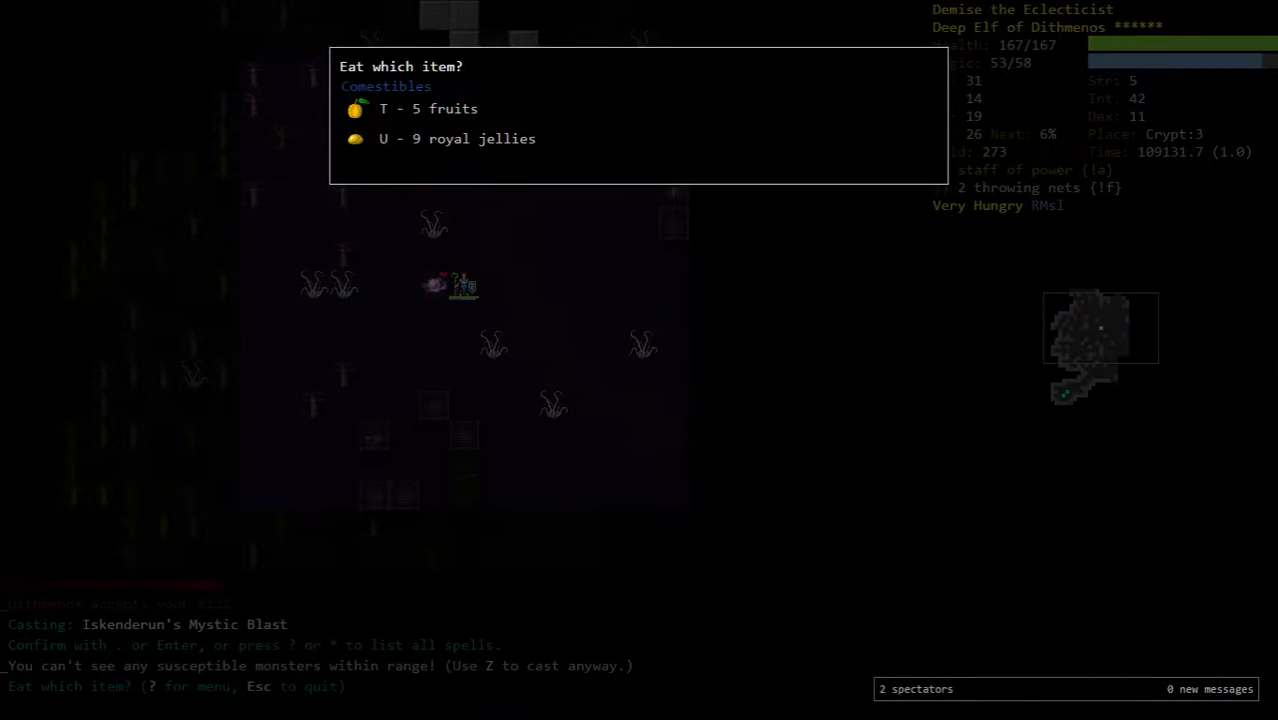
{"action": "key", "text": "Escape"}
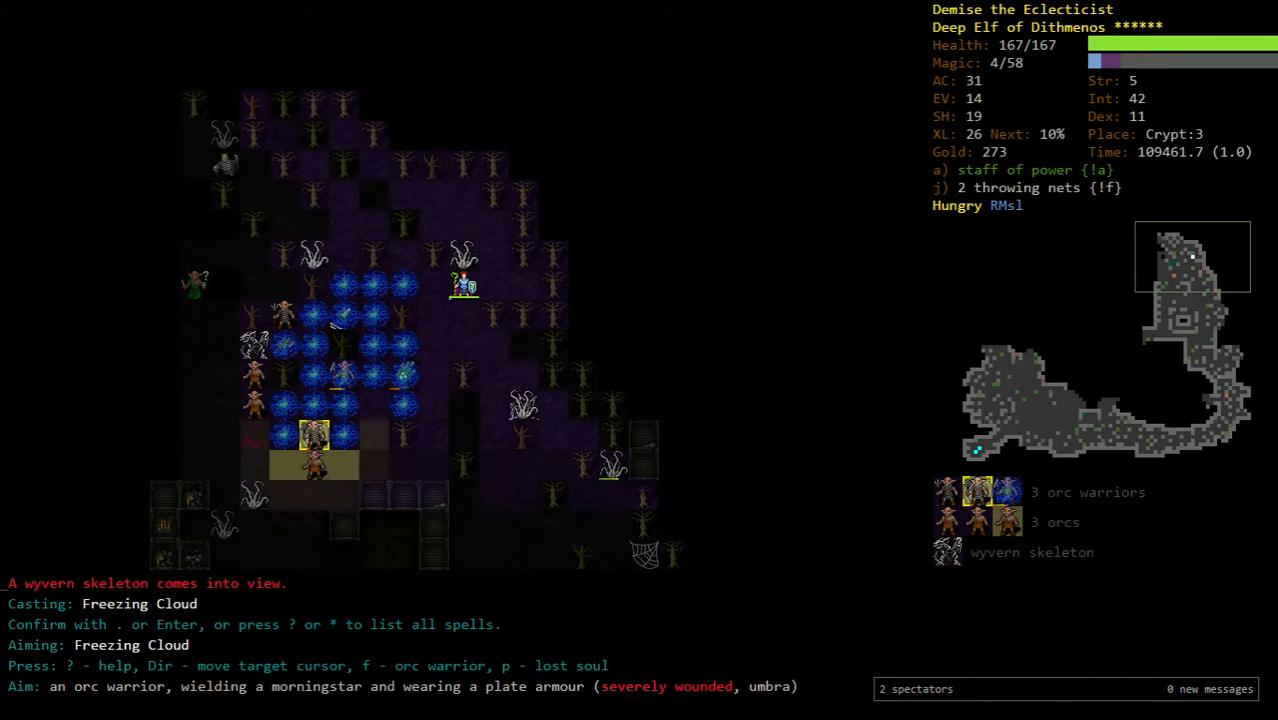
- Drop a Freezing Cloud on the orc warriors and cast at the last orc
{"action": "key", "text": "Return"}
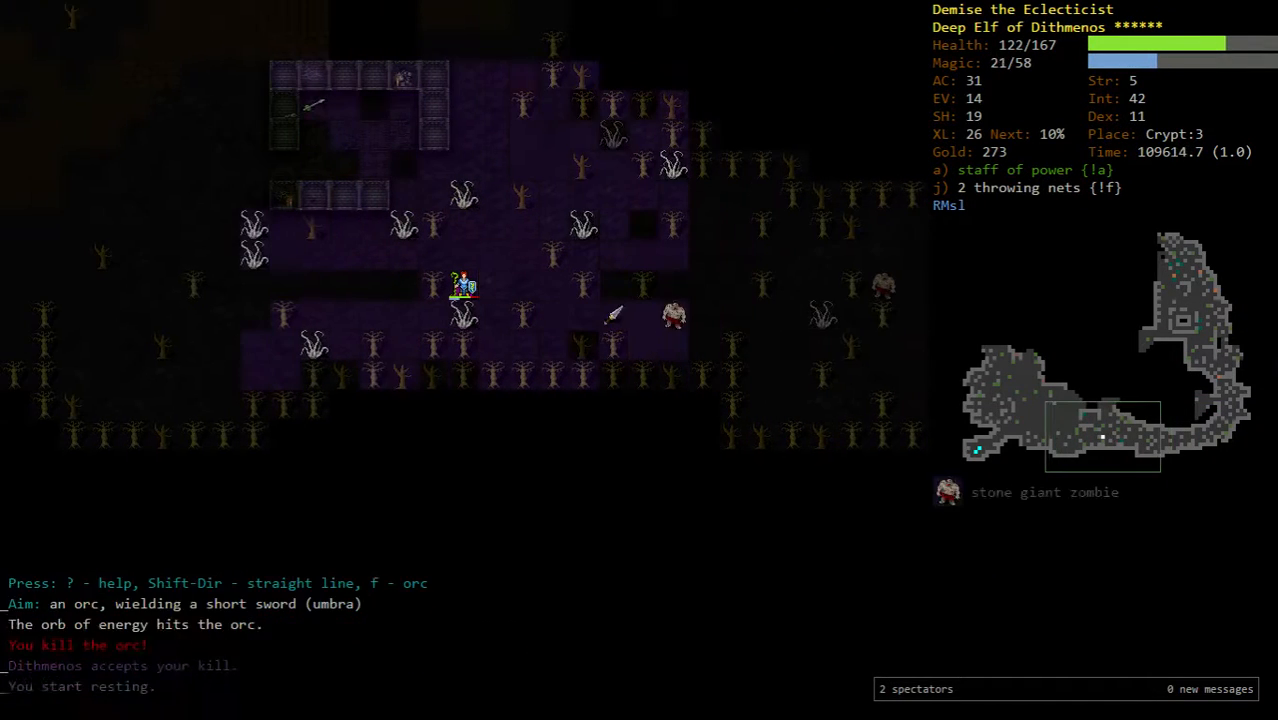
{"action": "key", "text": "z"}
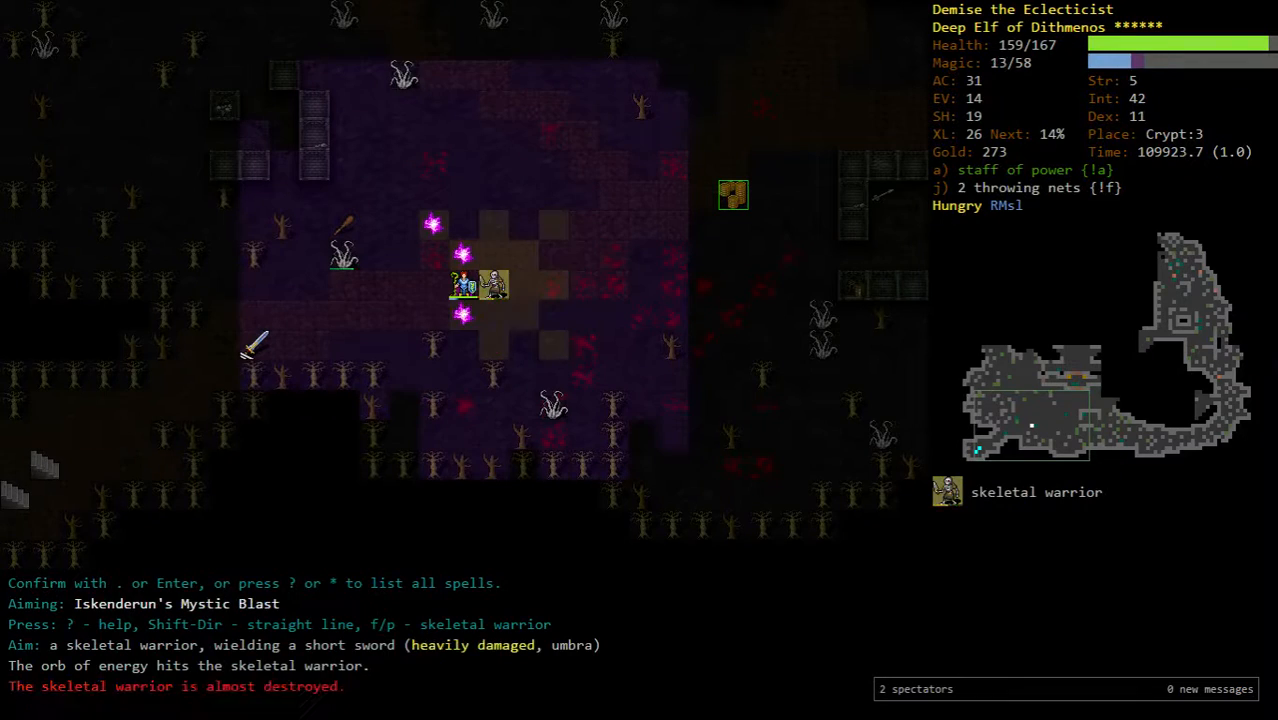
- Bring up the food choice after resting near the up staircase with 368 gold
{"action": "key", "text": "e"}
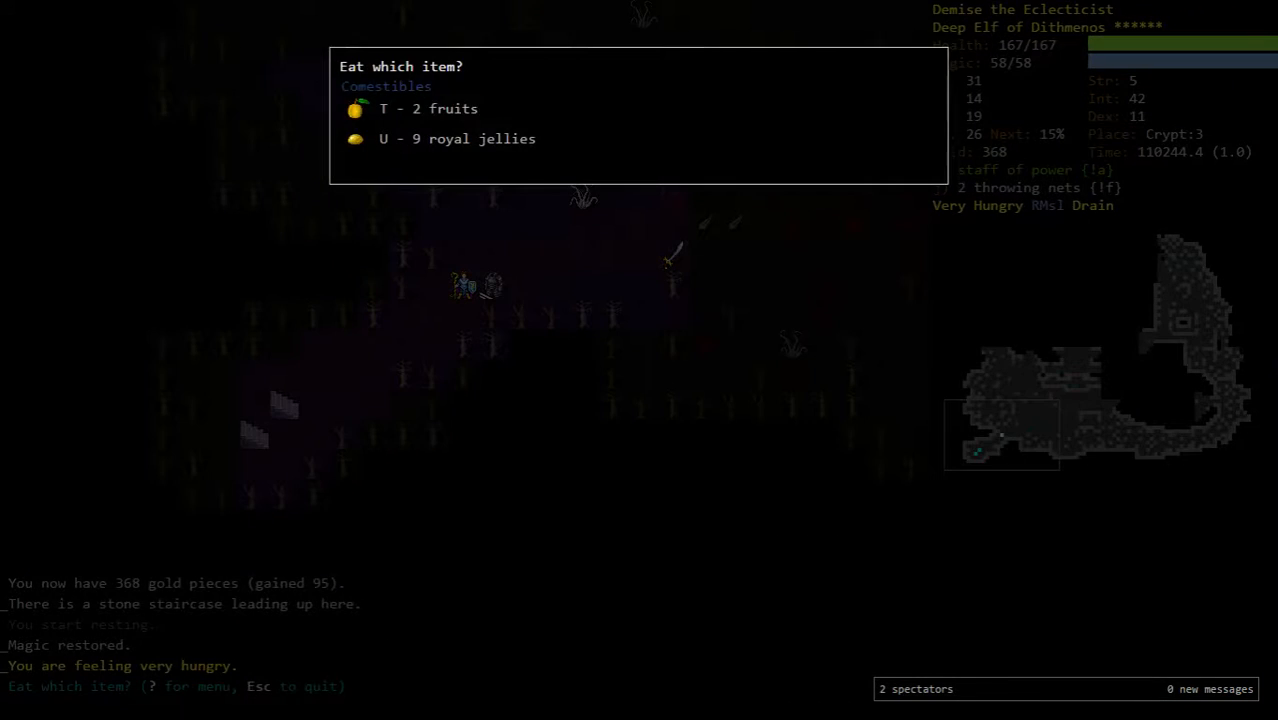
{"action": "key", "text": "U"}
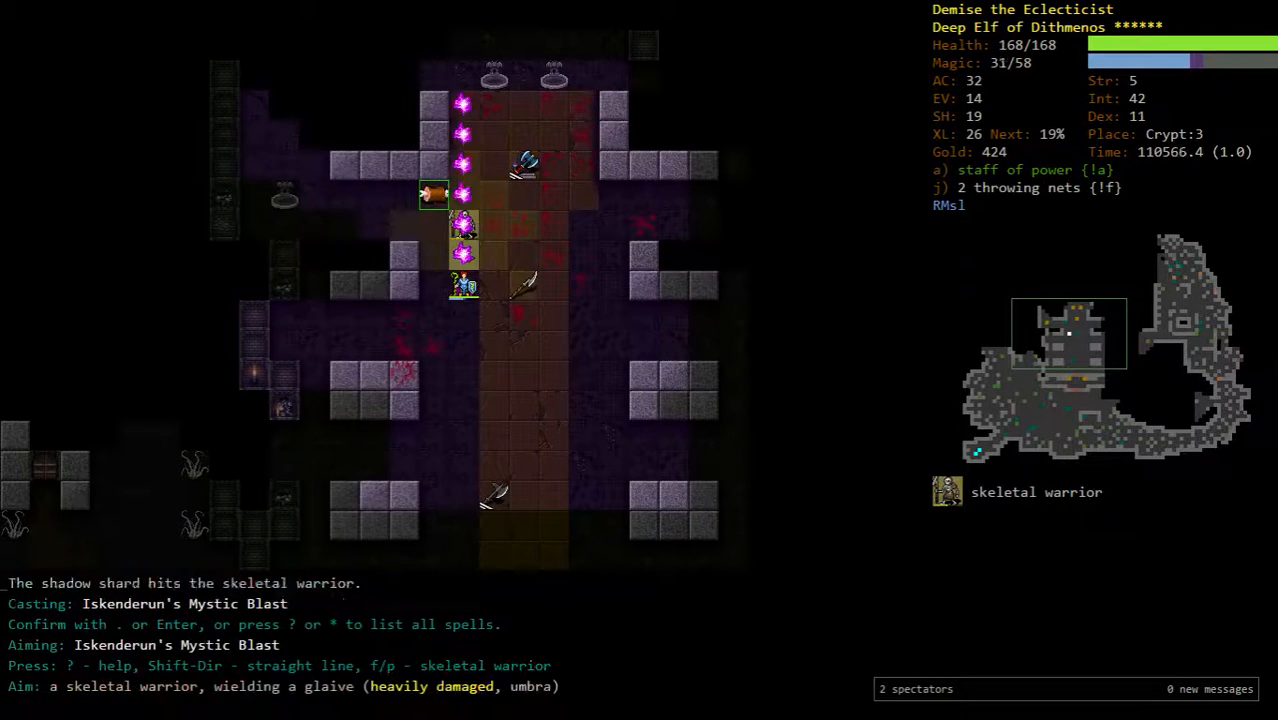
- Fire Mystic Blast at the skeletal warrior on Crypt:3
{"action": "key", "text": "Return"}
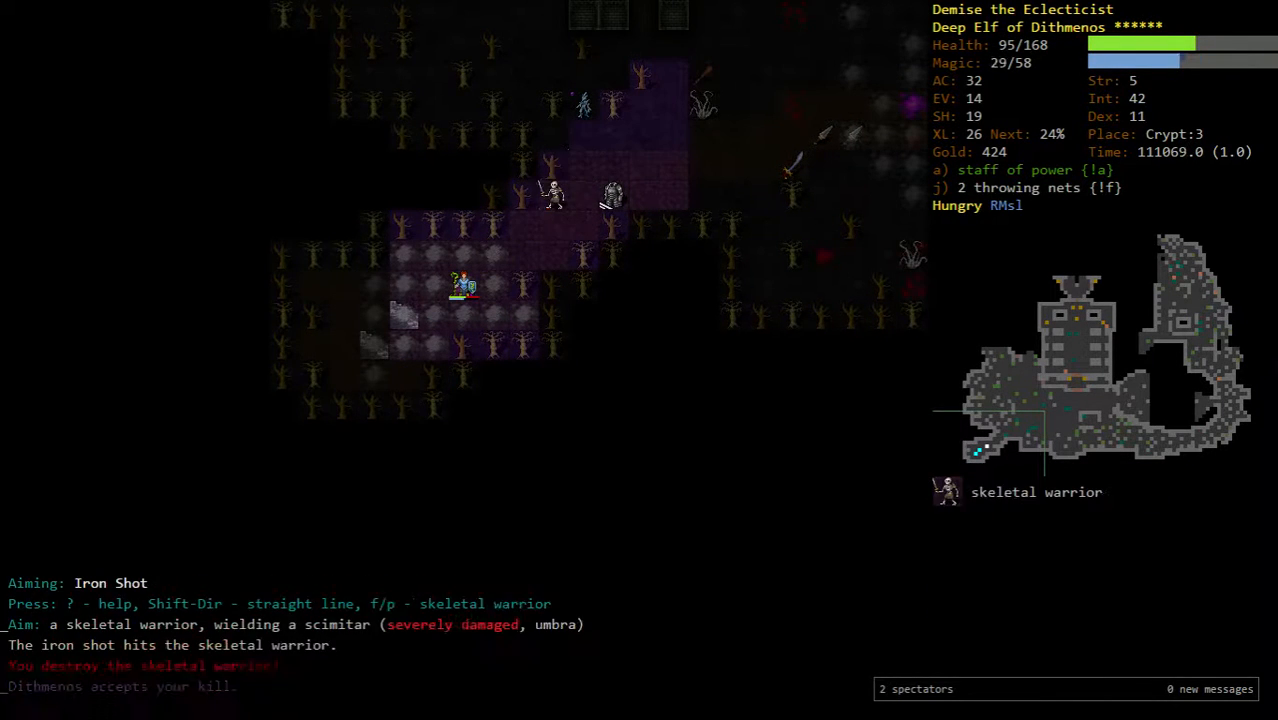
- Iron Shot the shadow wraith and put on a ring after collecting gold to 603 and a scroll of blinking
{"action": "key", "text": "f"}
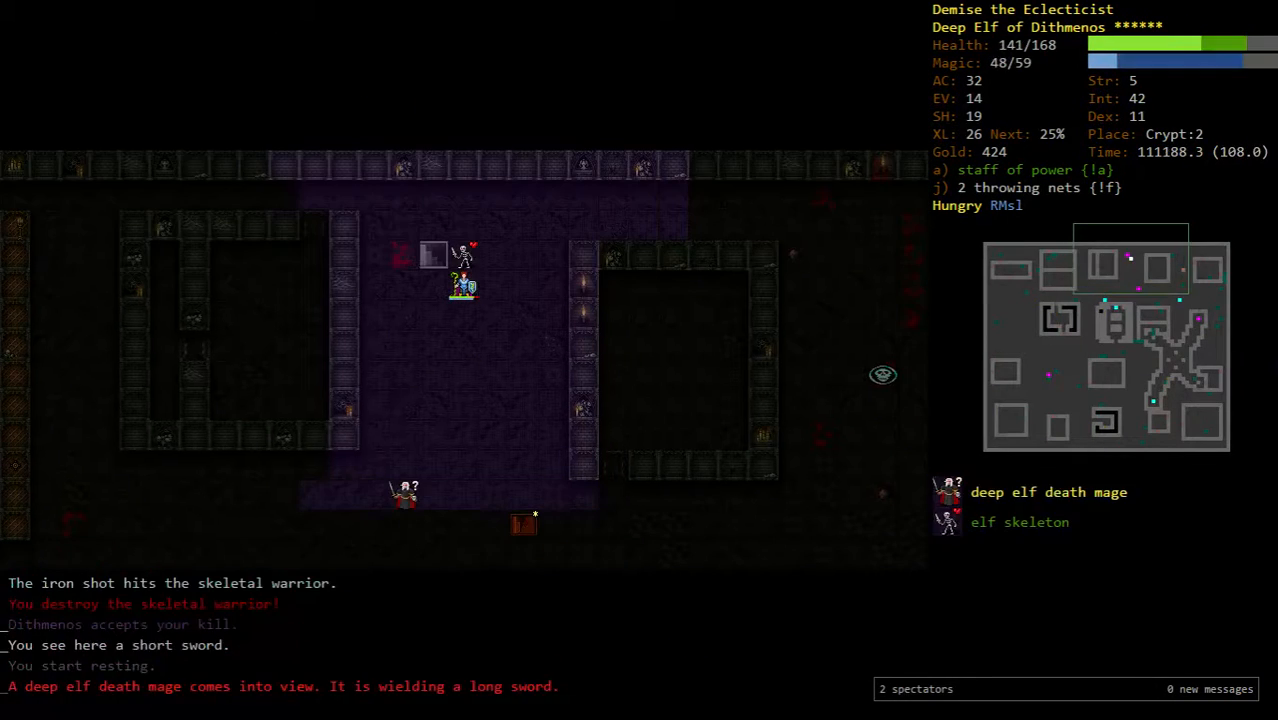
{"action": "key", "text": "z"}
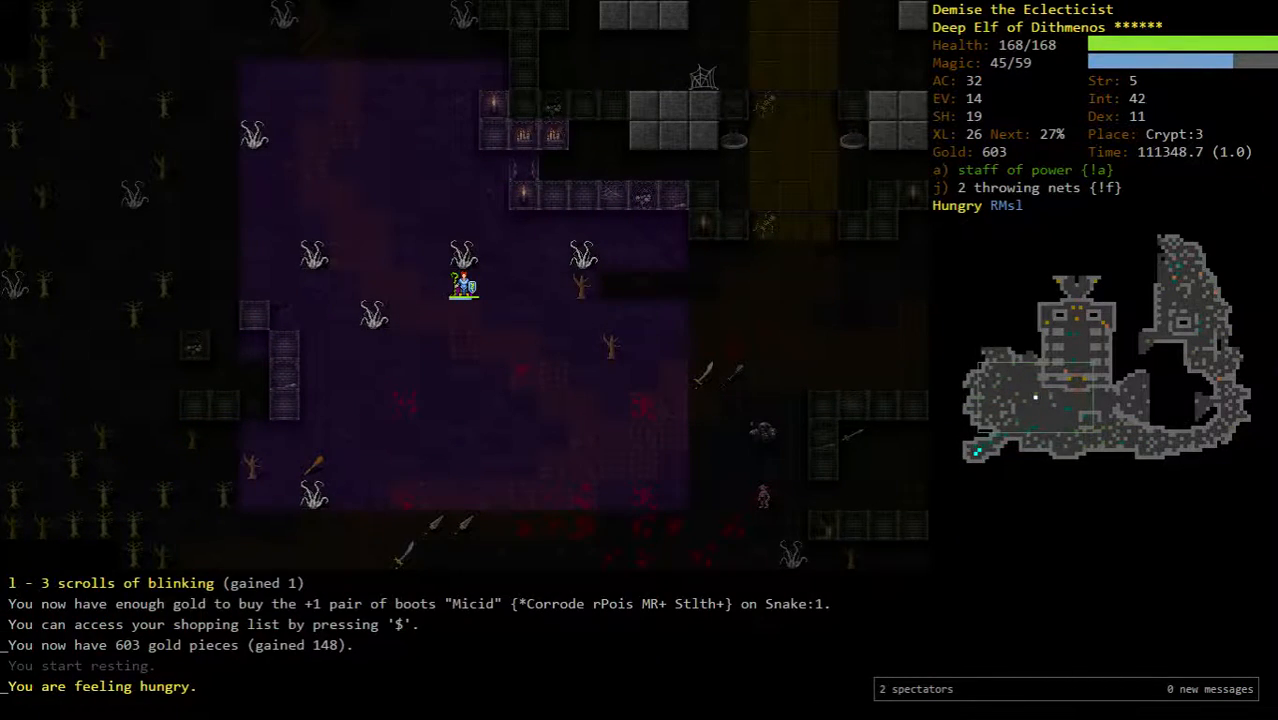
{"action": "key", "text": "P"}
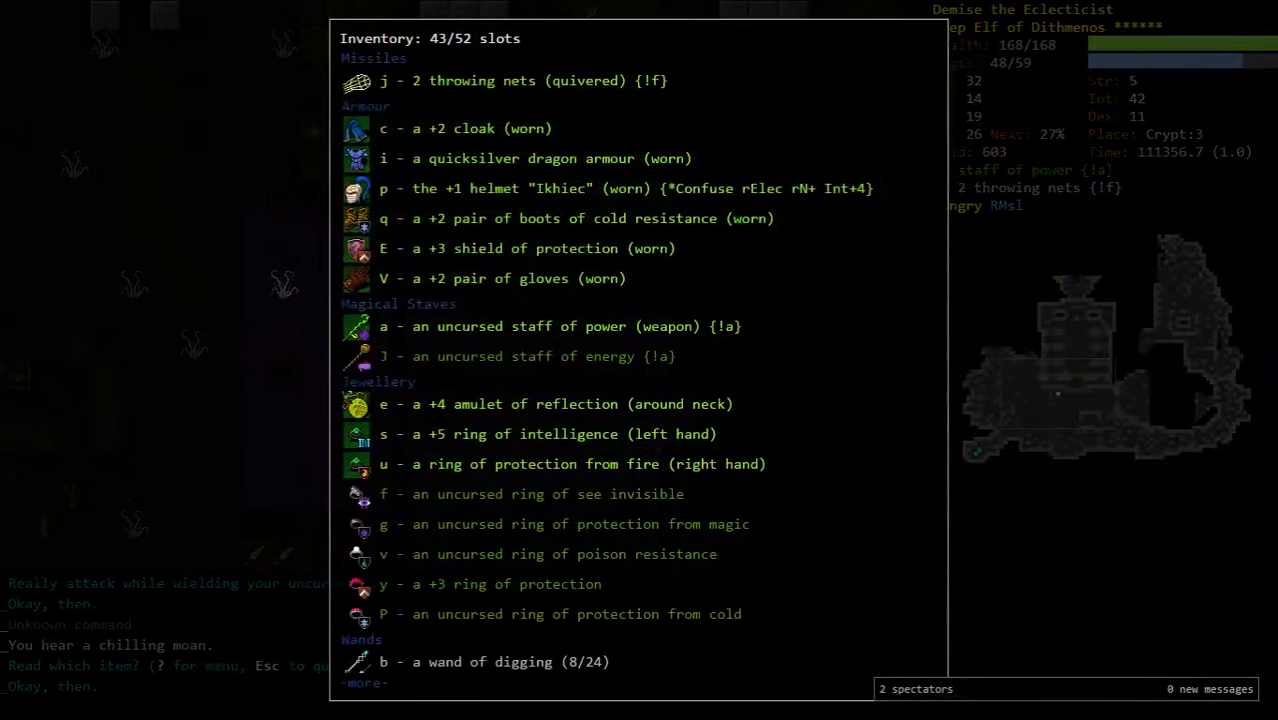
{"action": "scroll", "scroll_direction": "down", "scroll_amount": 3}
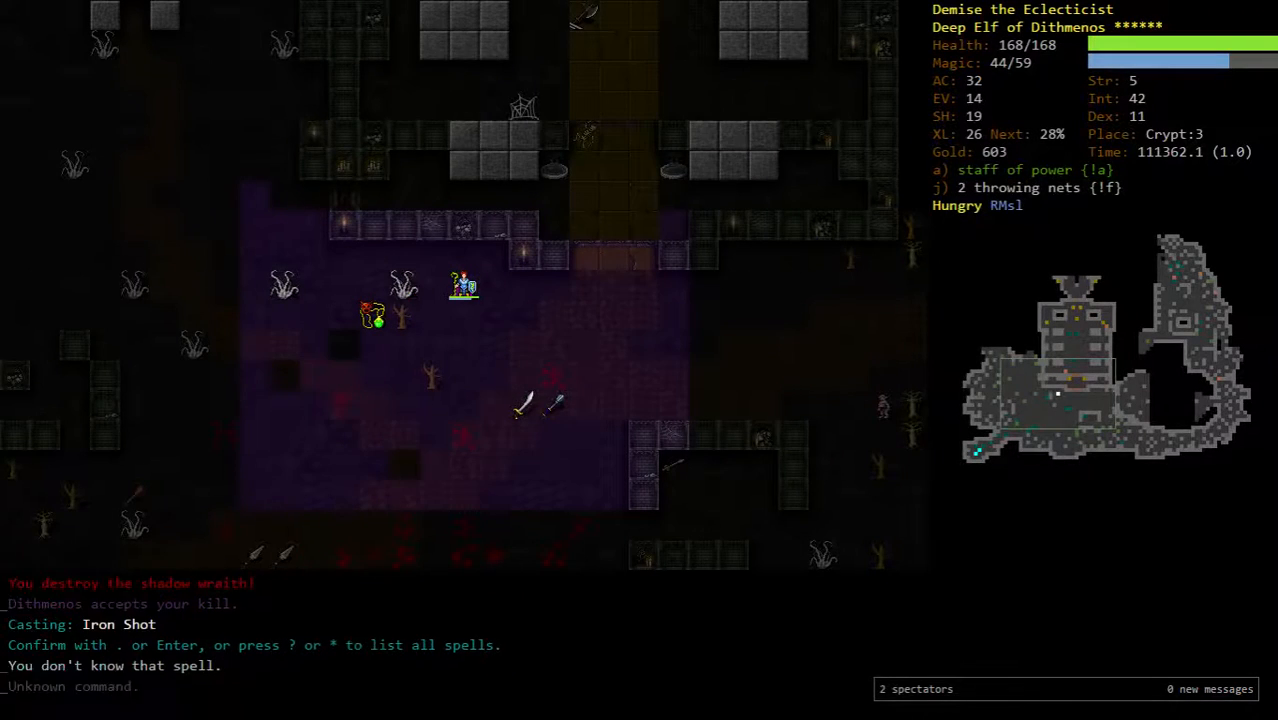
- Identify the granite ring as the ring of Desertification and wear it
{"action": "key", "text": "P"}
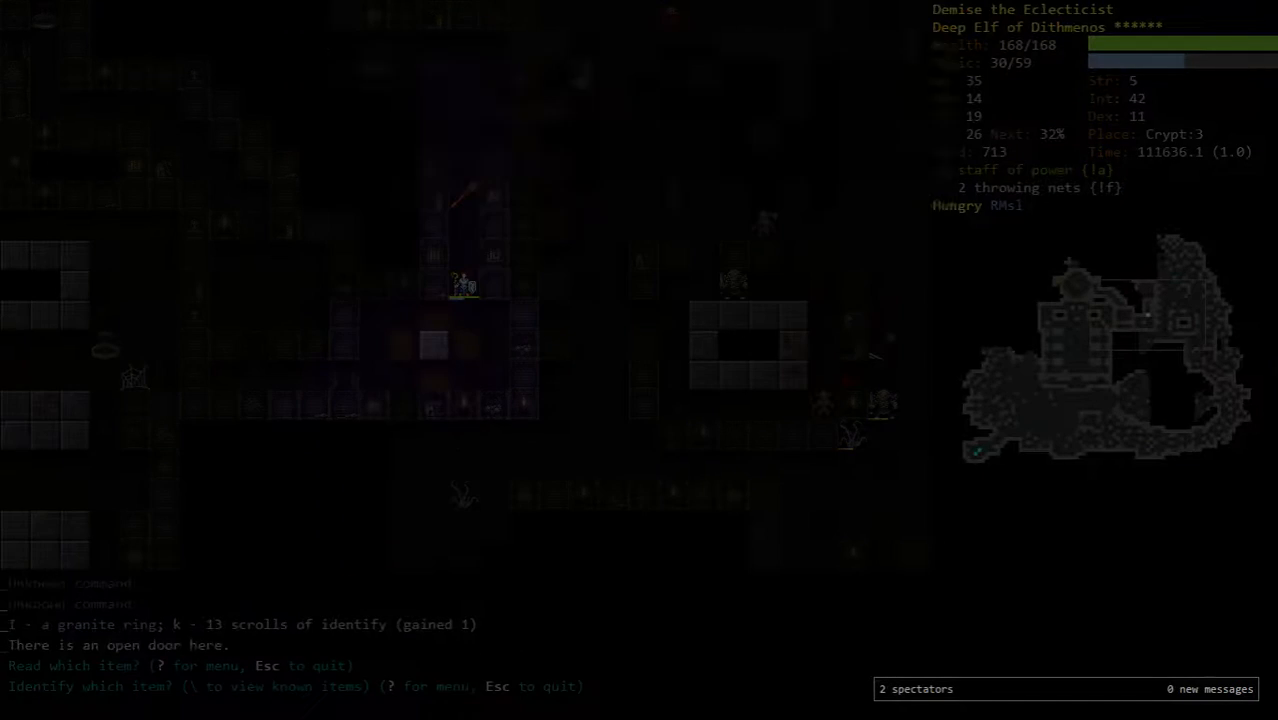
{"action": "key", "text": "h"}
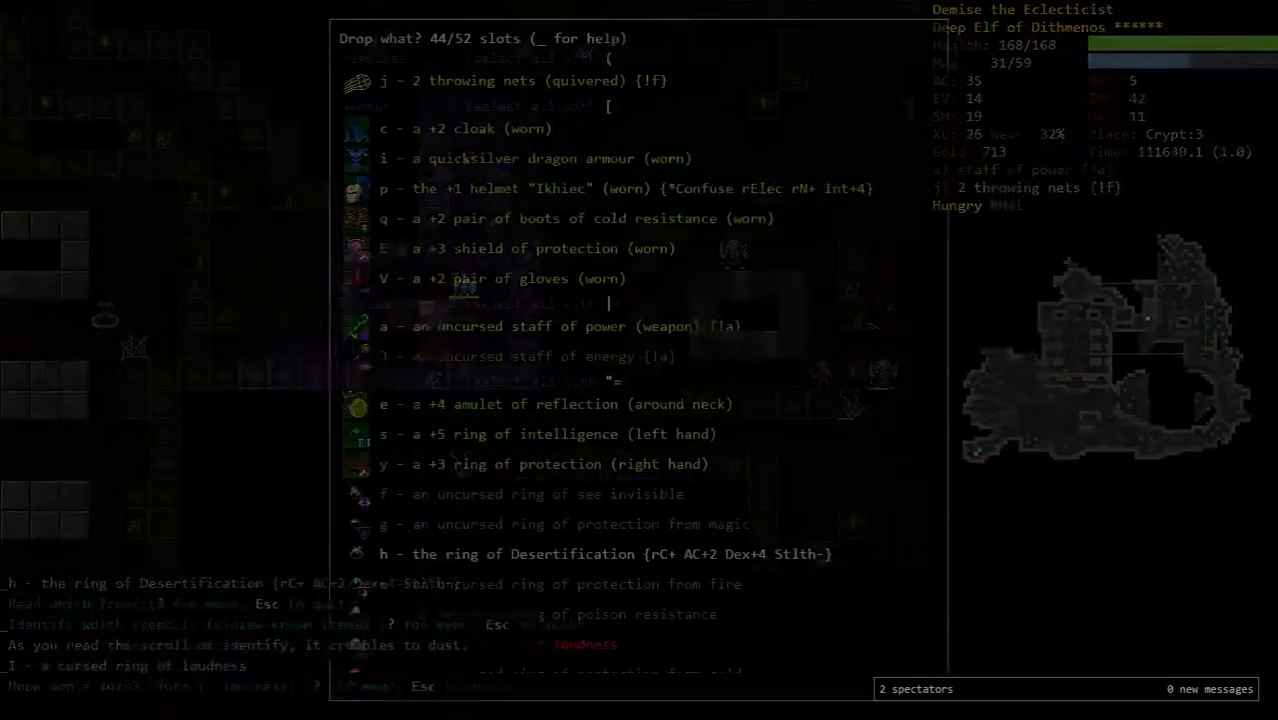
{"action": "key", "text": "Escape"}
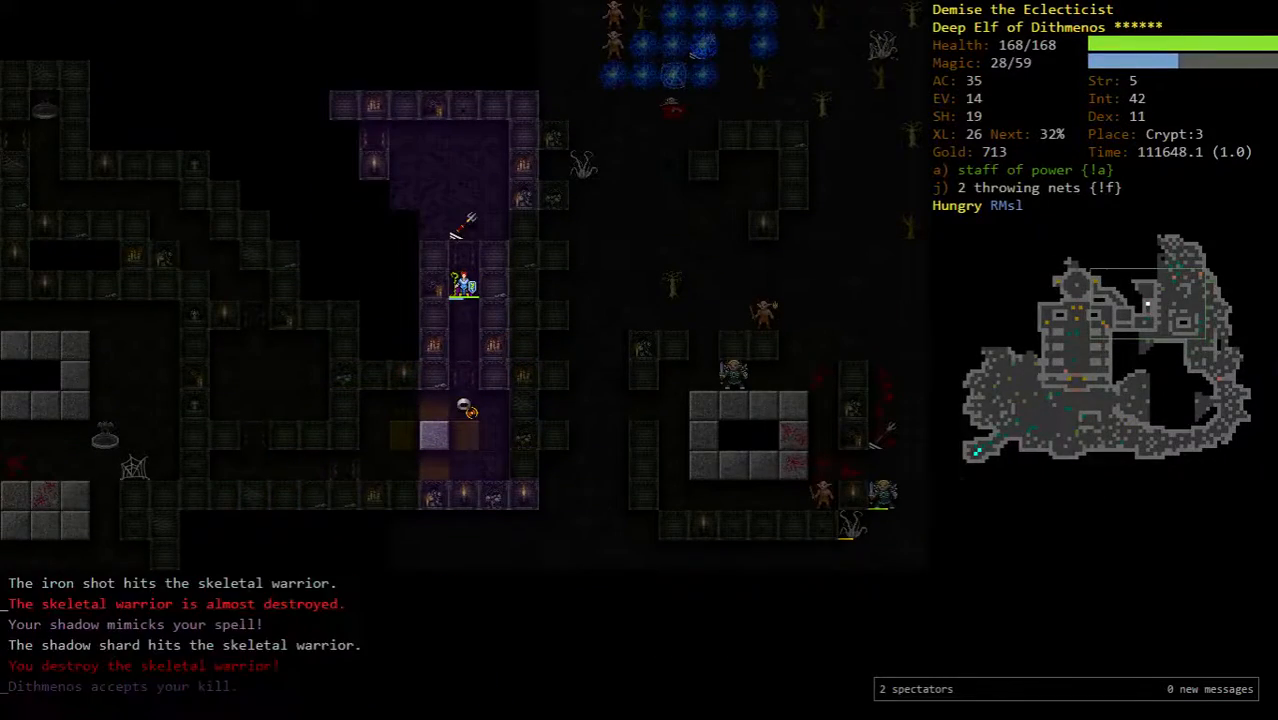
- Cast Iron Shot at the profane servitor and eat to clear the hunger warning
{"action": "key", "text": "P"}
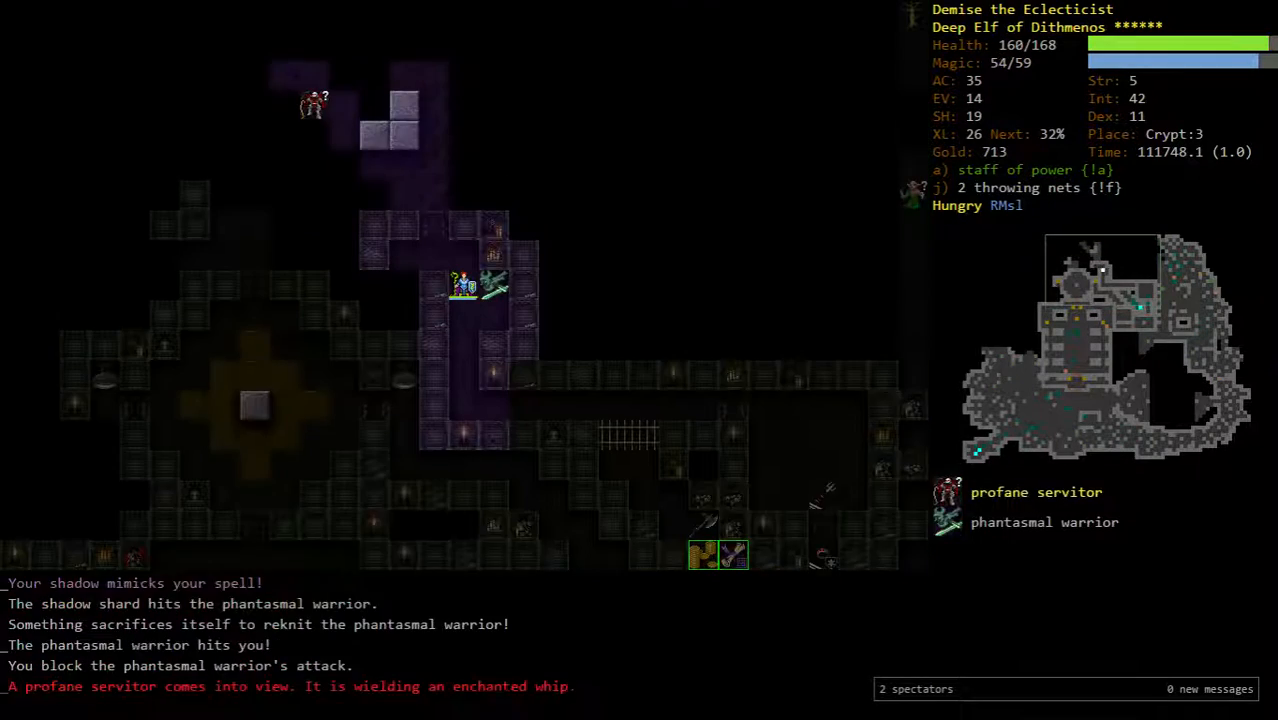
{"action": "key", "text": "z"}
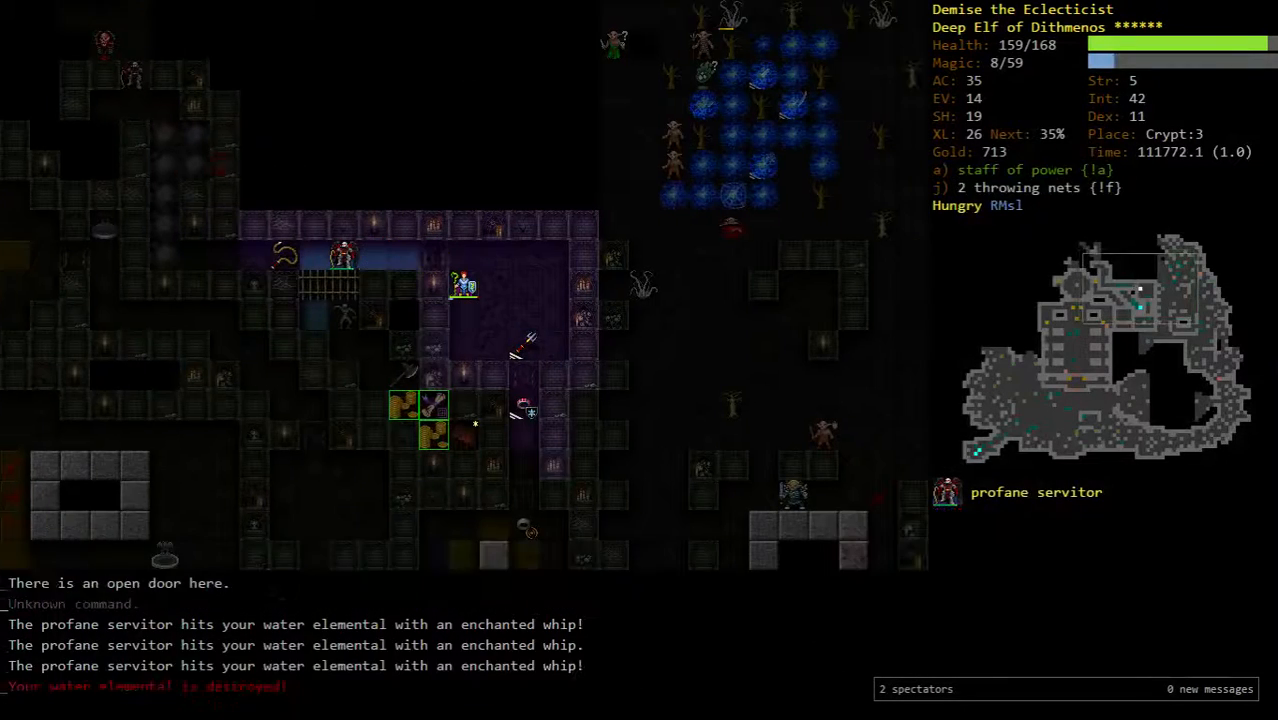
{"action": "key", "text": "z"}
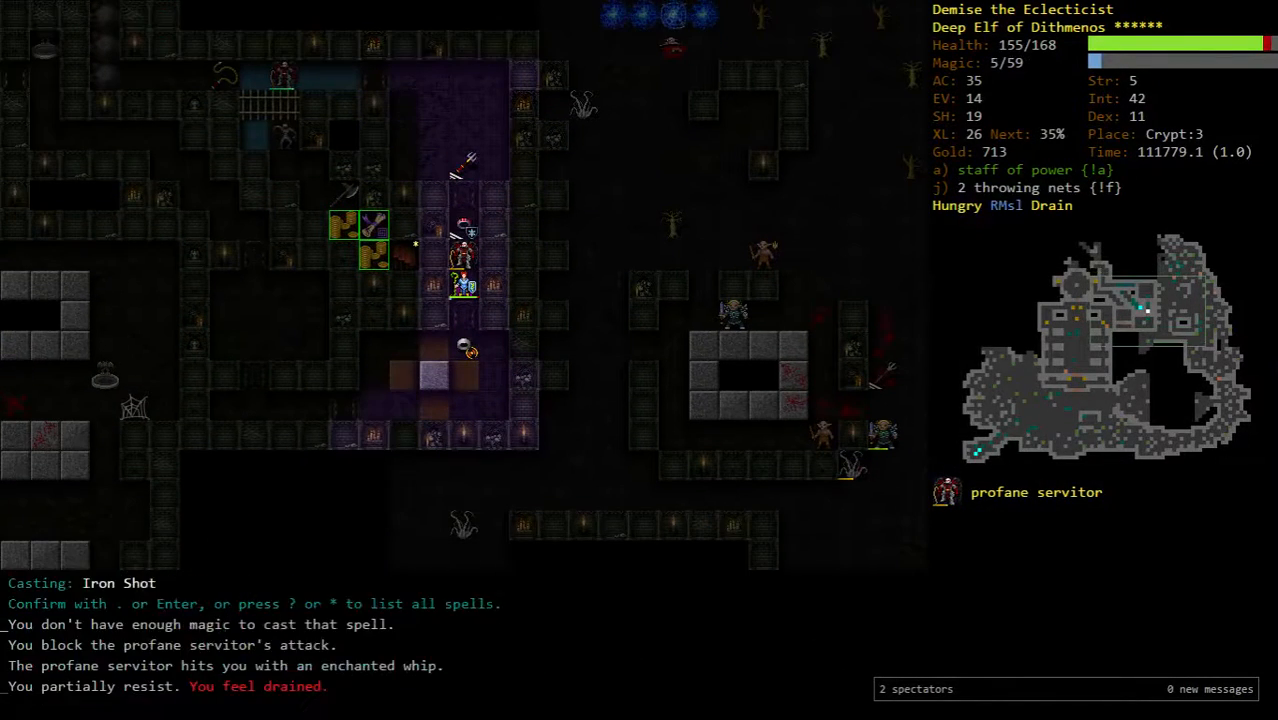
{"action": "key", "text": "V"}
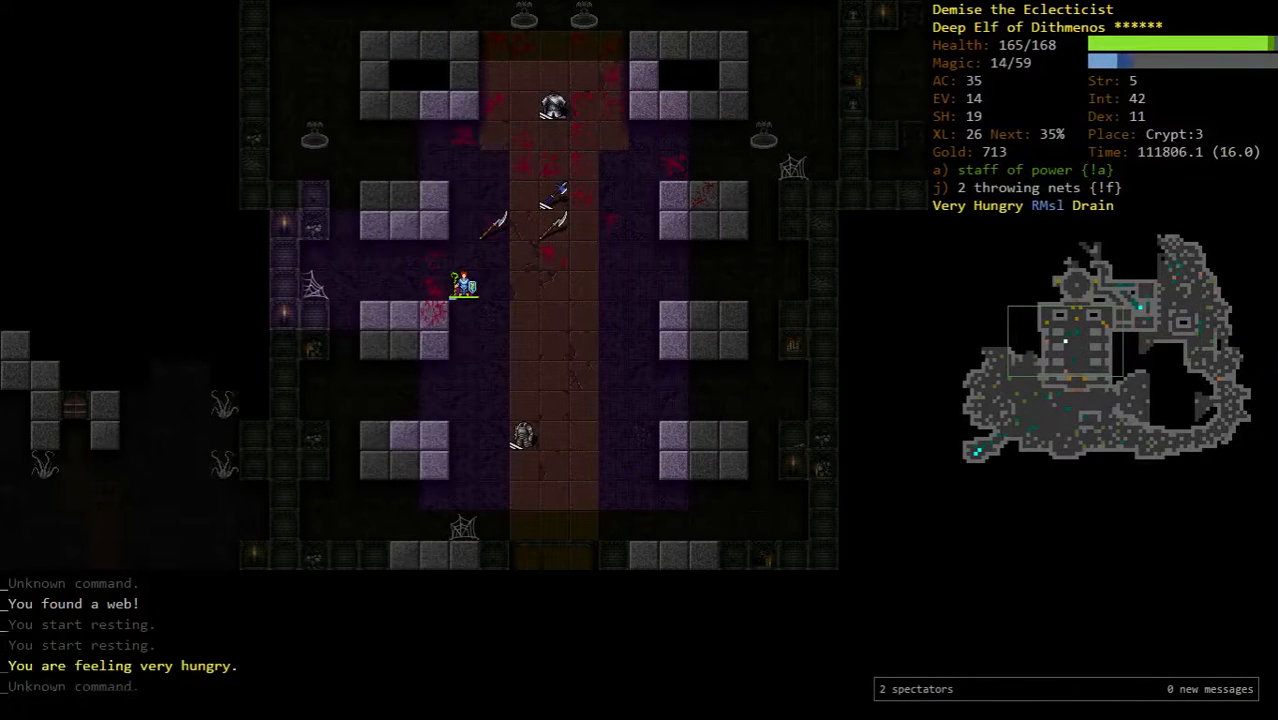
{"action": "key", "text": "e"}
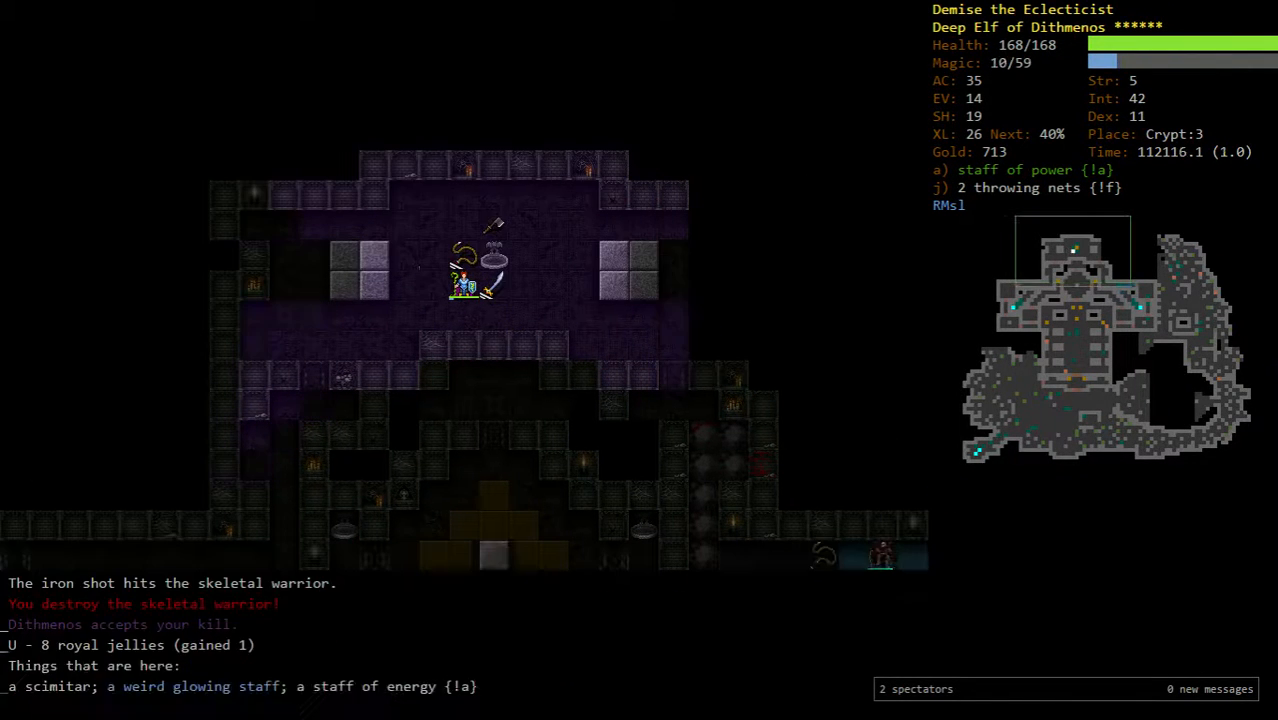
- Wield a staff from slot a, then review and dismiss the shopping list
{"action": "key", "text": "w"}
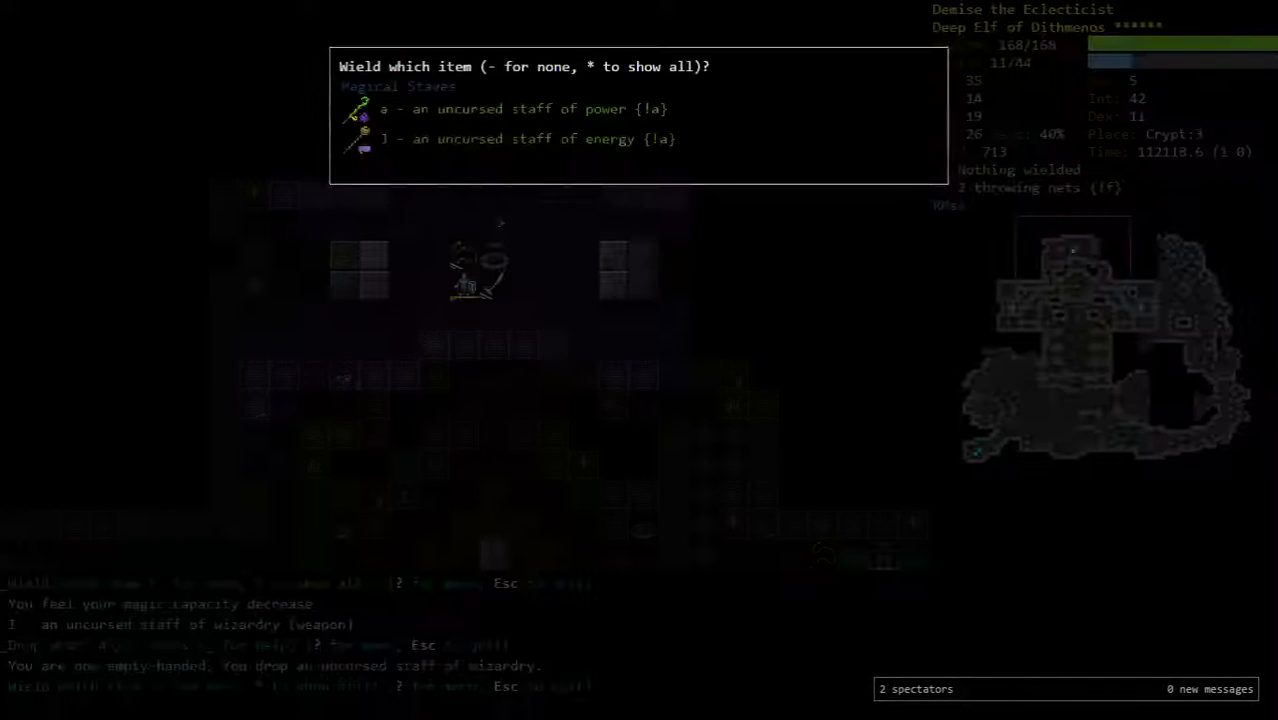
{"action": "key", "text": "a"}
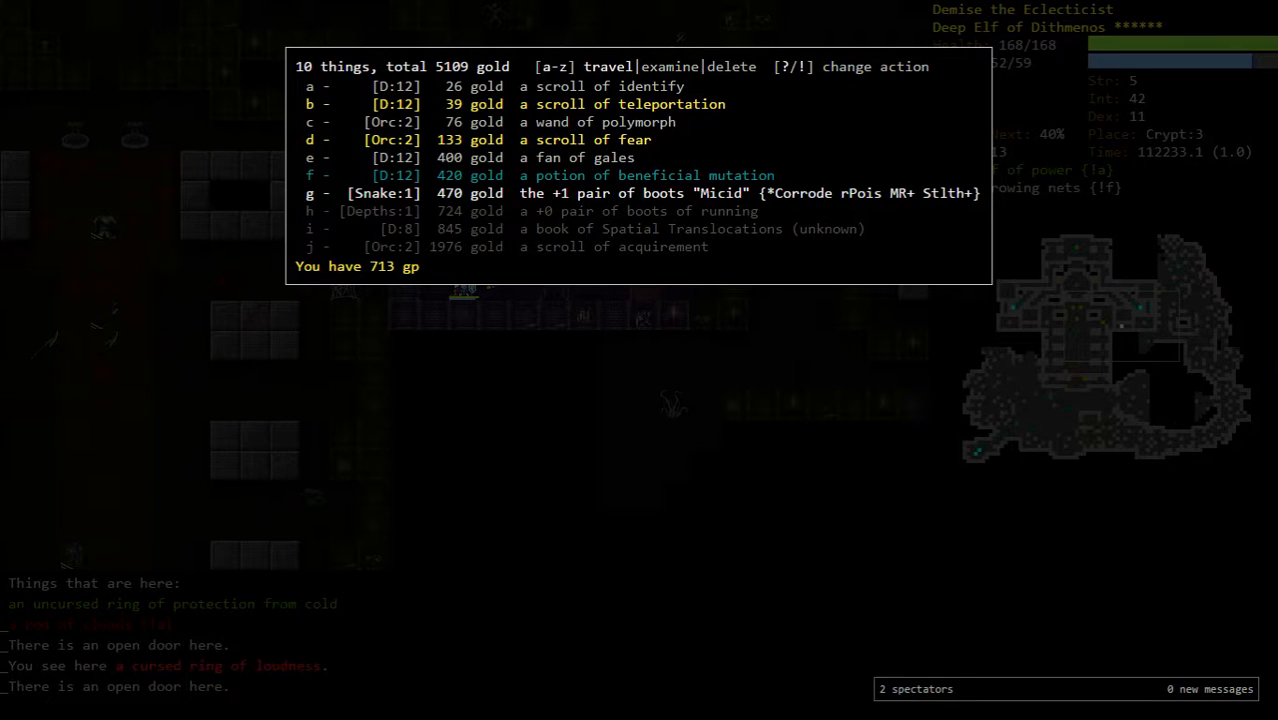
{"action": "key", "text": "Escape"}
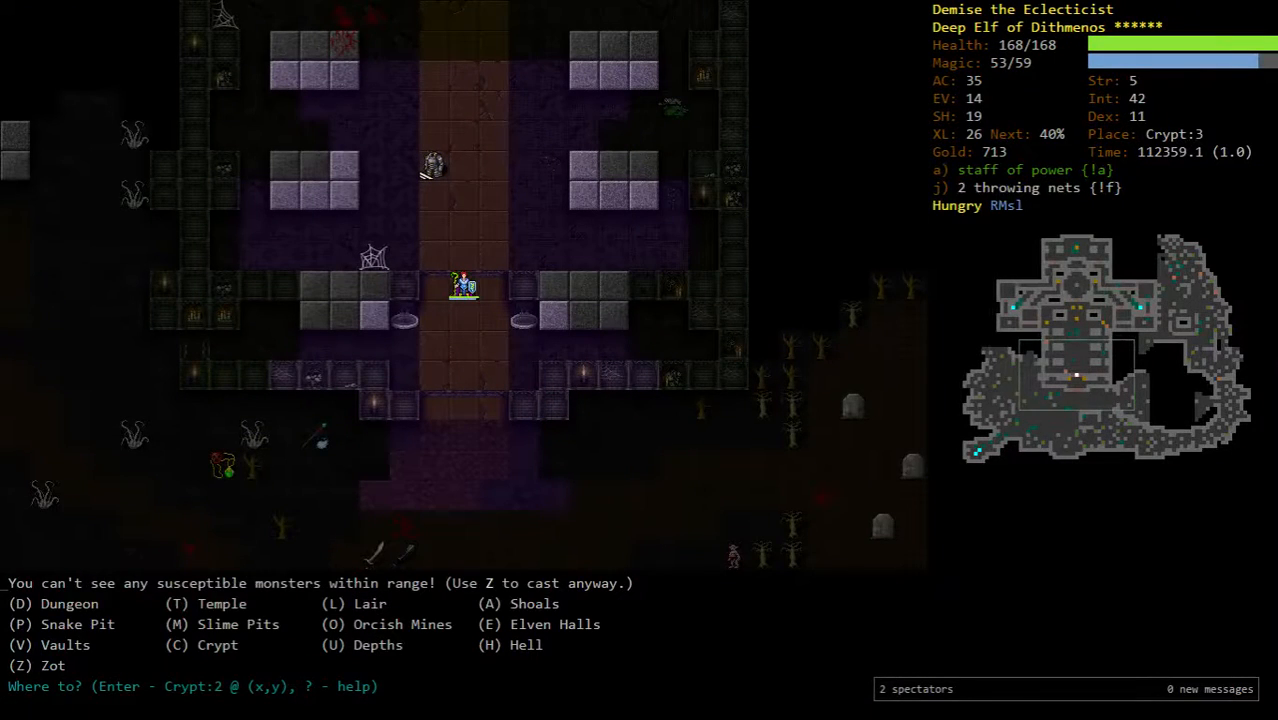
- Begin casting Iron Shot at the phantasmal warrior on Crypt:3
{"action": "key", "text": "z"}
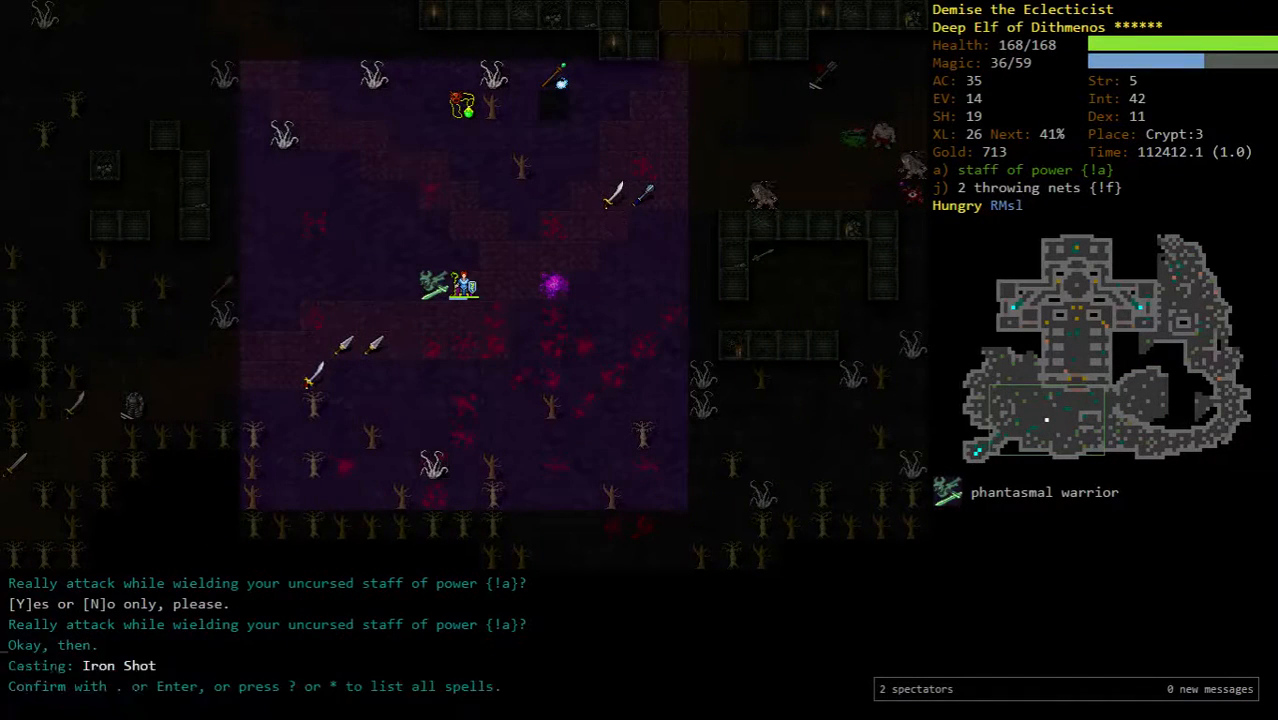
- Confirm the prompt, then search the dungeon overview for 'food'
{"action": "key", "text": "y"}
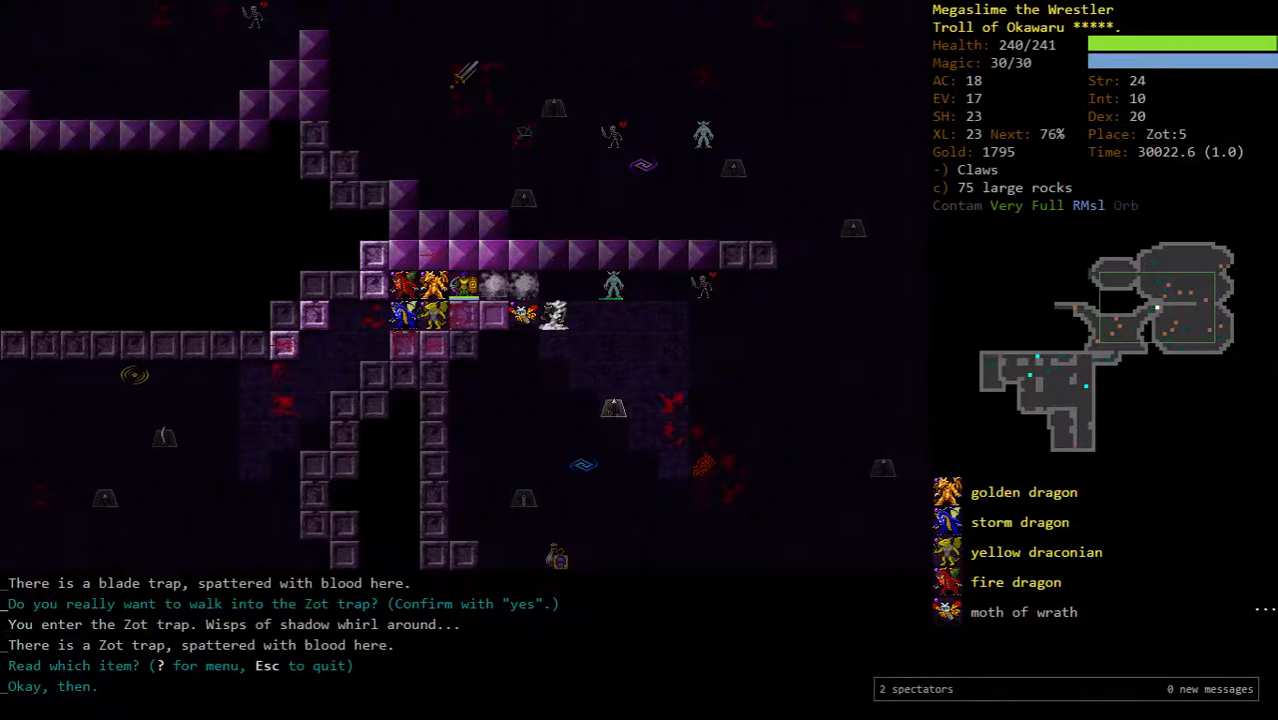
{"action": "key", "text": "Escape"}
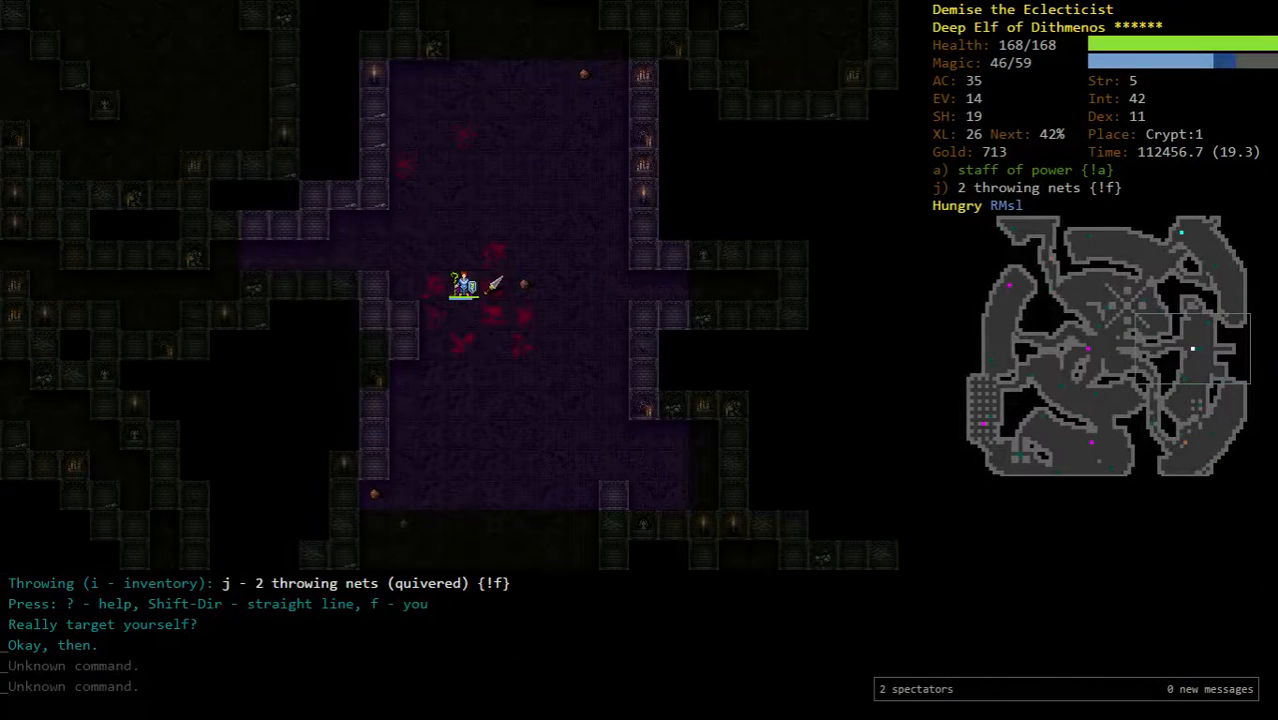
{"action": "type", "text": "food"}
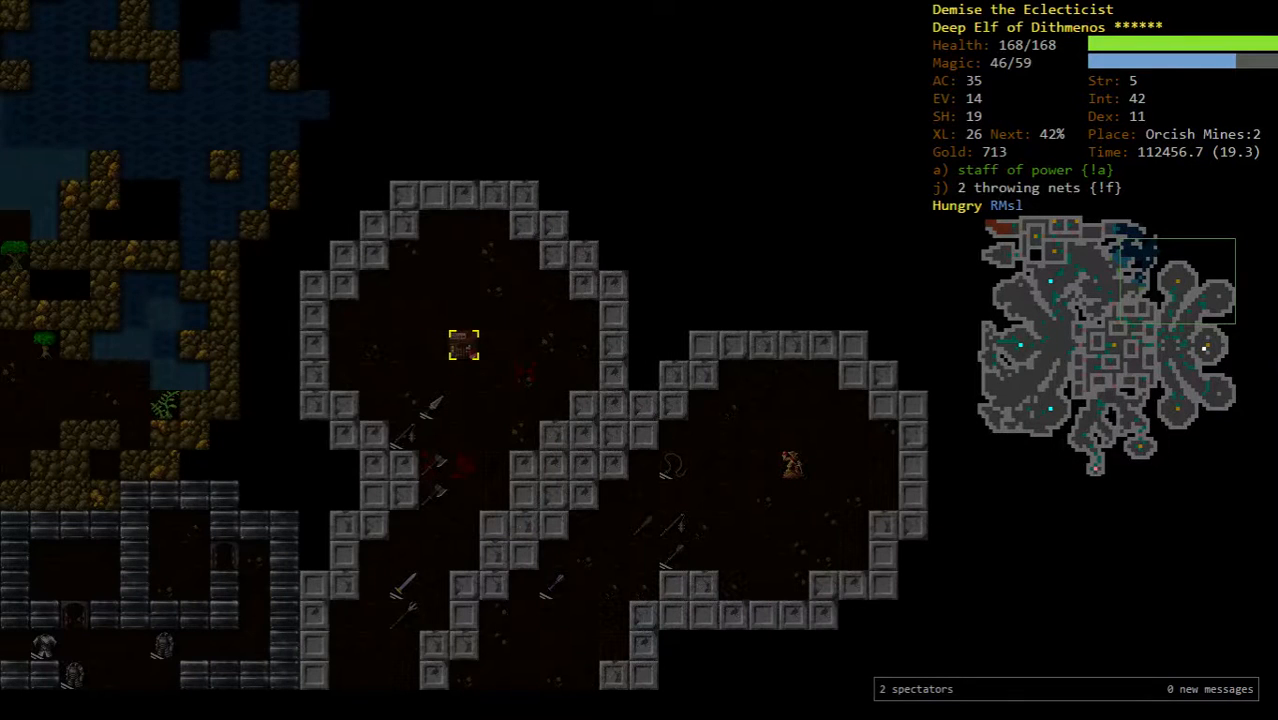
- Auto-travel to Ochec's Food Shop and buy meat rations, dropping gold from 713 to 69
{"action": "key", "text": "G"}
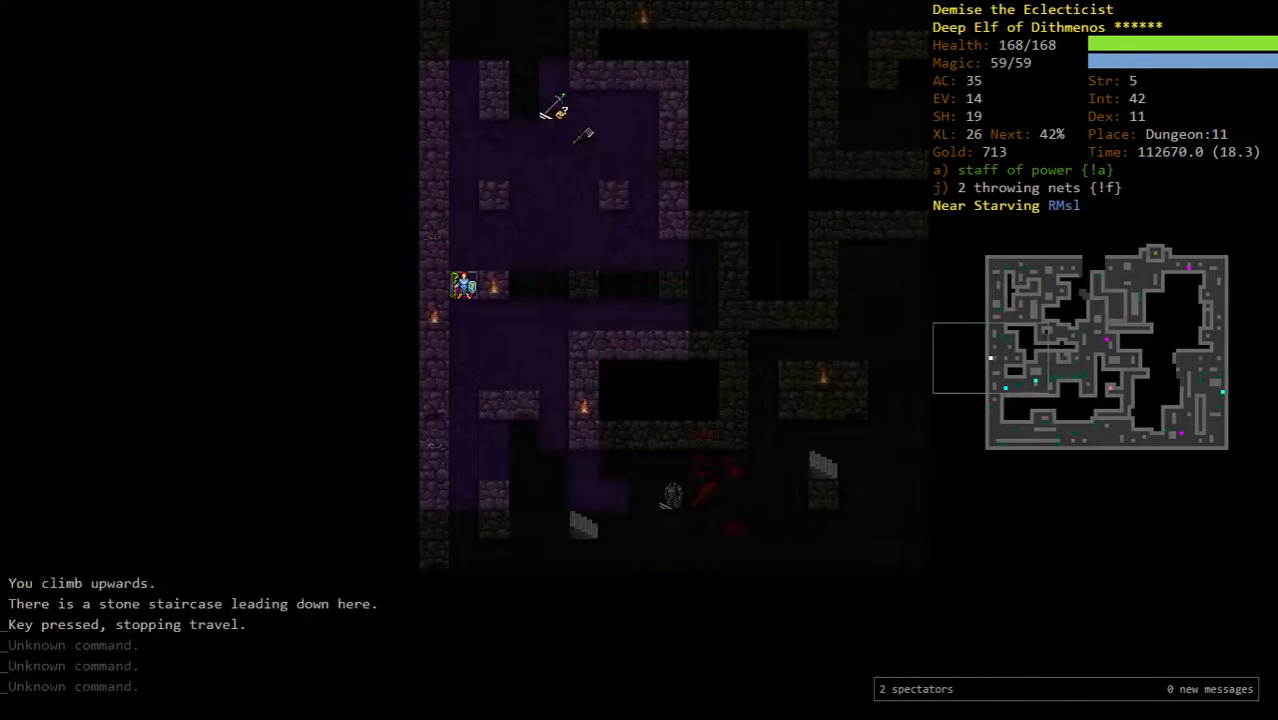
{"action": "key", "text": "G"}
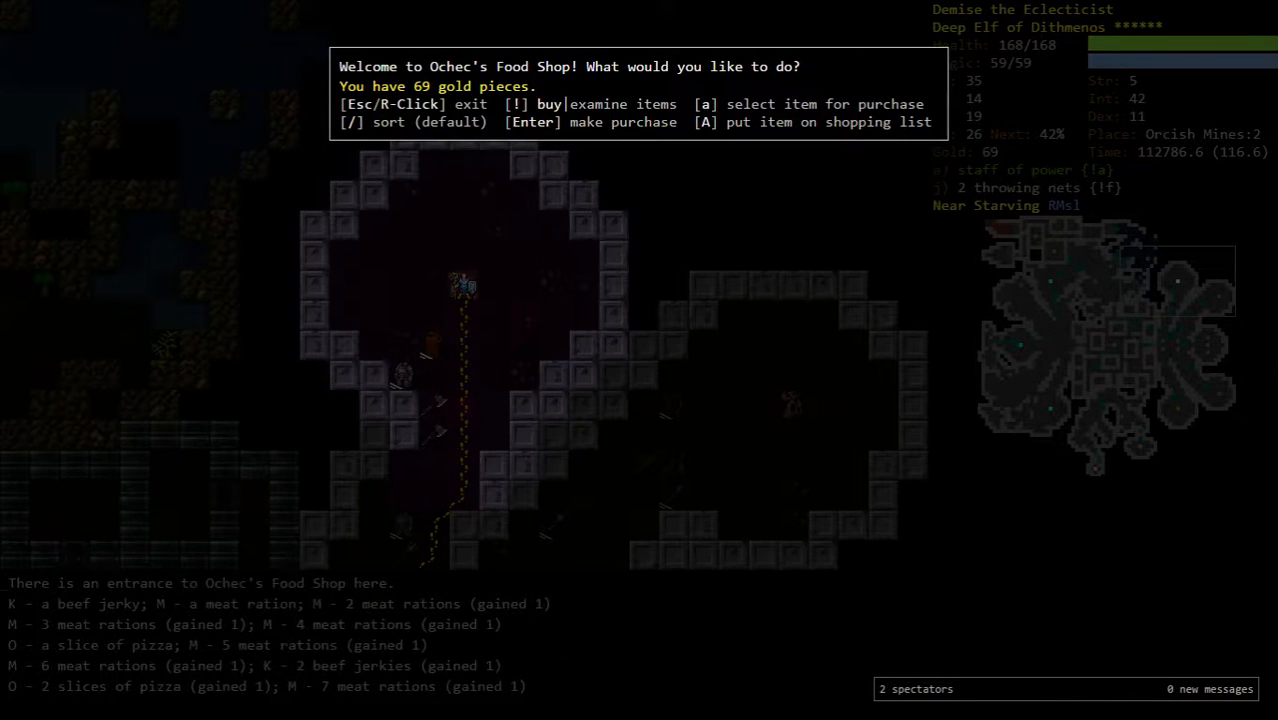
{"action": "key", "text": "Escape"}
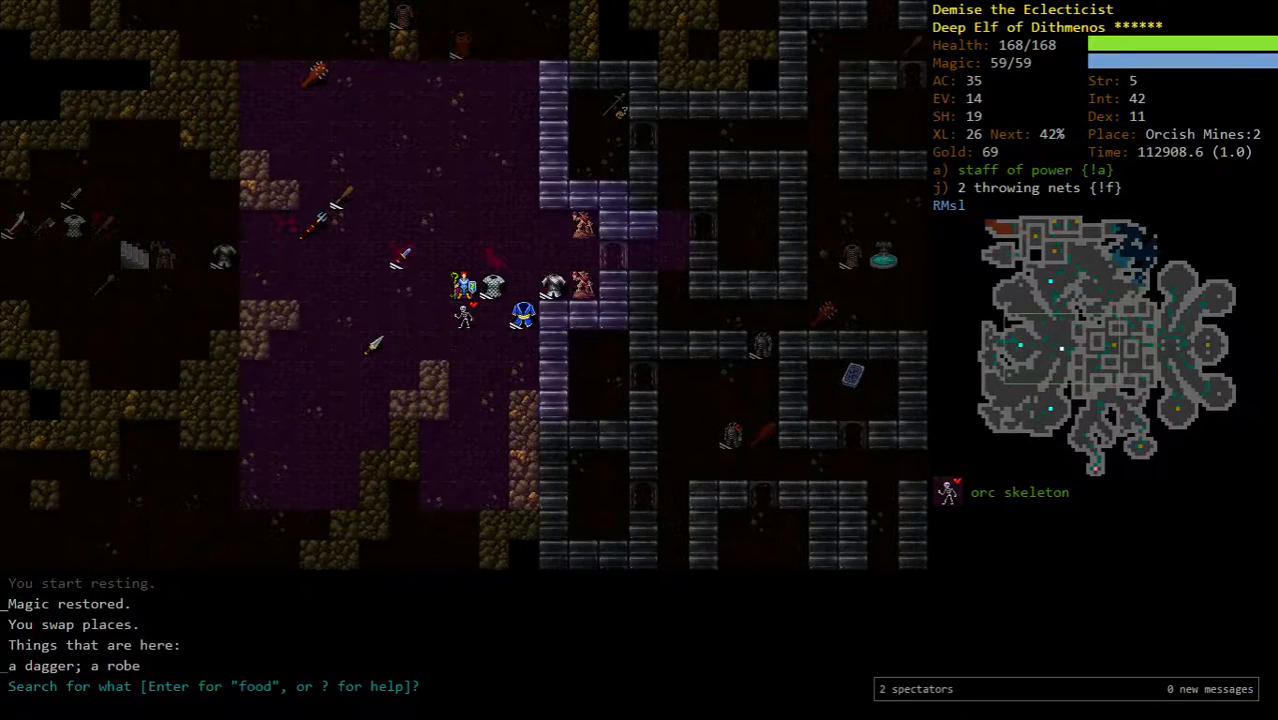
- Search known items for 'magic' and then 'mapp' before heading to Zot:2
{"action": "type", "text": "magic"}
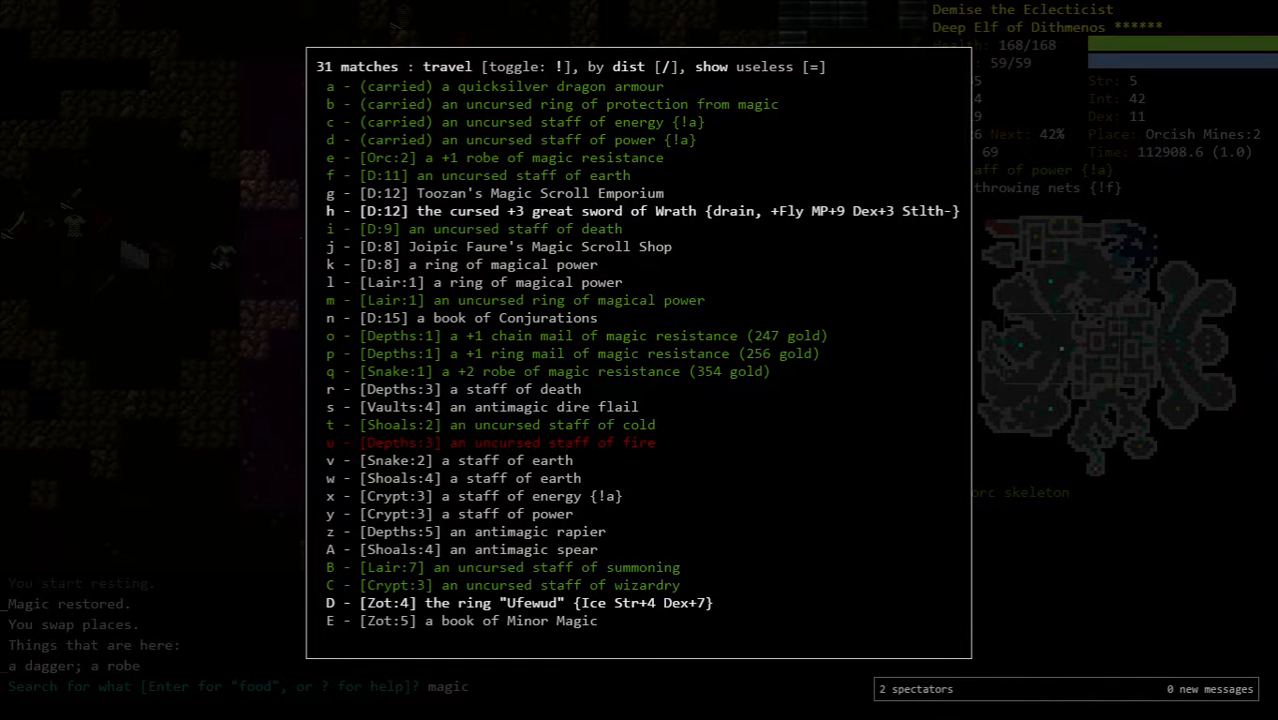
{"action": "type", "text": "mapp"}
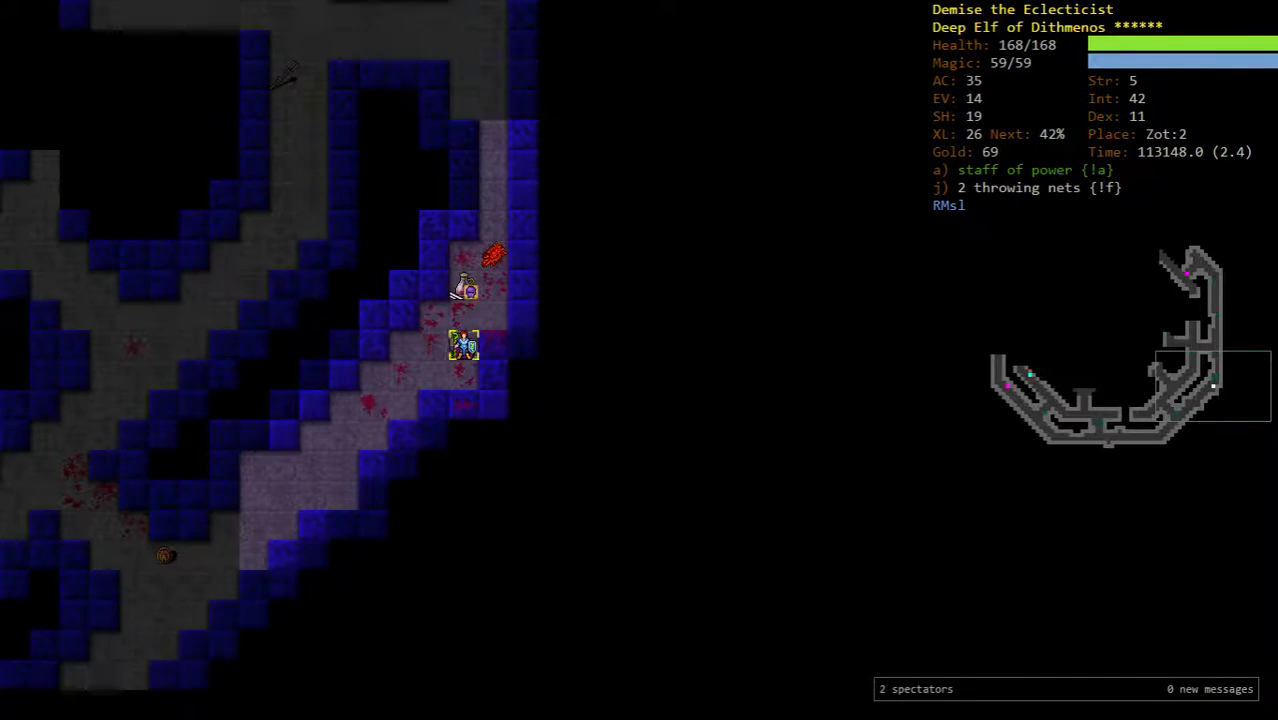
- Kill the yellow draconian monk with Iron Shot and take the down staircase
{"action": "key", "text": "f"}
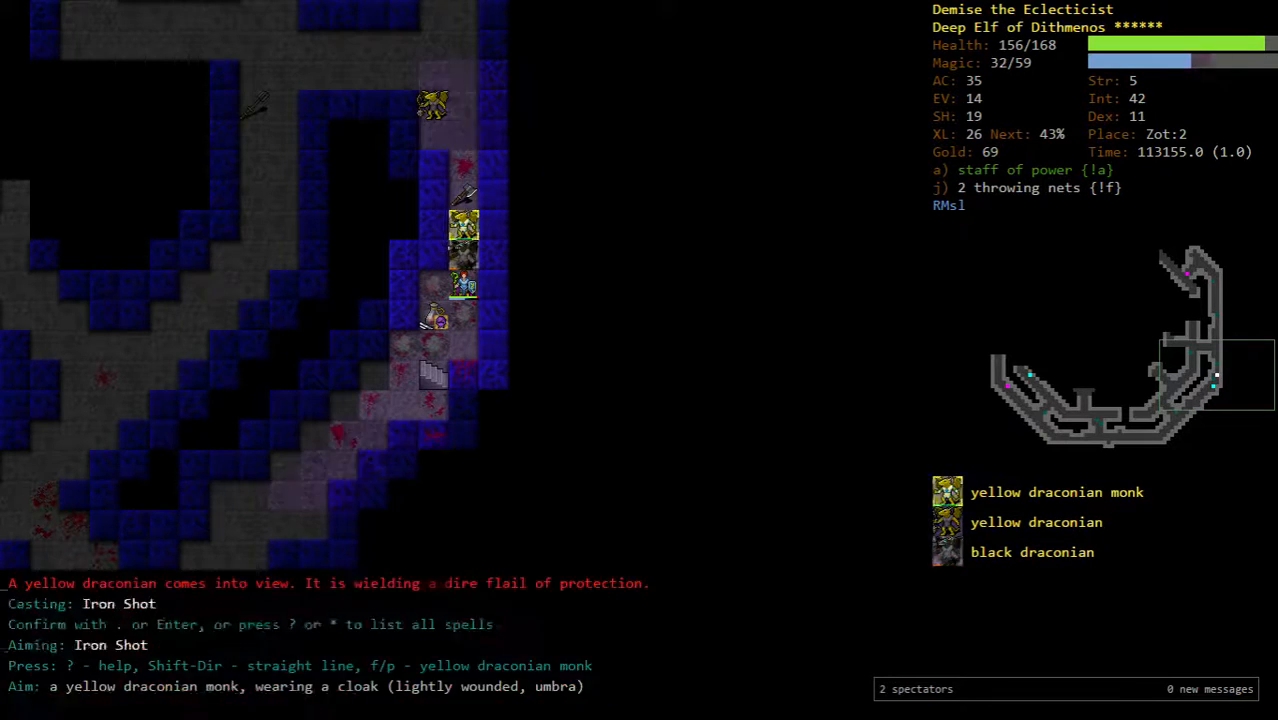
{"action": "key", "text": "Return"}
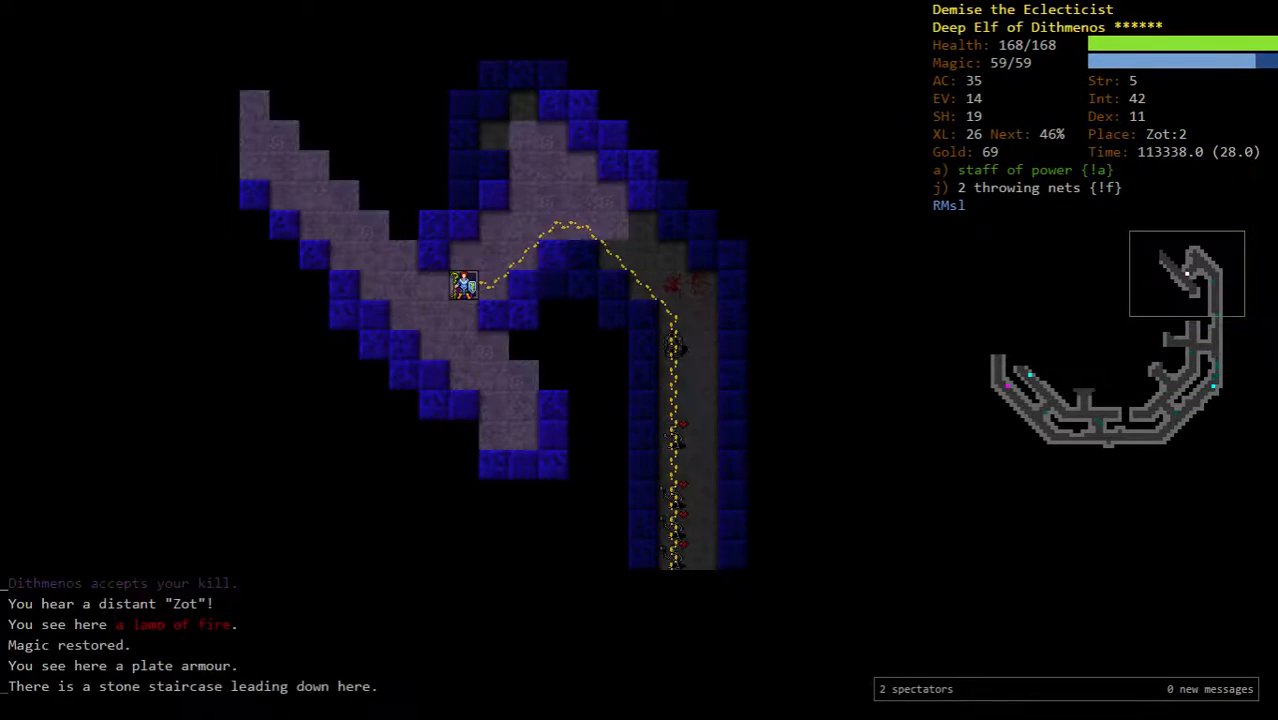
{"action": "key", "text": ">"}
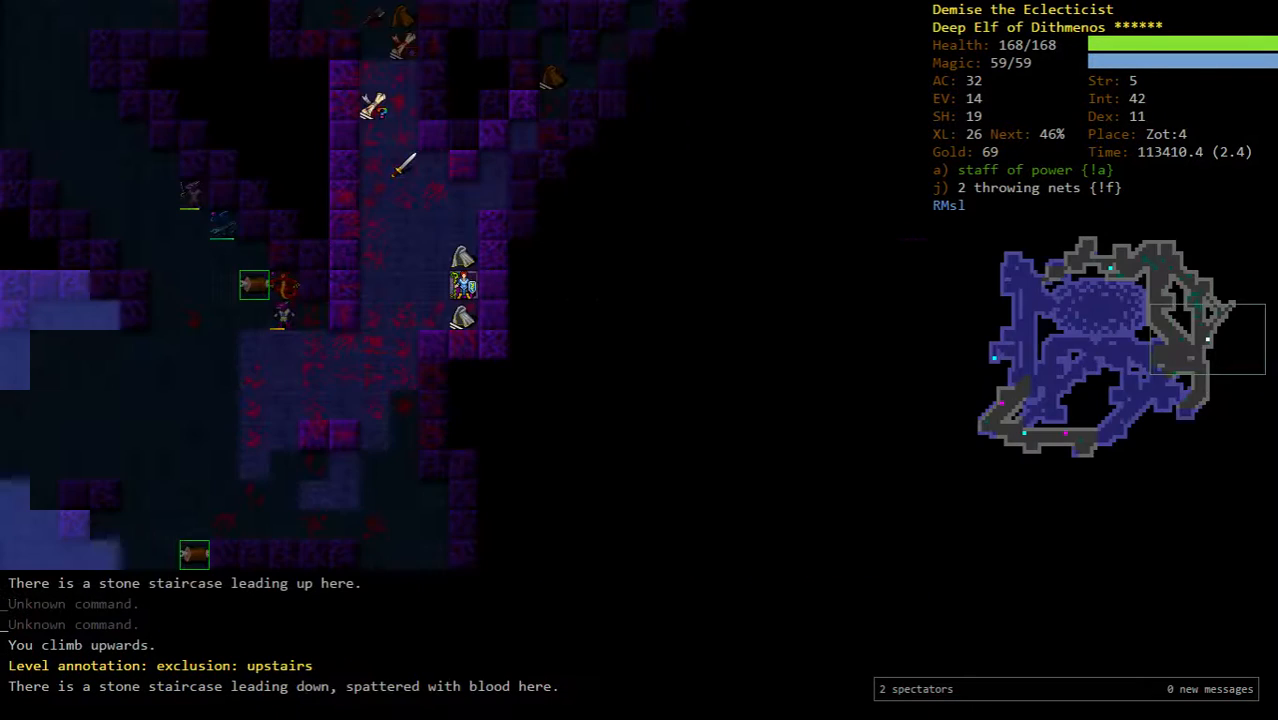
- Descend to Zot:5 and fire on the Orb Guardian and mottled draconians
{"action": "key", "text": ">"}
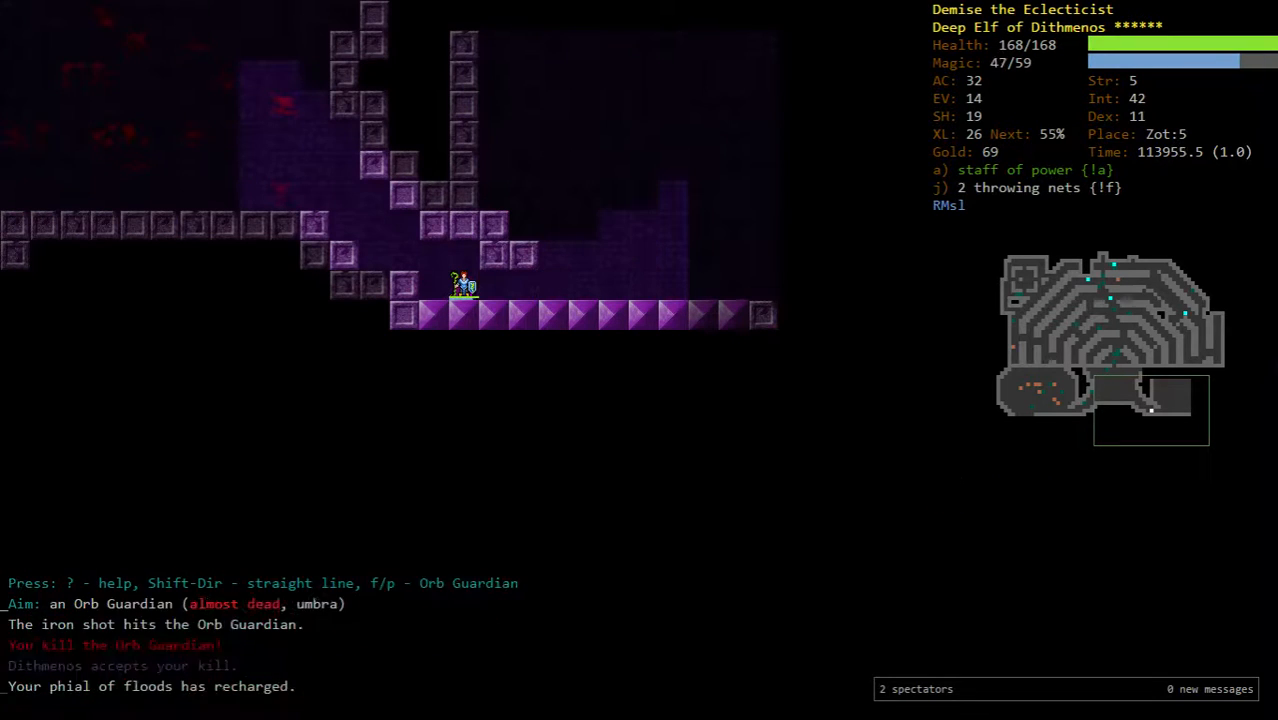
{"action": "key", "text": "e"}
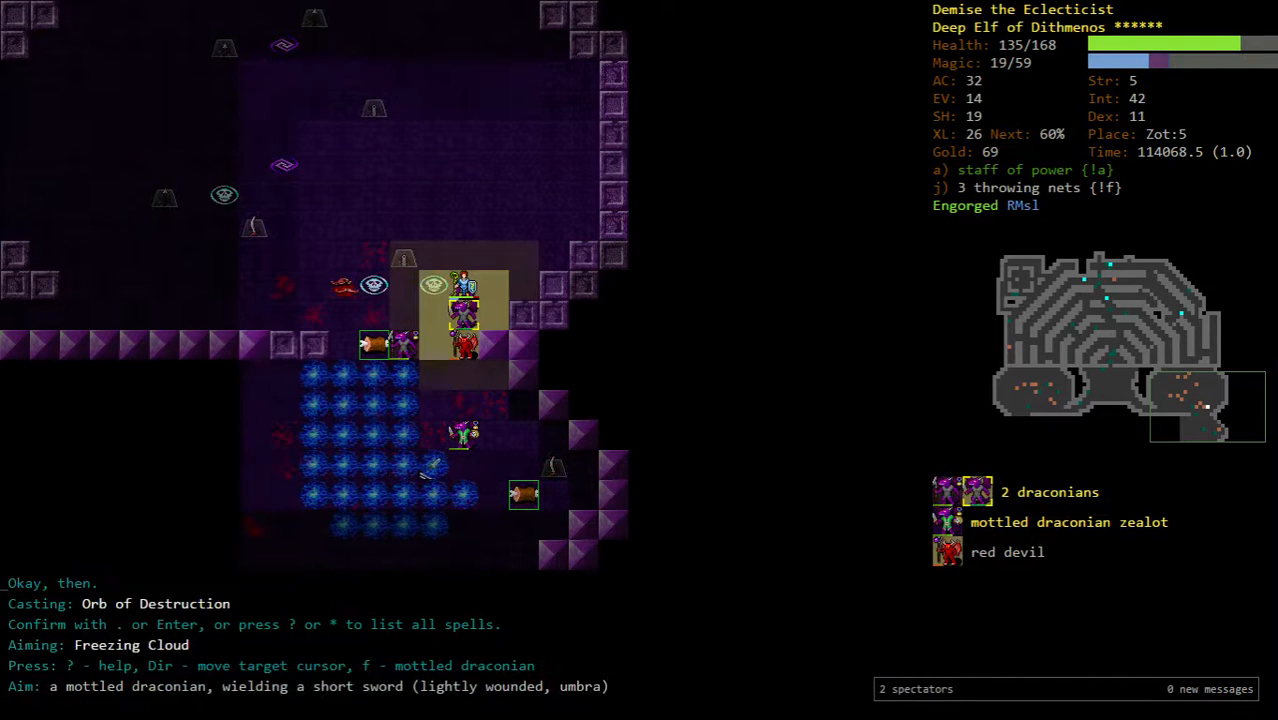
- Launch the aimed spell at the mottled draconian
{"action": "key", "text": "Return"}
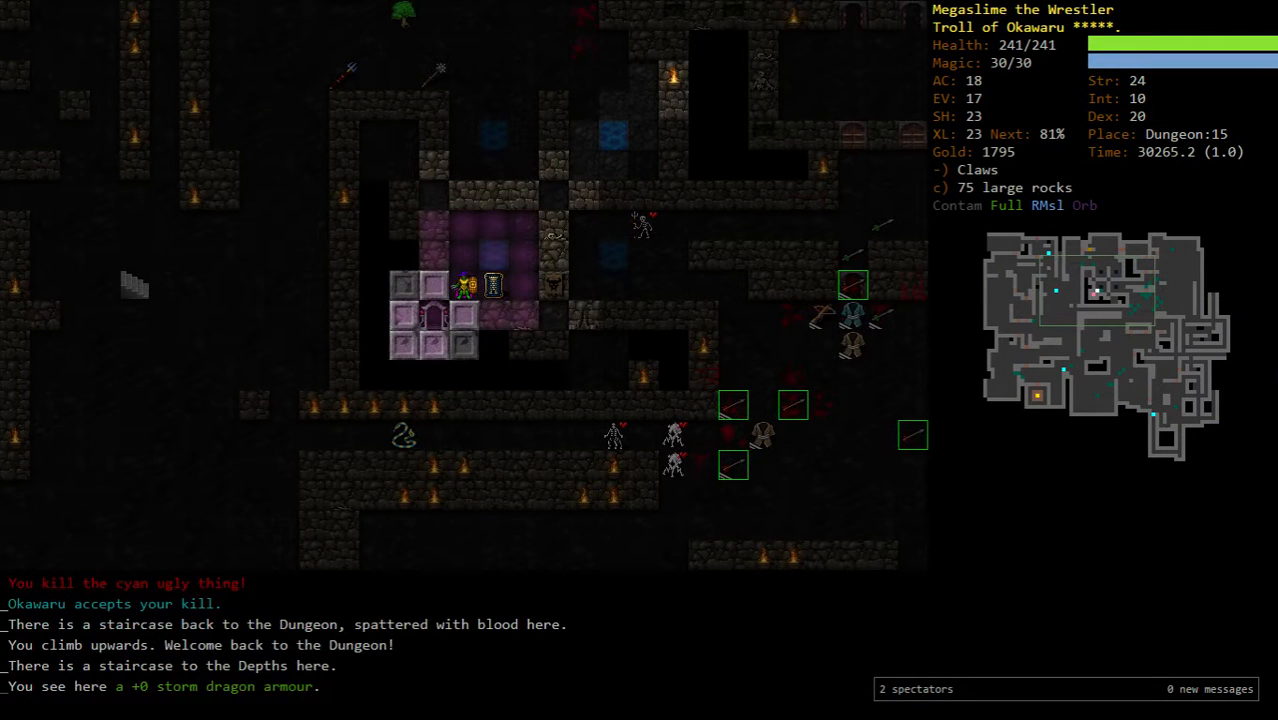
- Take the up staircases twice toward Dungeon:12 while carrying the Orb
{"action": "key", "text": "V"}
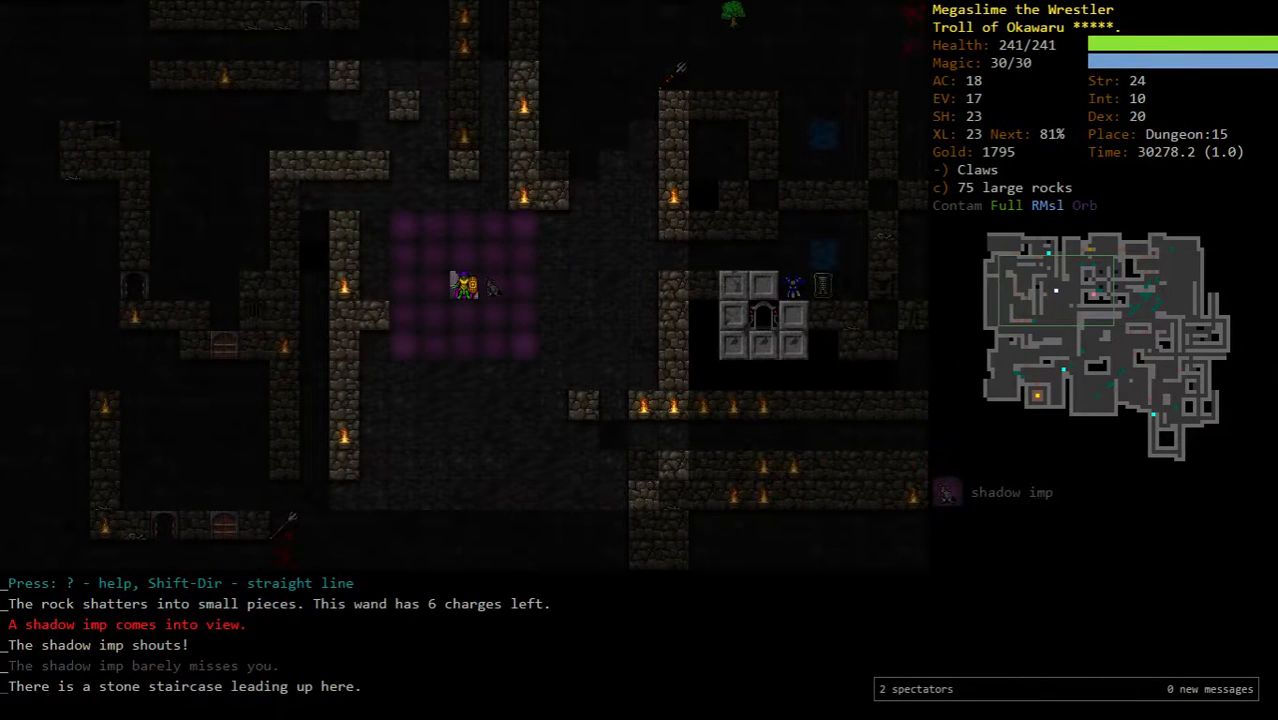
{"action": "key", "text": "<"}
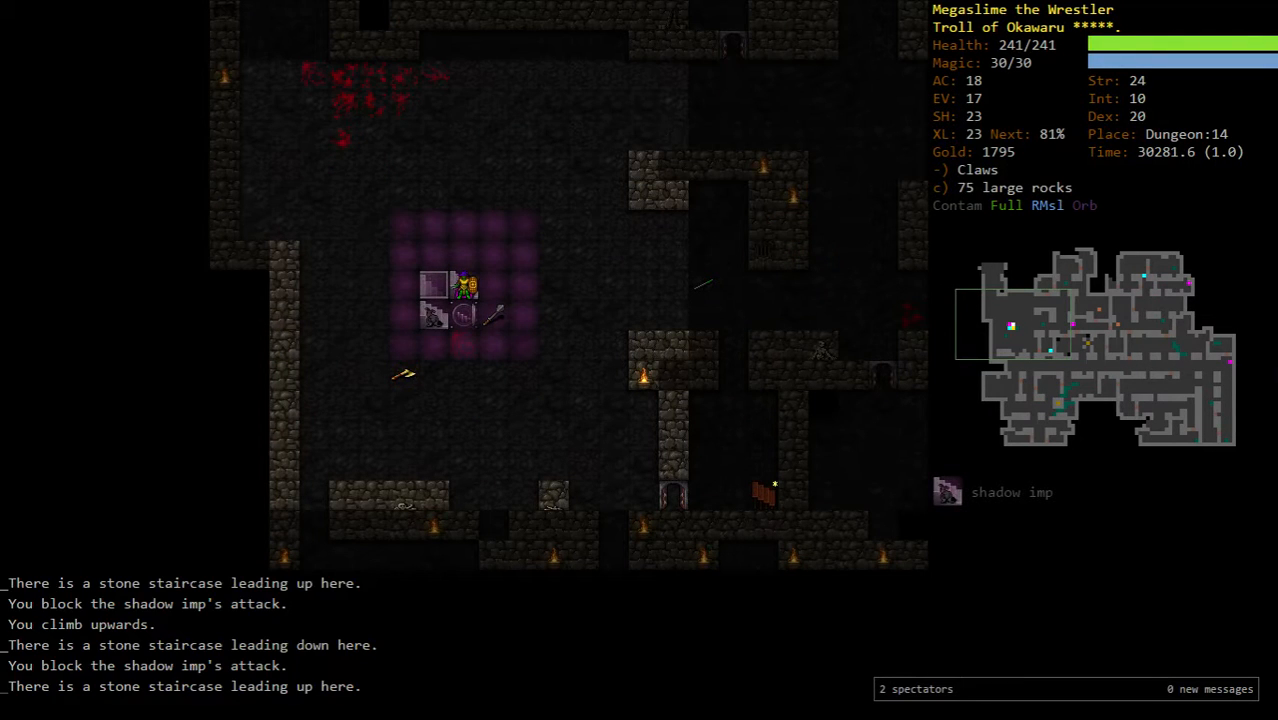
{"action": "key", "text": "<"}
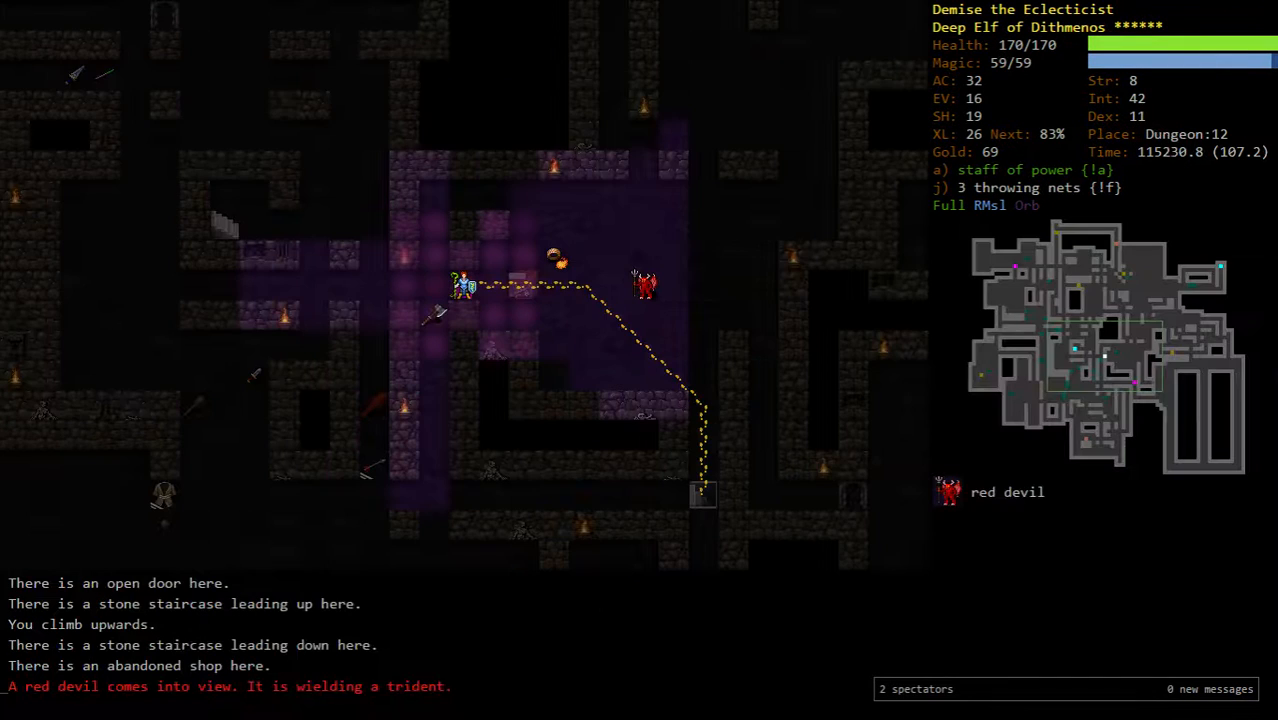
- Climb the up staircase via Golubria's passage and auto-travel toward Dungeon:1
{"action": "key", "text": "<"}
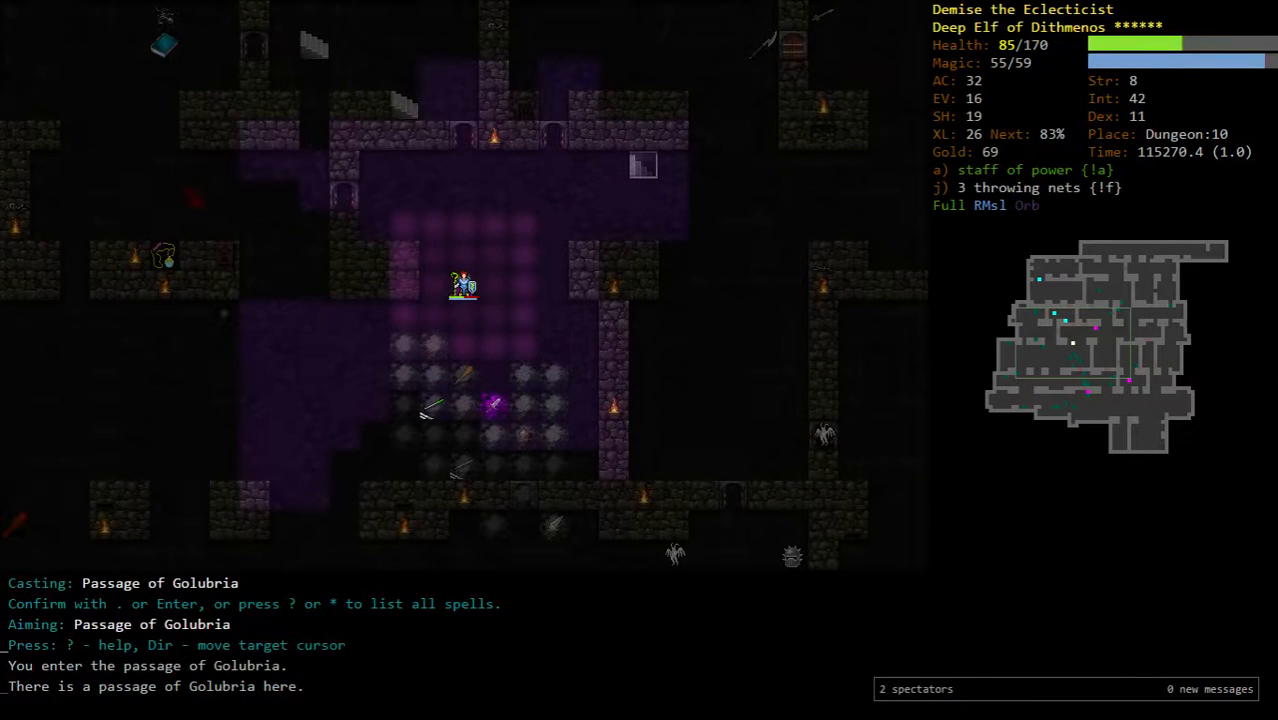
{"action": "key", "text": "Return"}
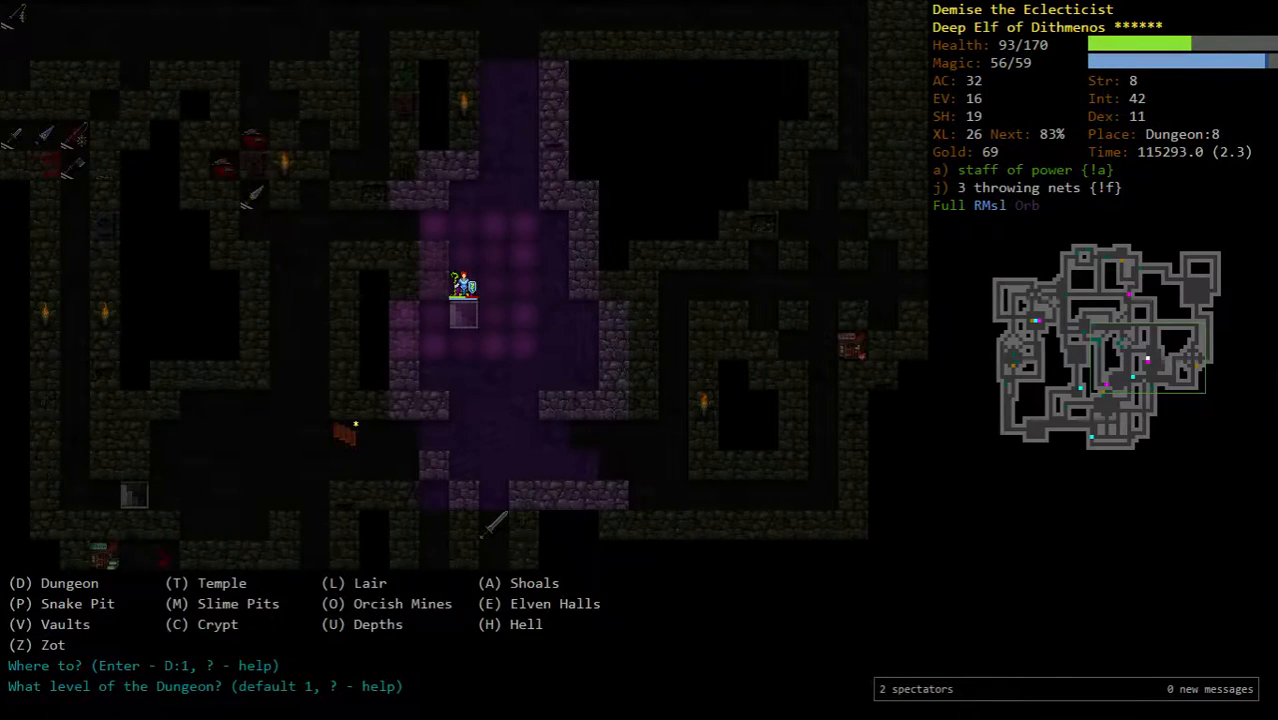
{"action": "type", "text": "1"}
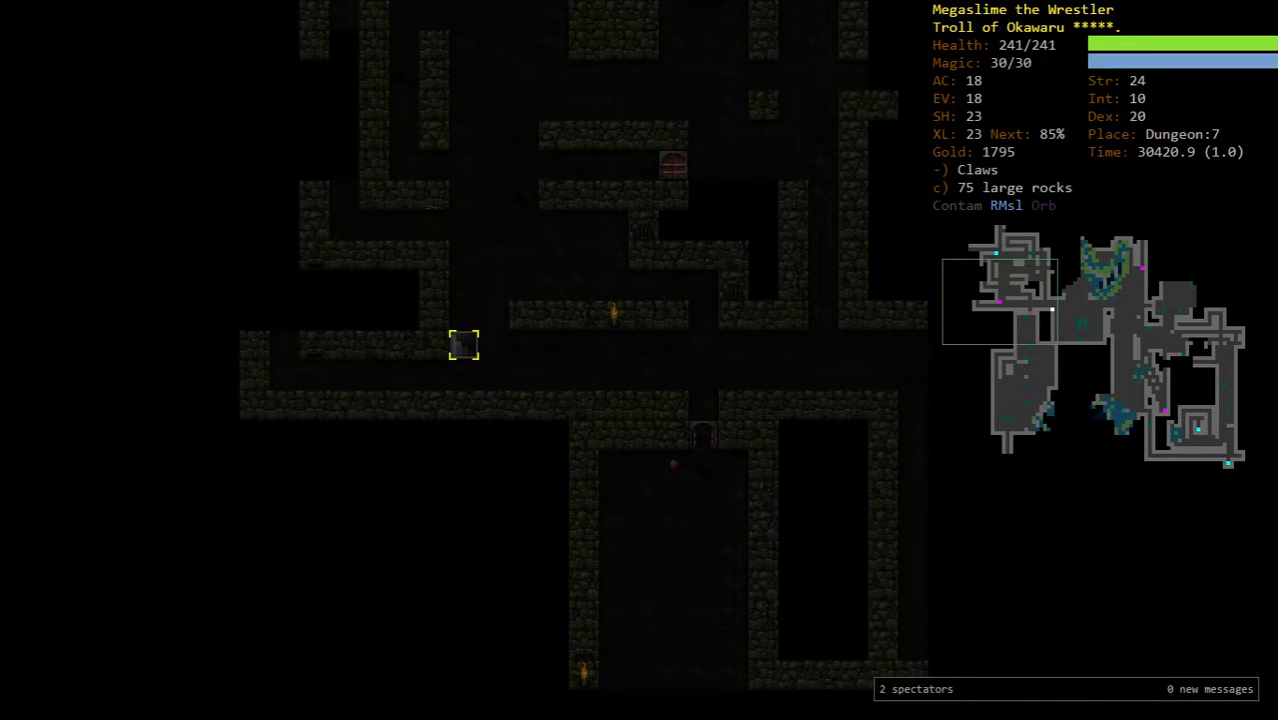
- Watch the troll dig toward the stairs with the wand of digging and reposition around them
{"action": "key", "text": ">"}
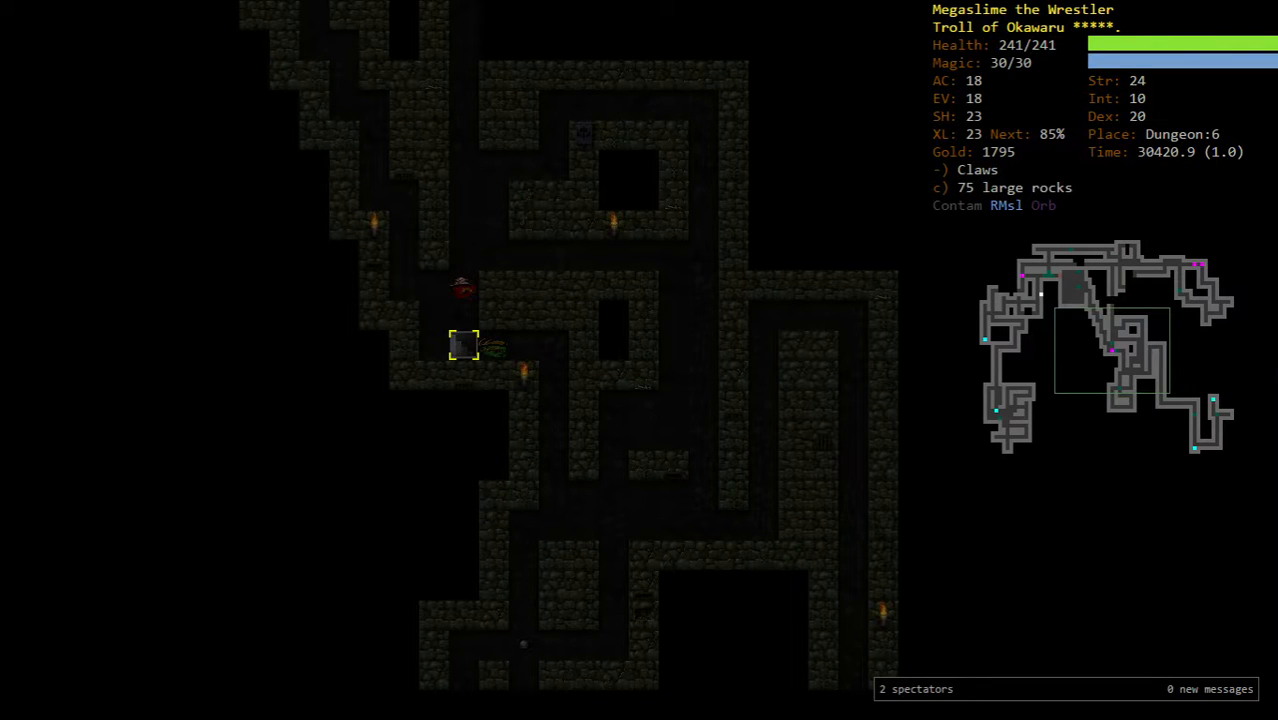
{"action": "key", "text": ">"}
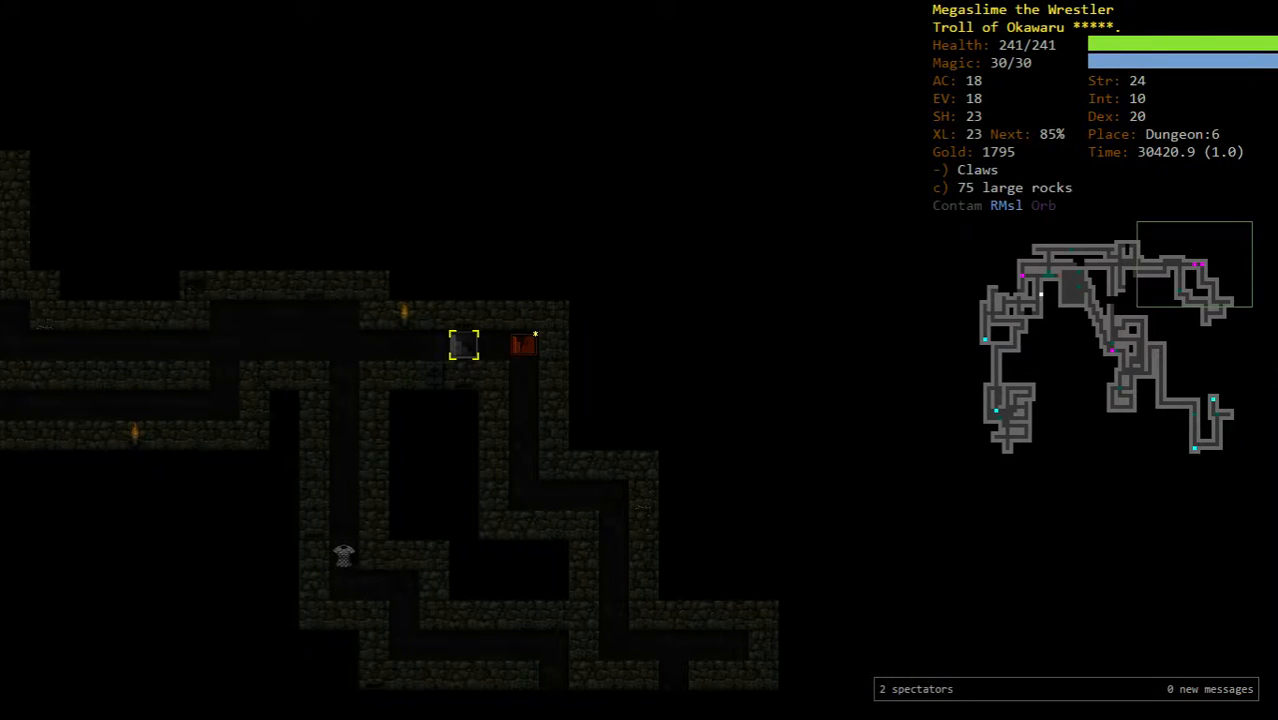
{"action": "key", "text": ">"}
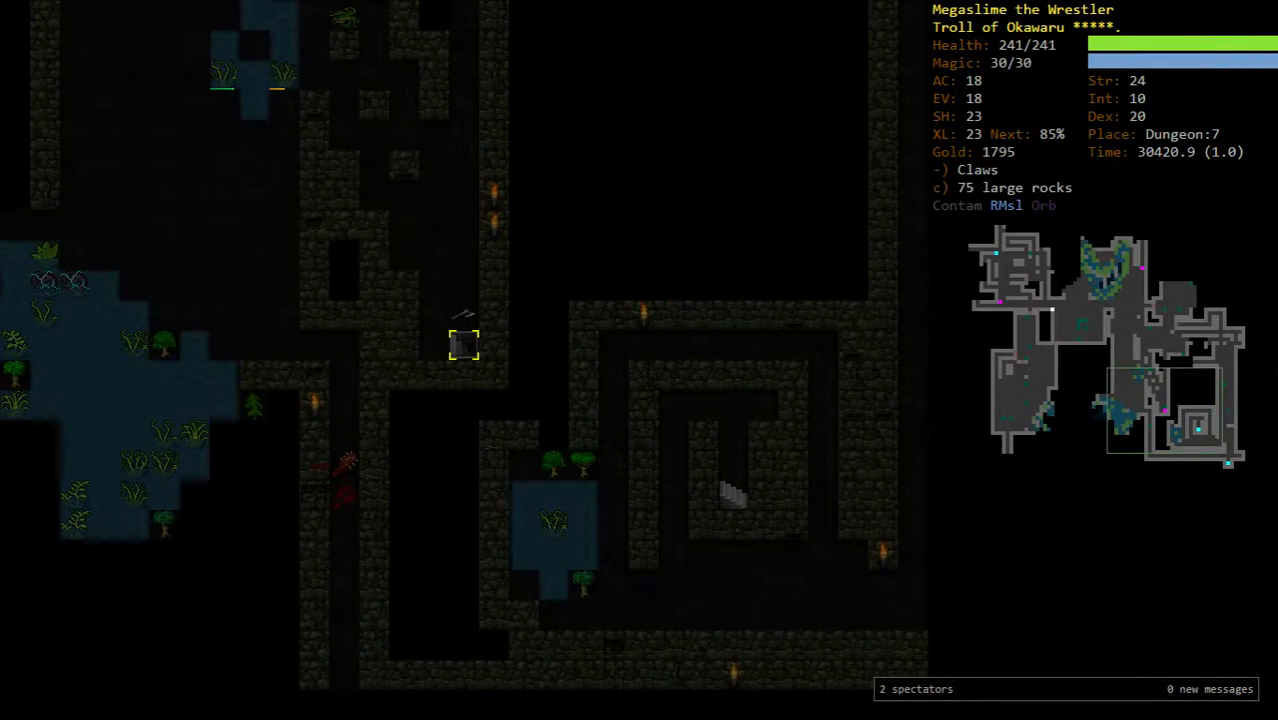
{"action": "key", "text": "<"}
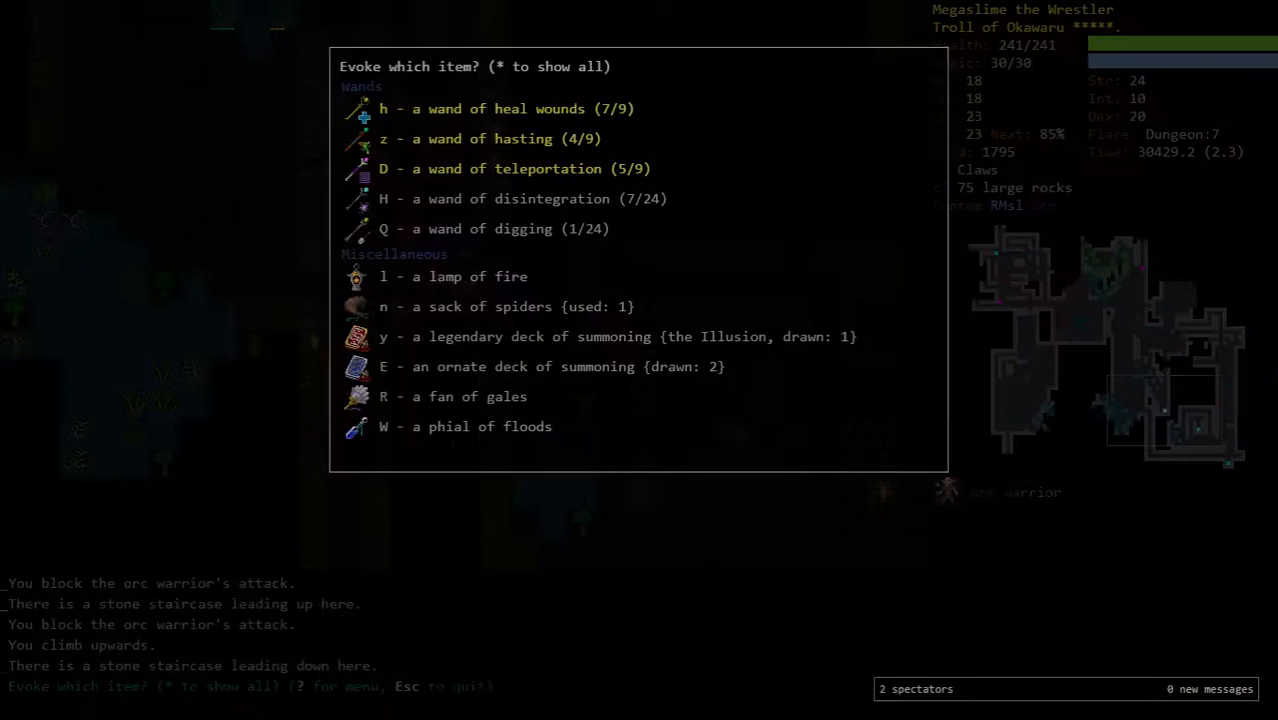
- Watch the troll climb to Dungeon:6 and melee the pursuing Orb Guardian to death
{"action": "key", "text": "Q"}
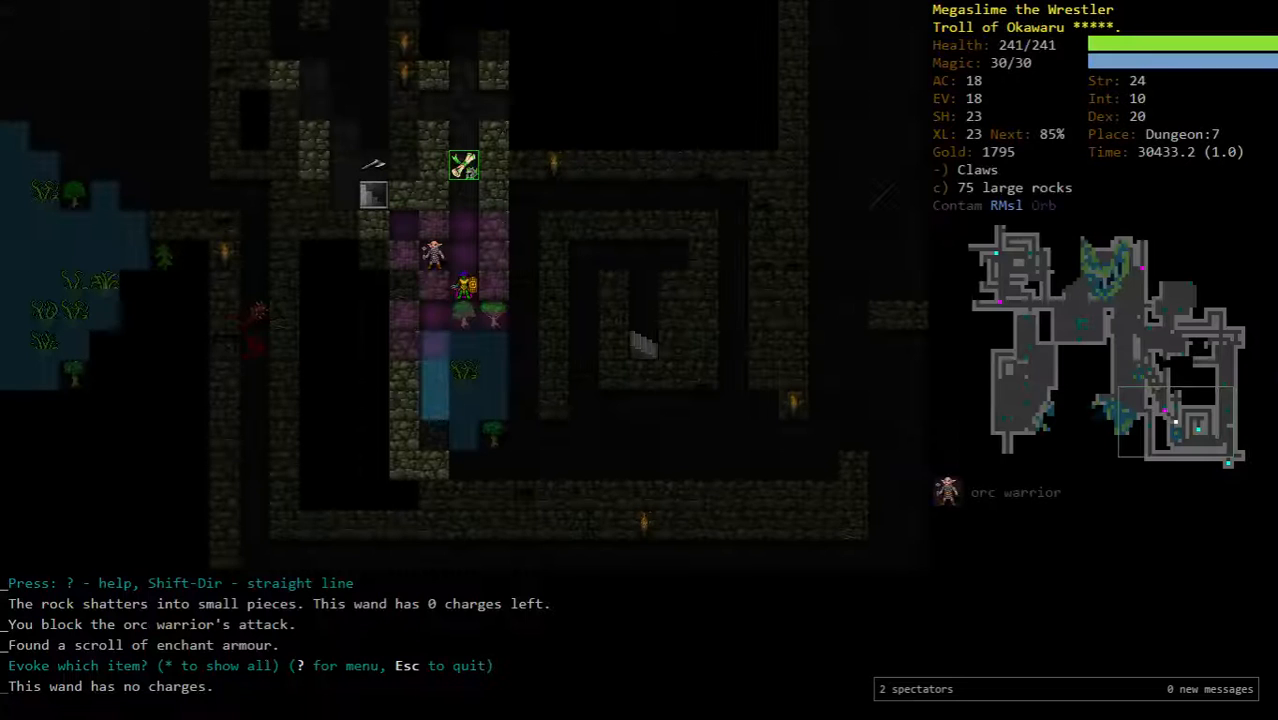
{"action": "key", "text": "r"}
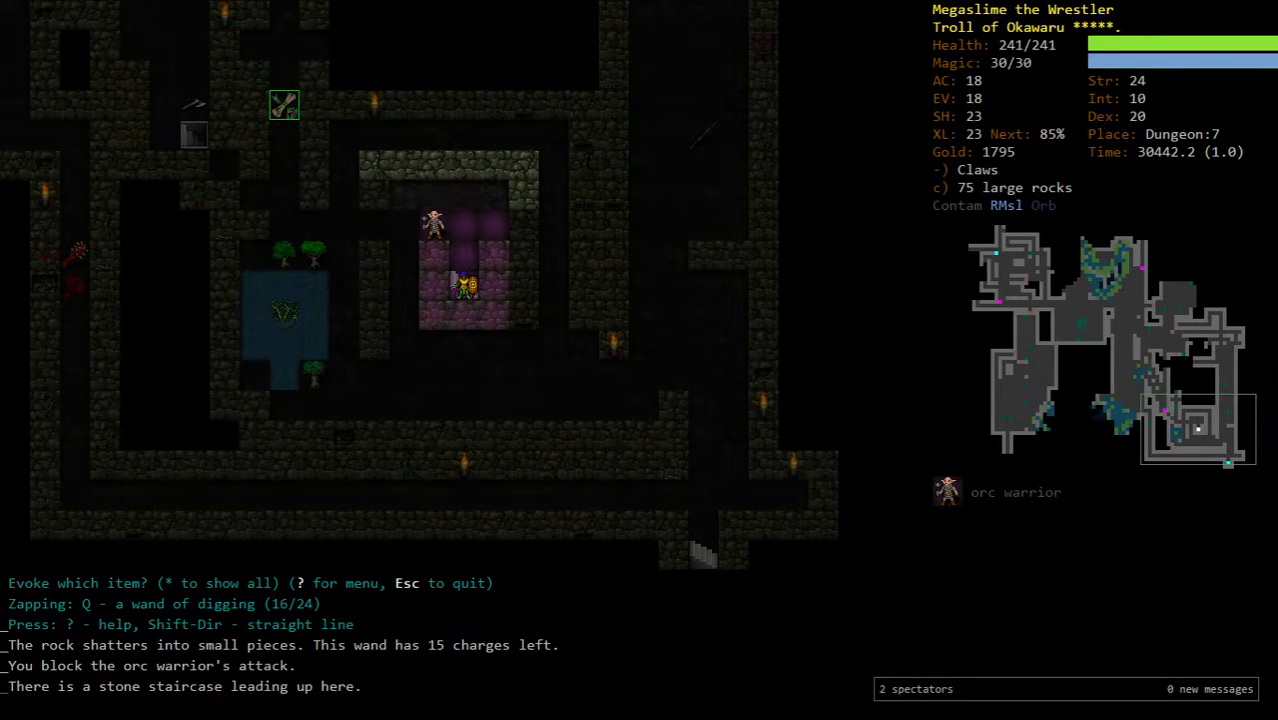
{"action": "key", "text": "<"}
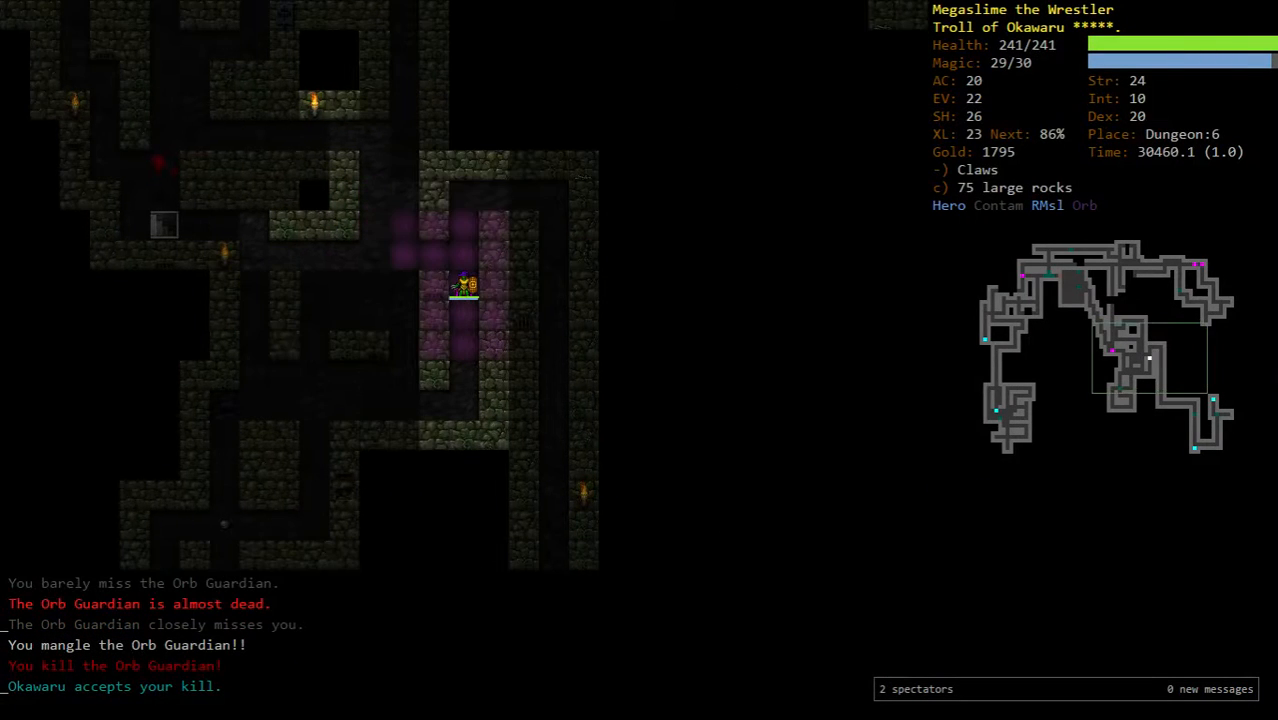
- Watch the troll zap the wand of digging and climb the up staircases from Dungeon:5 through Dungeon:3
{"action": "key", "text": "V"}
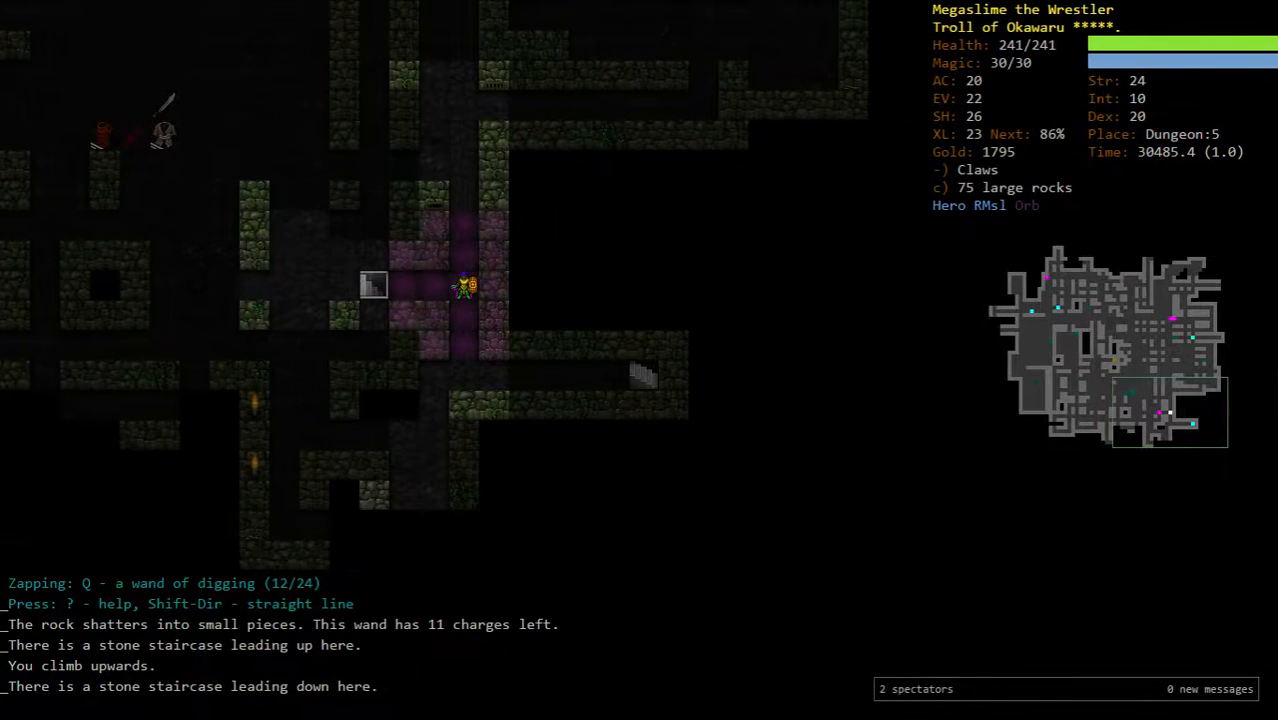
{"action": "key", "text": "V"}
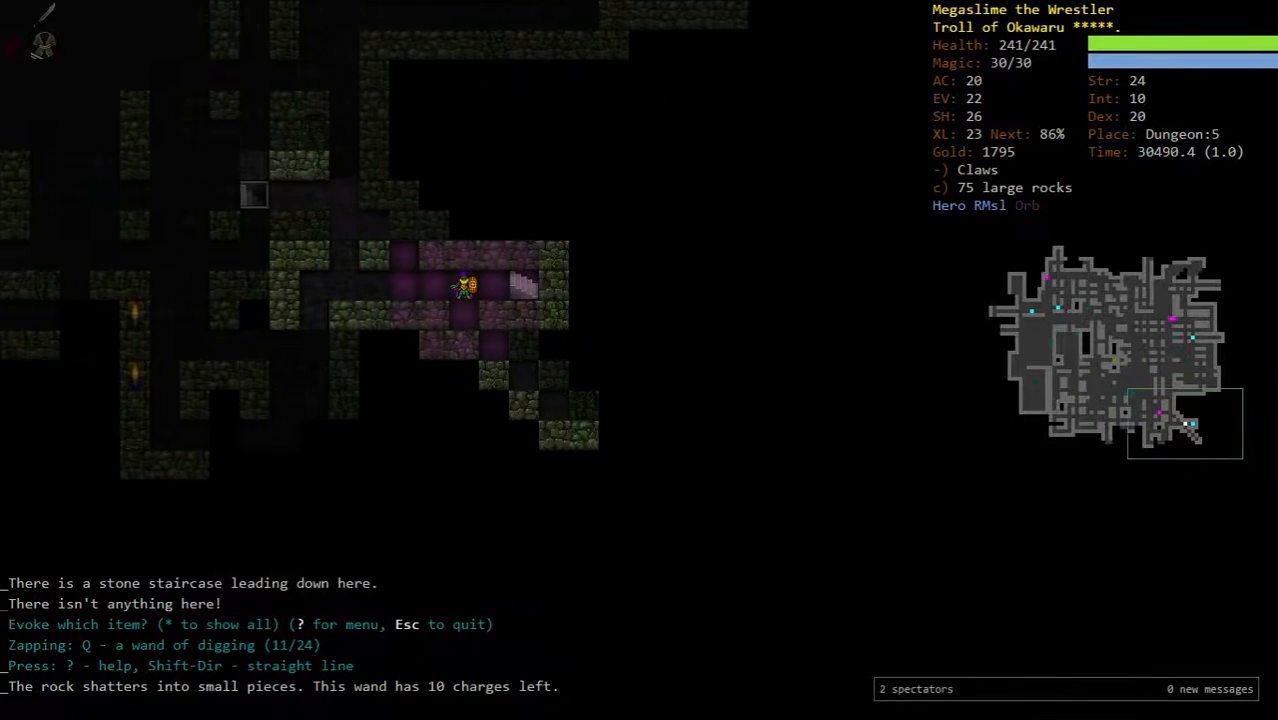
{"action": "key", "text": "<"}
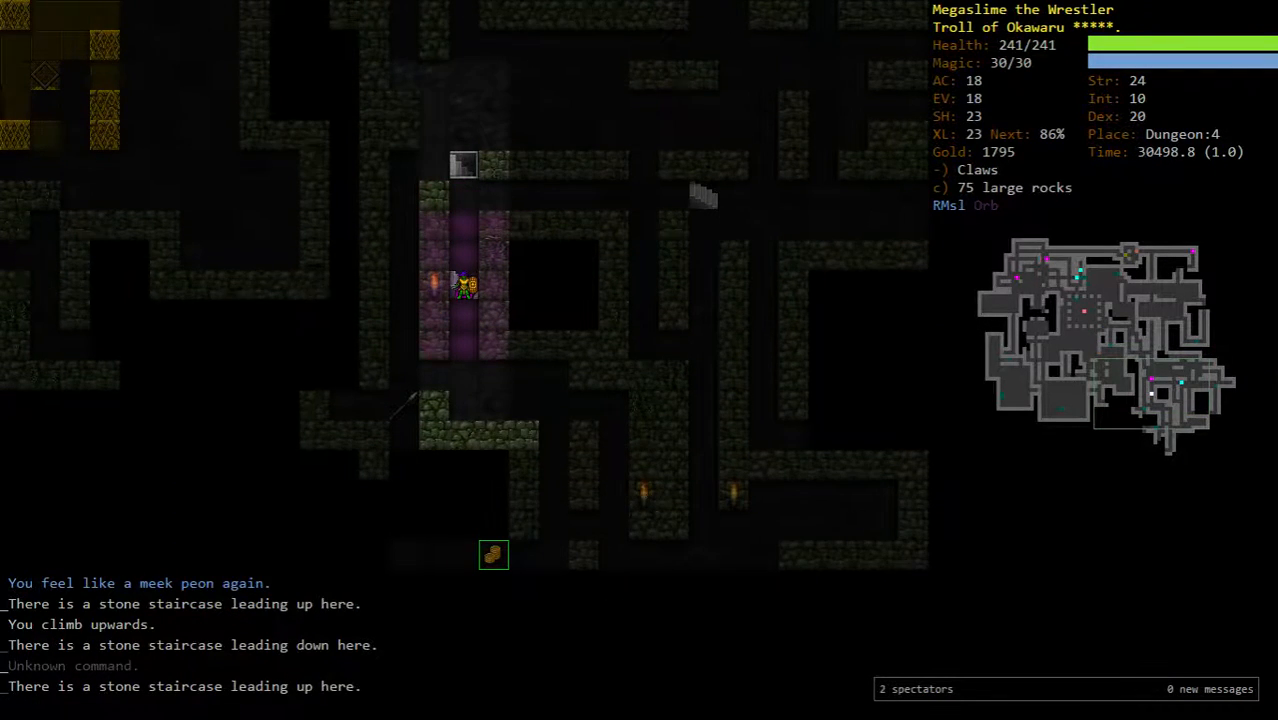
{"action": "key", "text": "V"}
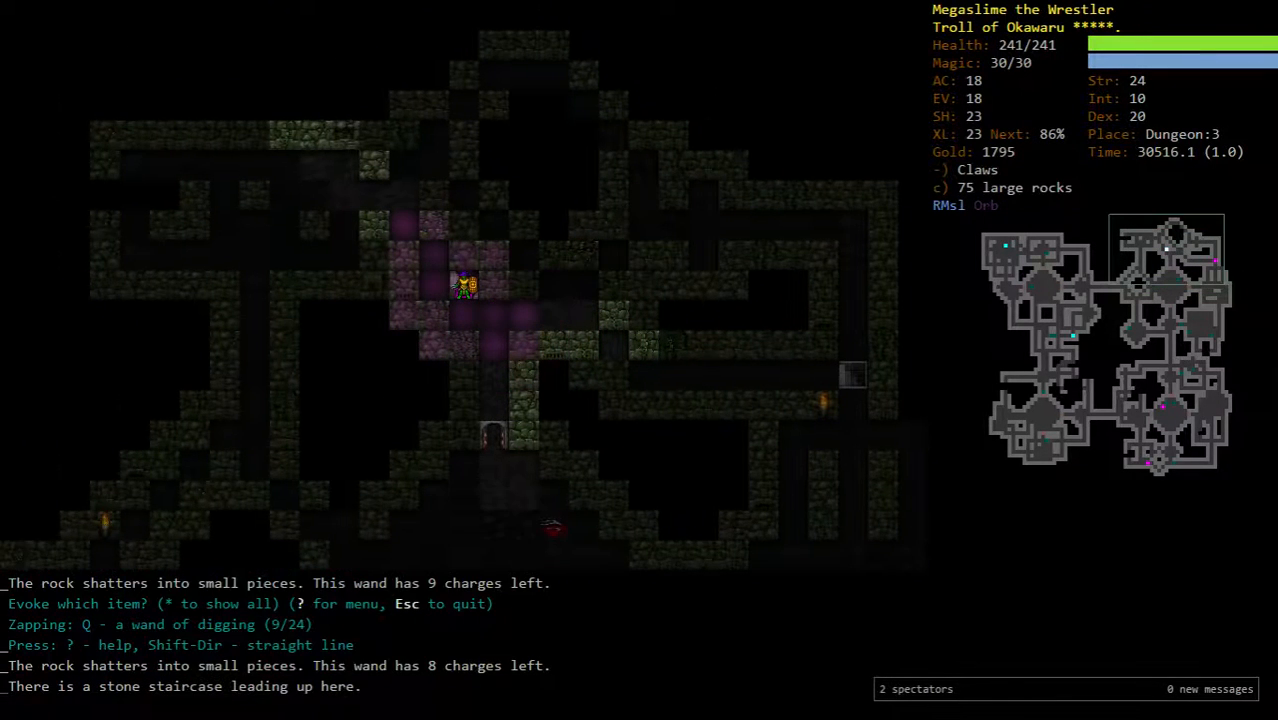
{"action": "key", "text": "<"}
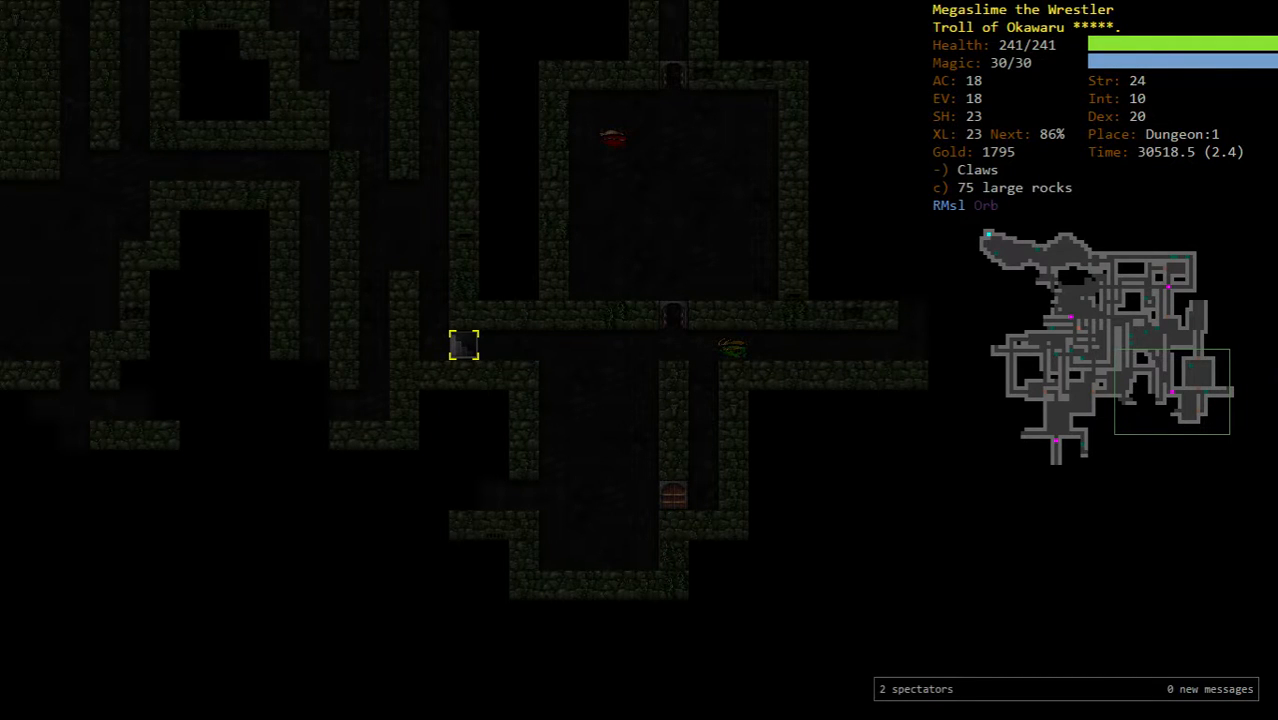
- Watch the troll tunnel the last floors and arrive on Dungeon:1, wand down to five charges
{"action": "key", "text": ">"}
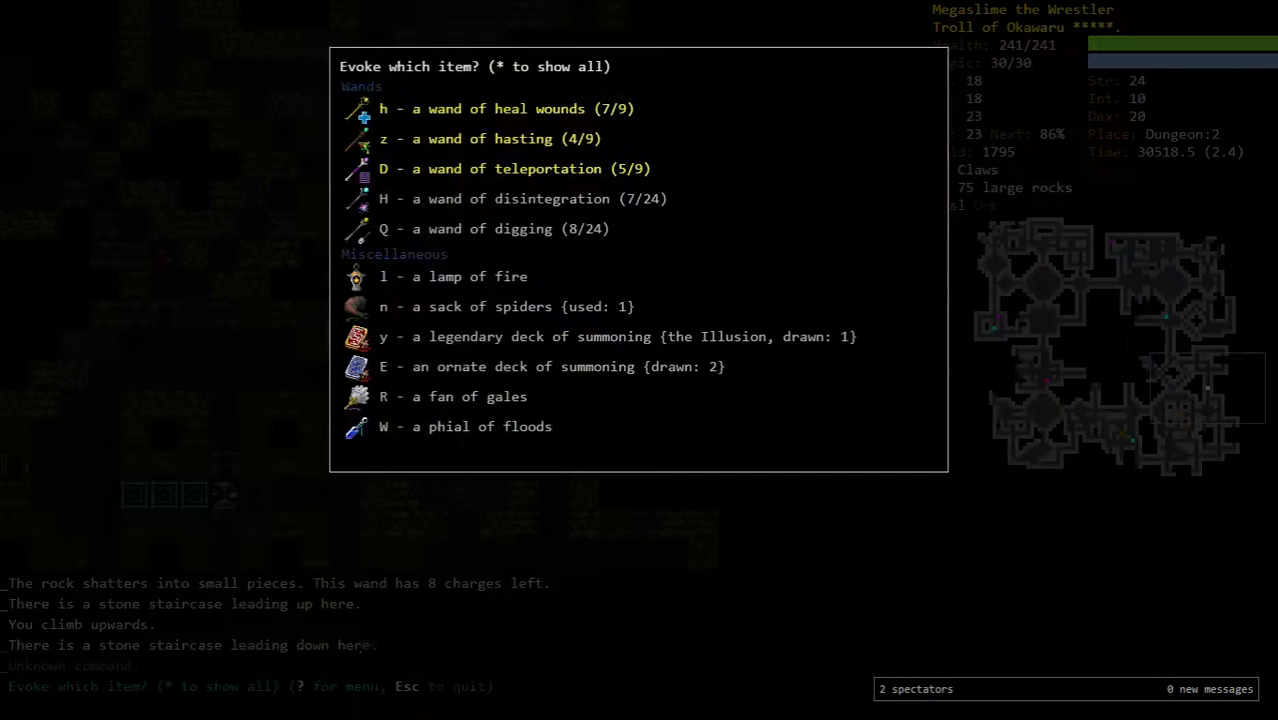
{"action": "key", "text": "Q"}
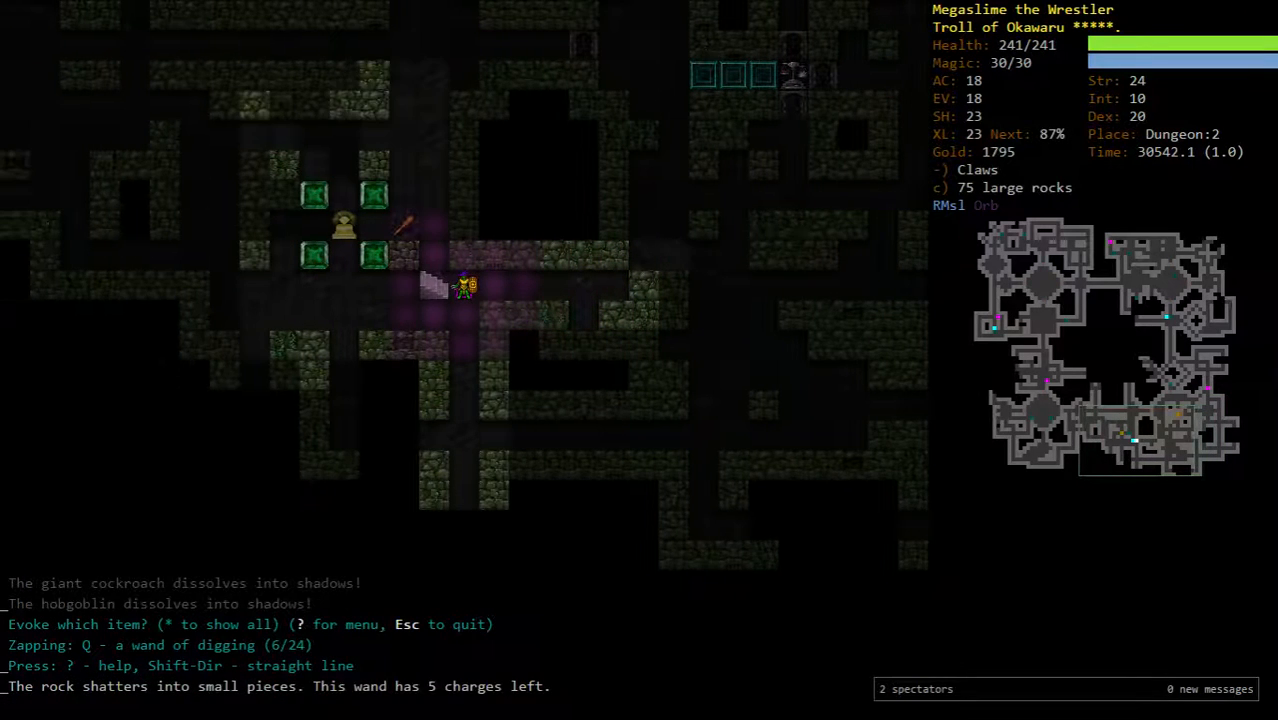
{"action": "key", "text": "<"}
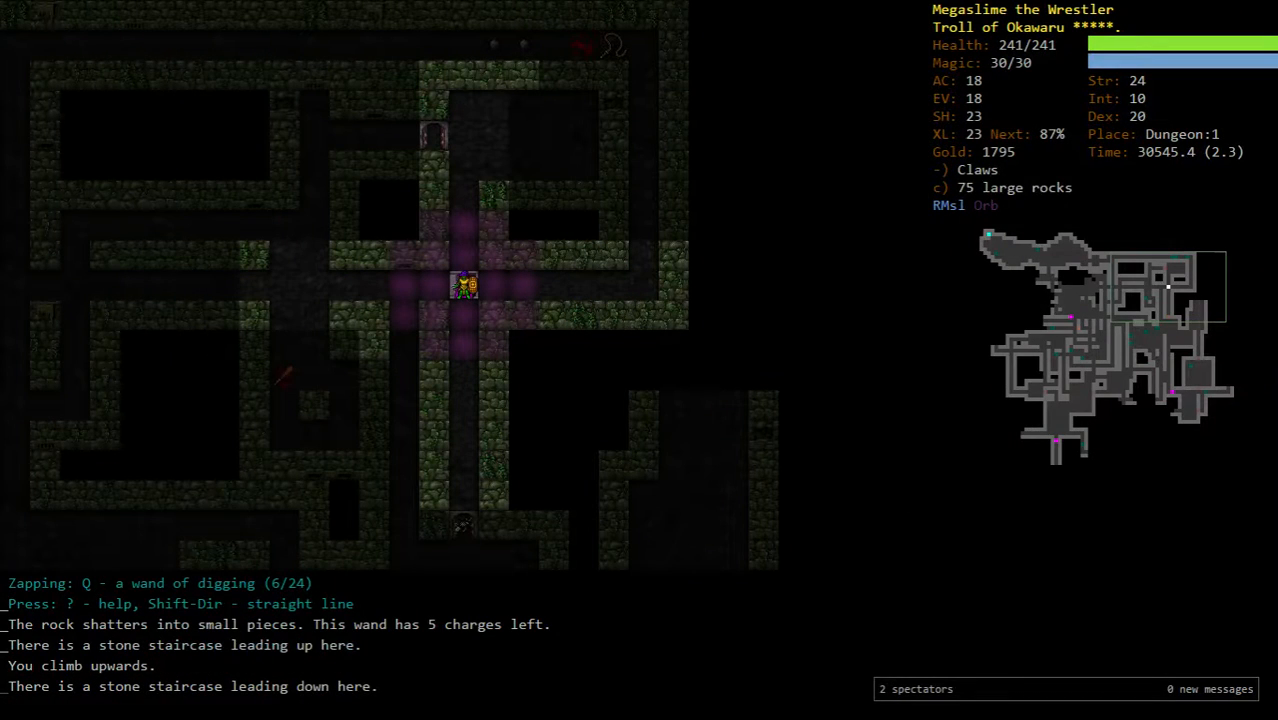